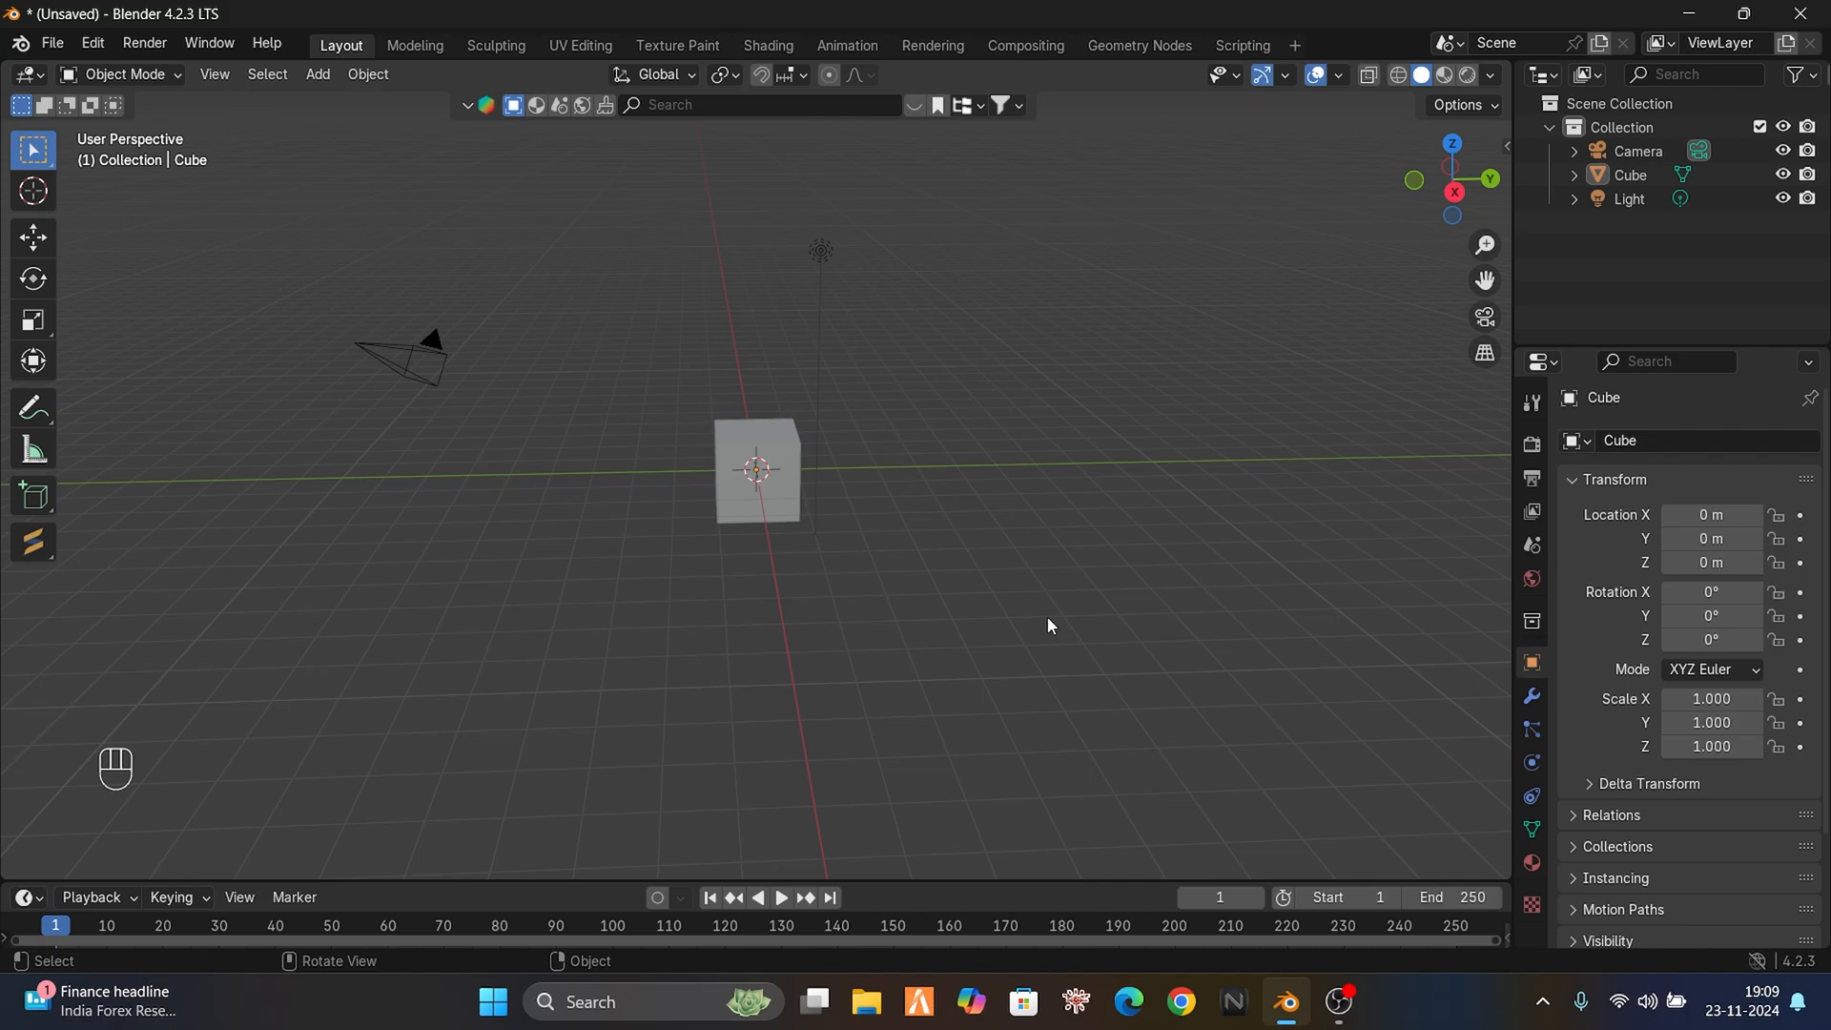
mouse_move(300, 297)
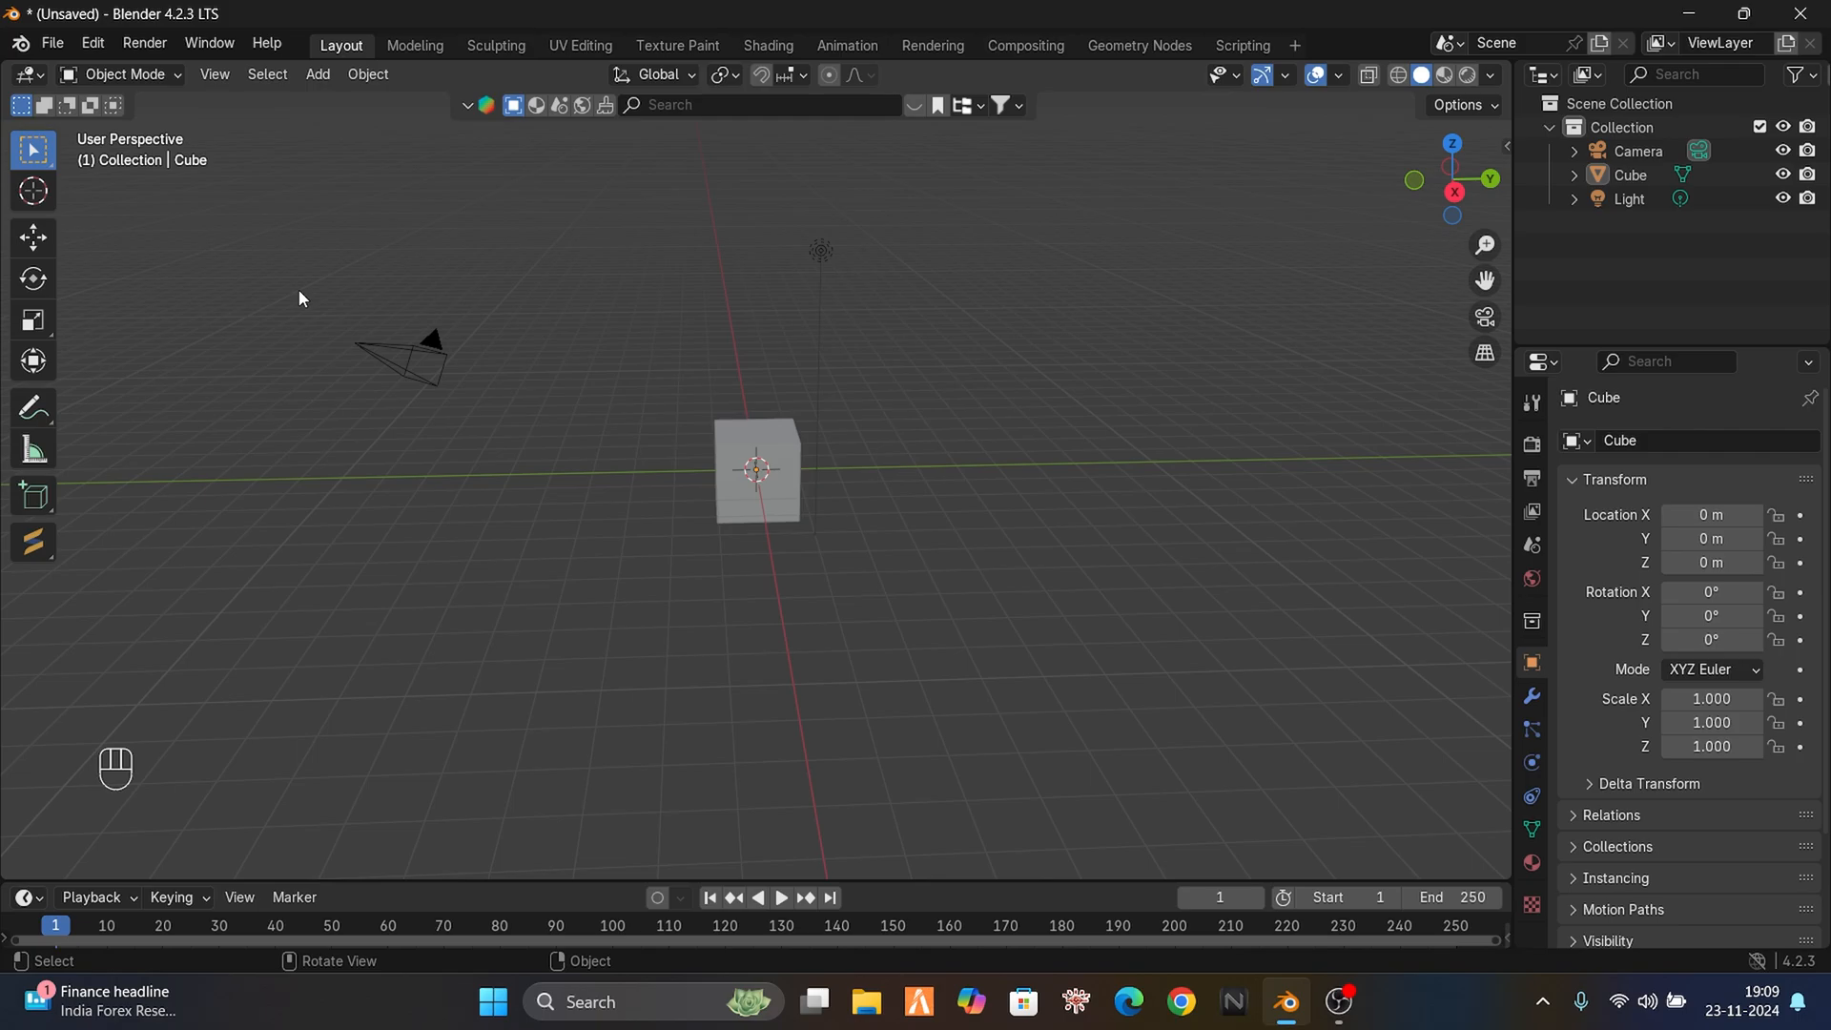
- Delete the default cube, camera and light, then bring up the Add menu
key(a)
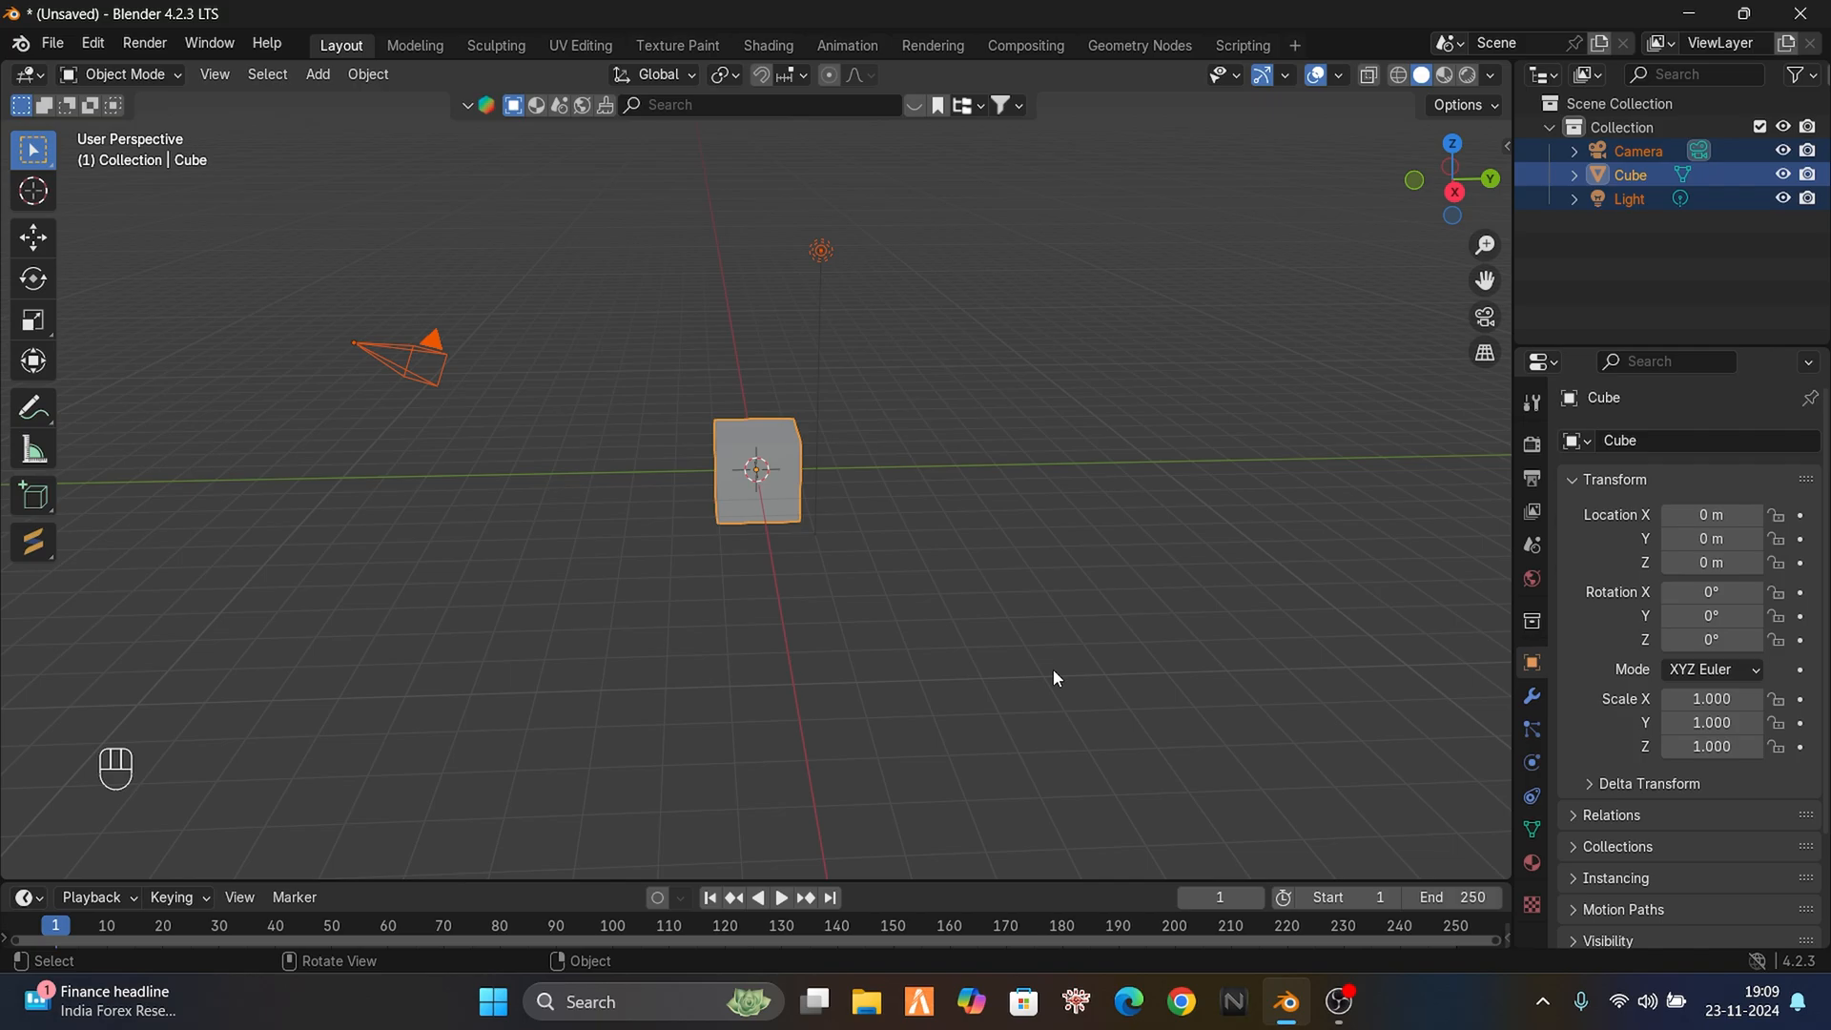
key(x)
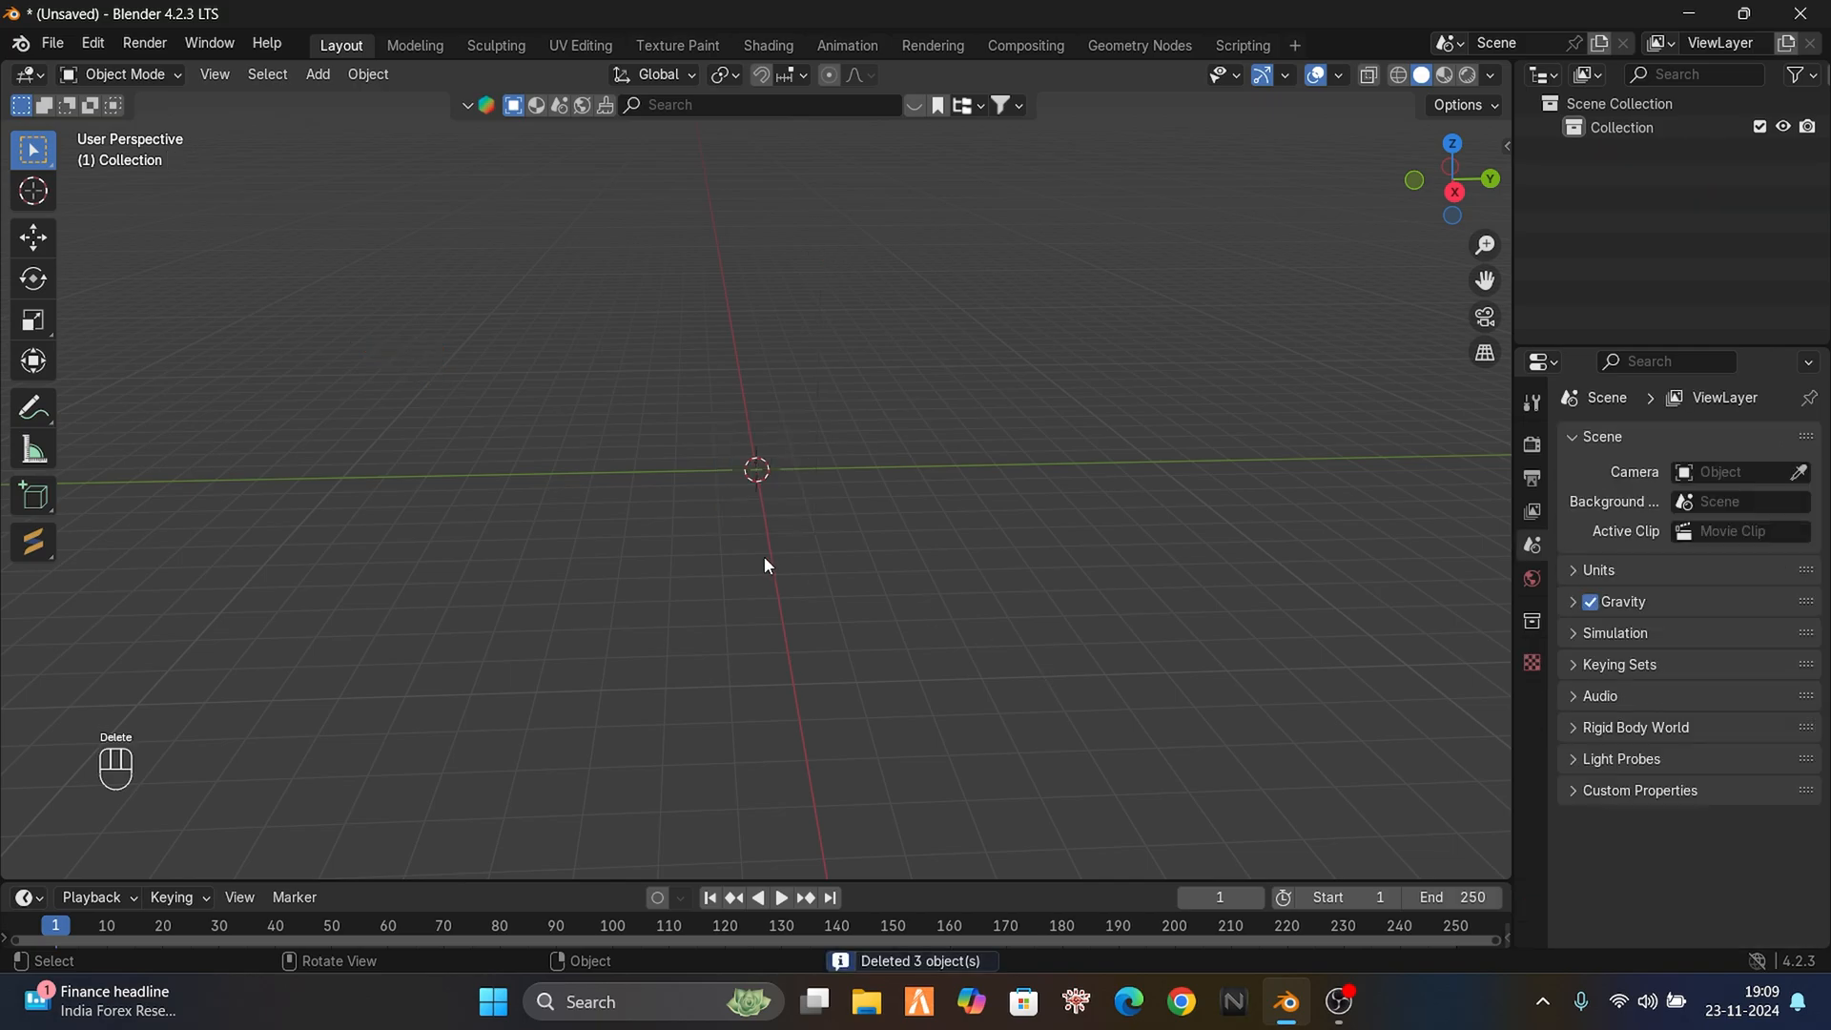
key(shift)
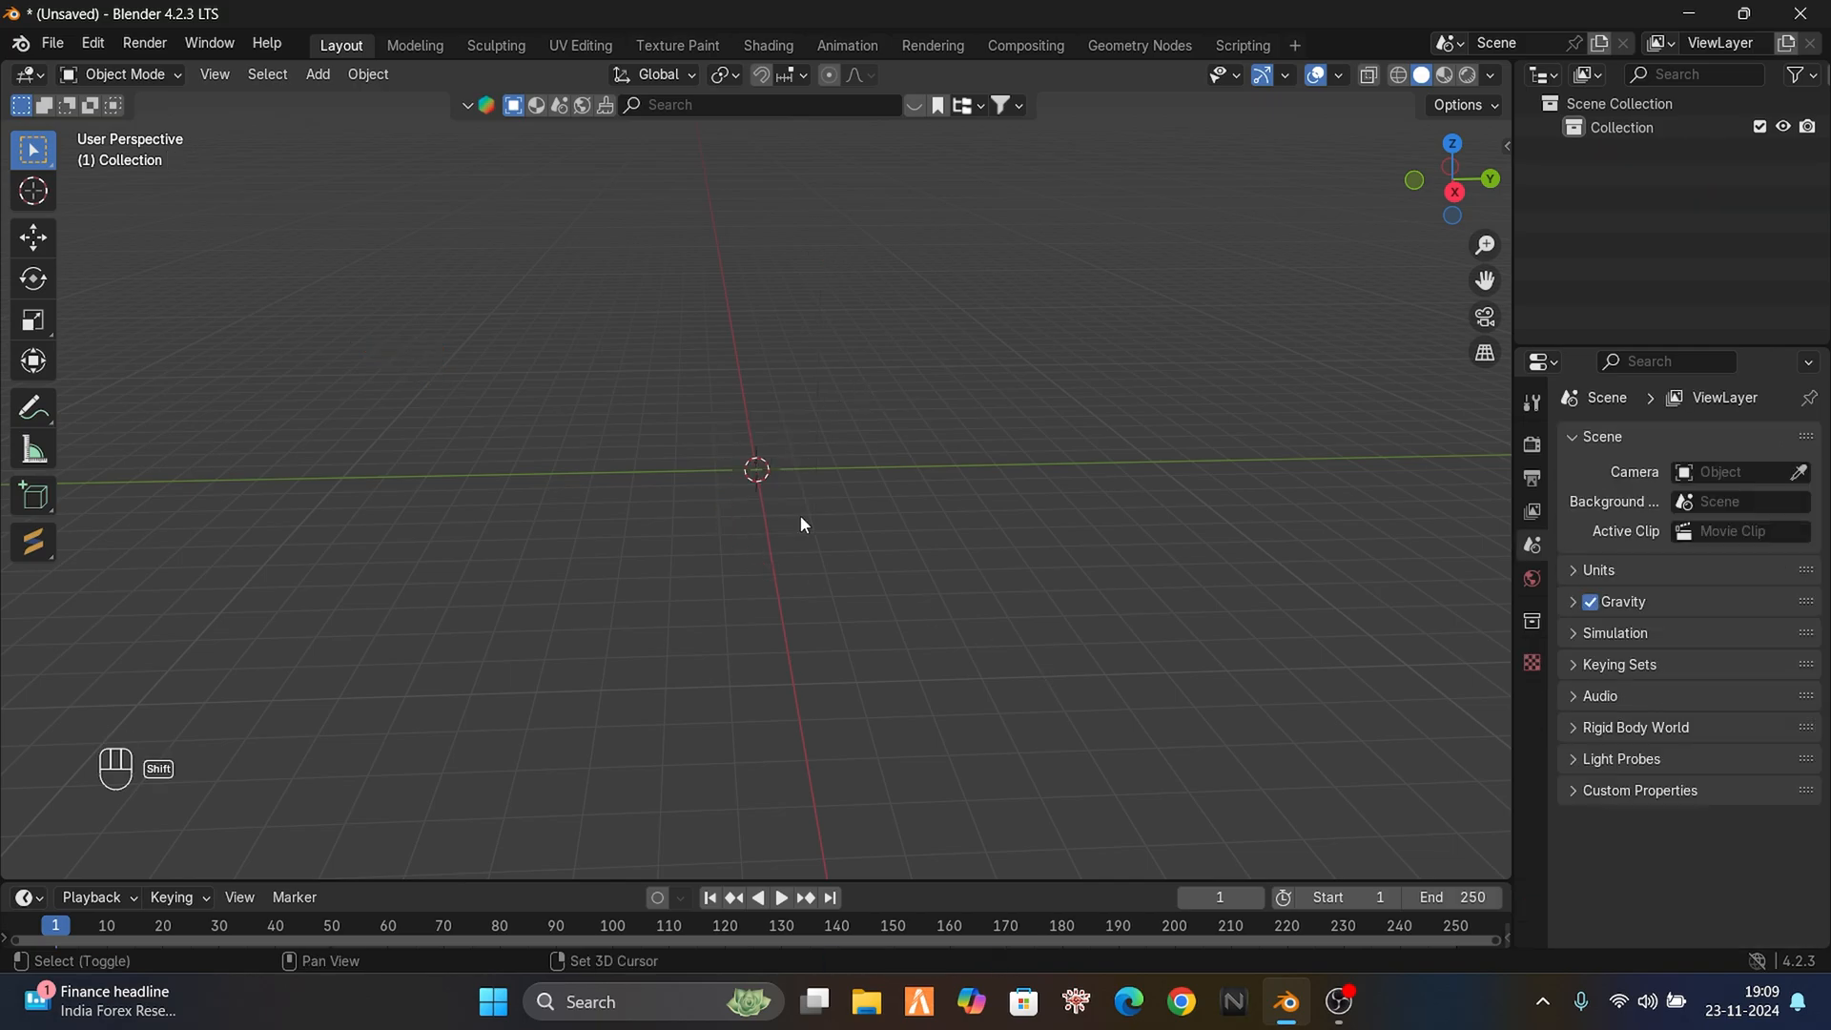
key(shift+a)
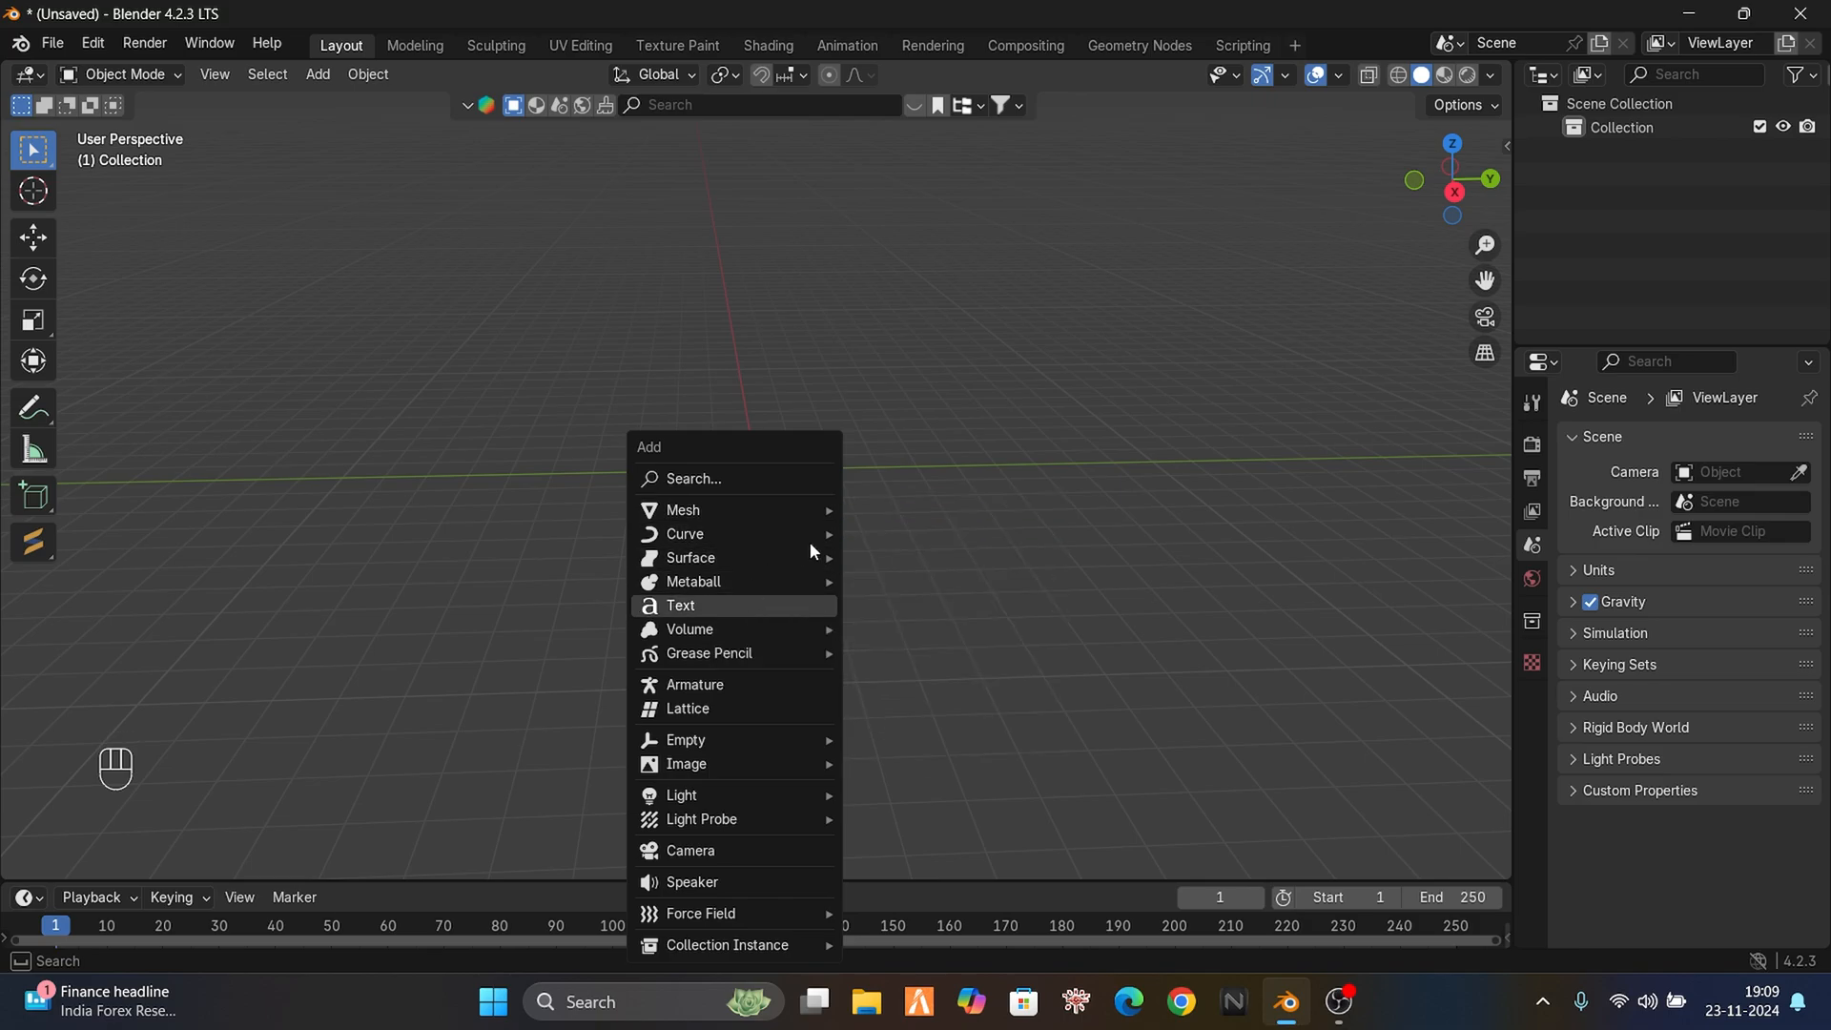
- Add a text object and erase its default letters in Edit Mode
click(681, 605)
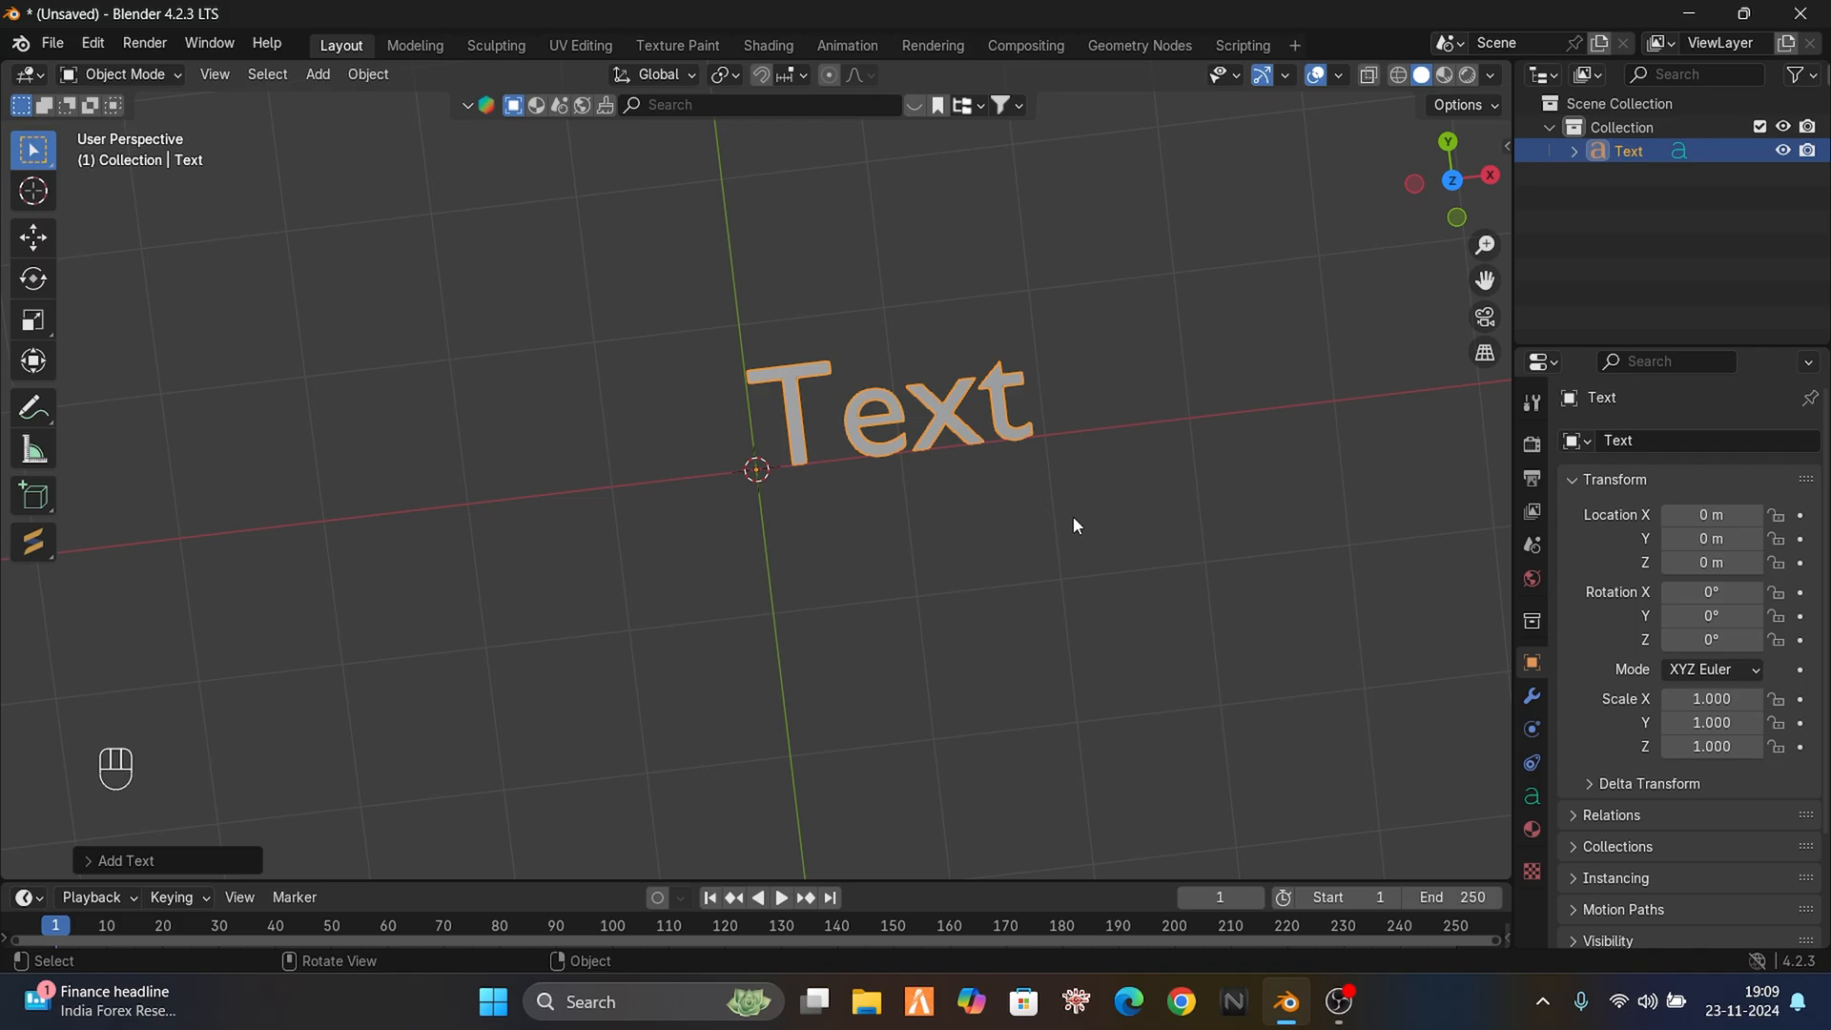
mouse_move(570, 396)
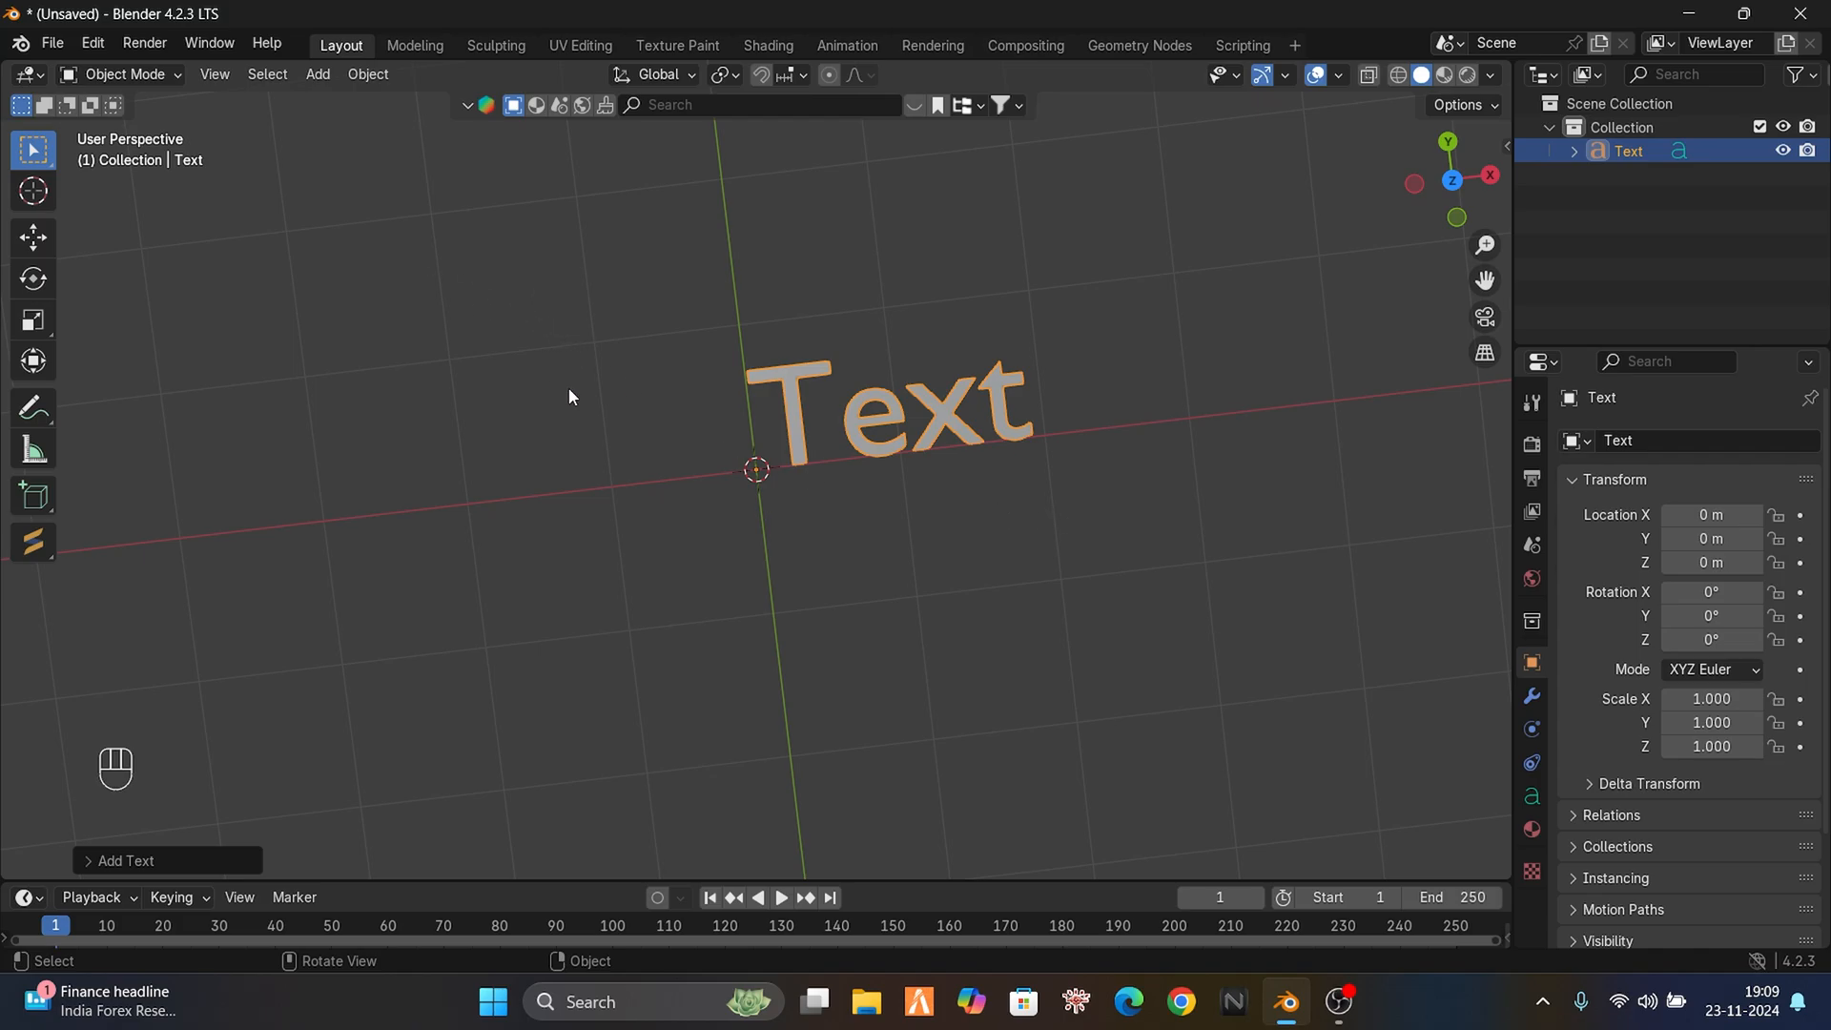
mouse_move(550, 248)
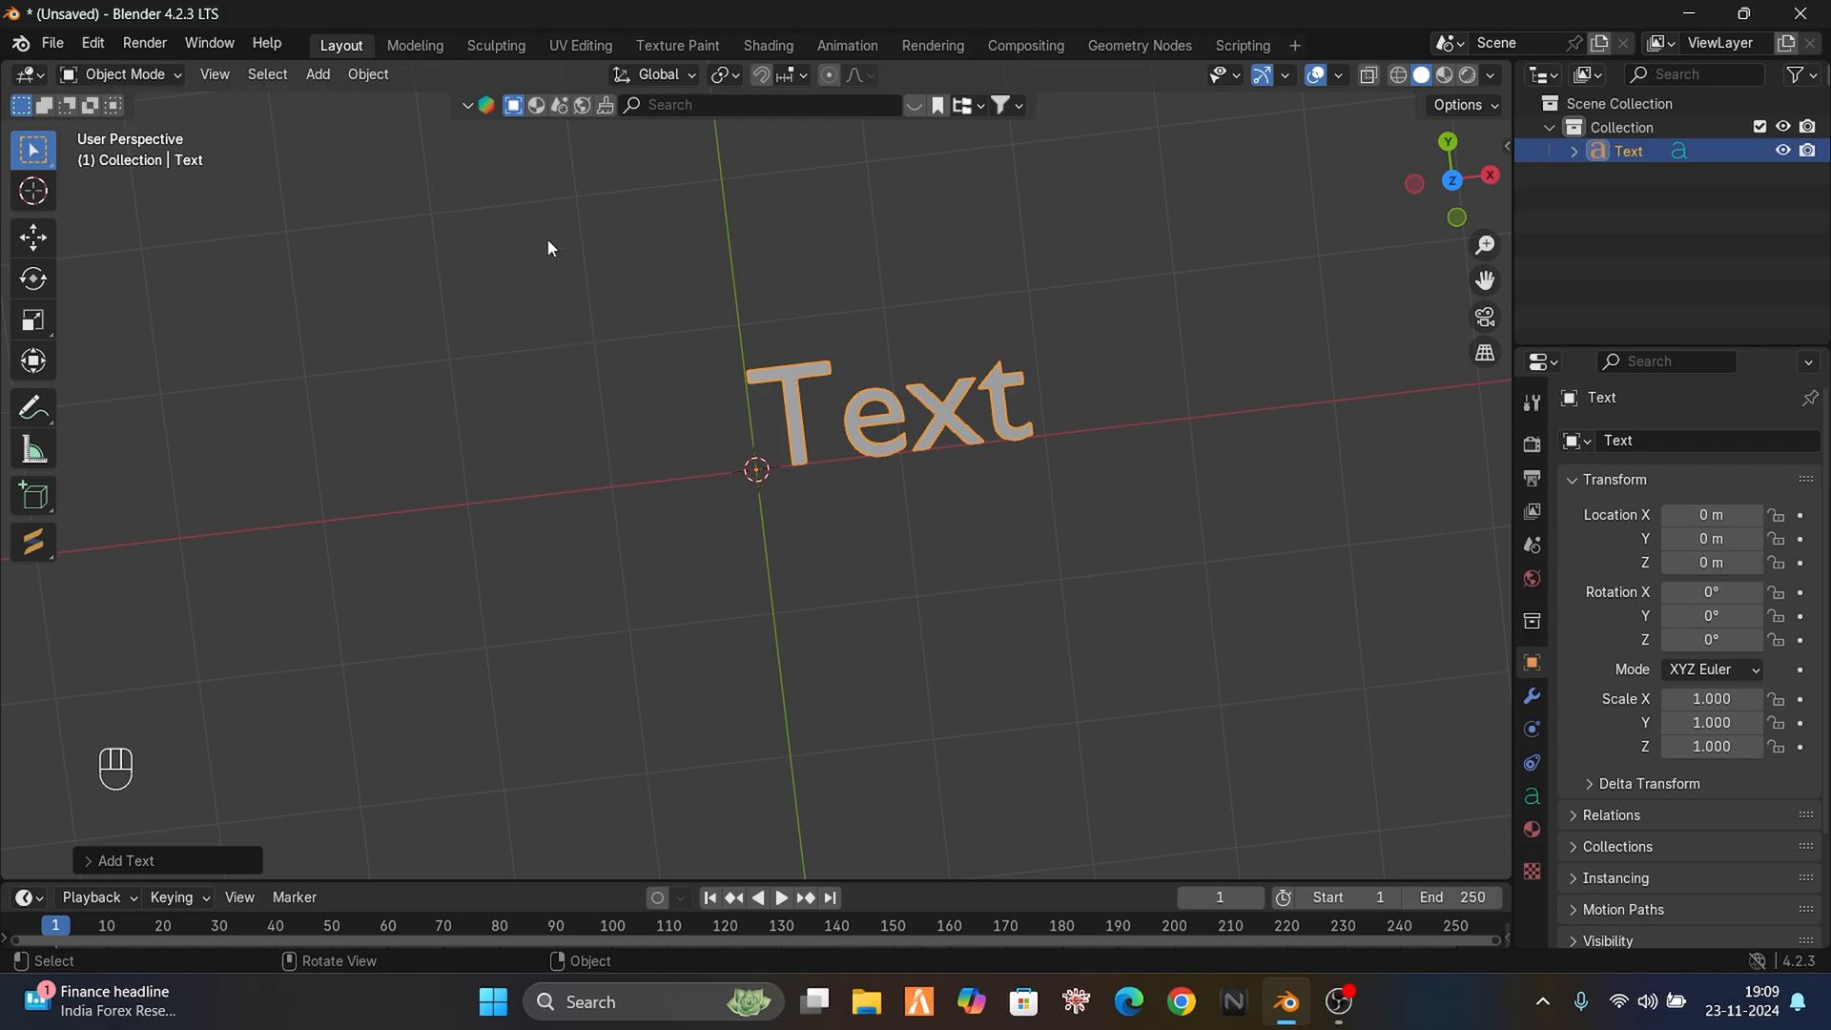
key(Tab)
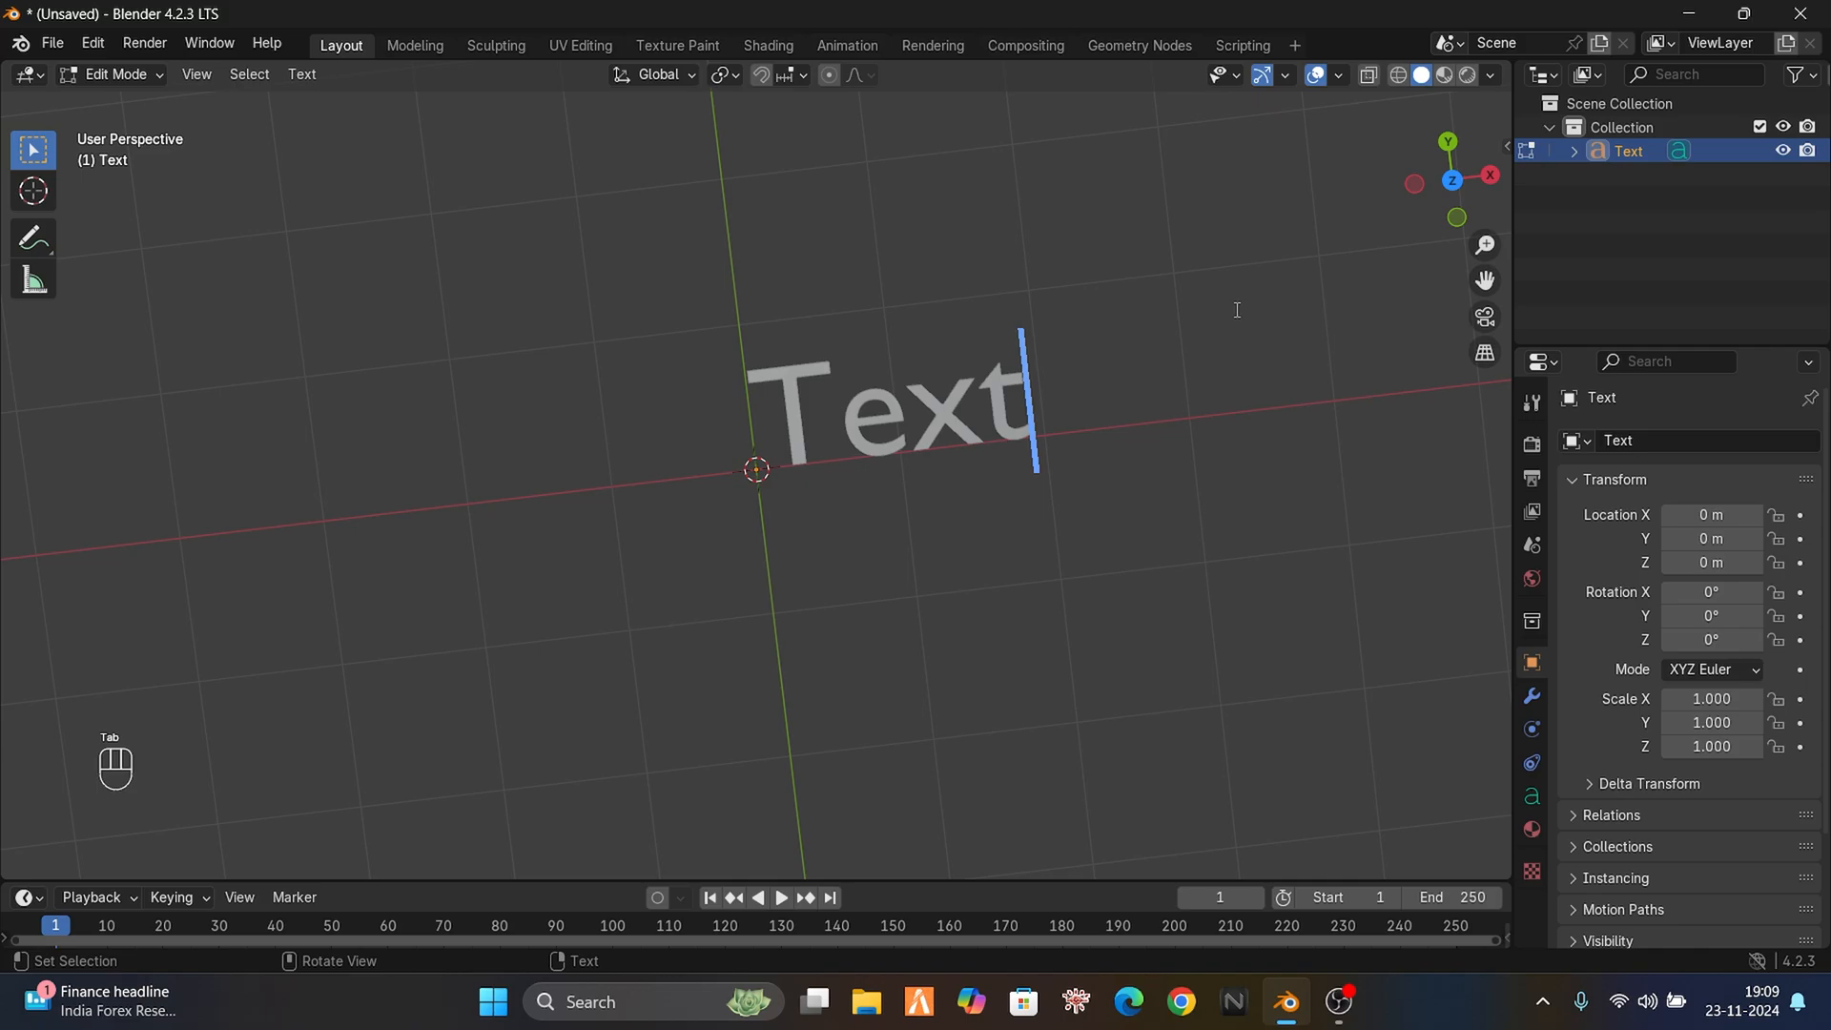
key(Backspace)
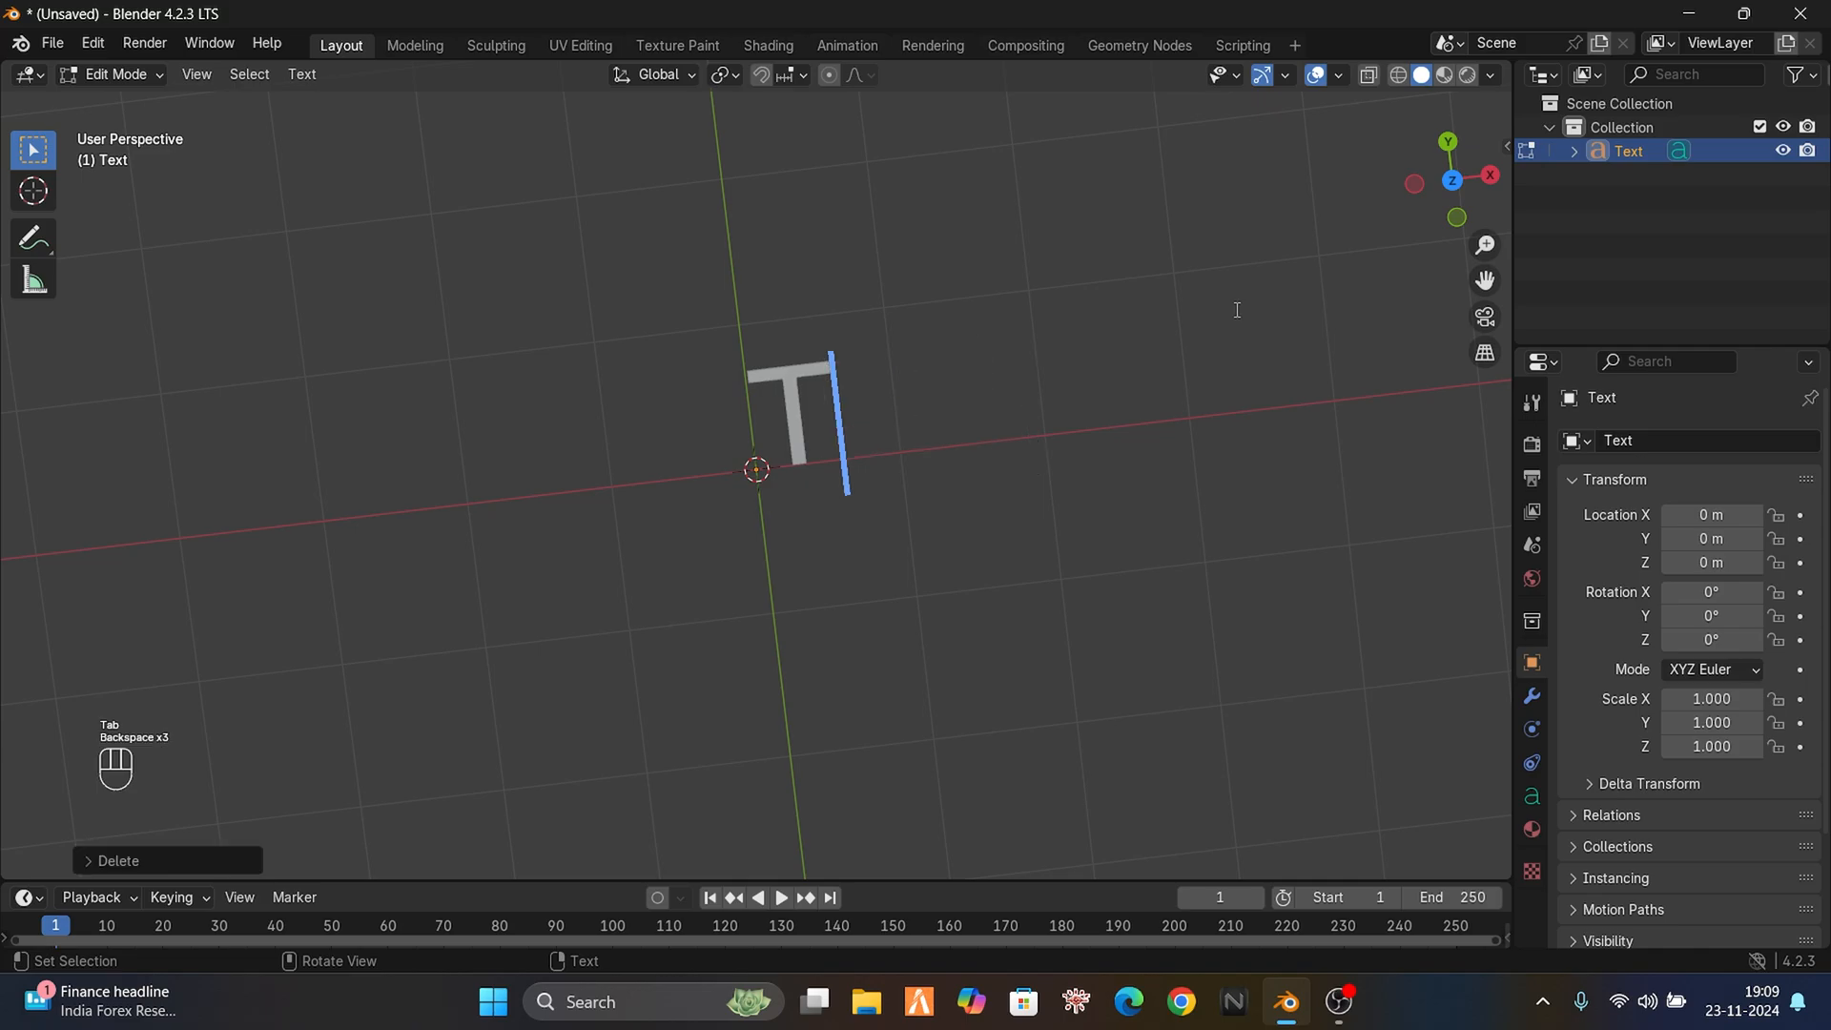
key(backspace)
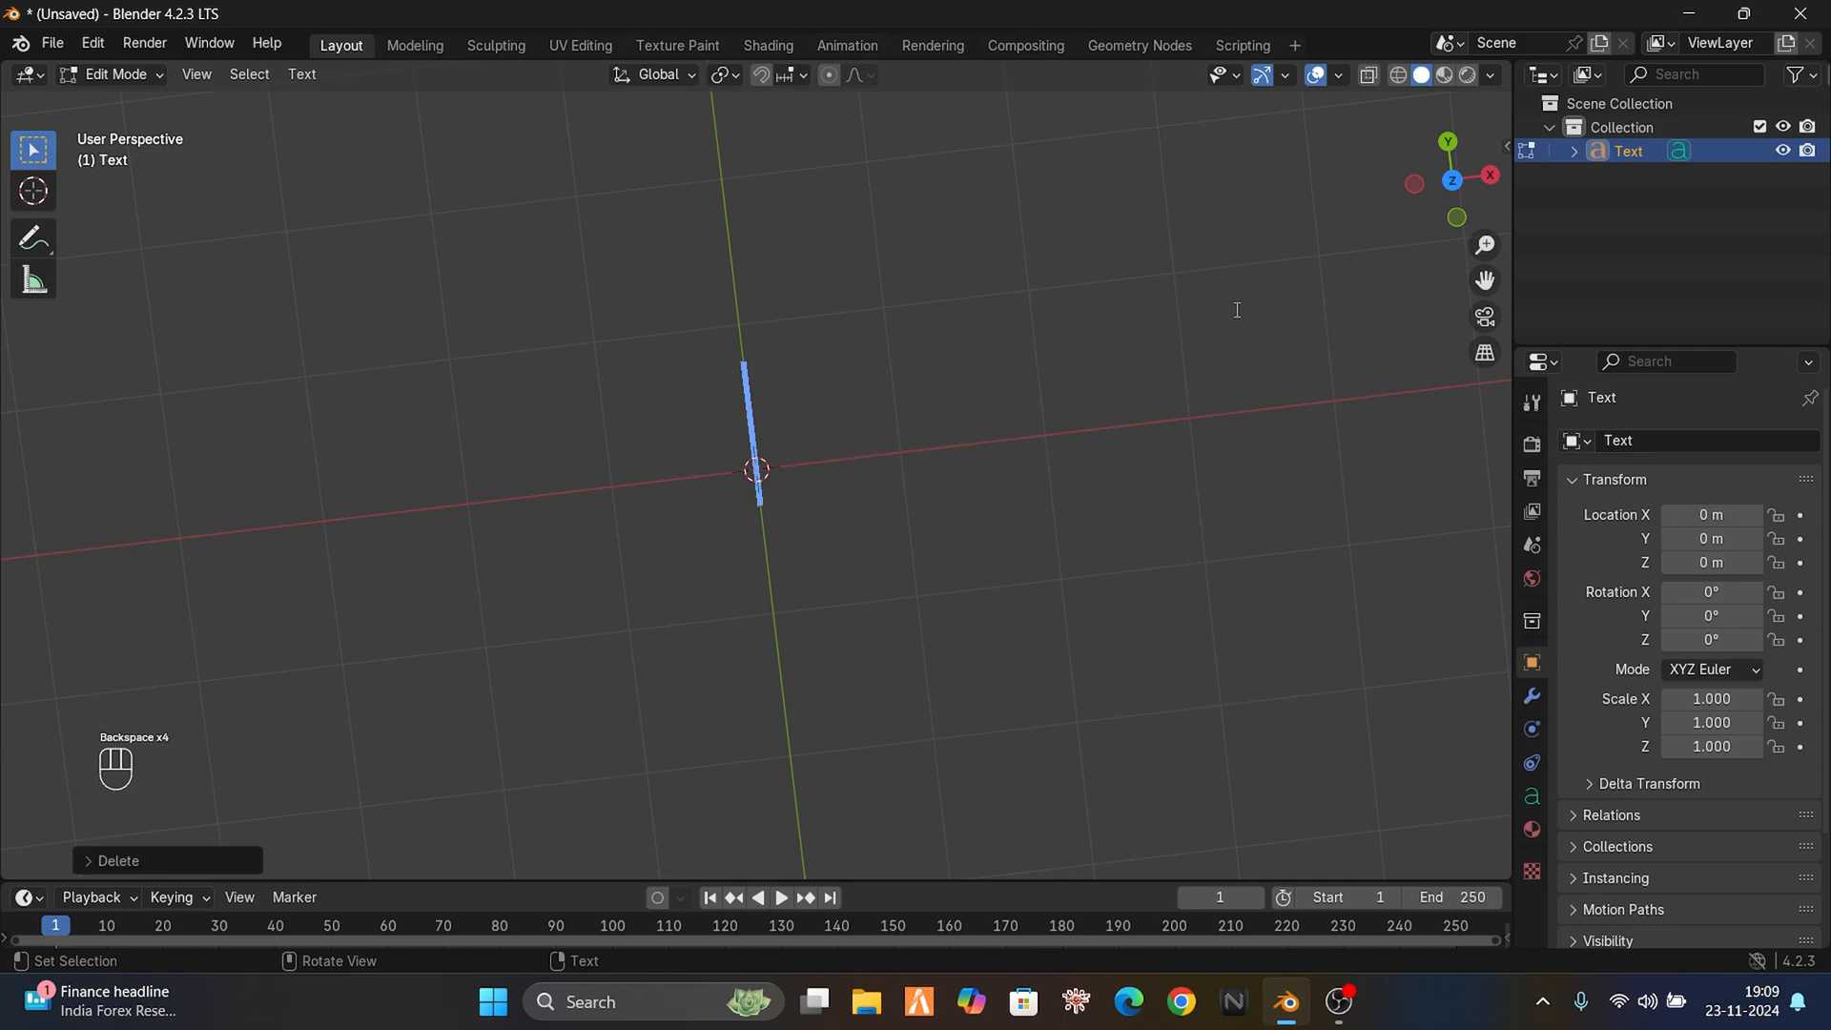
- Type the letters FIVEMMLOGUY and finish editing the text
text(MLO)
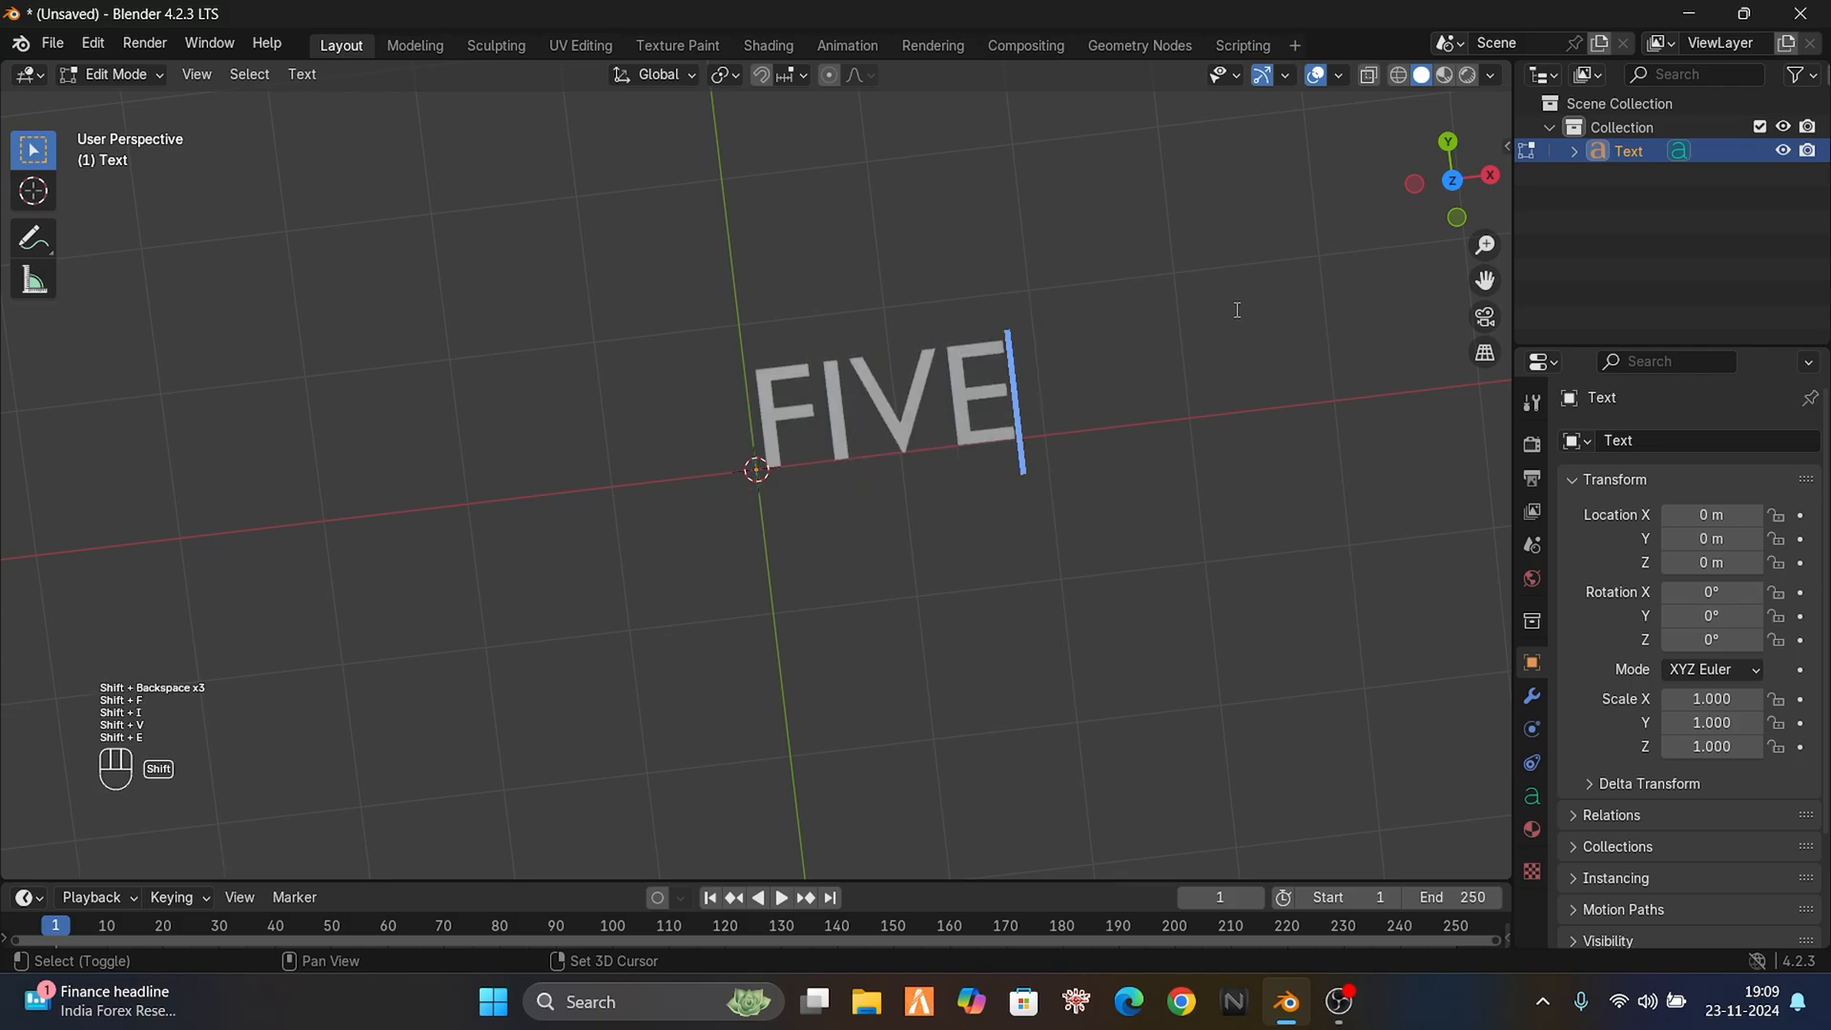
text(MMLOG)
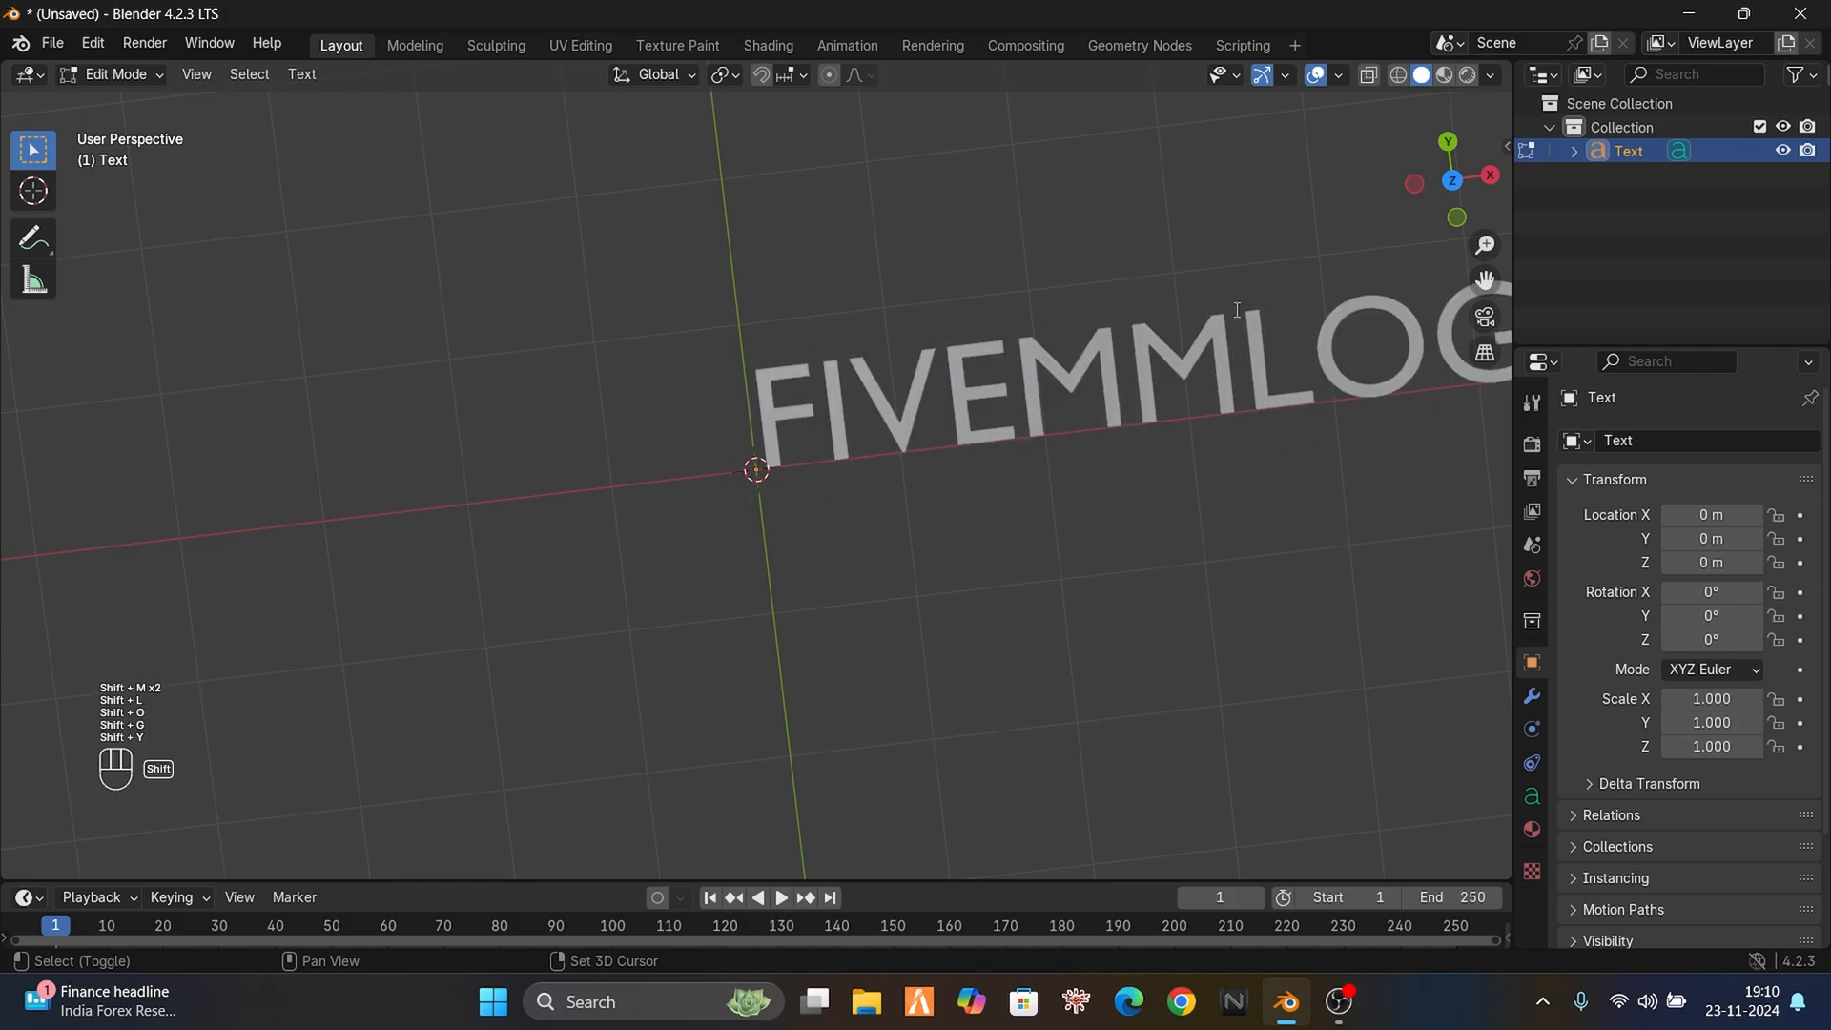
text(YU)
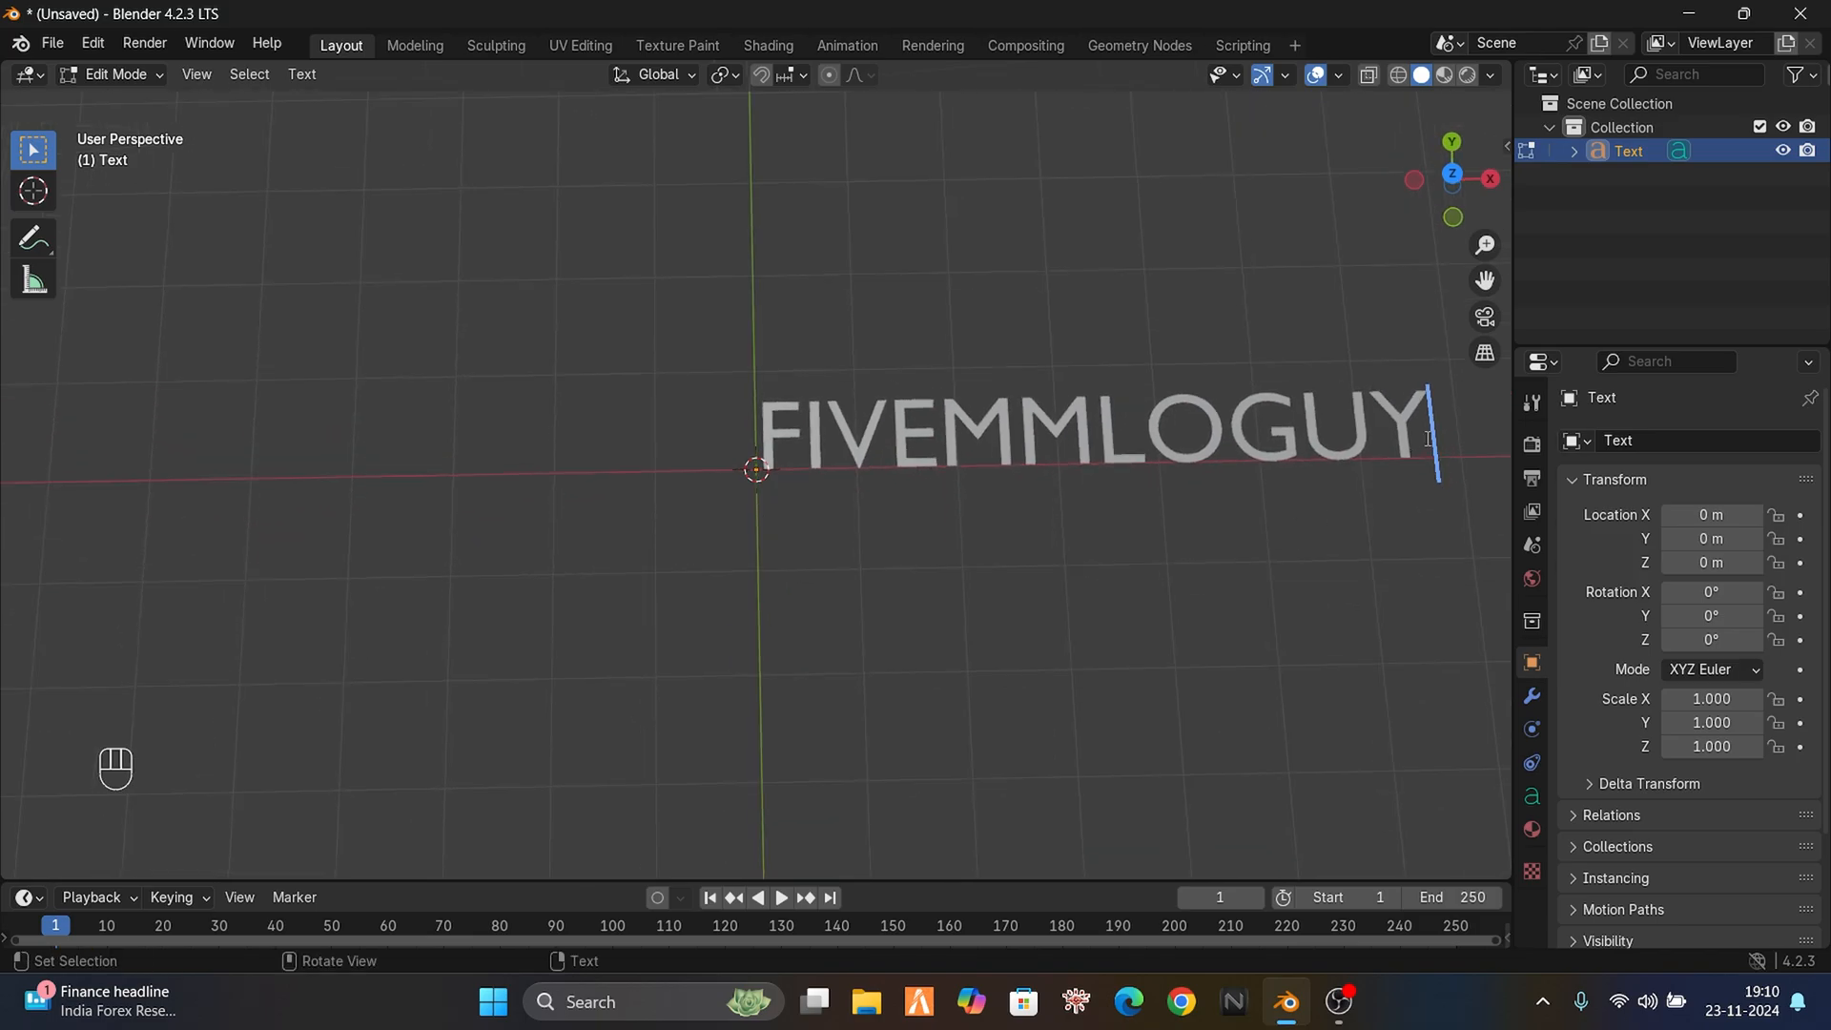
key(Tab)
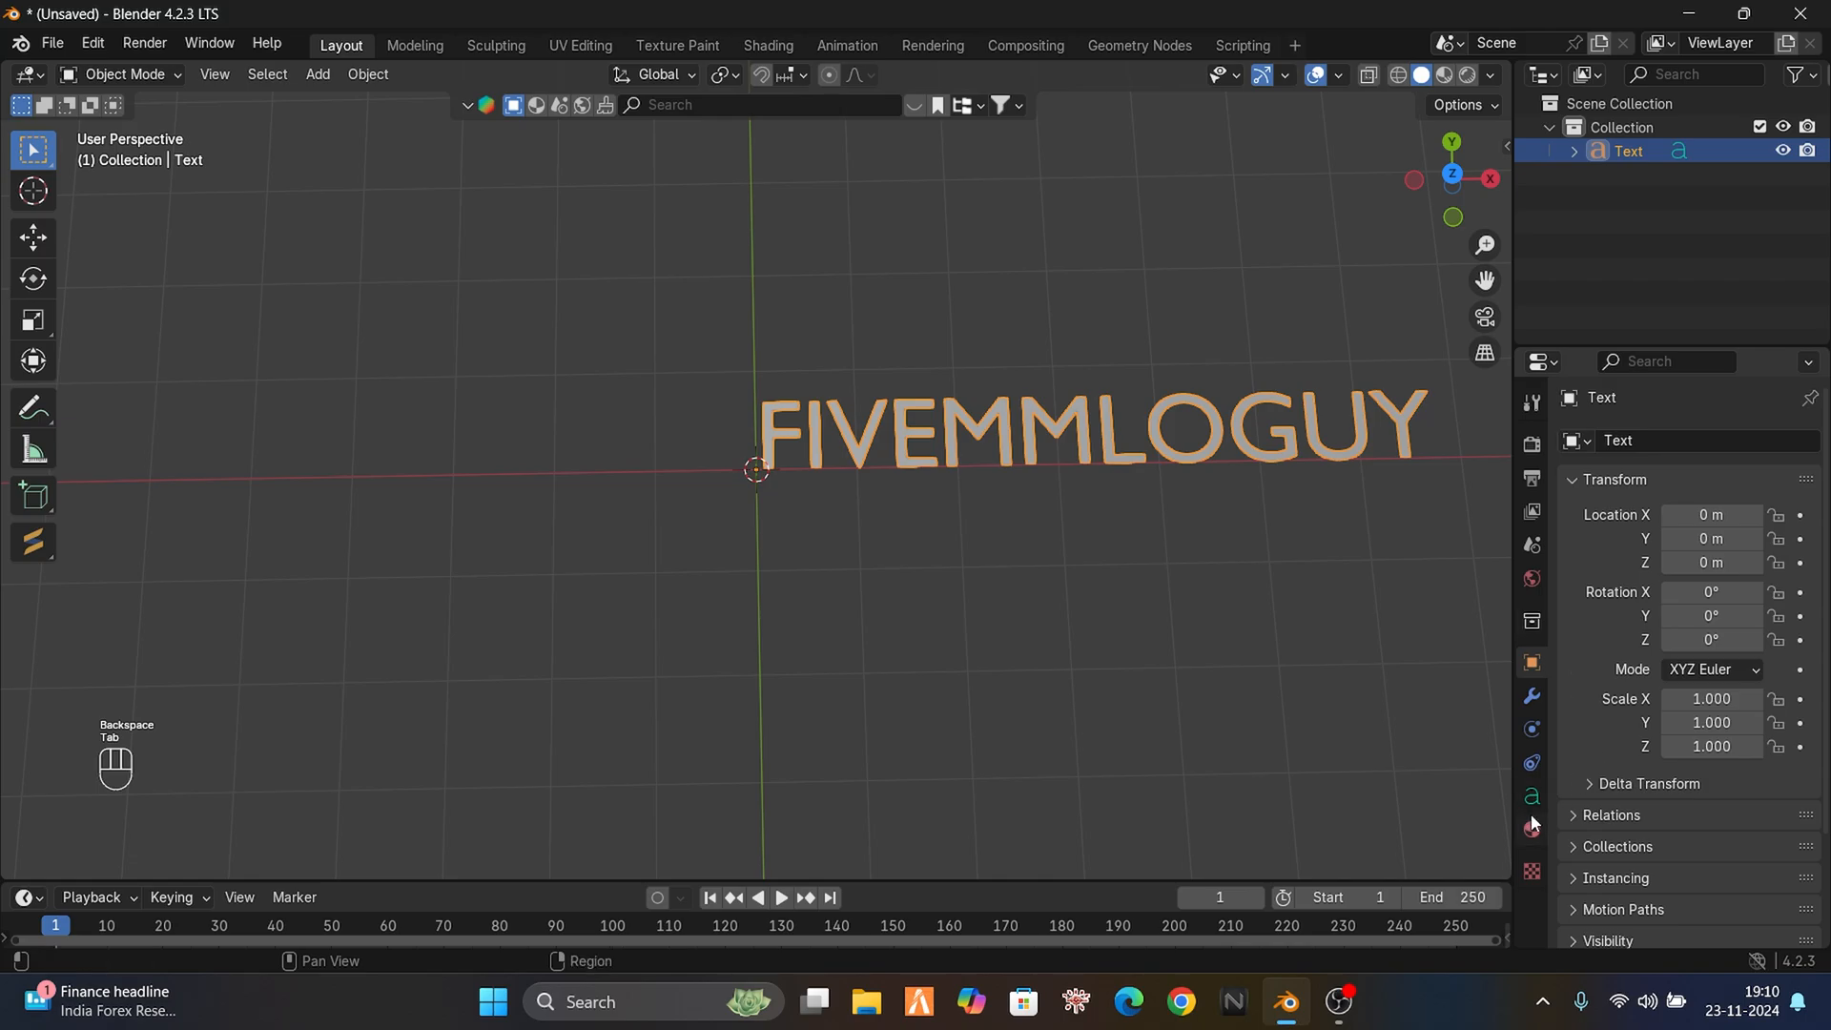
- Load the Blackadder ITC font onto the text from the Object Data font settings
click(1532, 795)
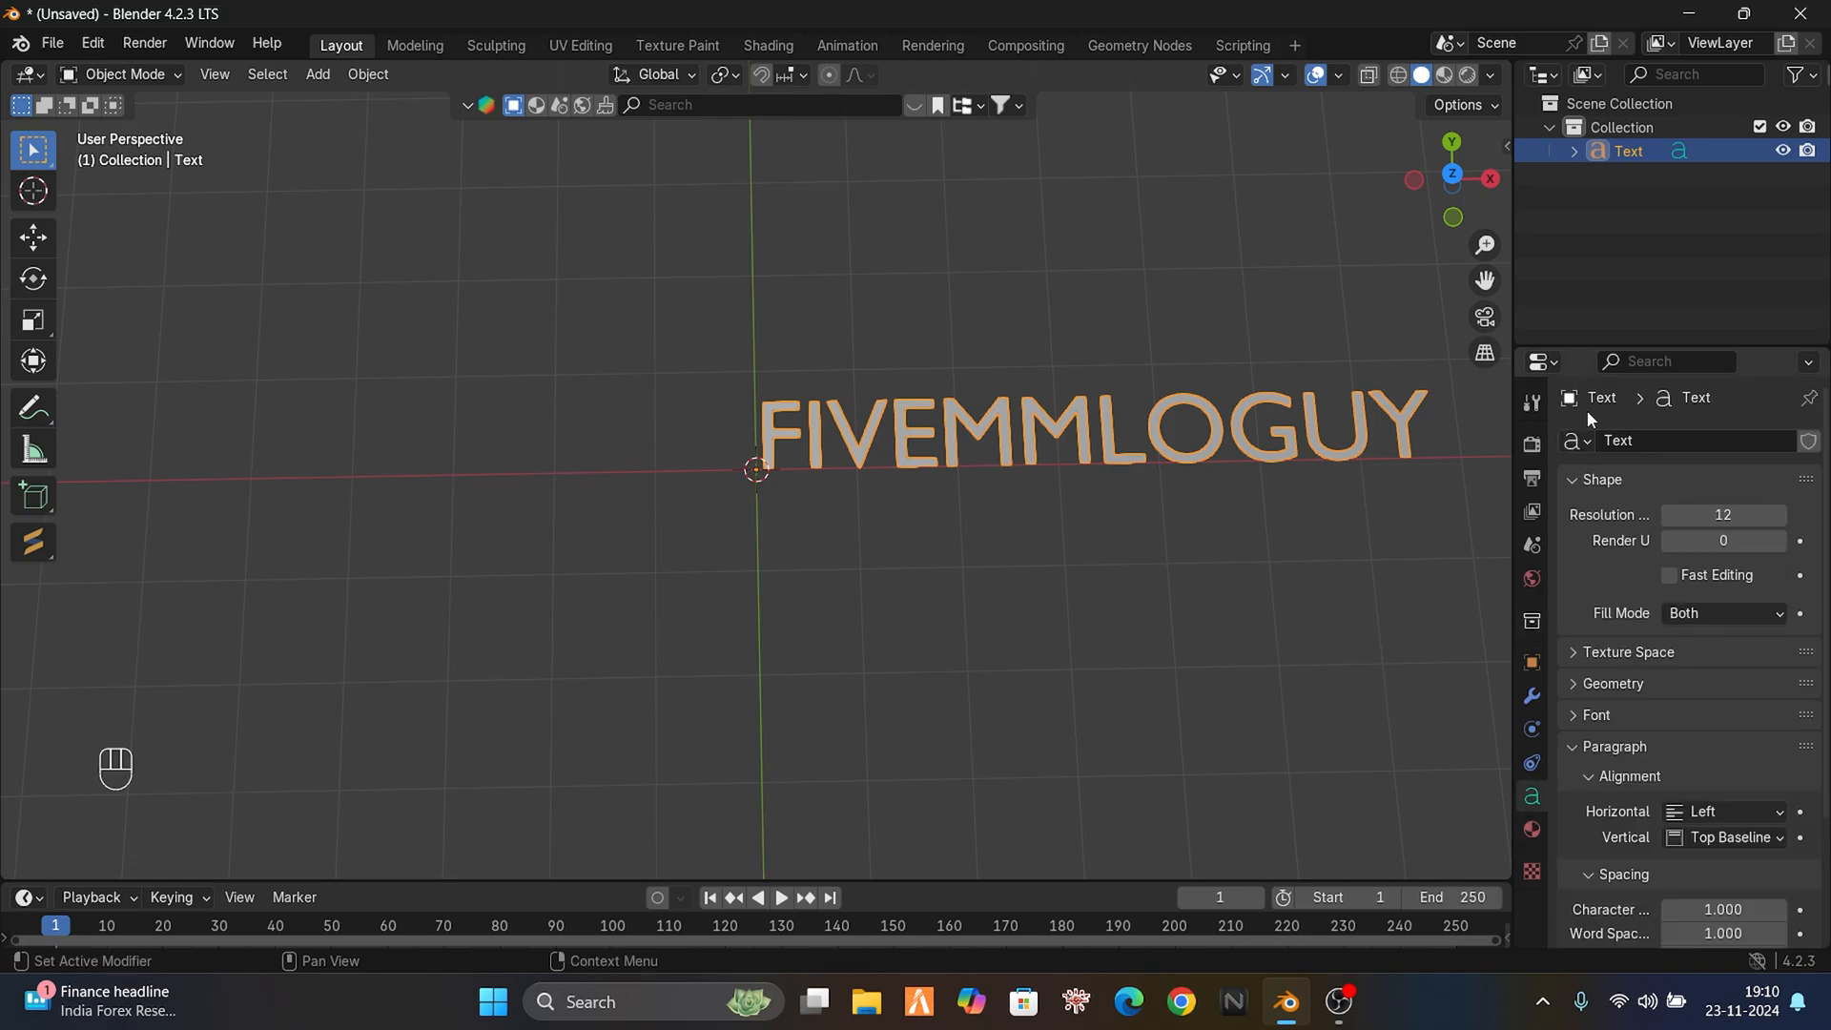
mouse_move(1635, 666)
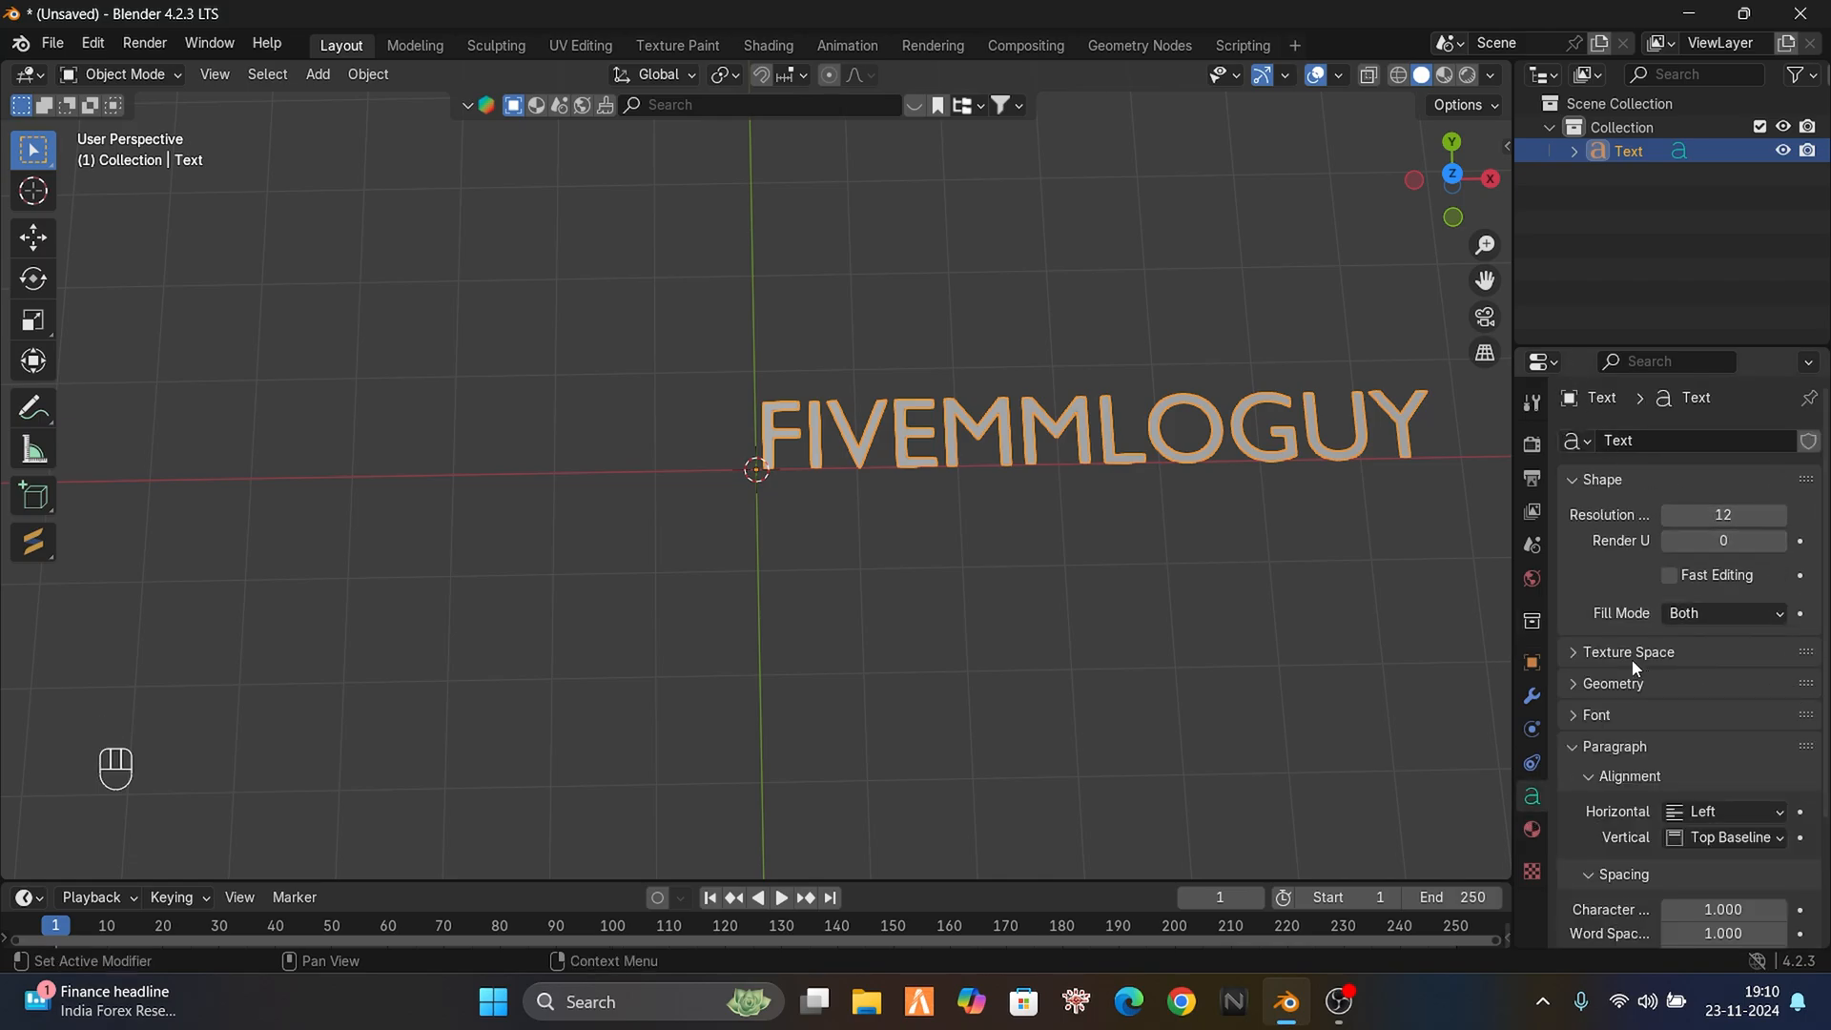
click(1595, 715)
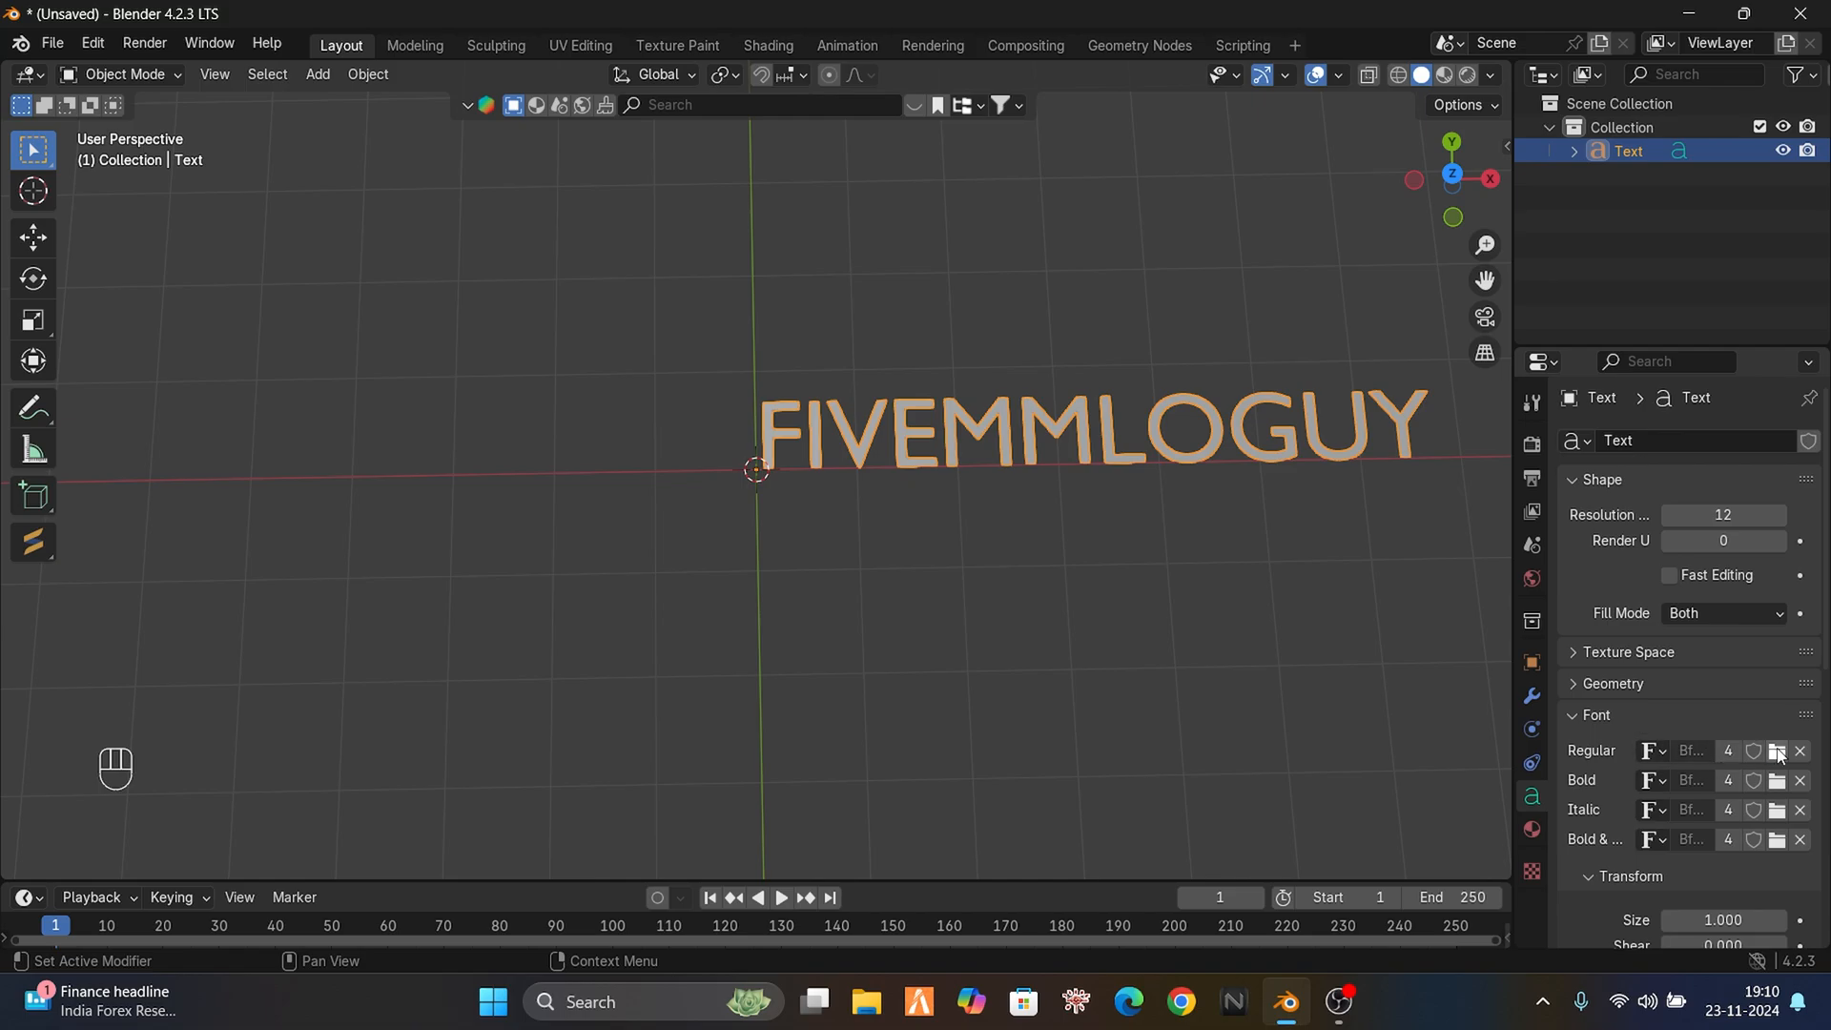
click(1778, 750)
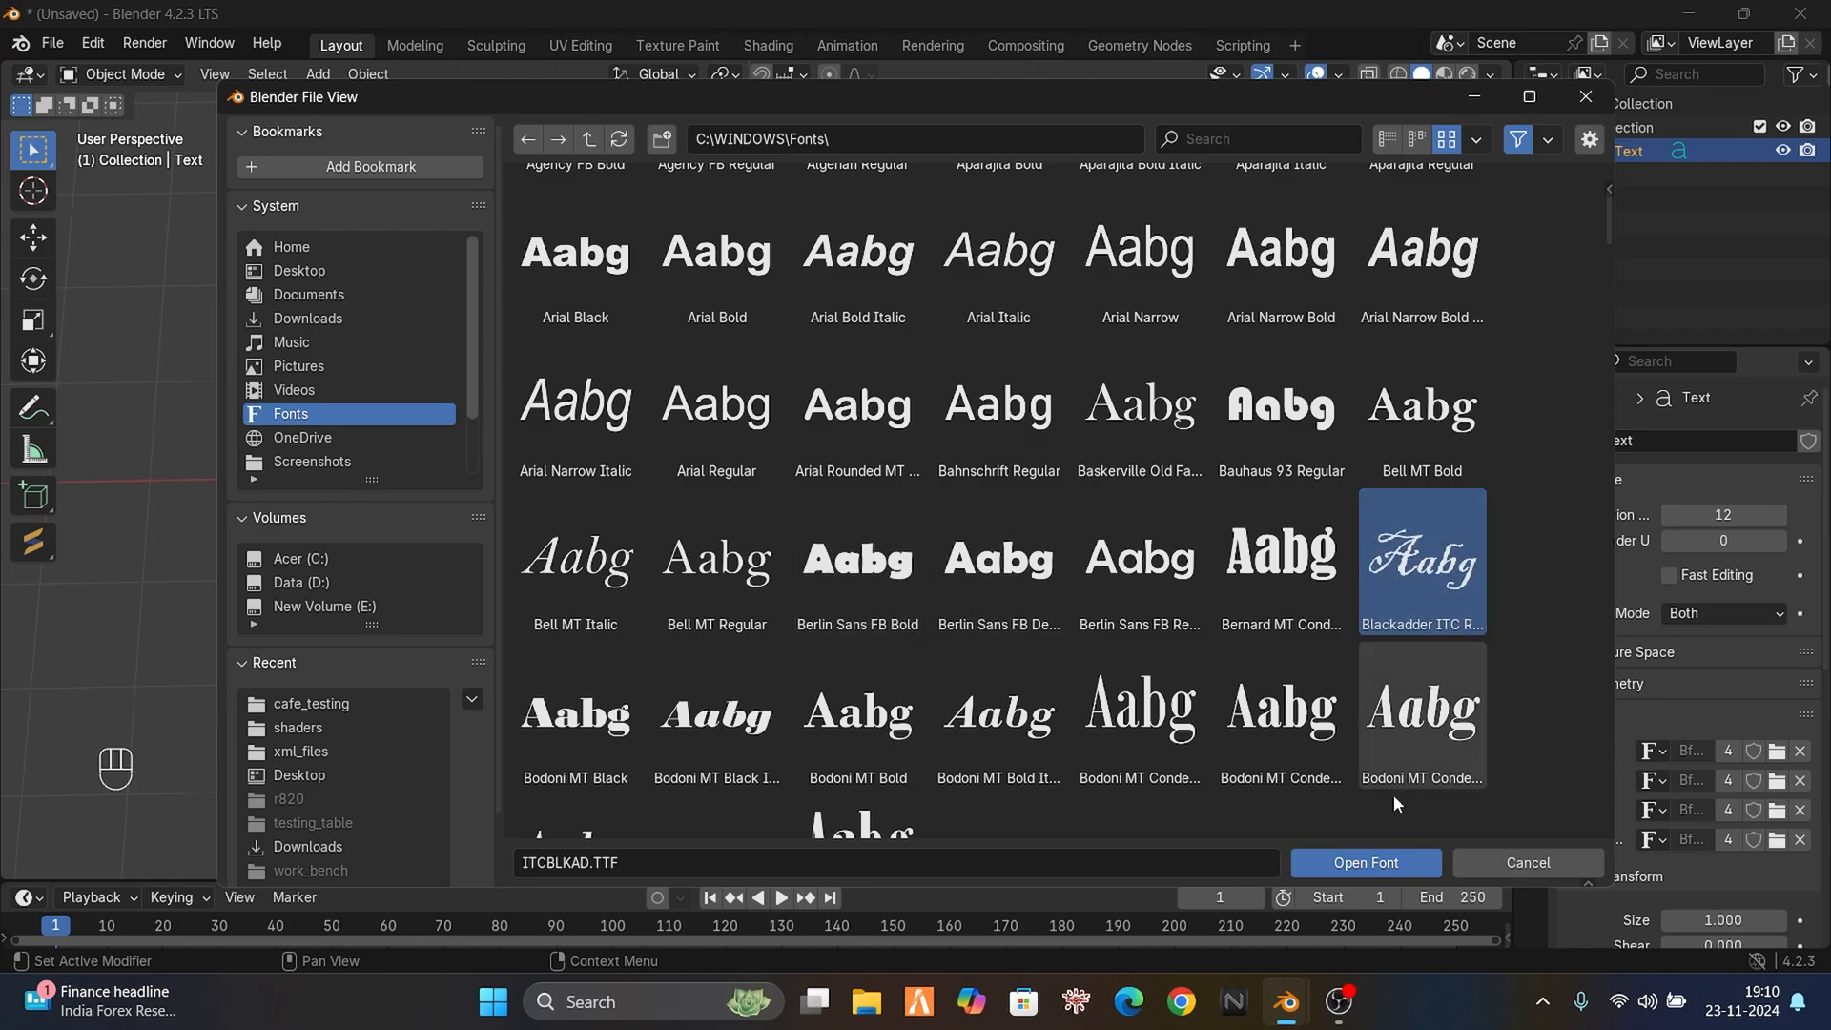
click(1363, 868)
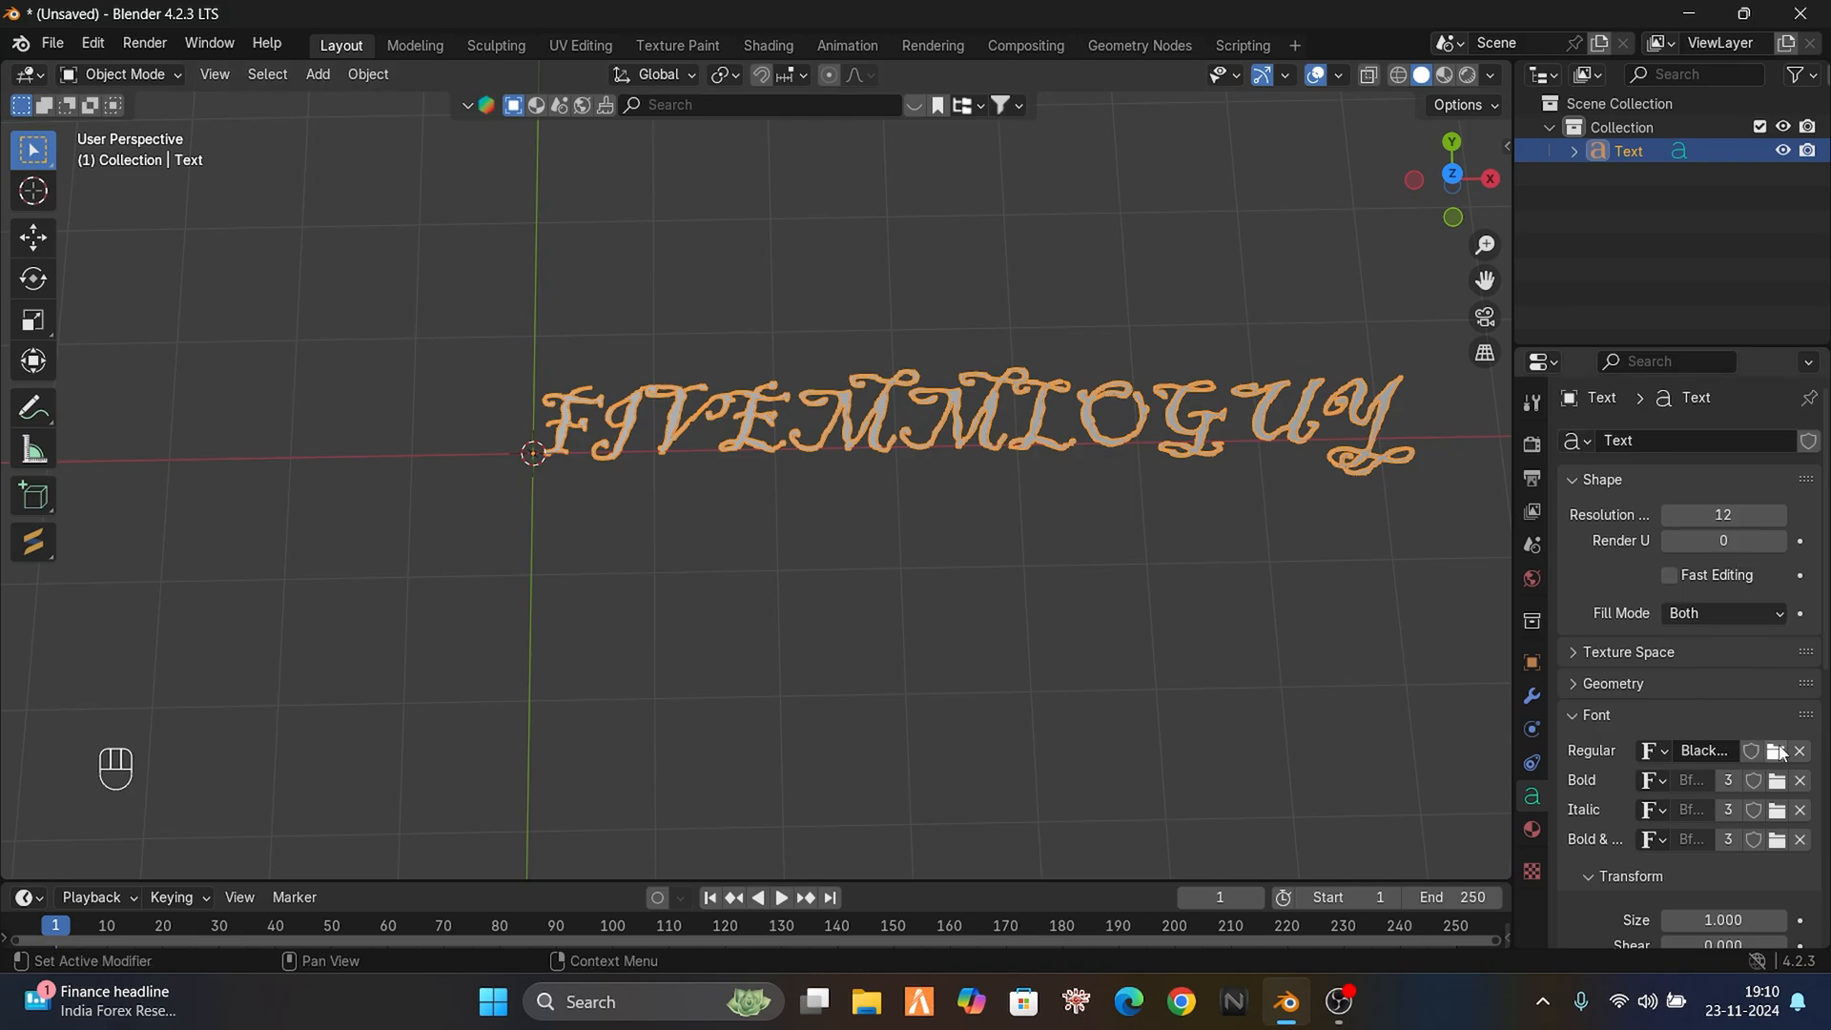
- Replace it with the Book Antiqua Italic font
click(1780, 752)
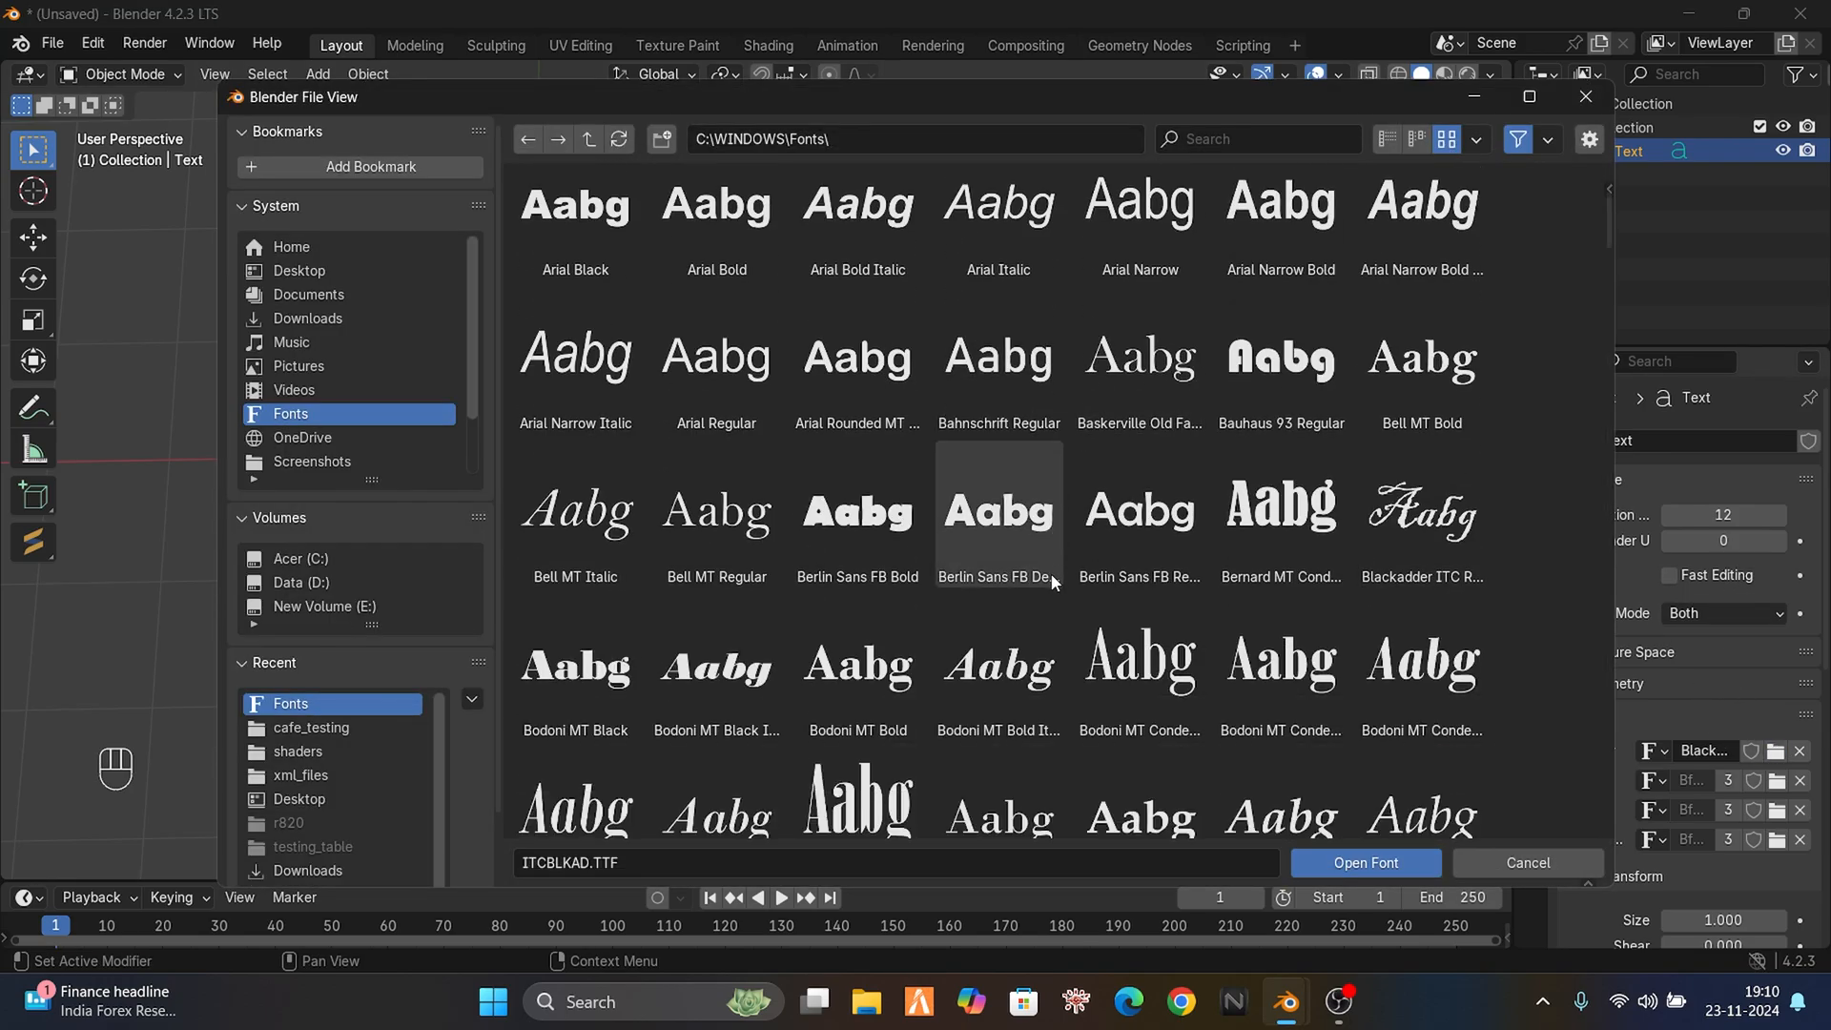
scroll(down, 3)
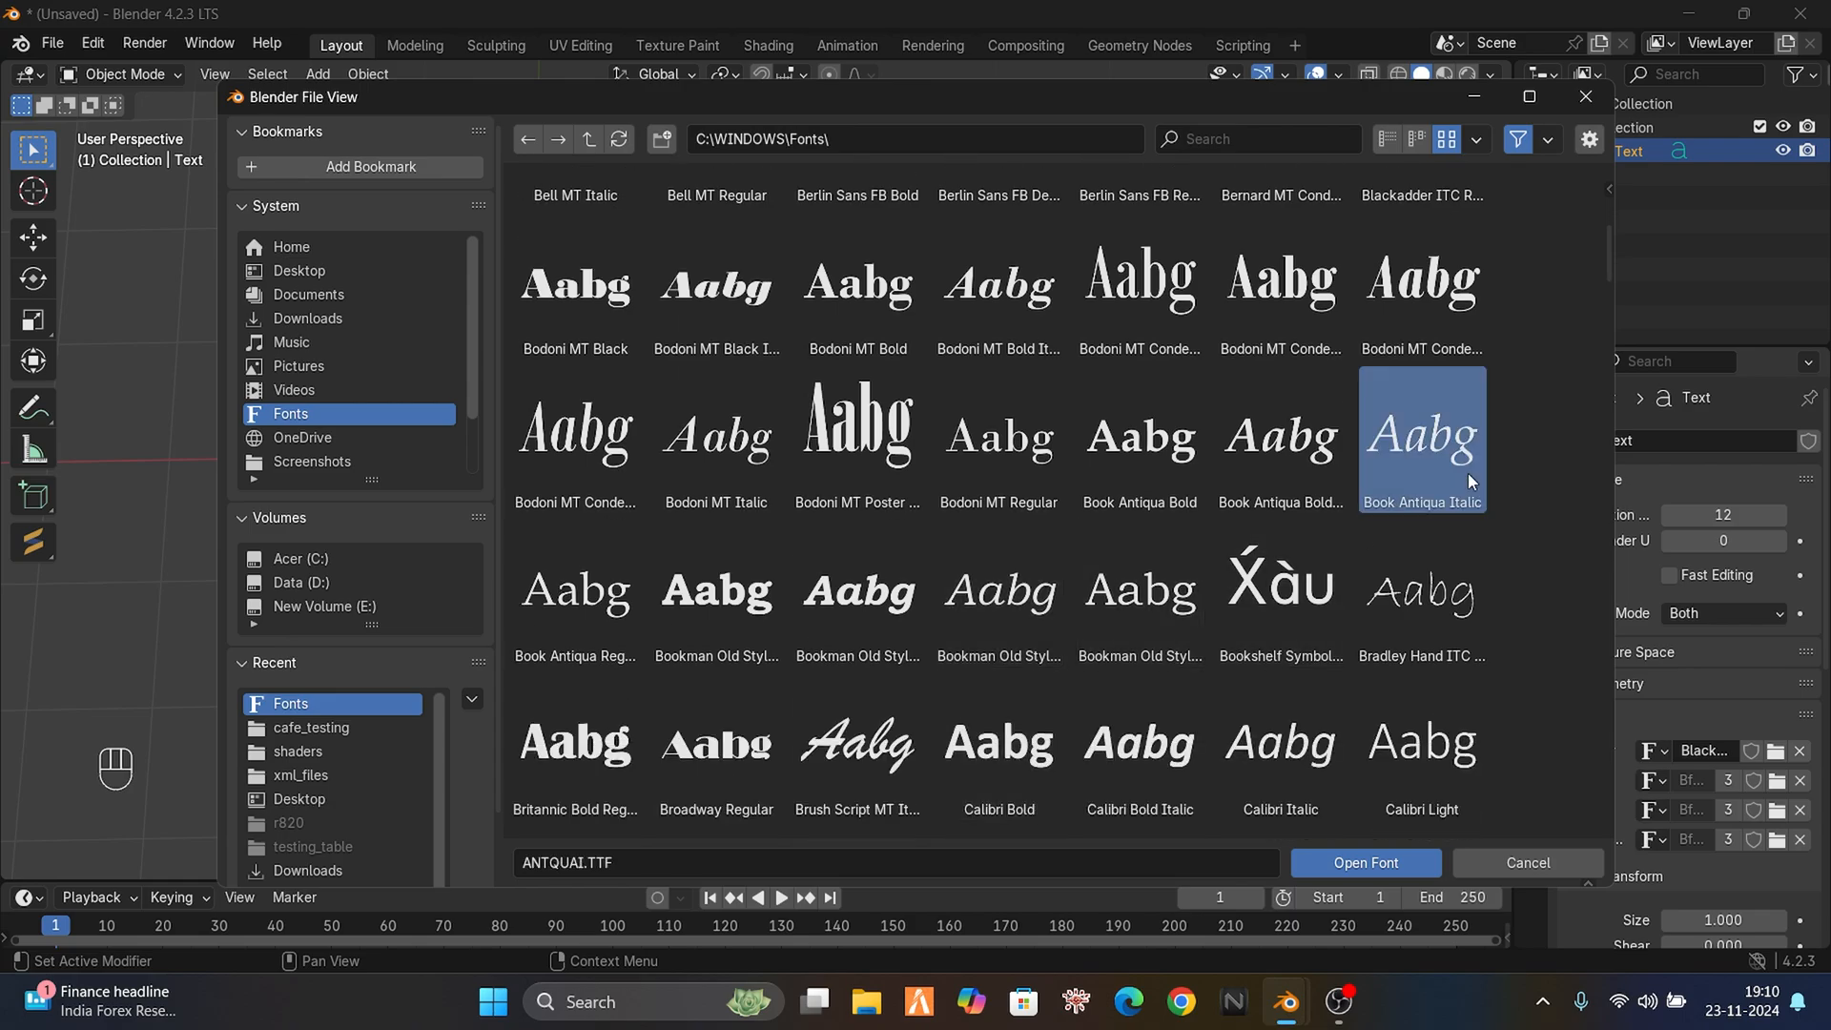
click(1363, 862)
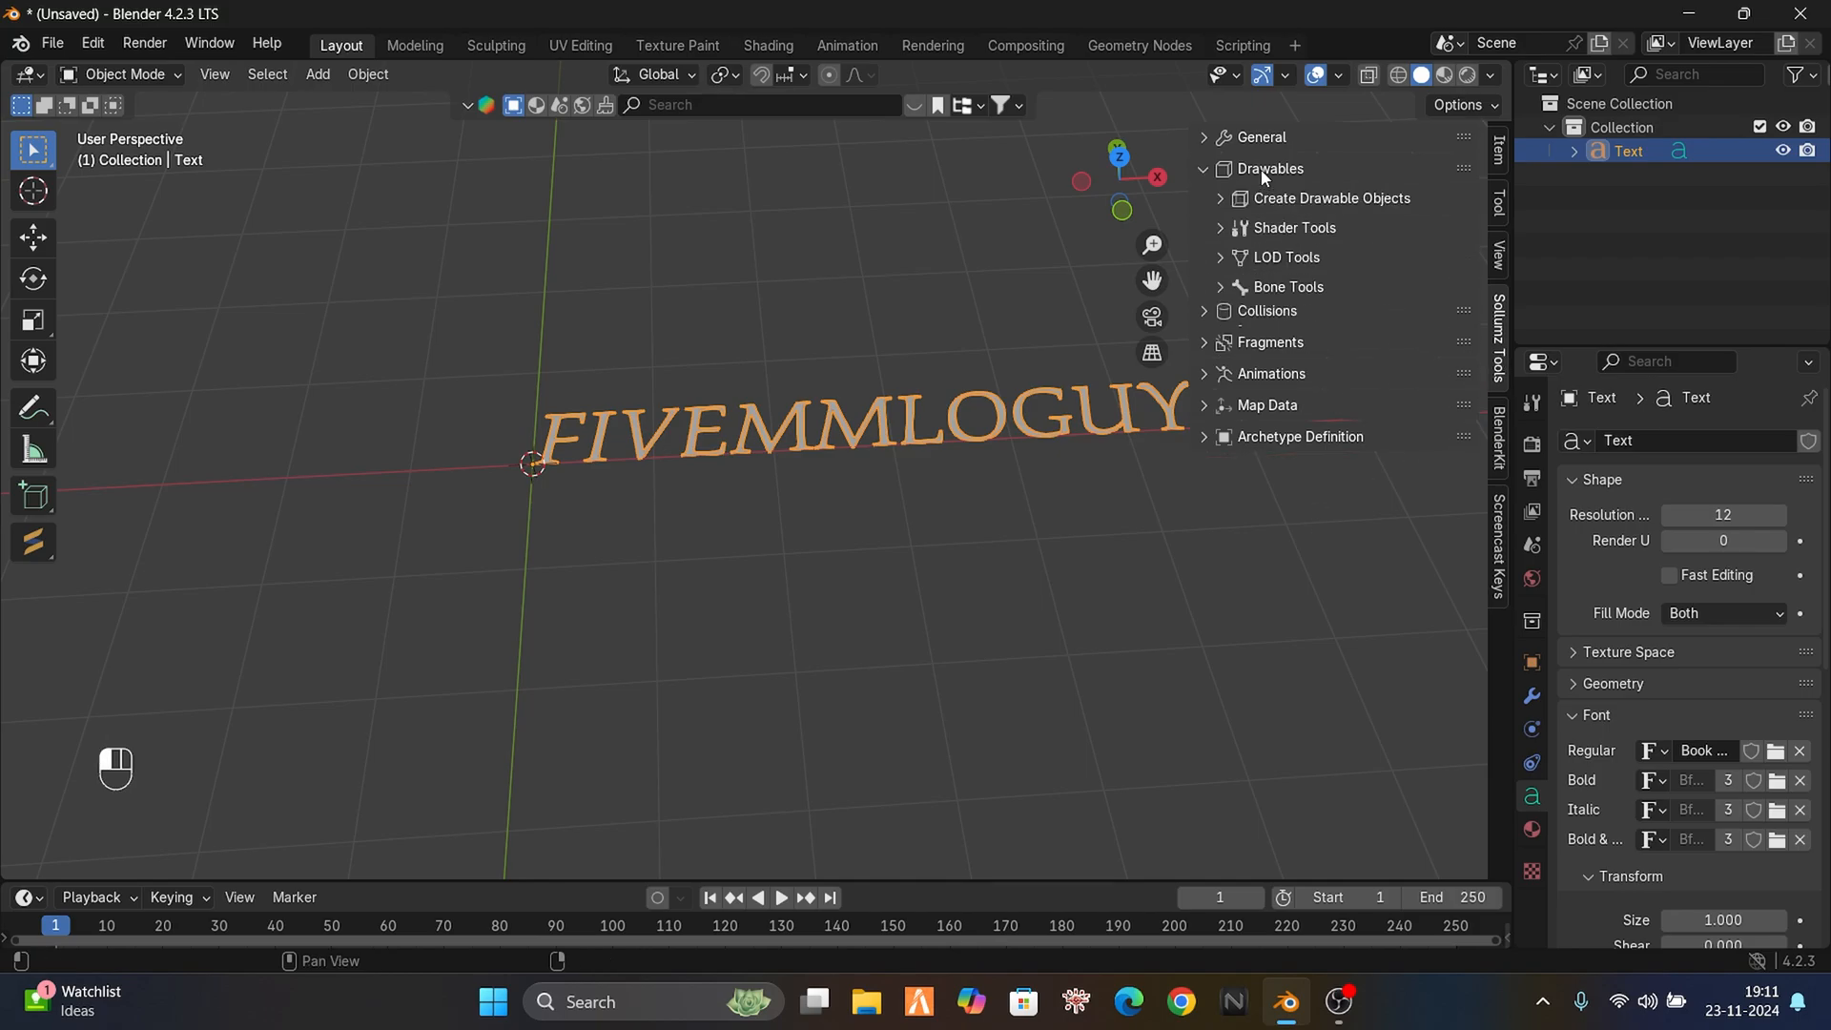
click(1332, 196)
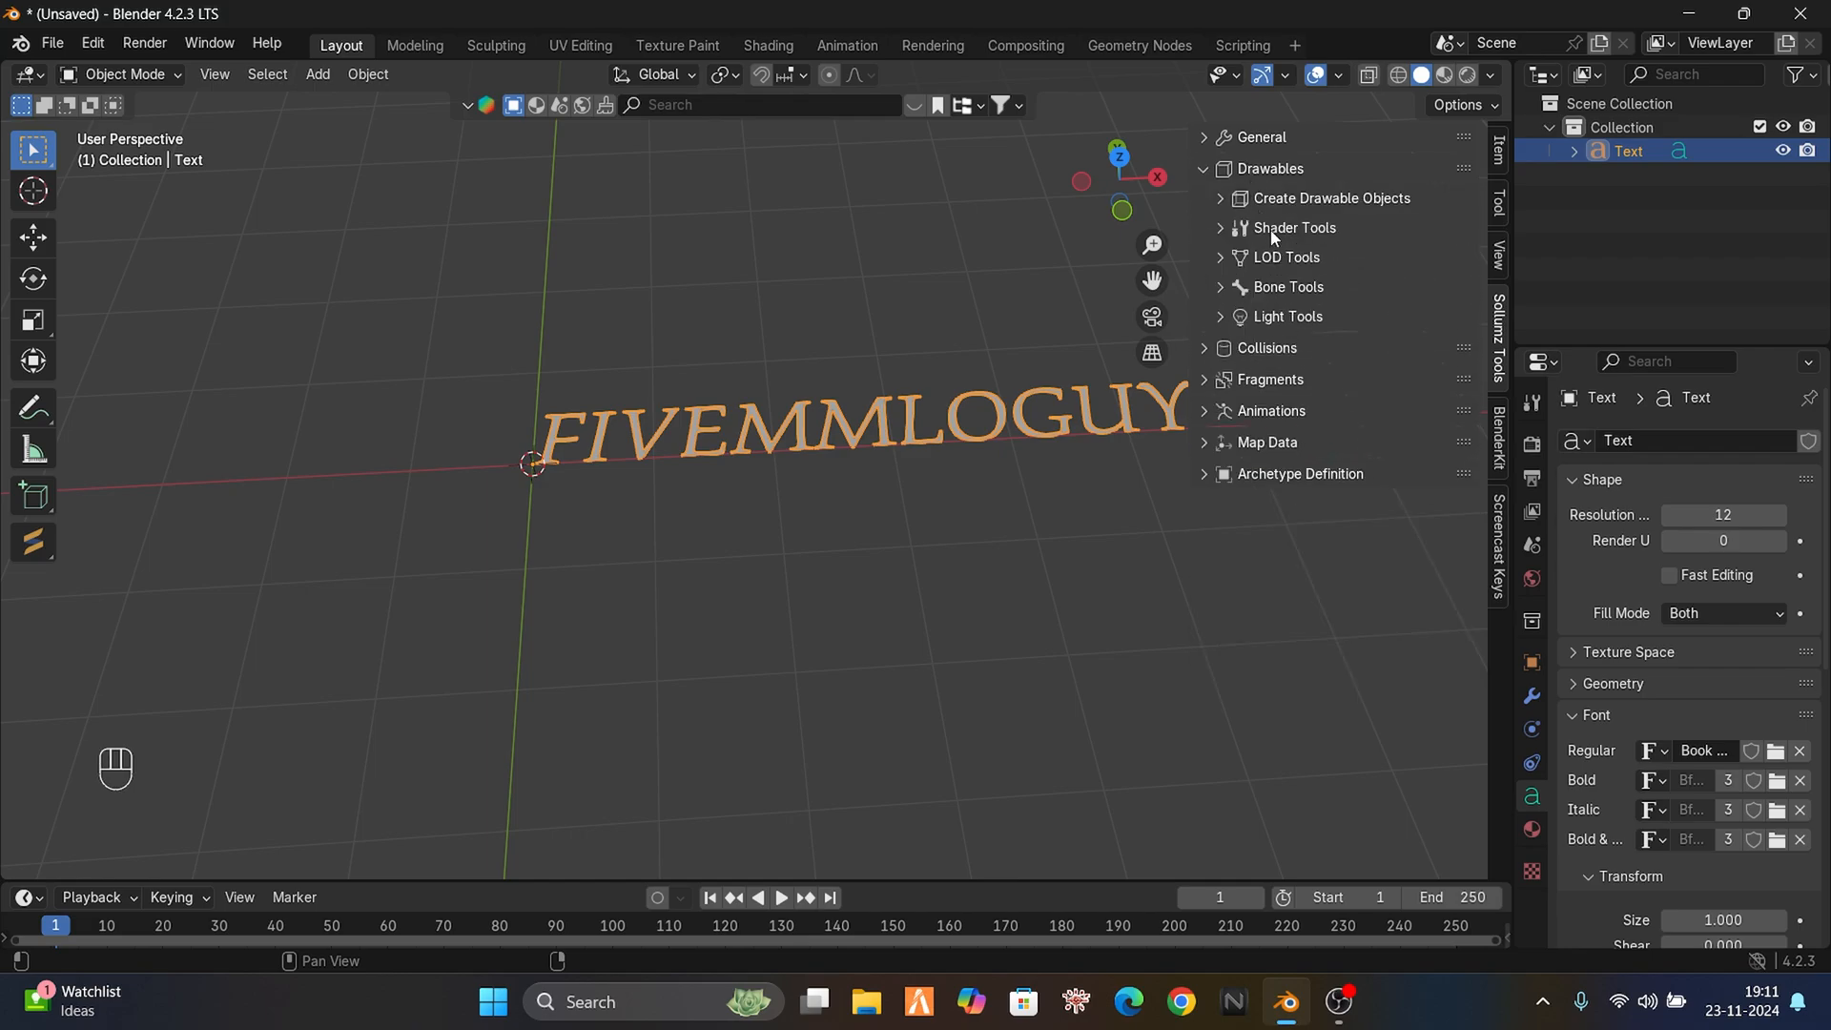
click(1223, 227)
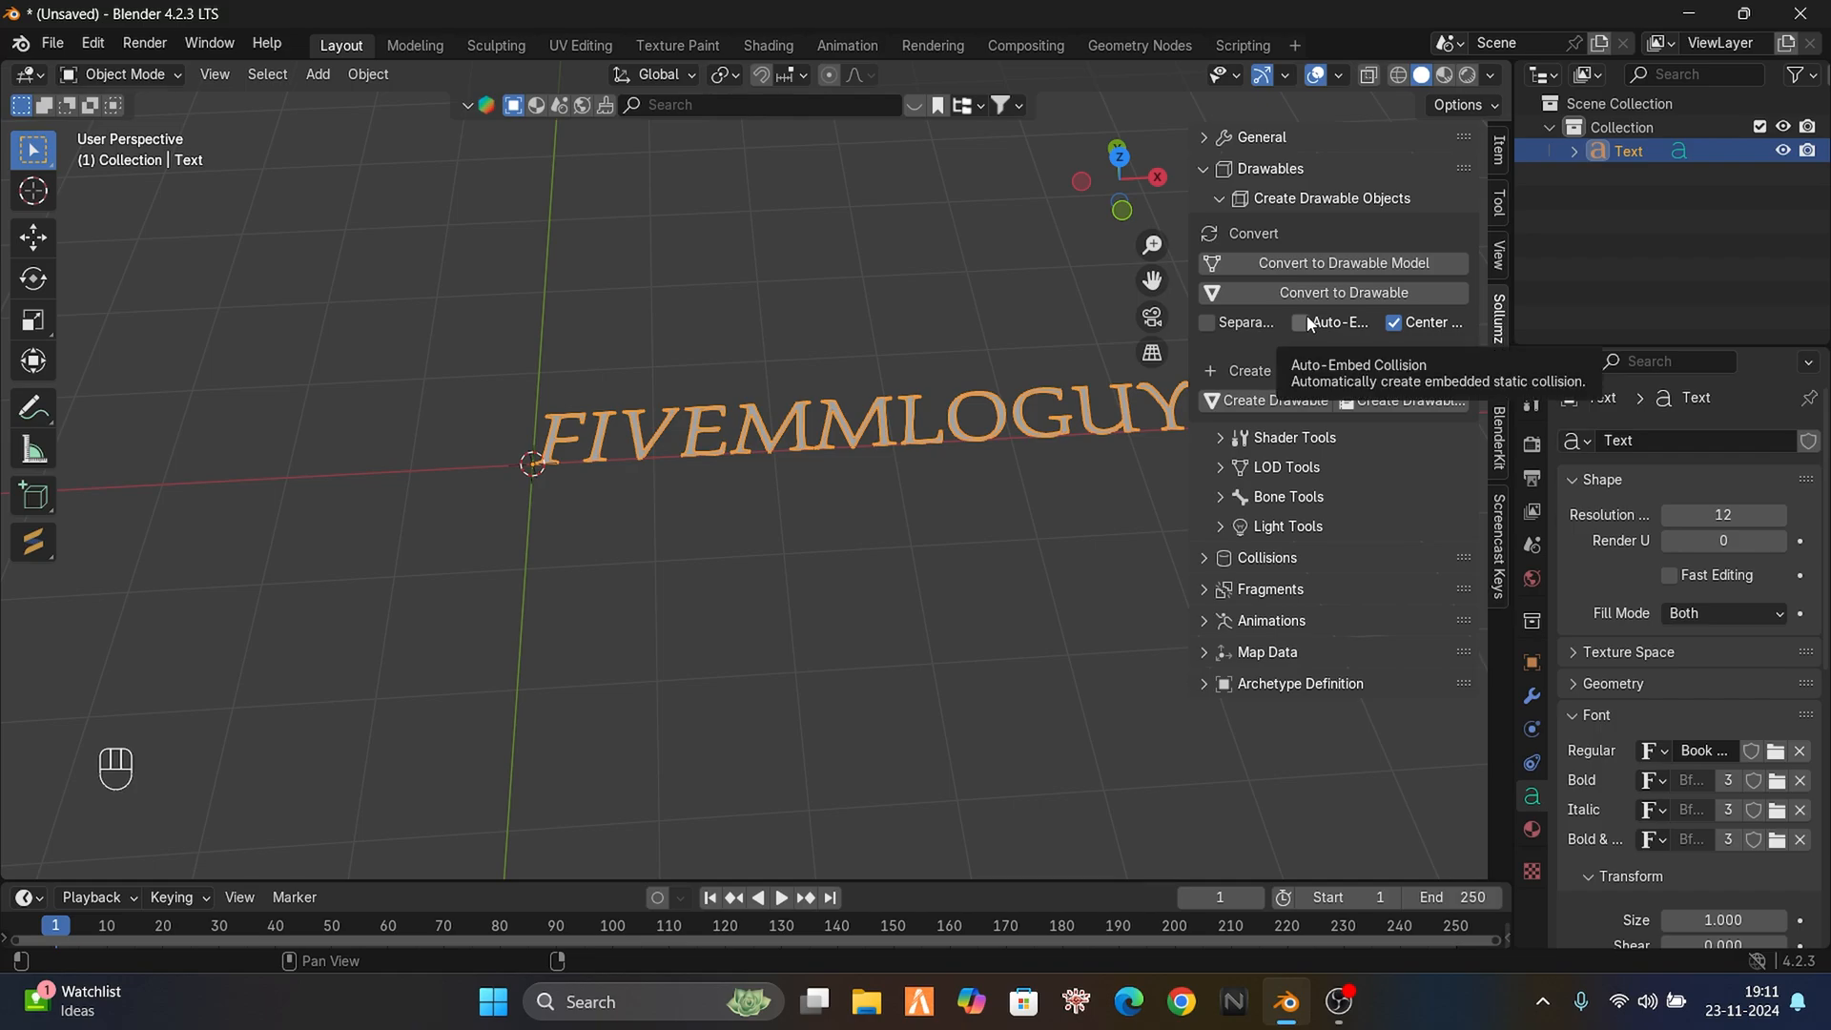
mouse_move(1317, 332)
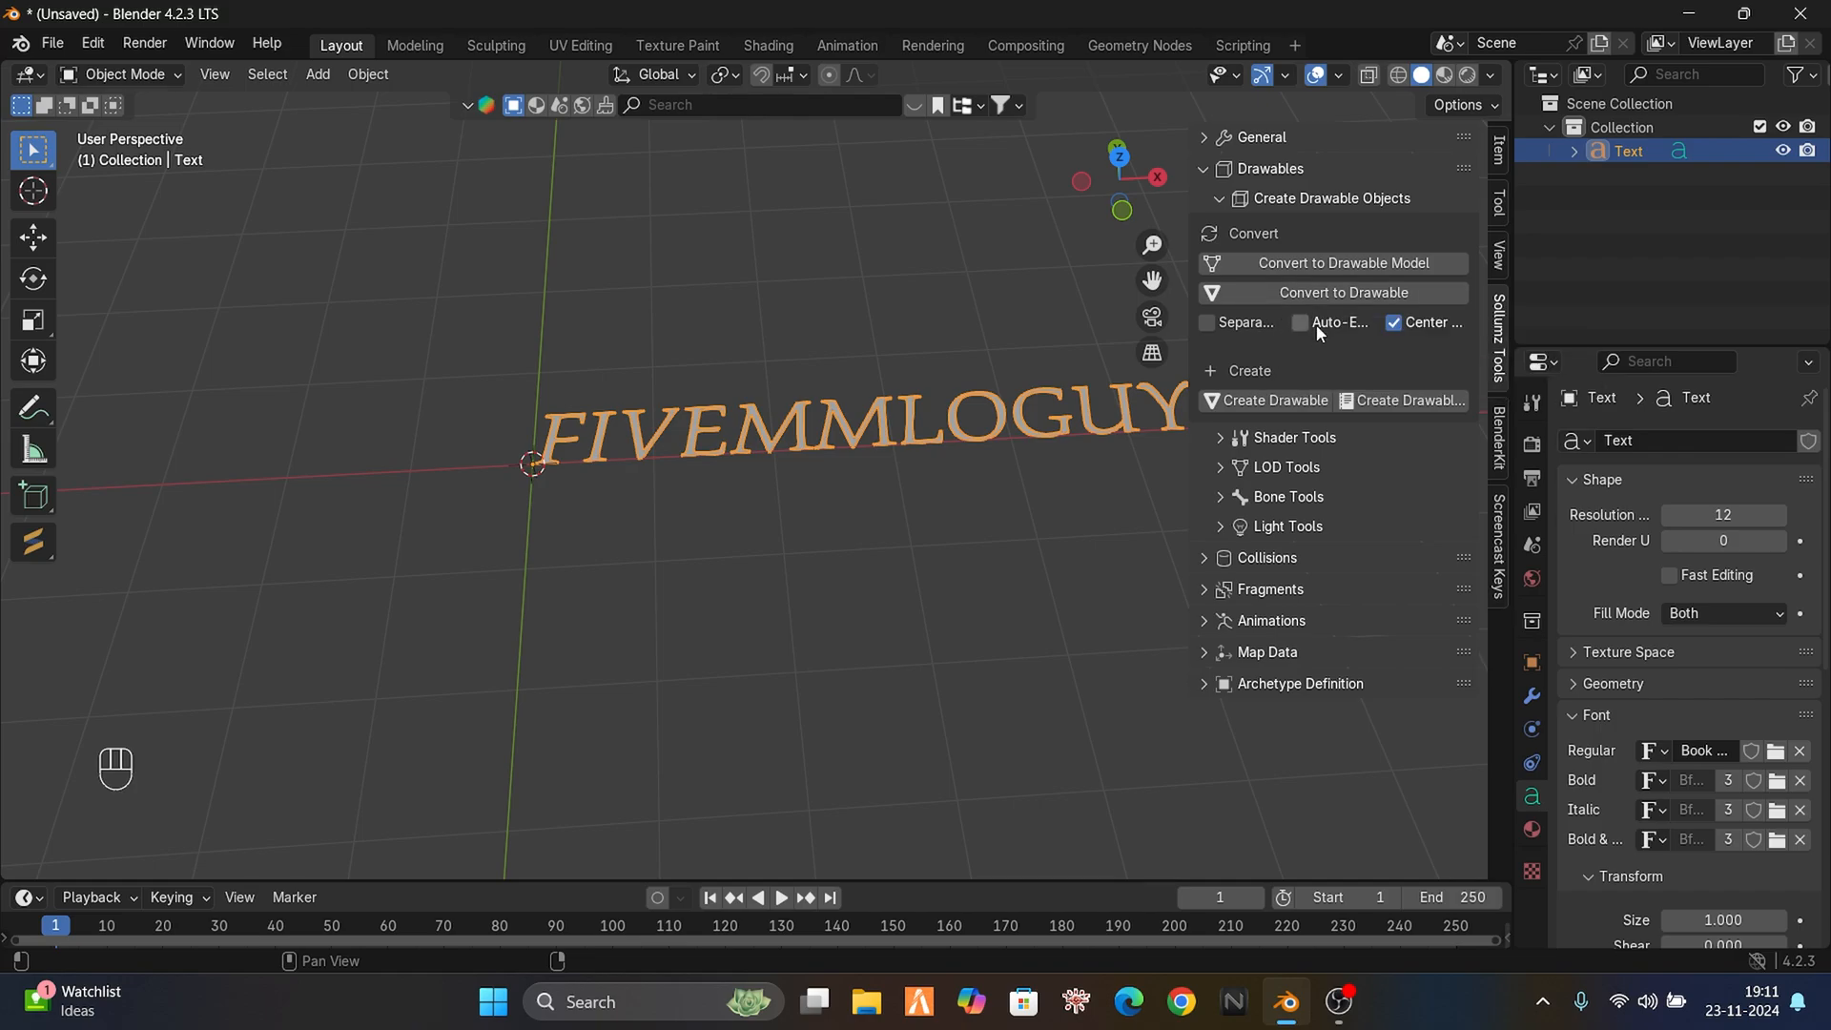
mouse_move(1299, 323)
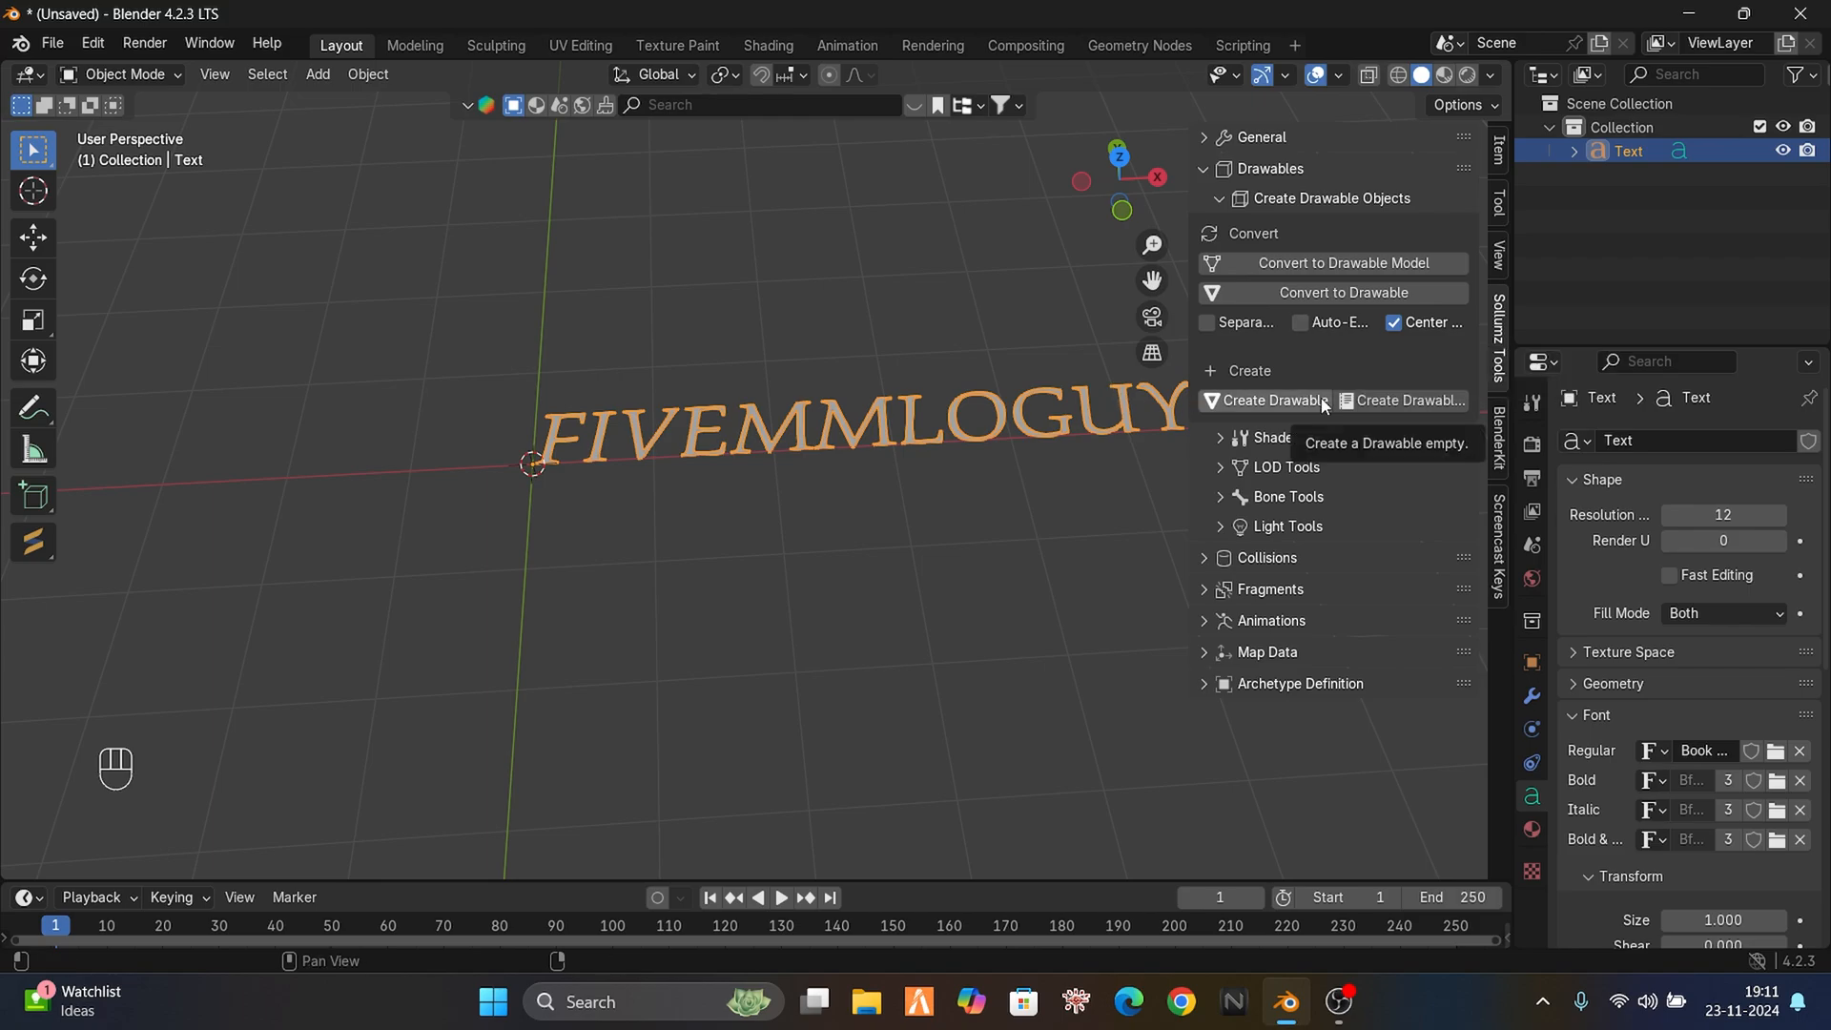
mouse_move(1331, 322)
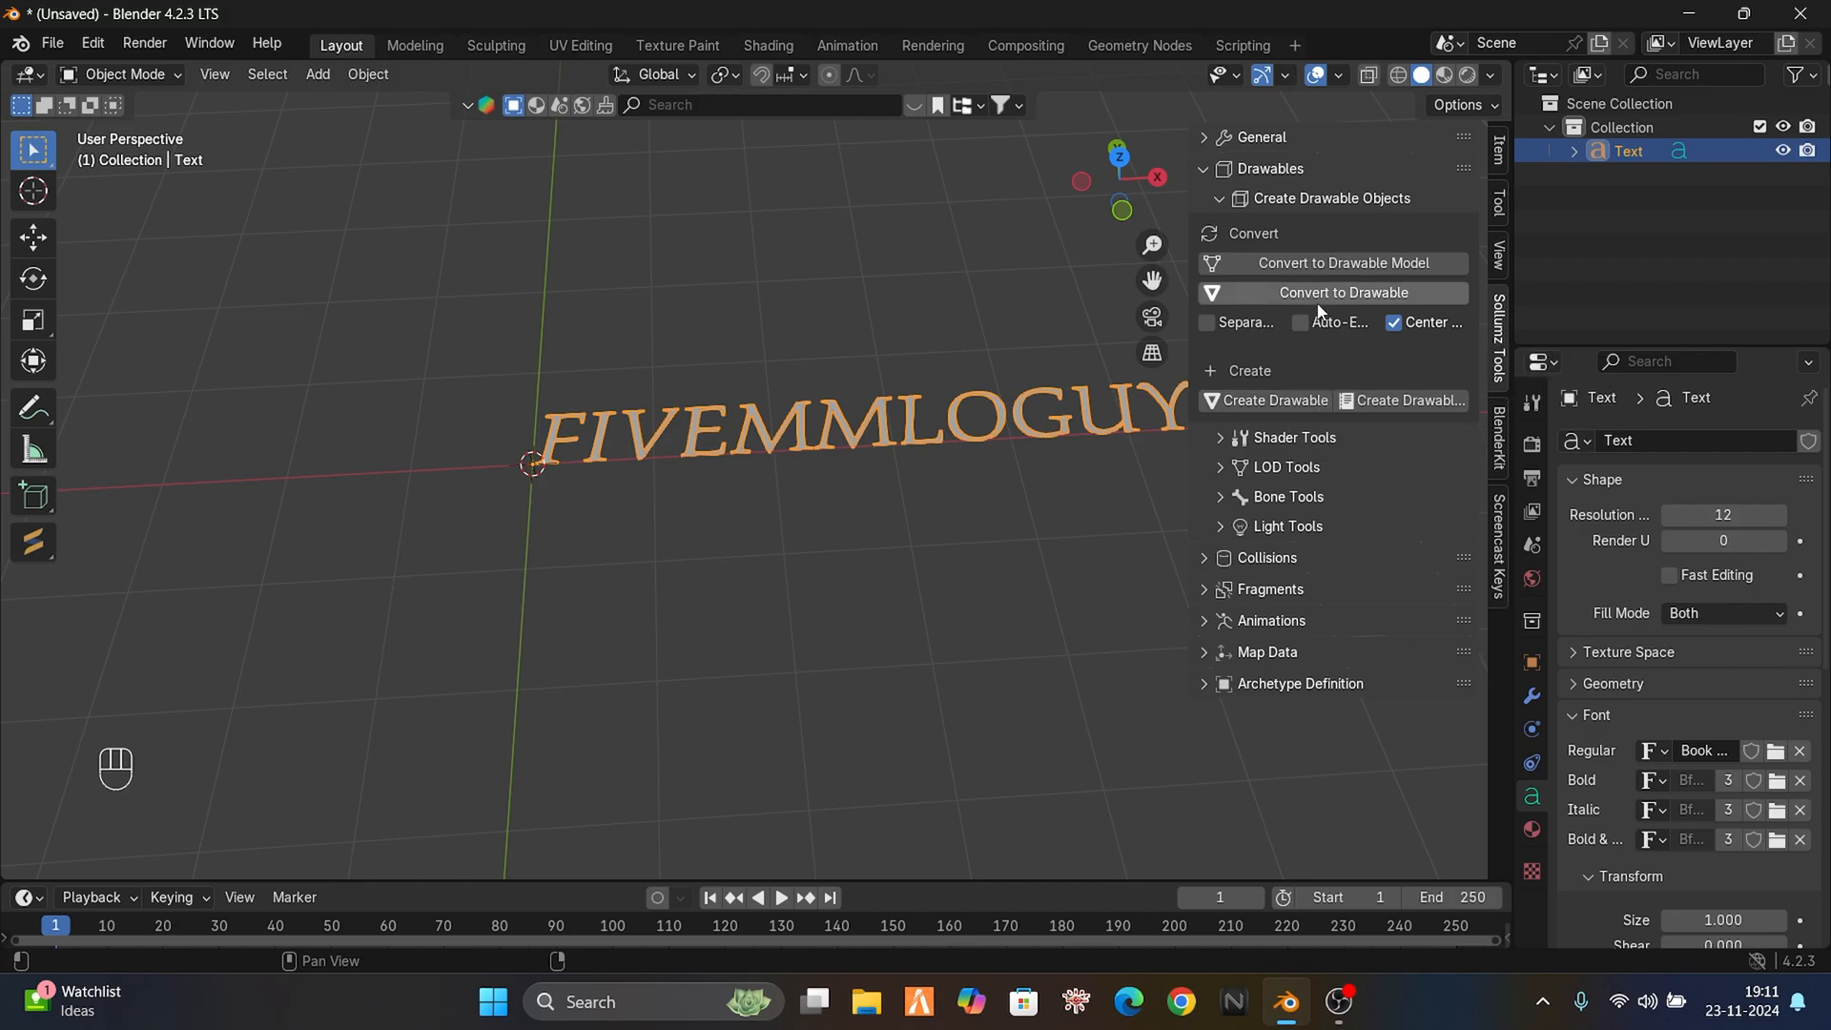
click(1340, 294)
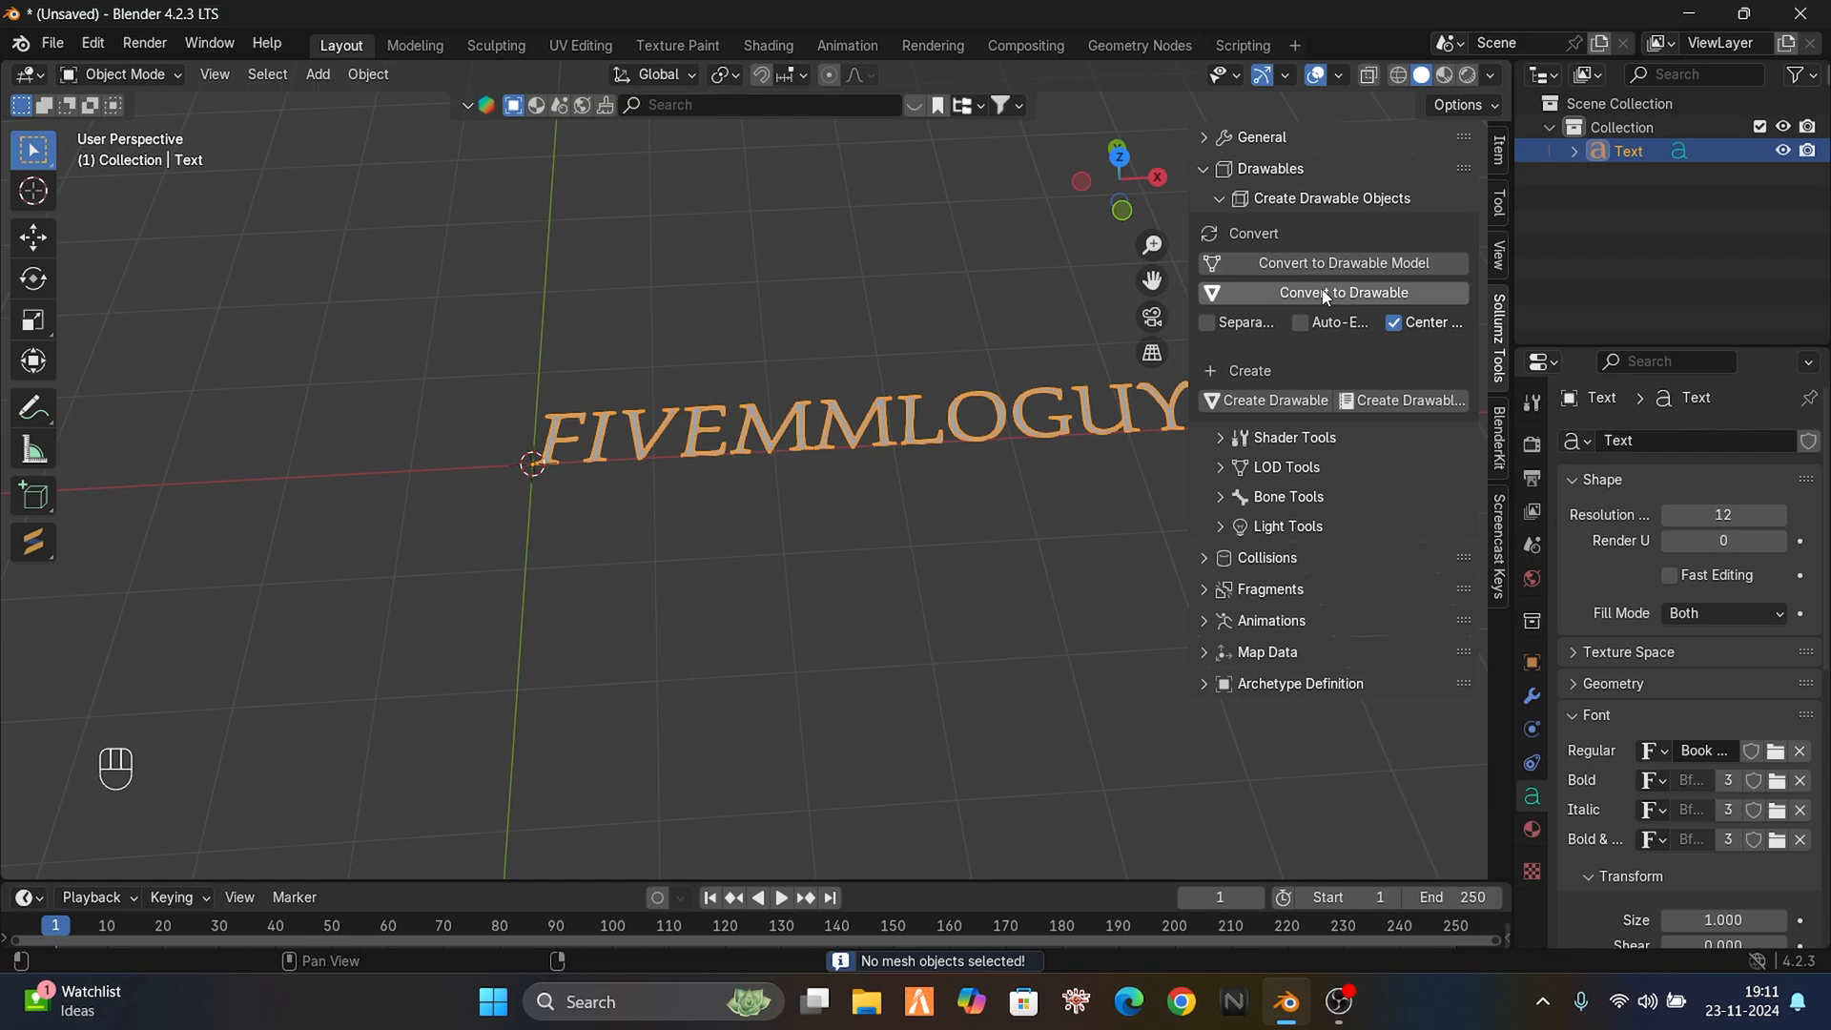
mouse_move(1556, 232)
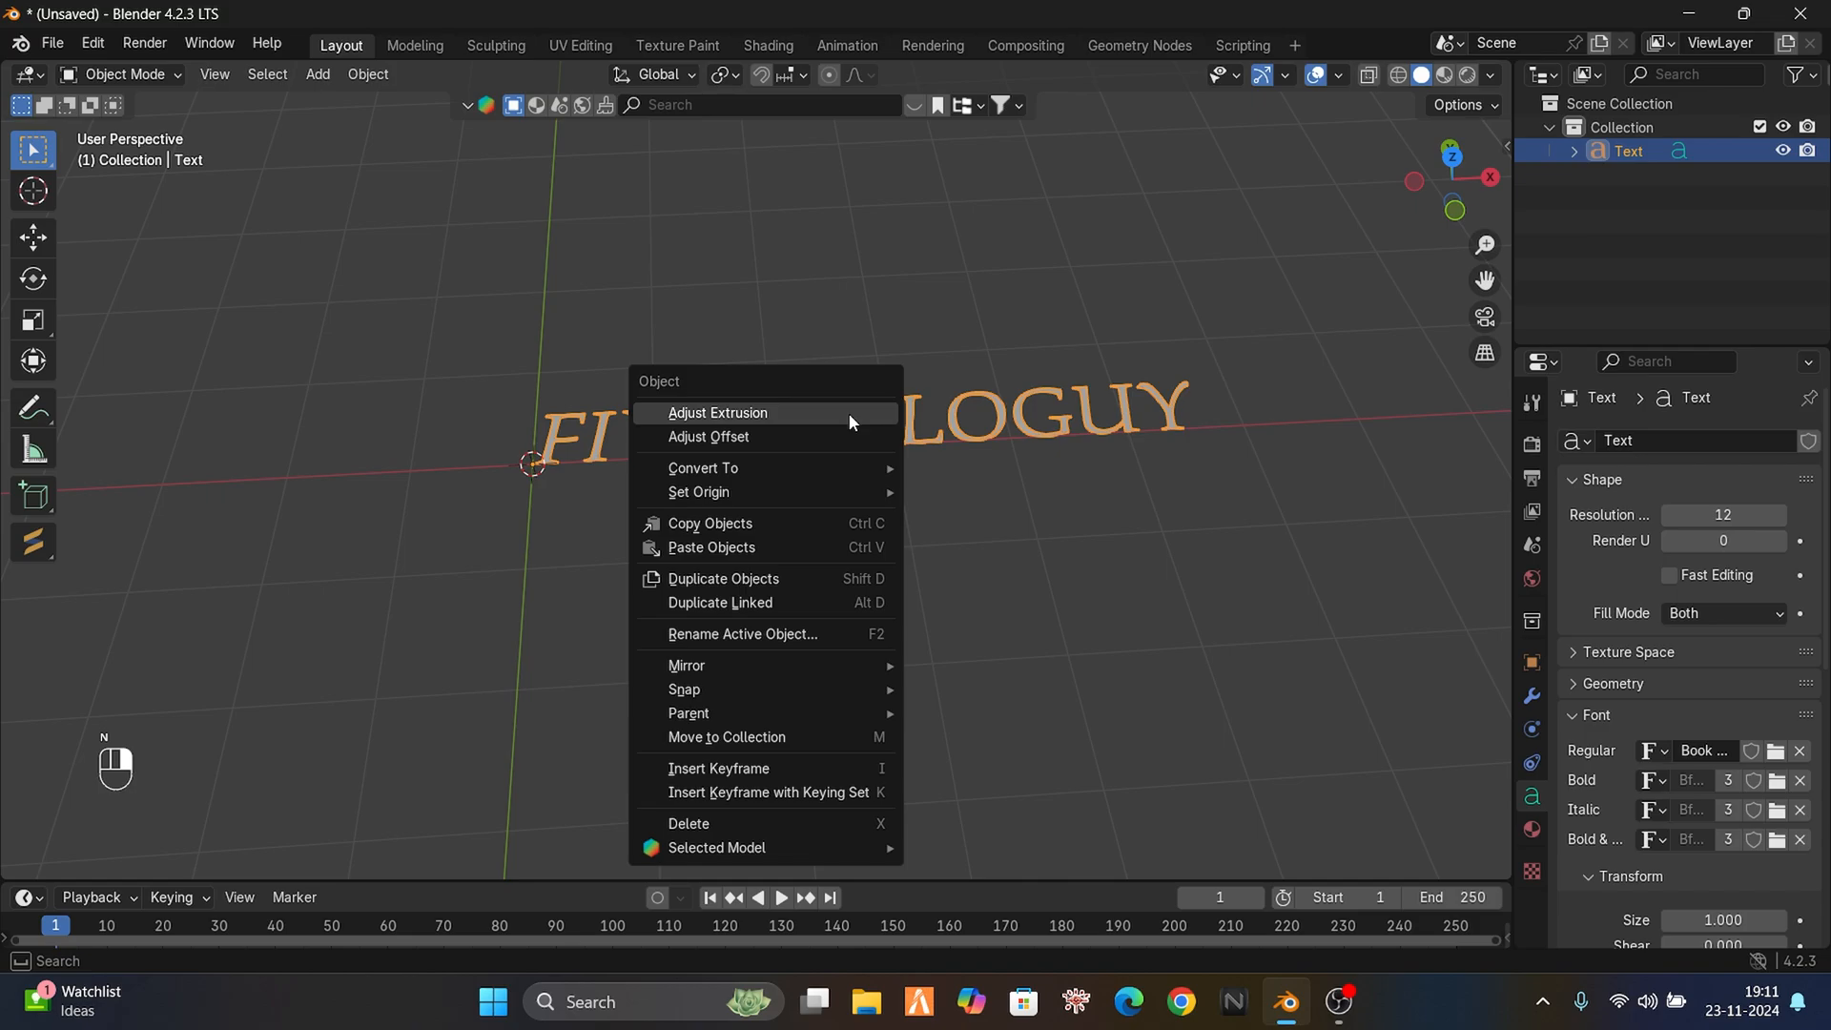
mouse_move(853, 475)
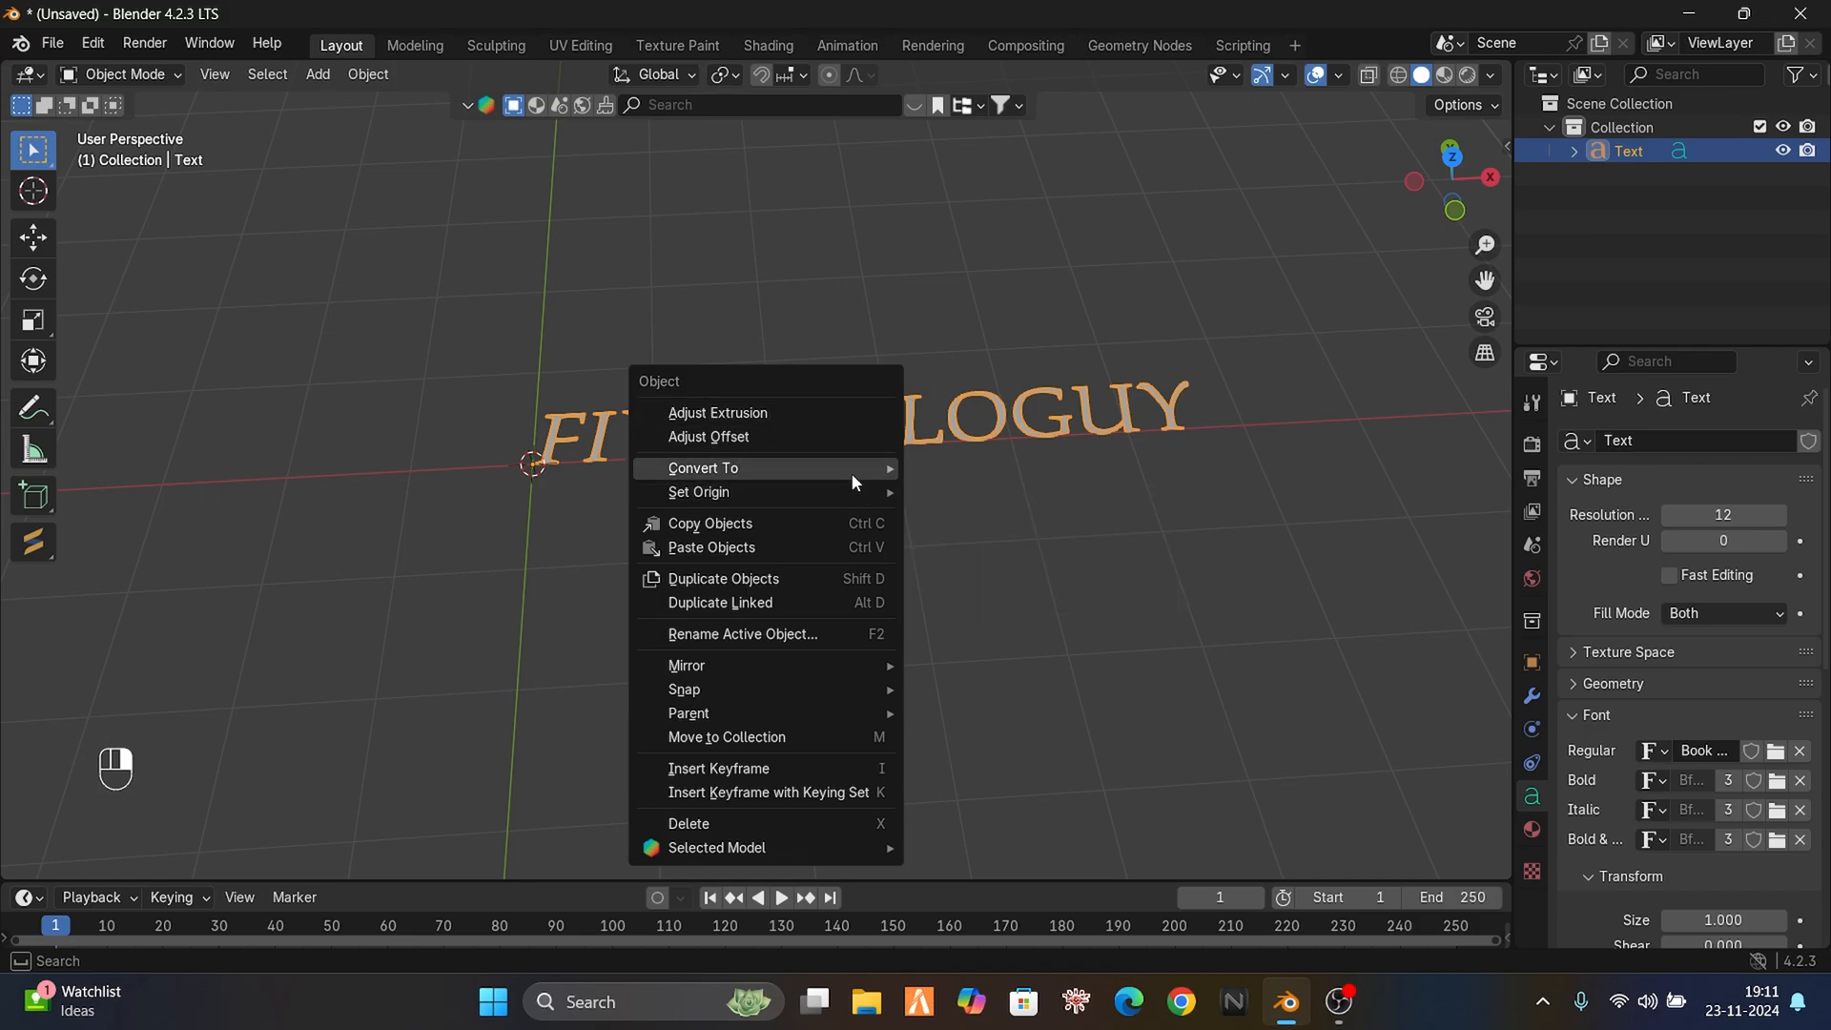
- Convert the text to a mesh, then convert that mesh into a Sollumz drawable
click(704, 470)
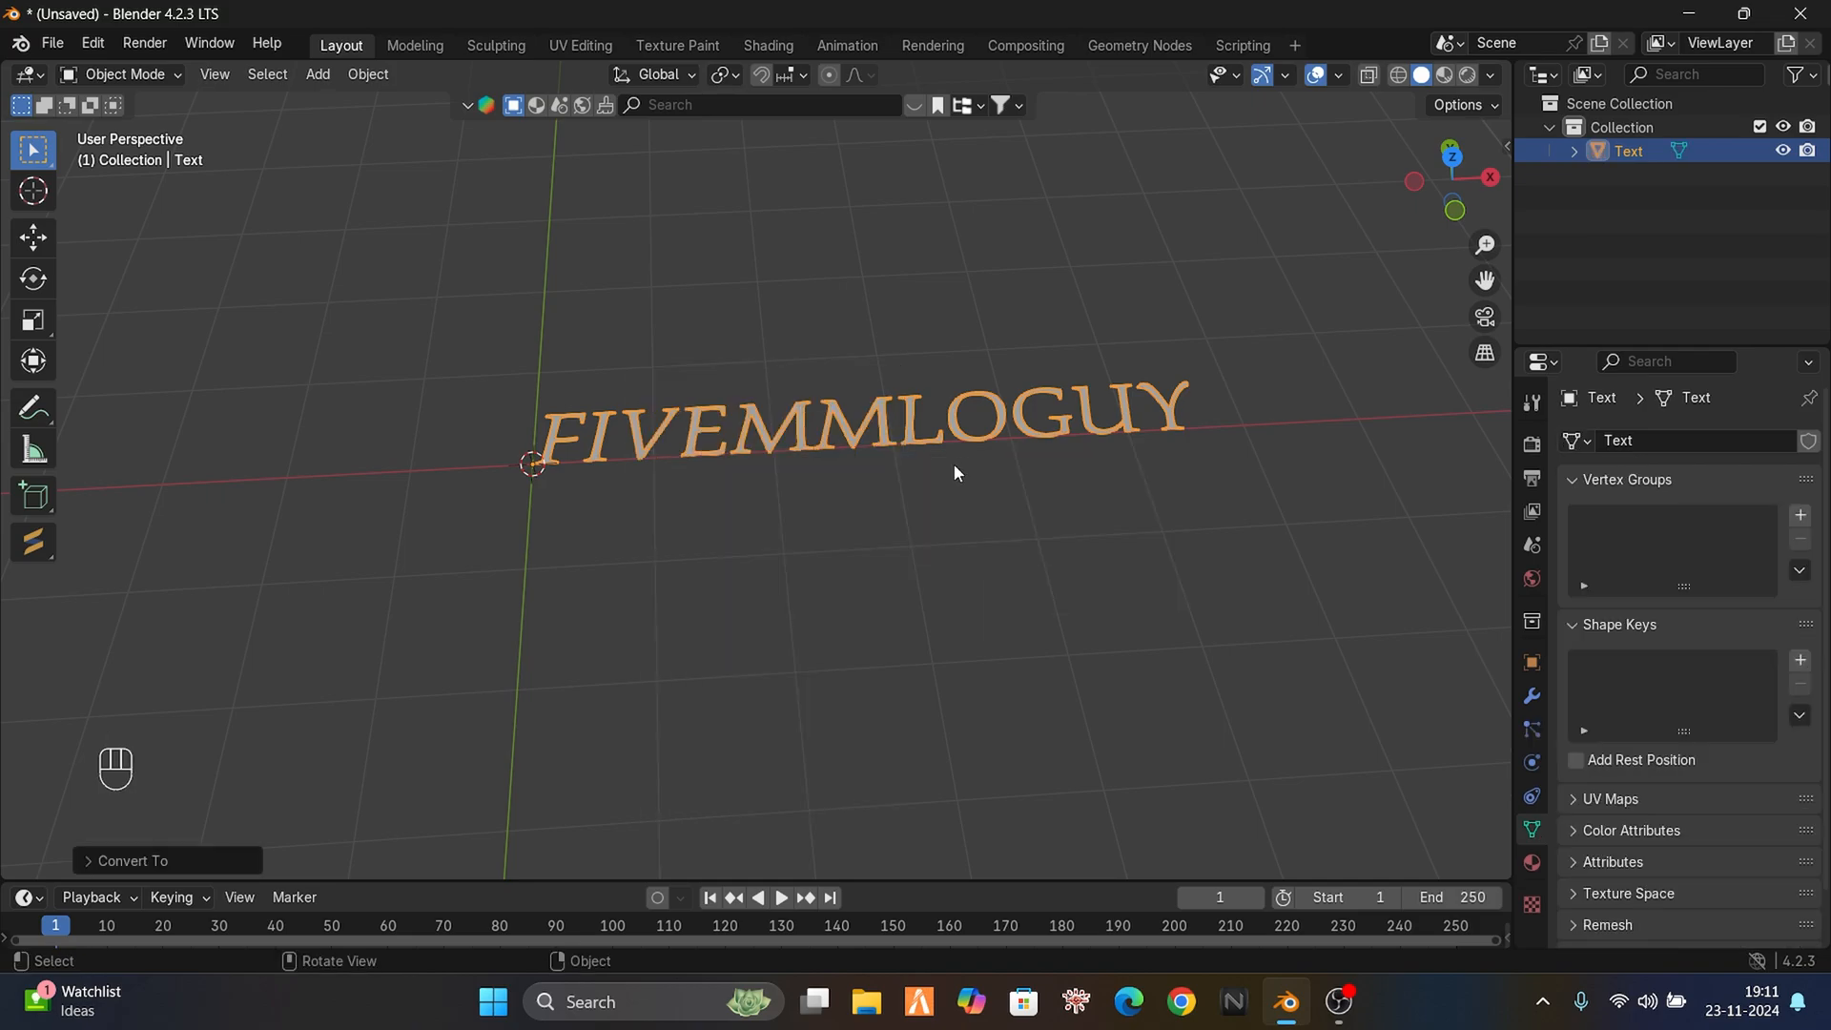
key(Tab)
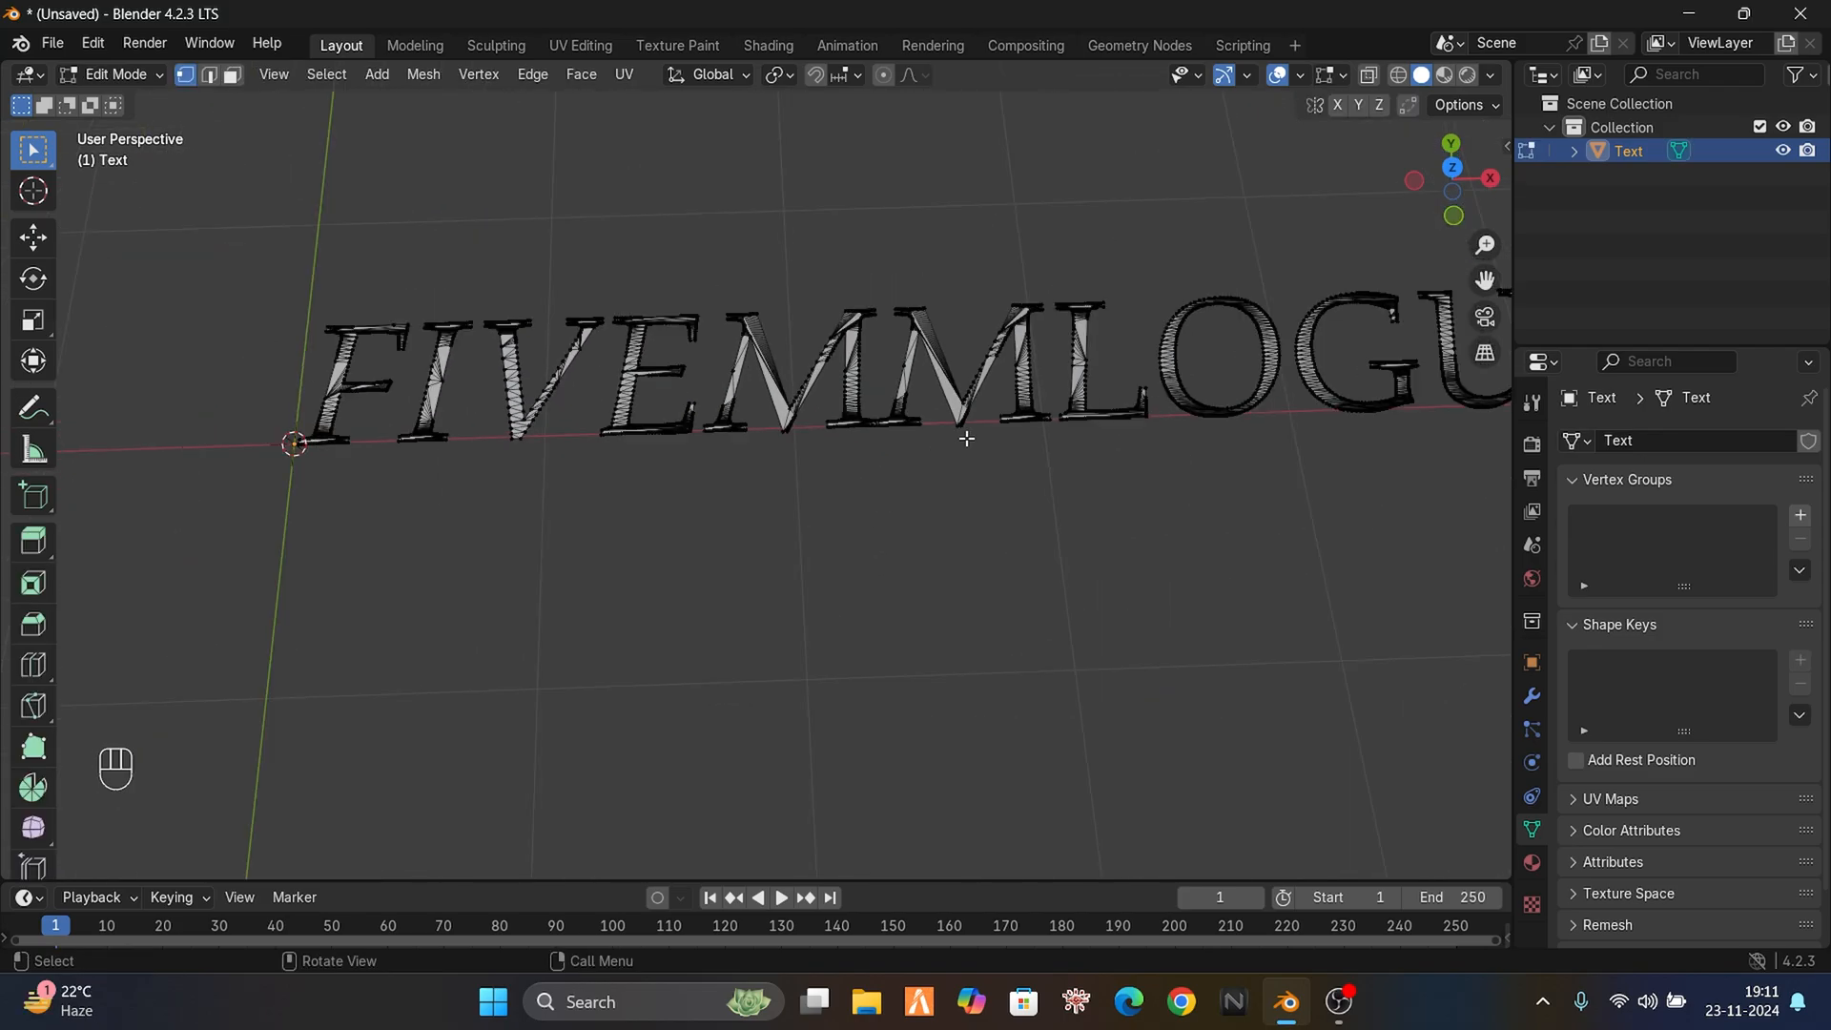
key(Tab)
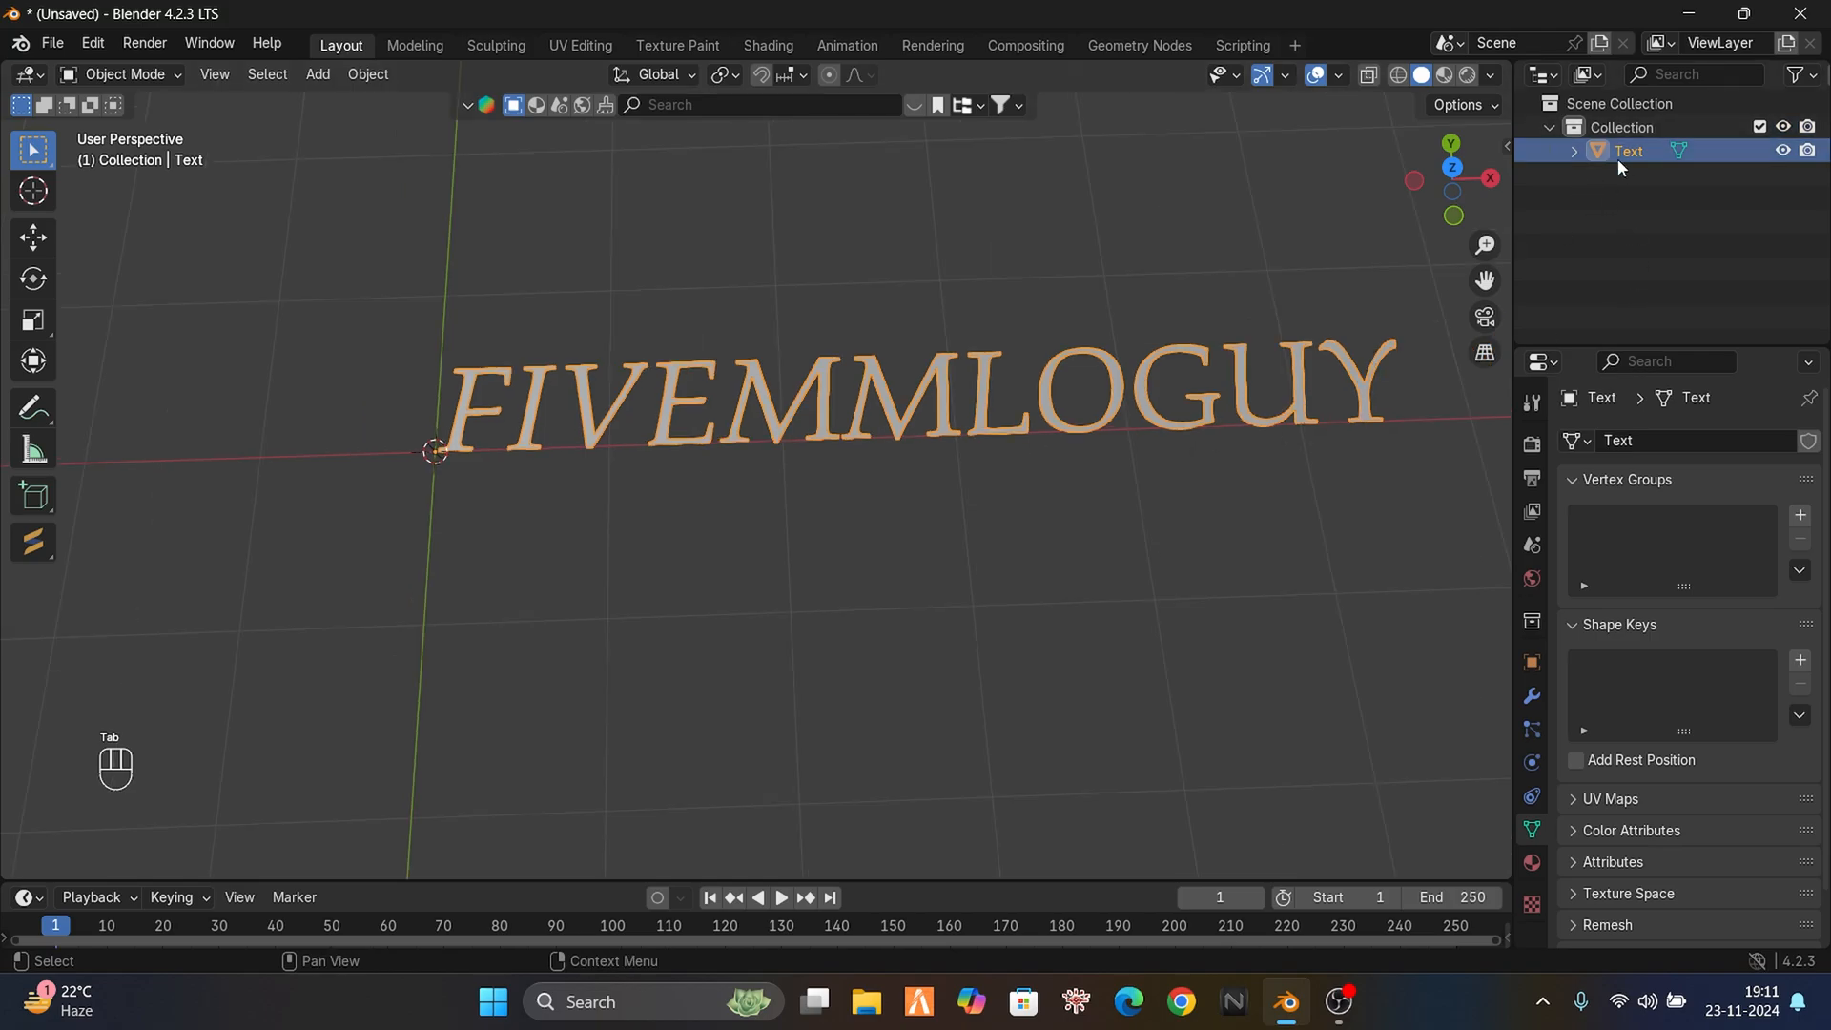
key(n)
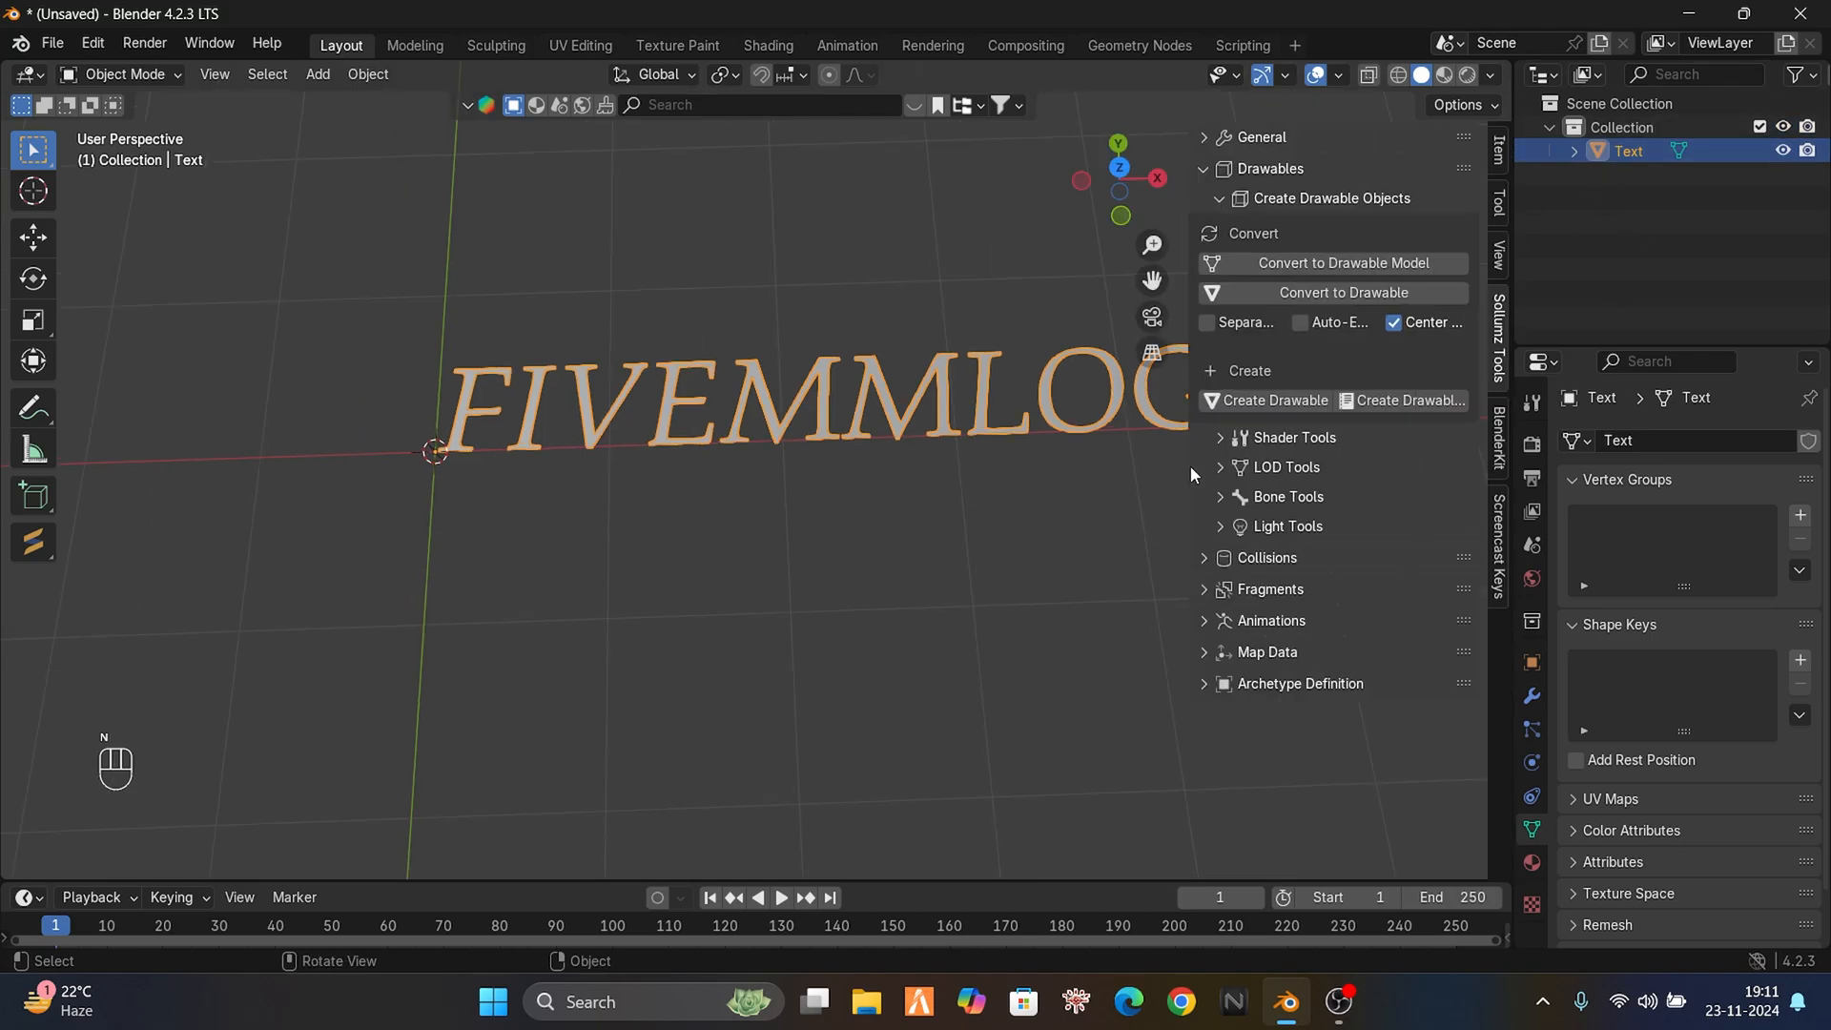
click(1341, 292)
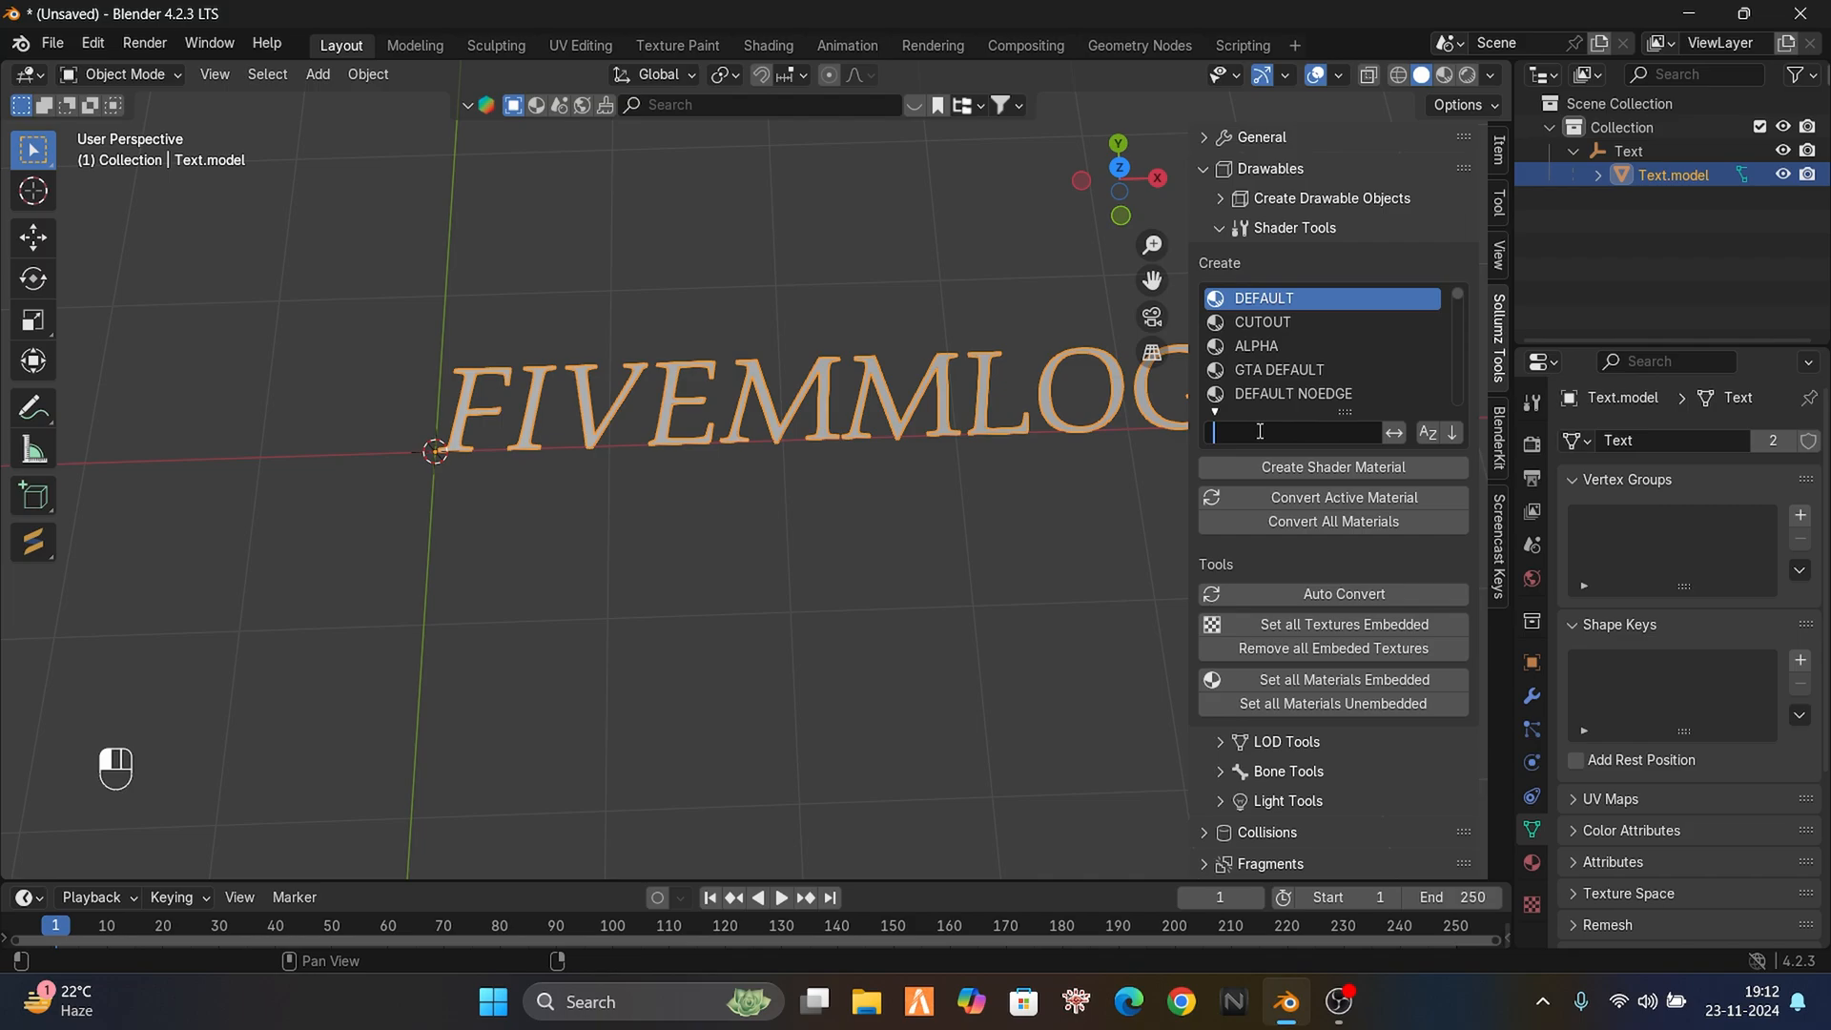
- Create an EMISSIVE shader material on the Text.model mesh
text(emis)
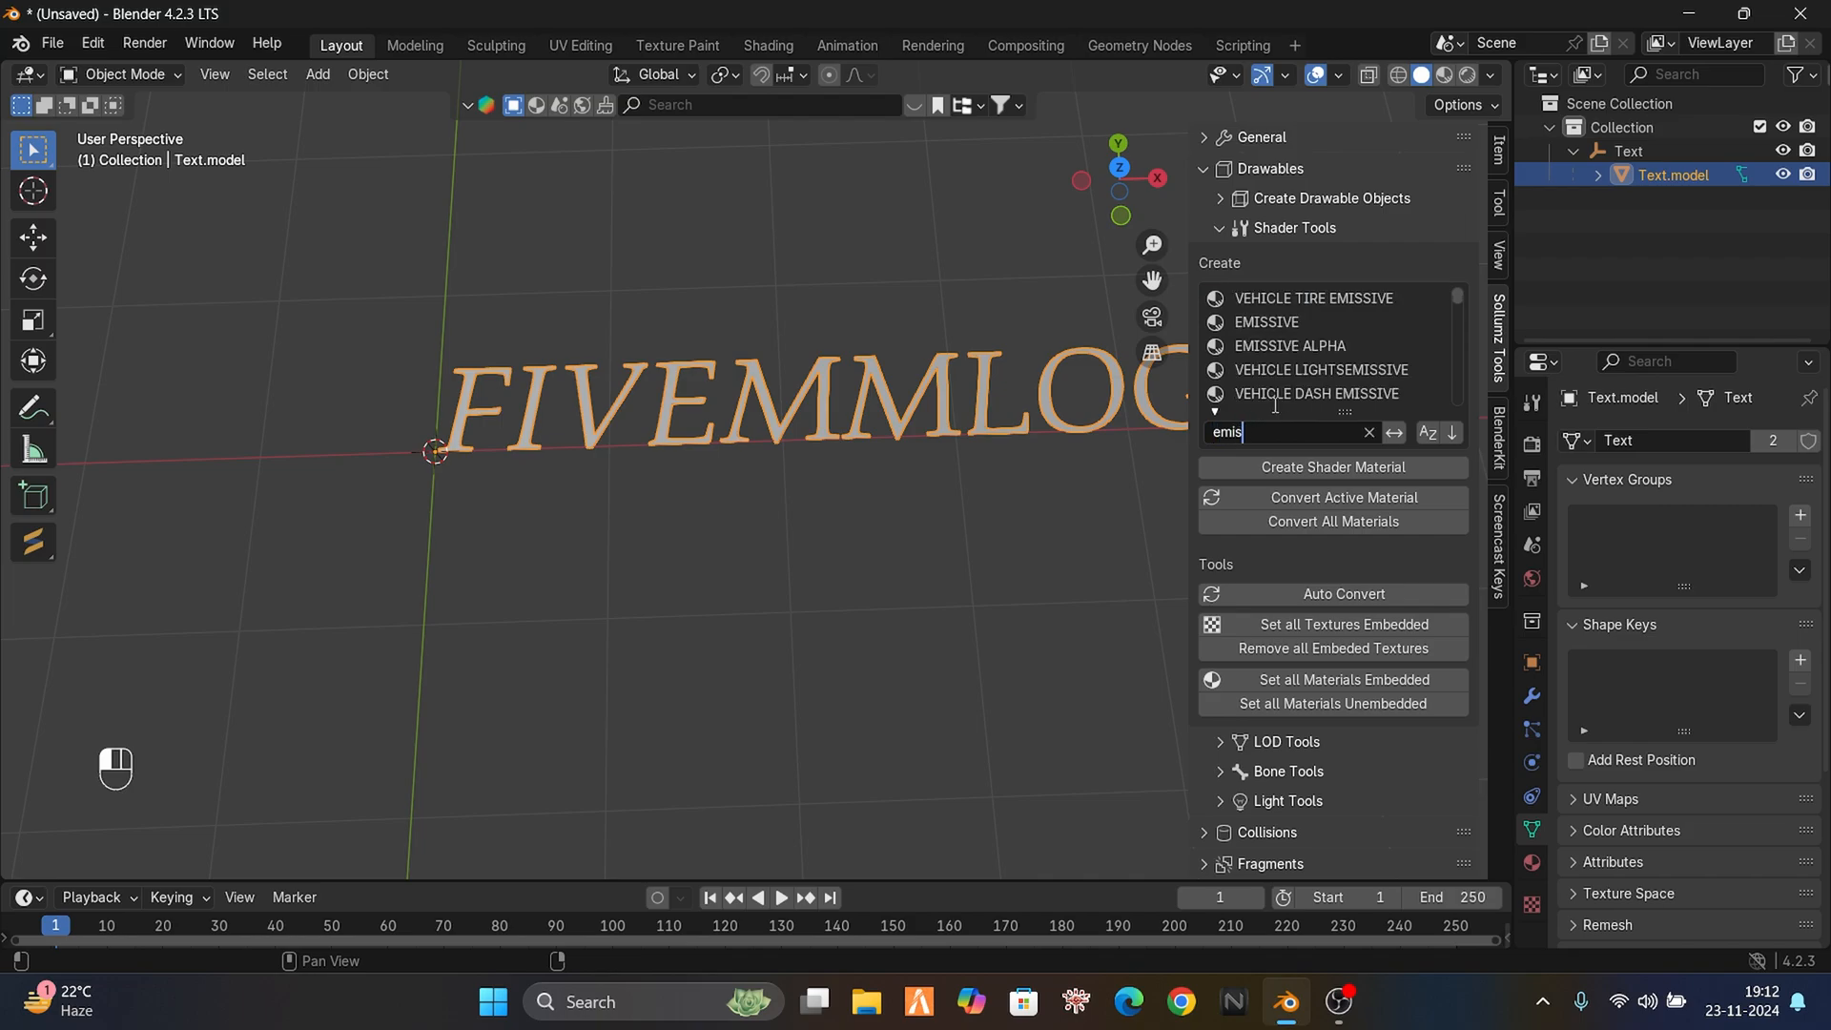
click(1265, 320)
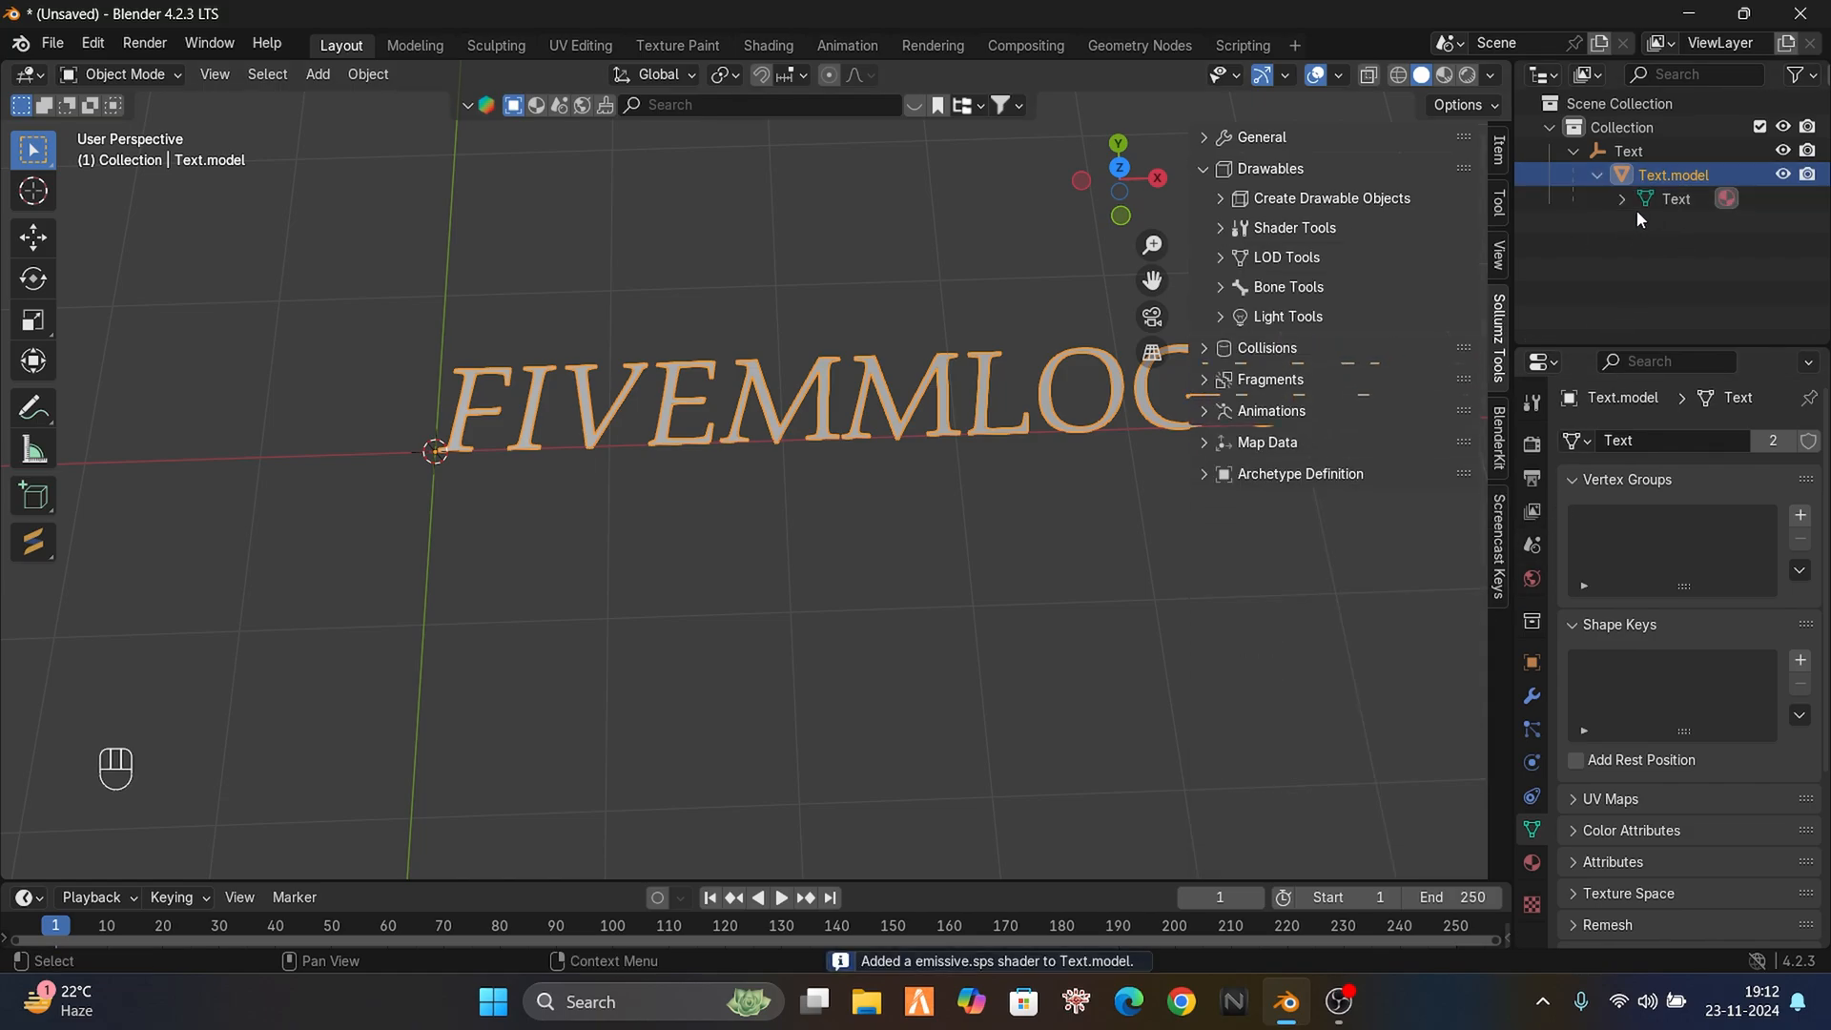
click(1622, 198)
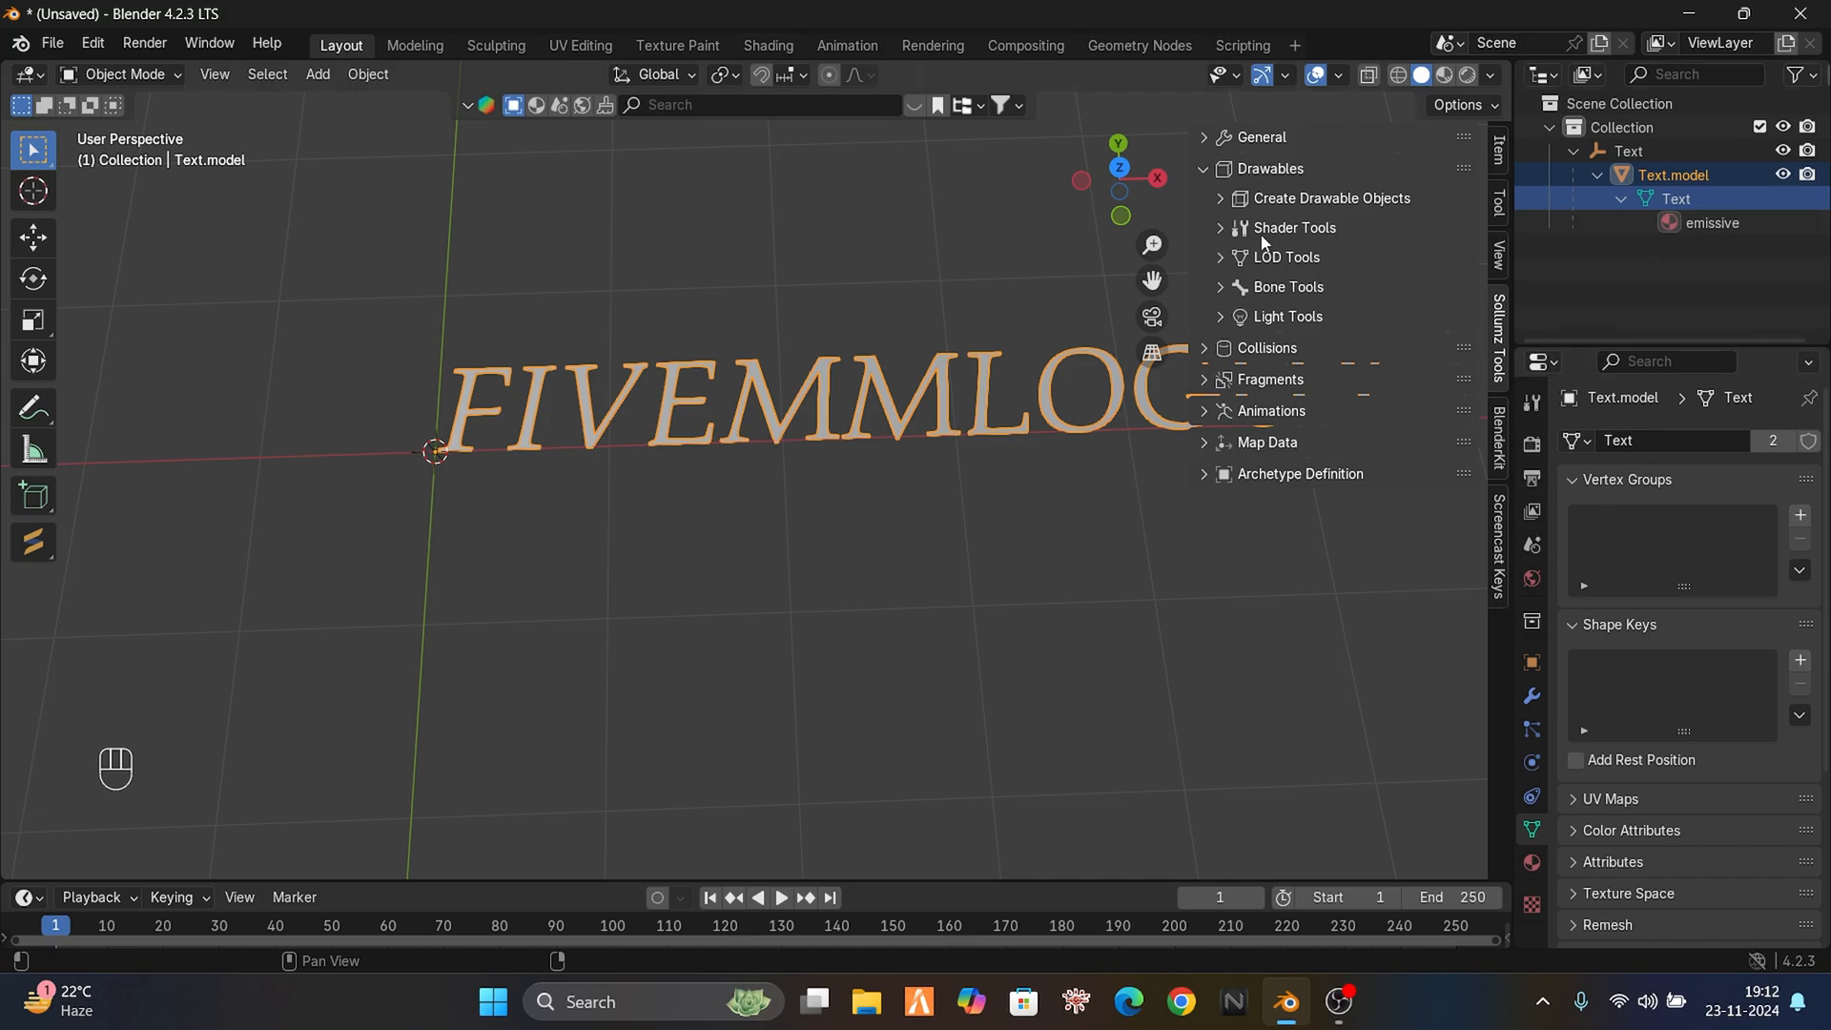
mouse_move(767, 54)
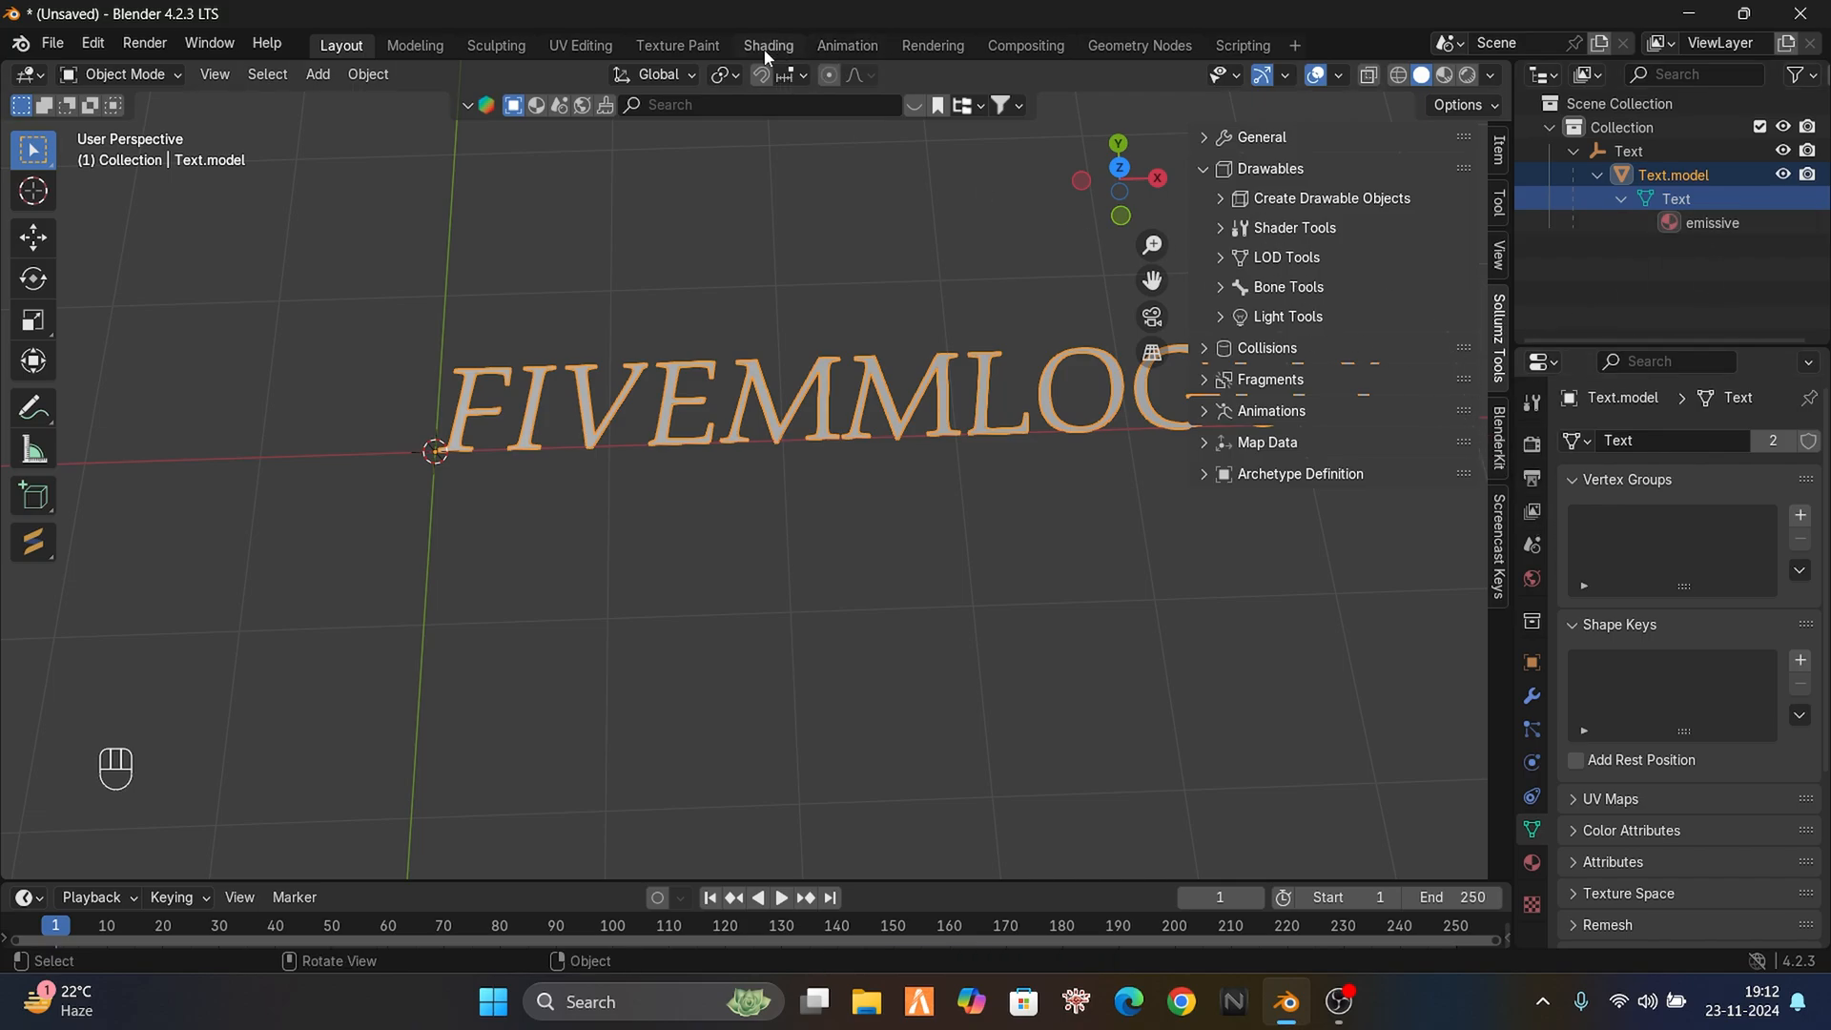
- Load Plastic007_2K-PNG_Color.dds as the DiffuseSampler image in the Shading workspace
click(767, 44)
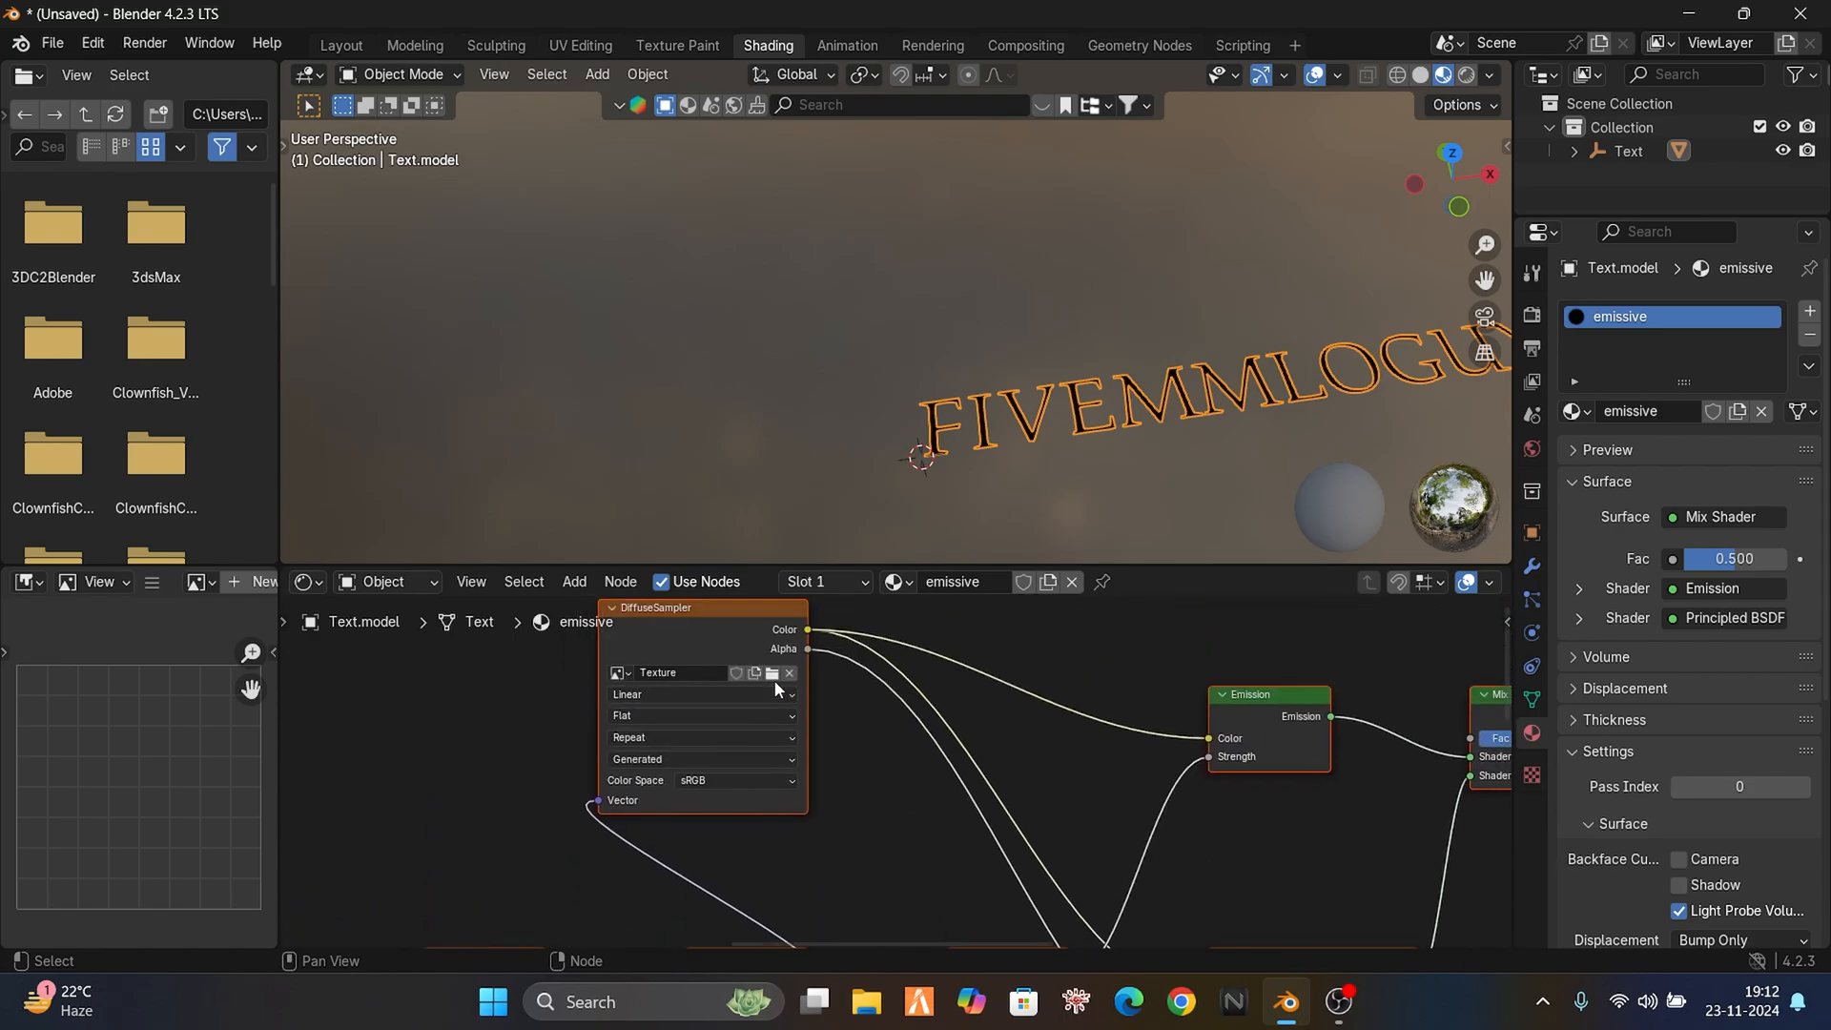
click(769, 673)
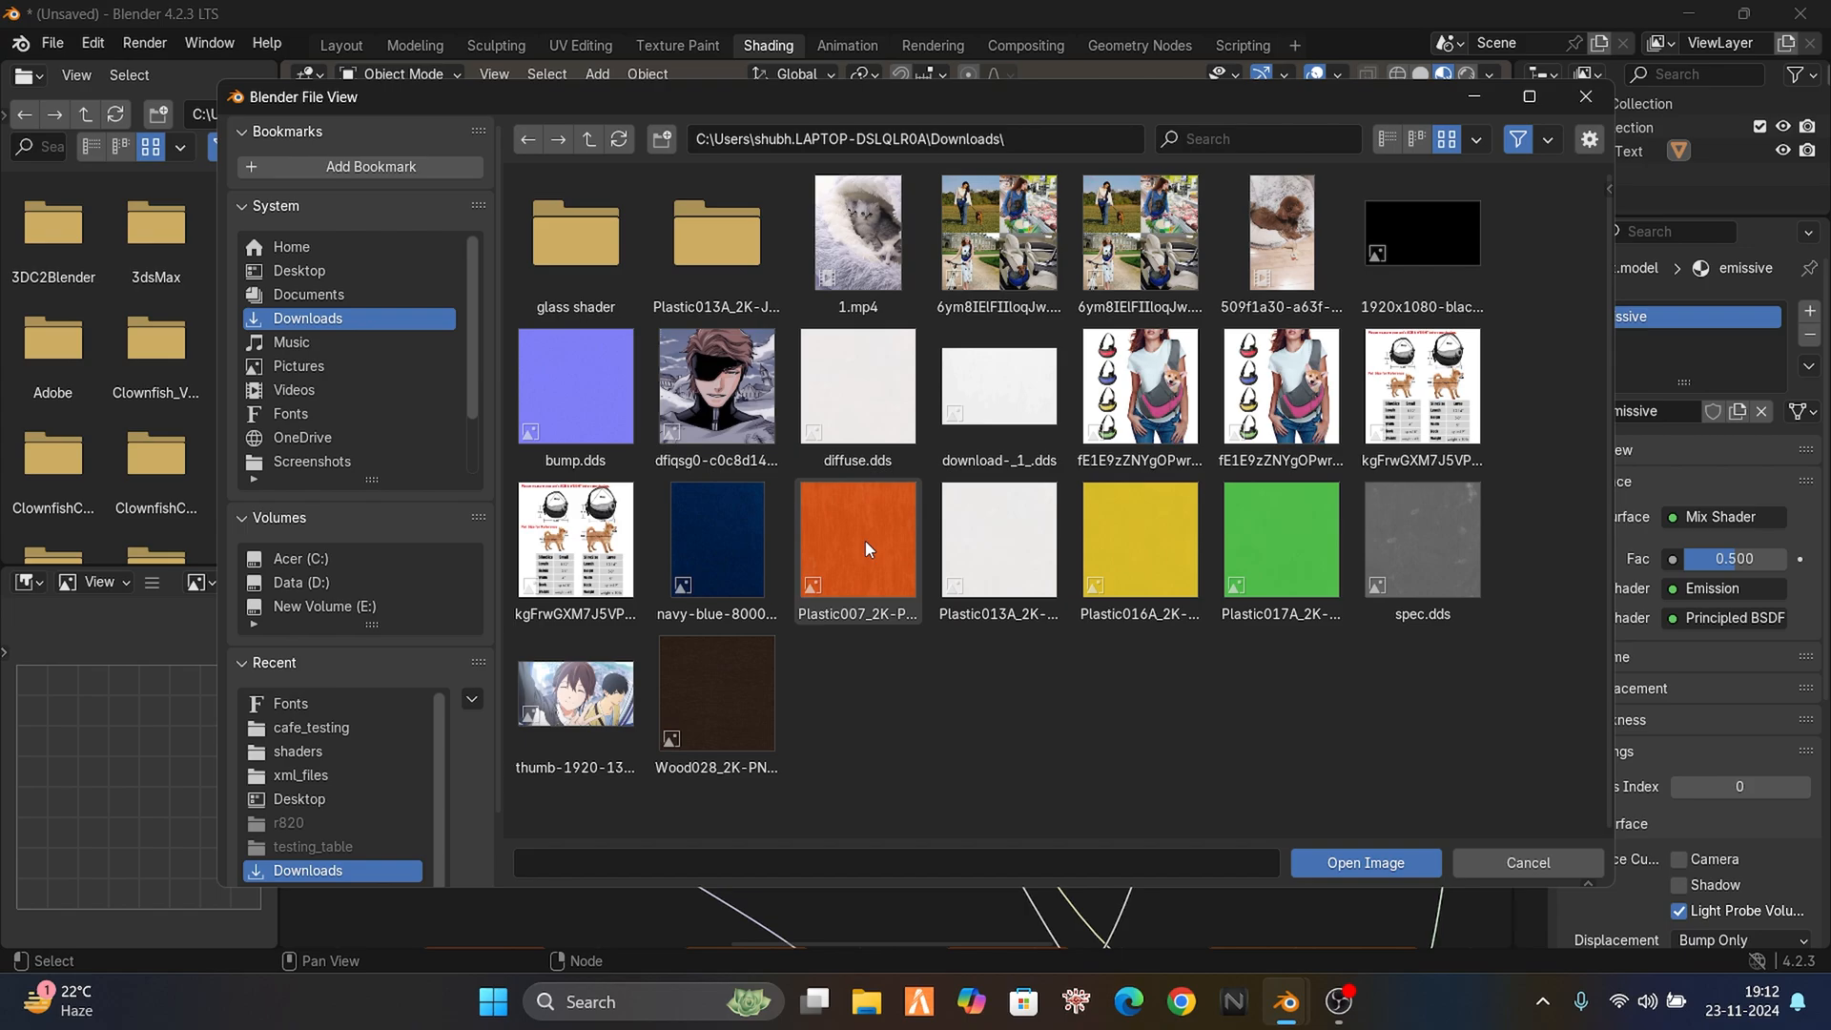
click(856, 550)
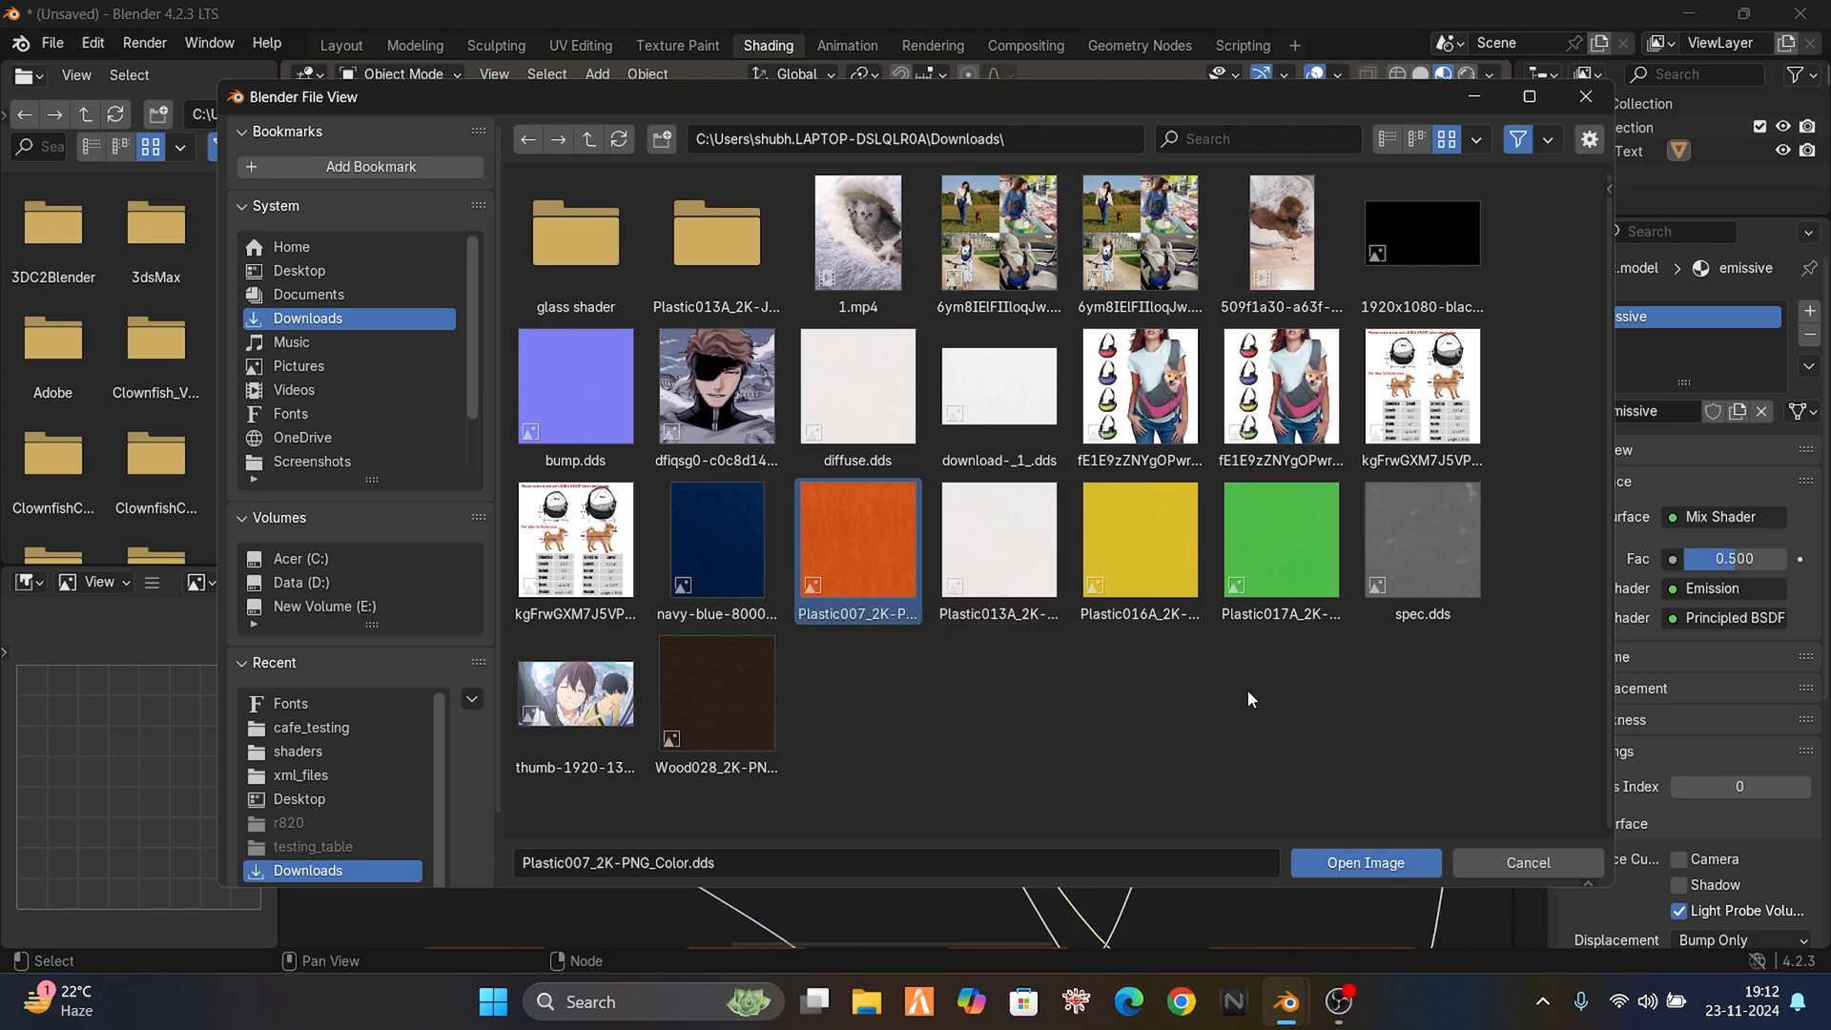
click(1364, 862)
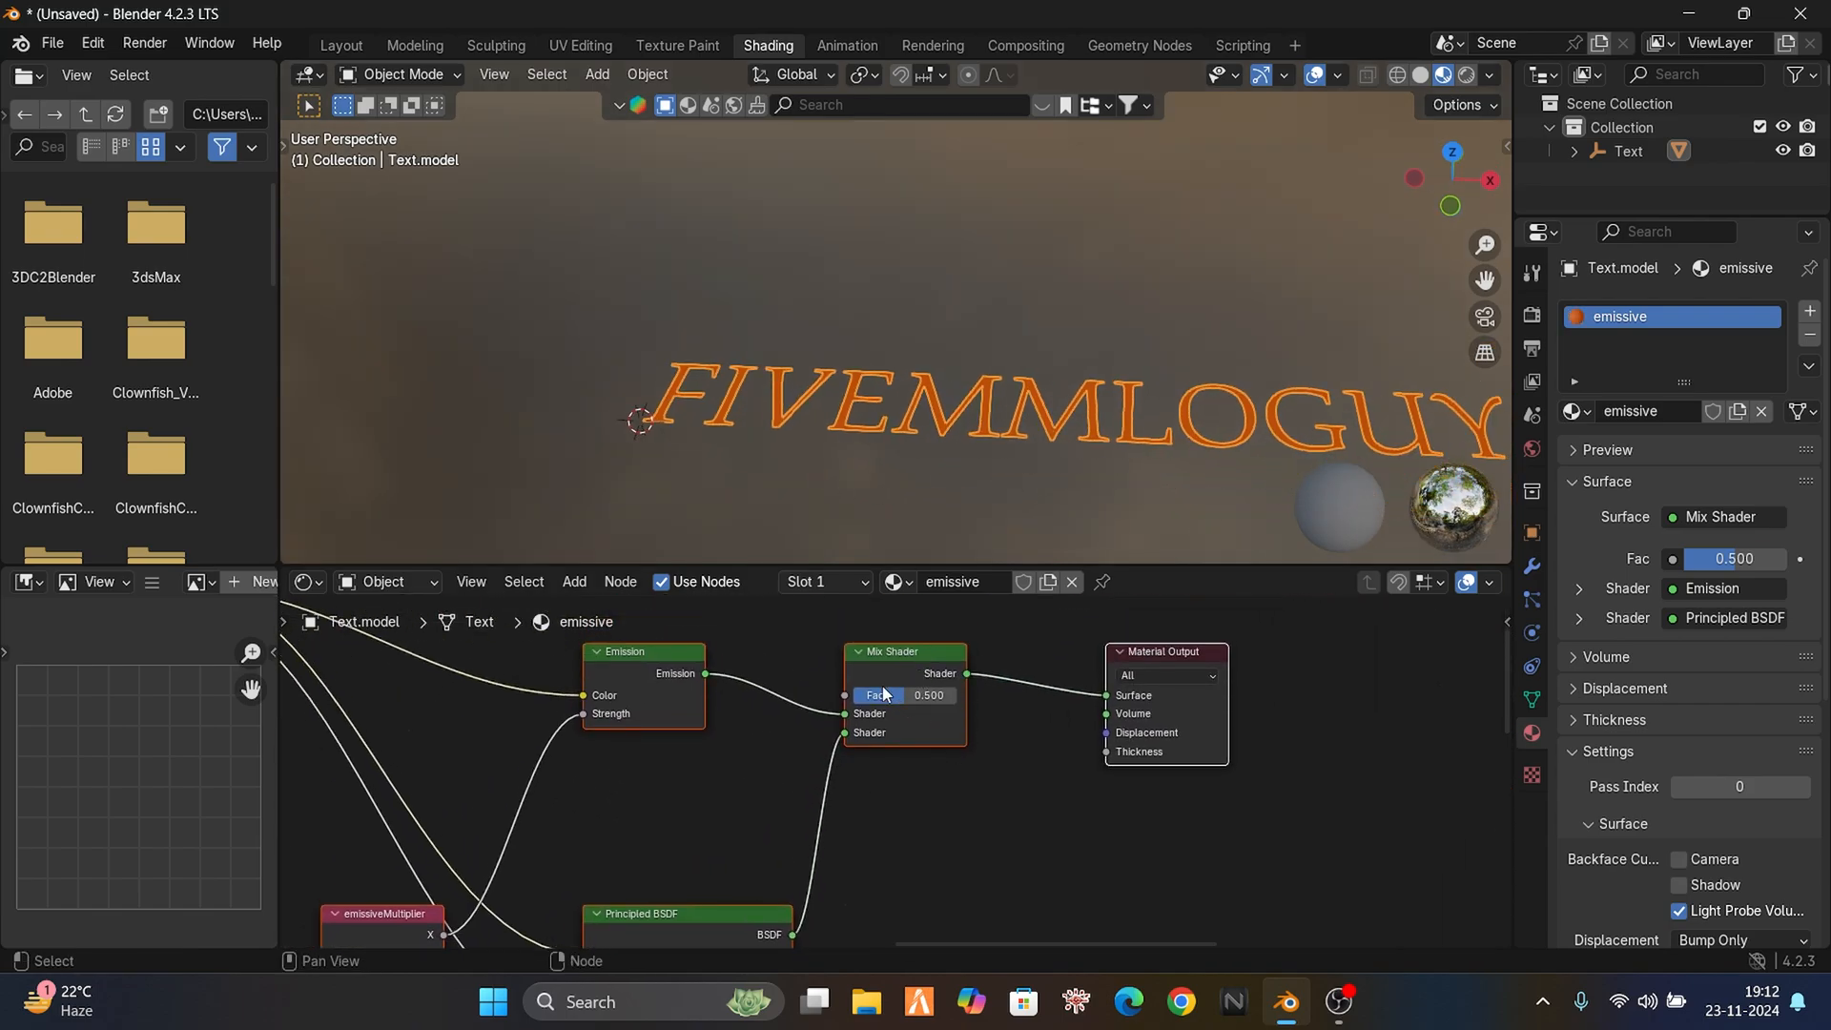
mouse_move(944, 742)
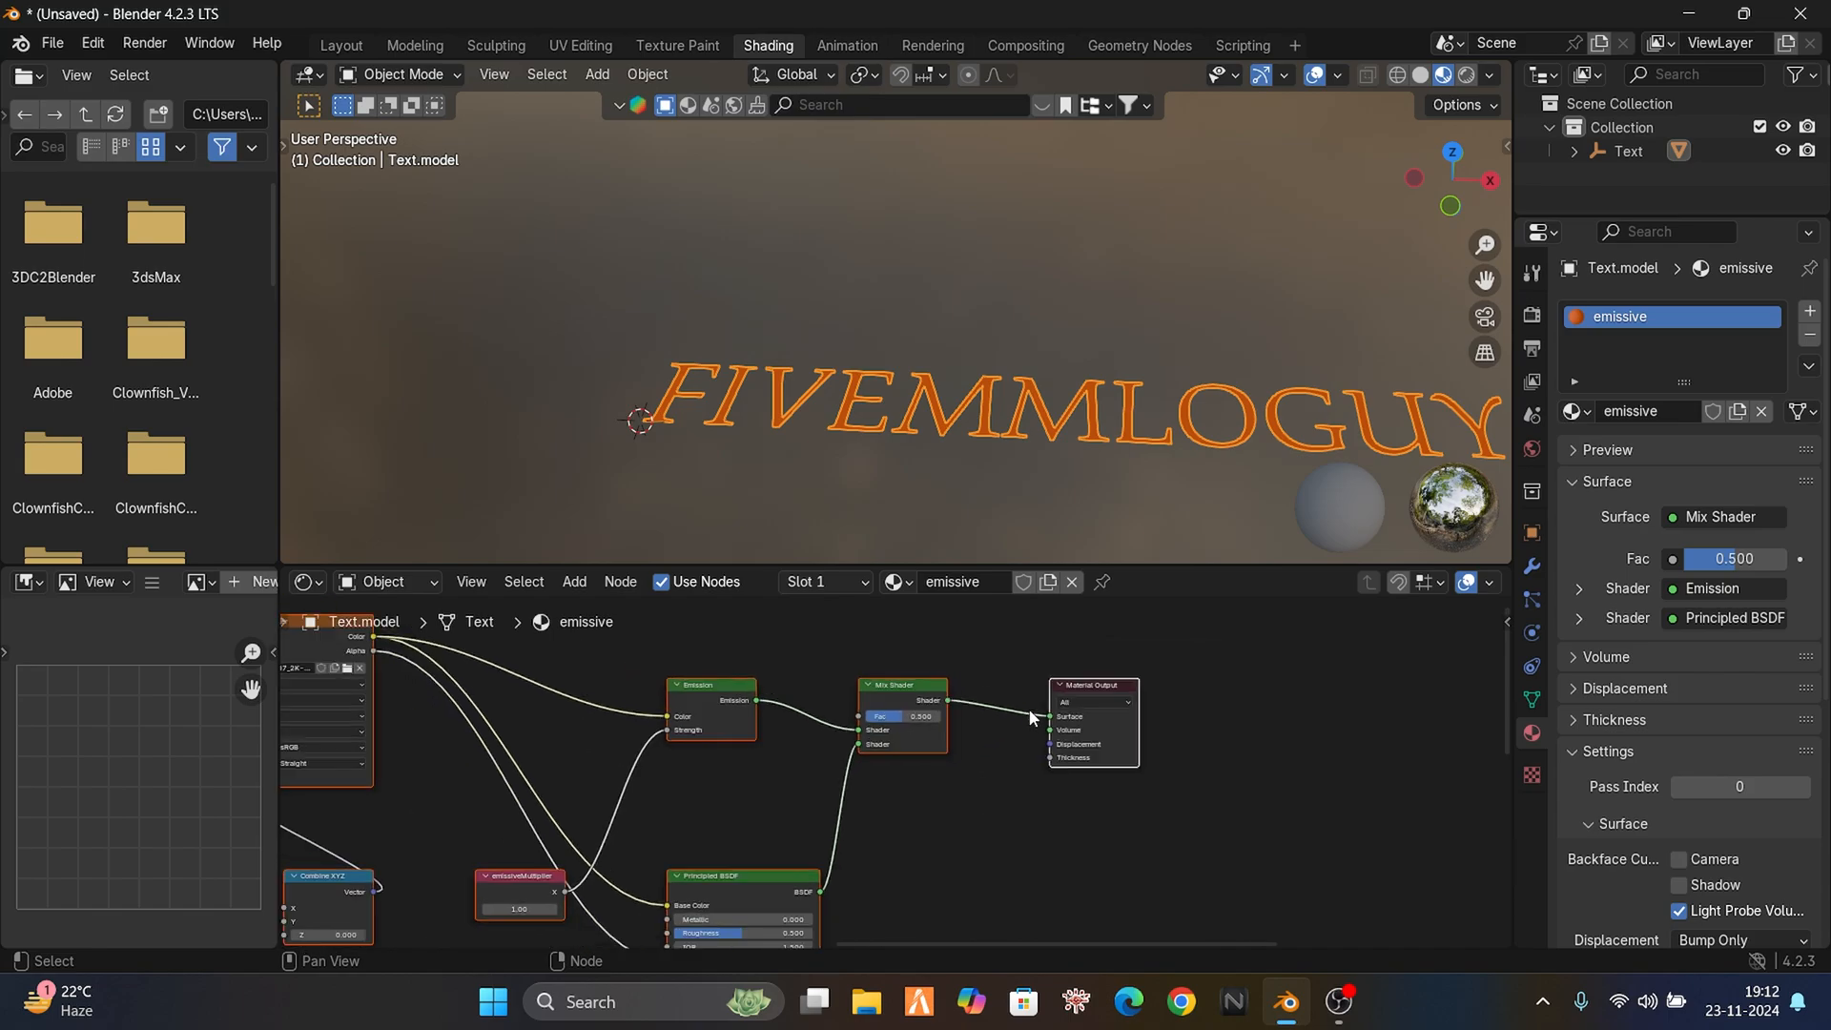
click(339, 44)
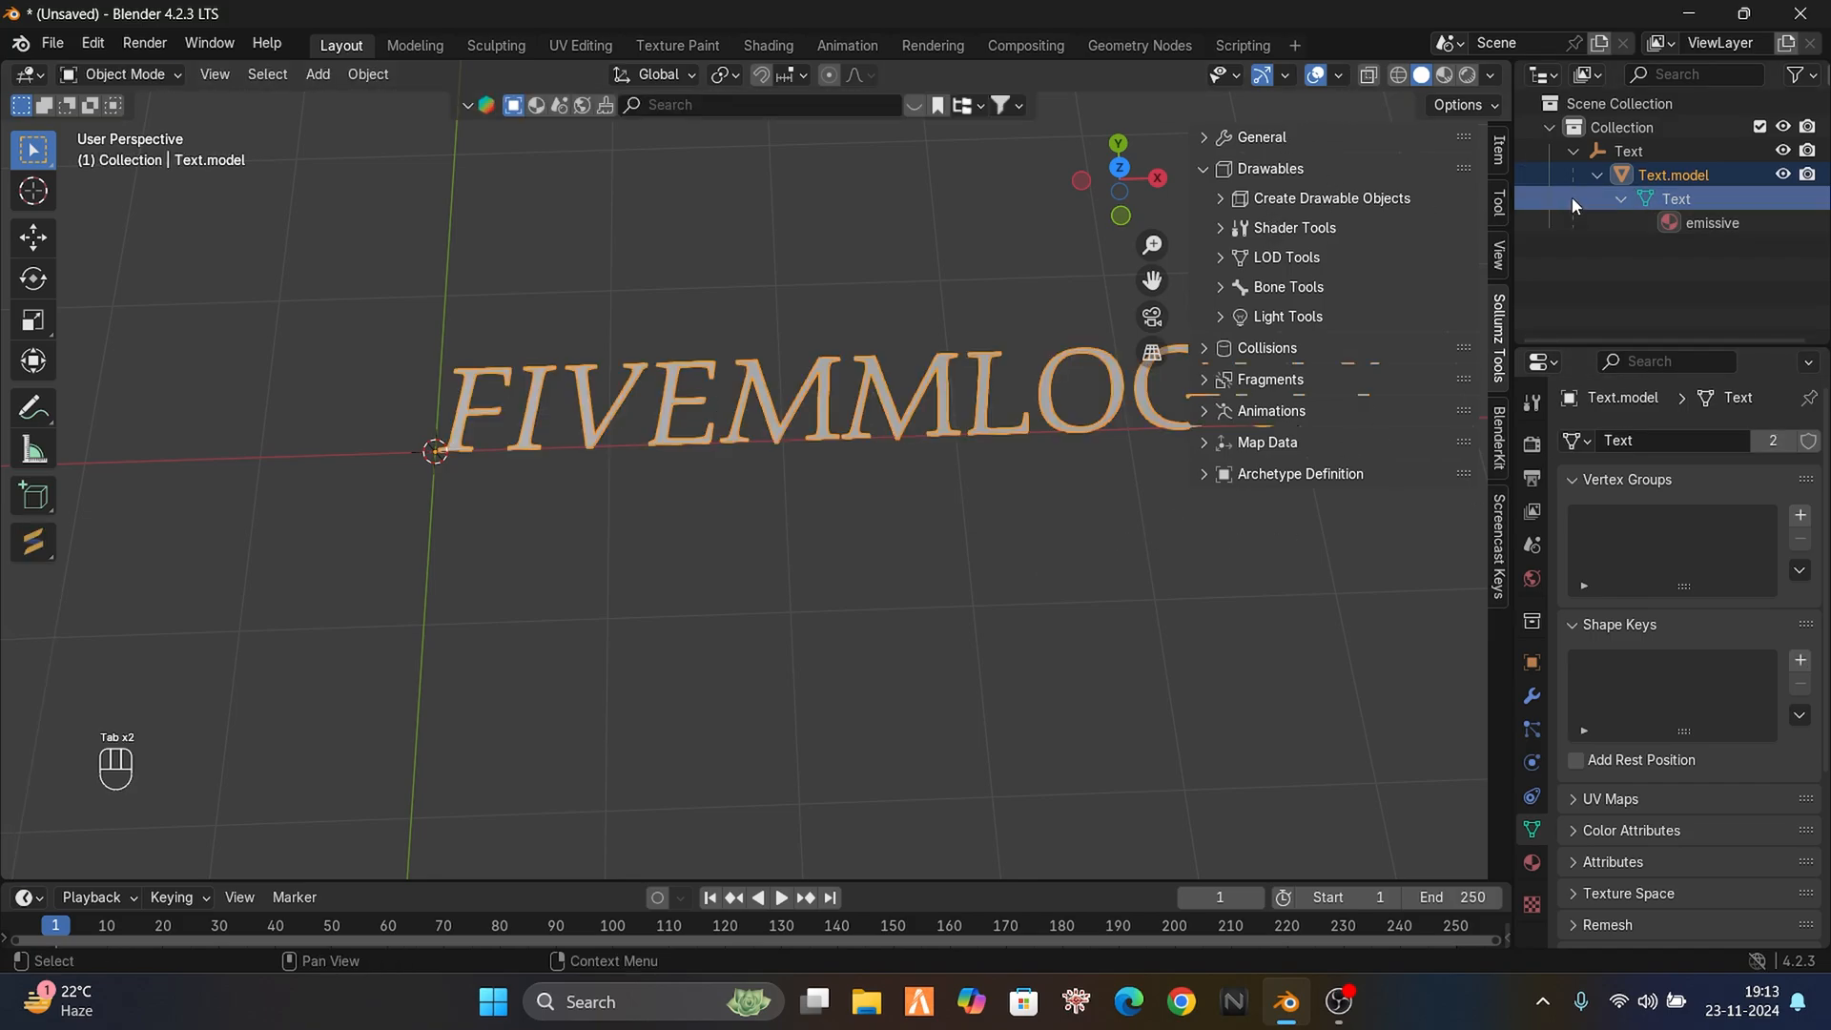
- Convert all of Text.model's materials and set all textures embedded
click(1574, 175)
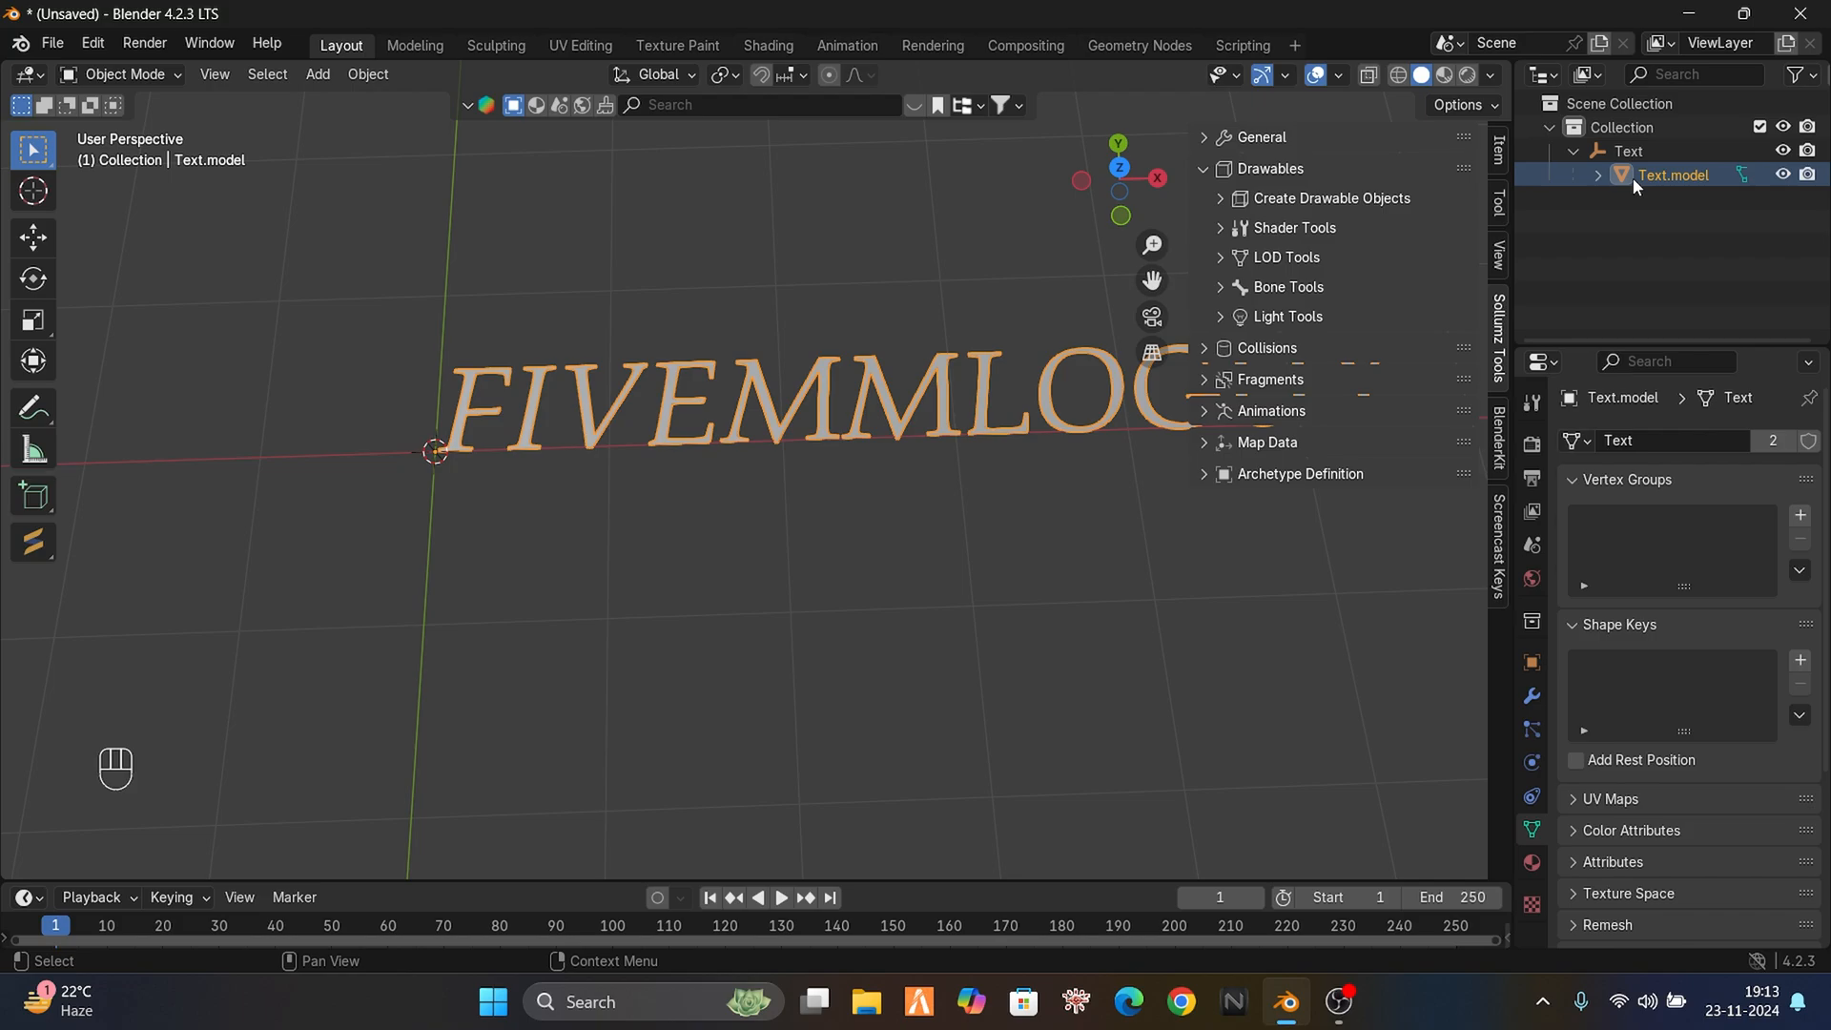
click(1598, 175)
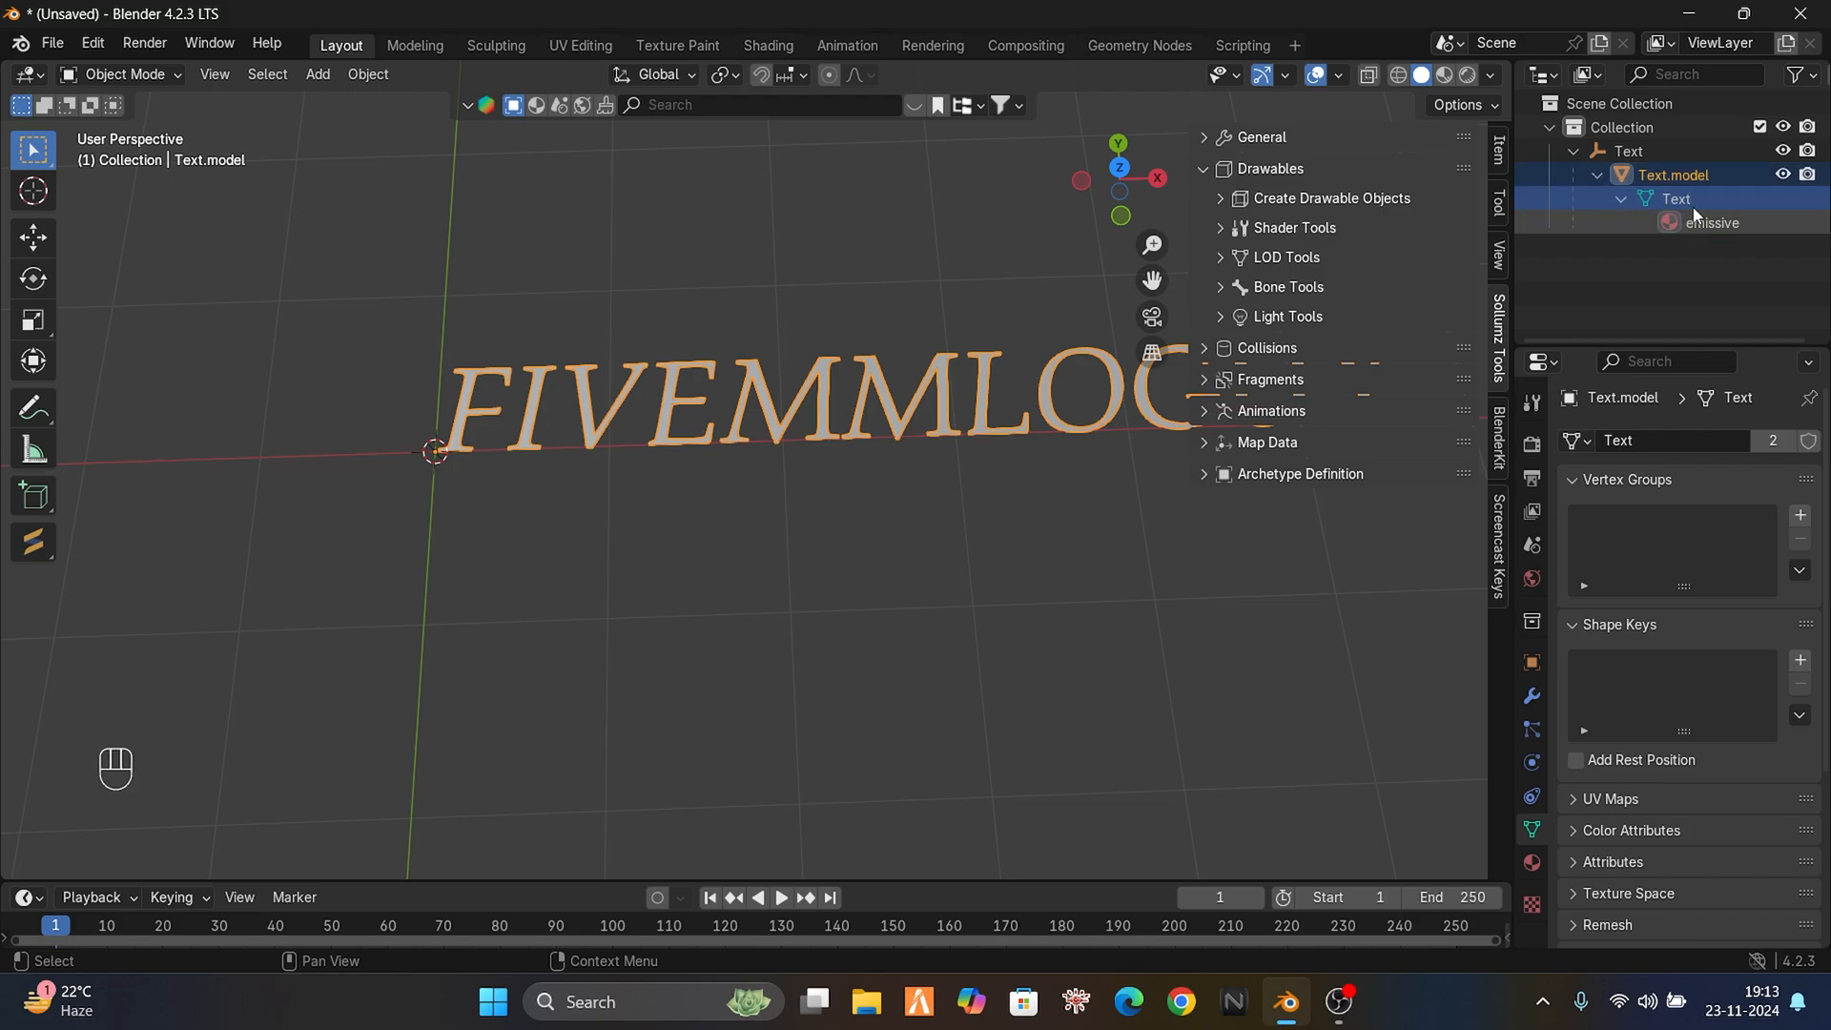
click(1293, 227)
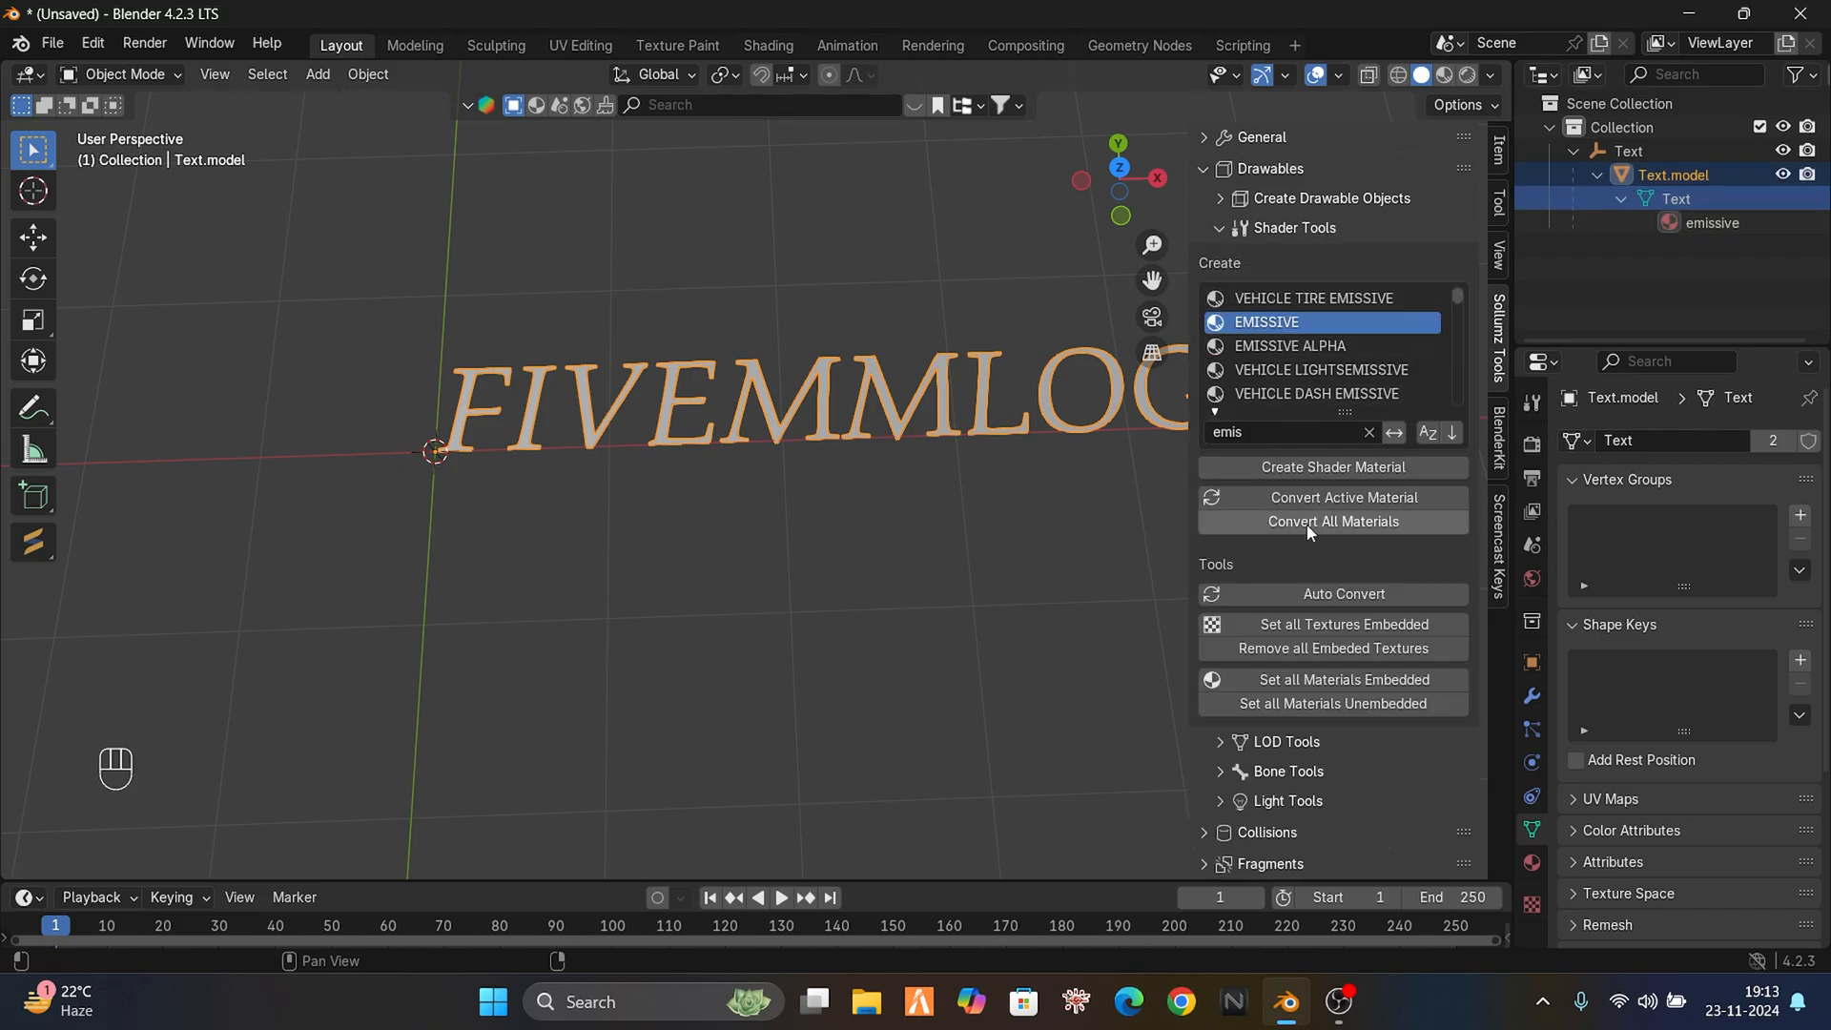
click(1331, 520)
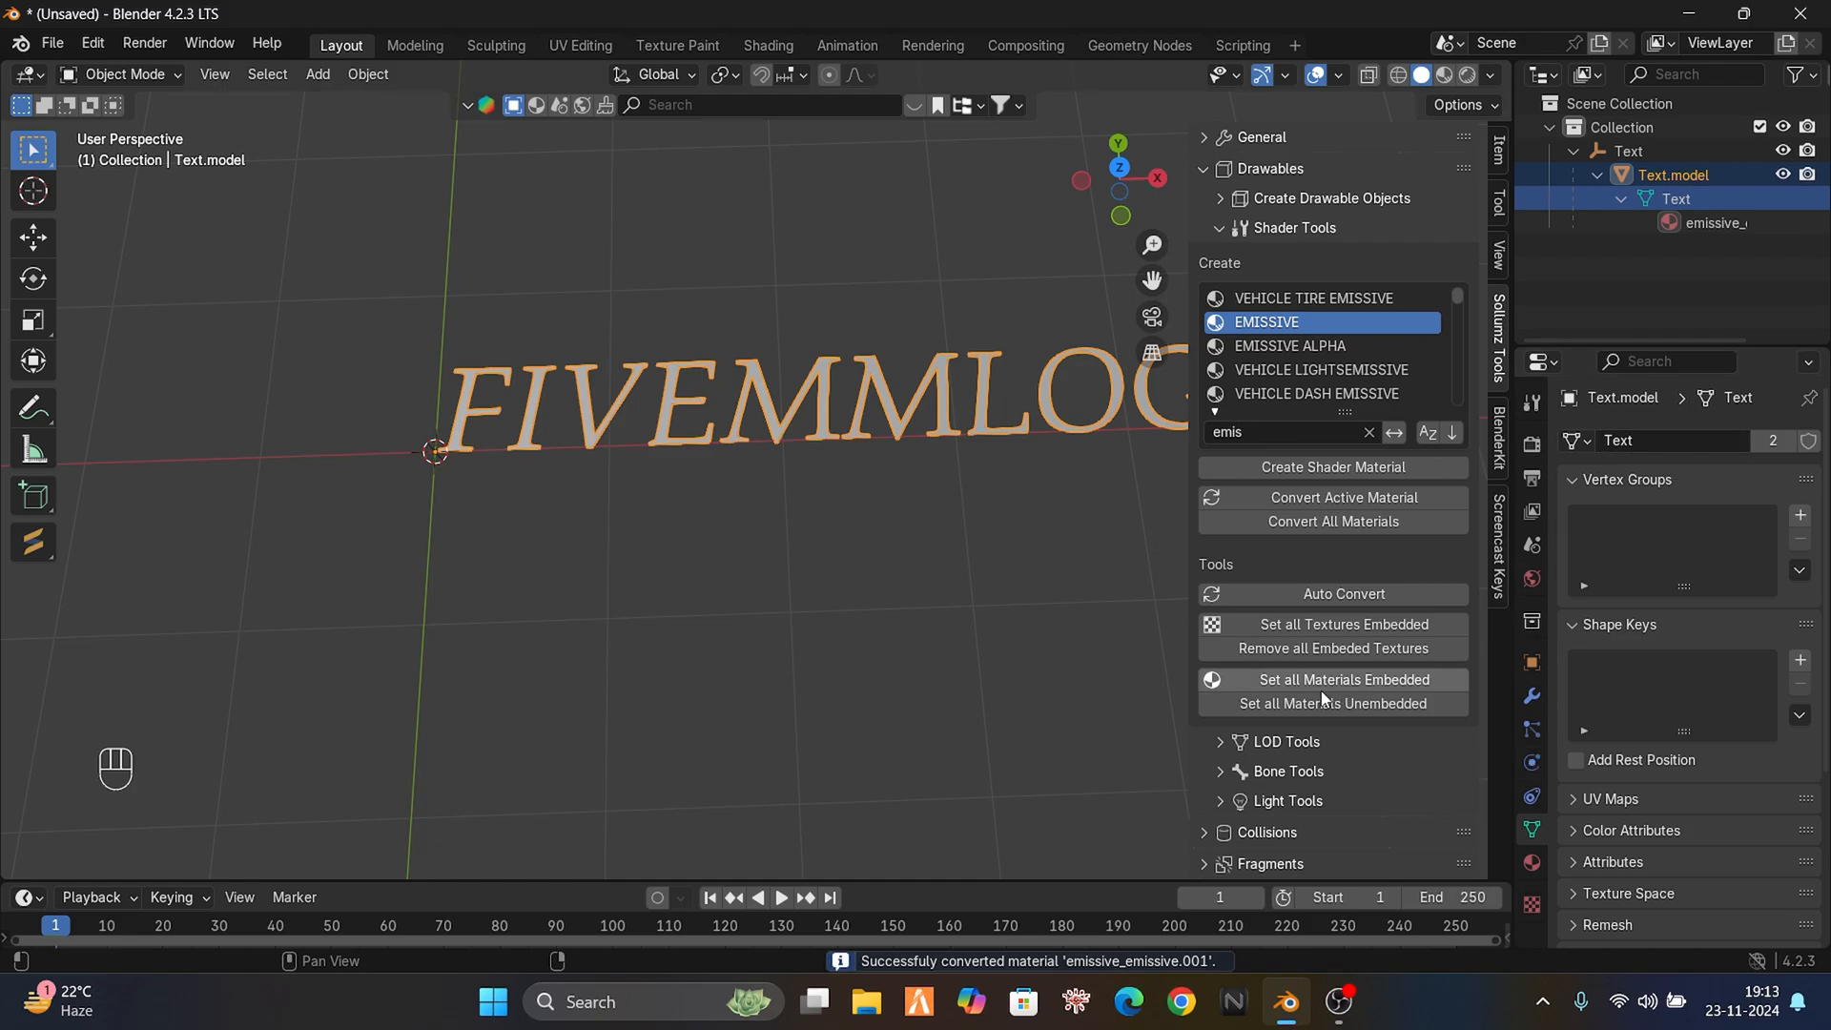
mouse_move(1330, 649)
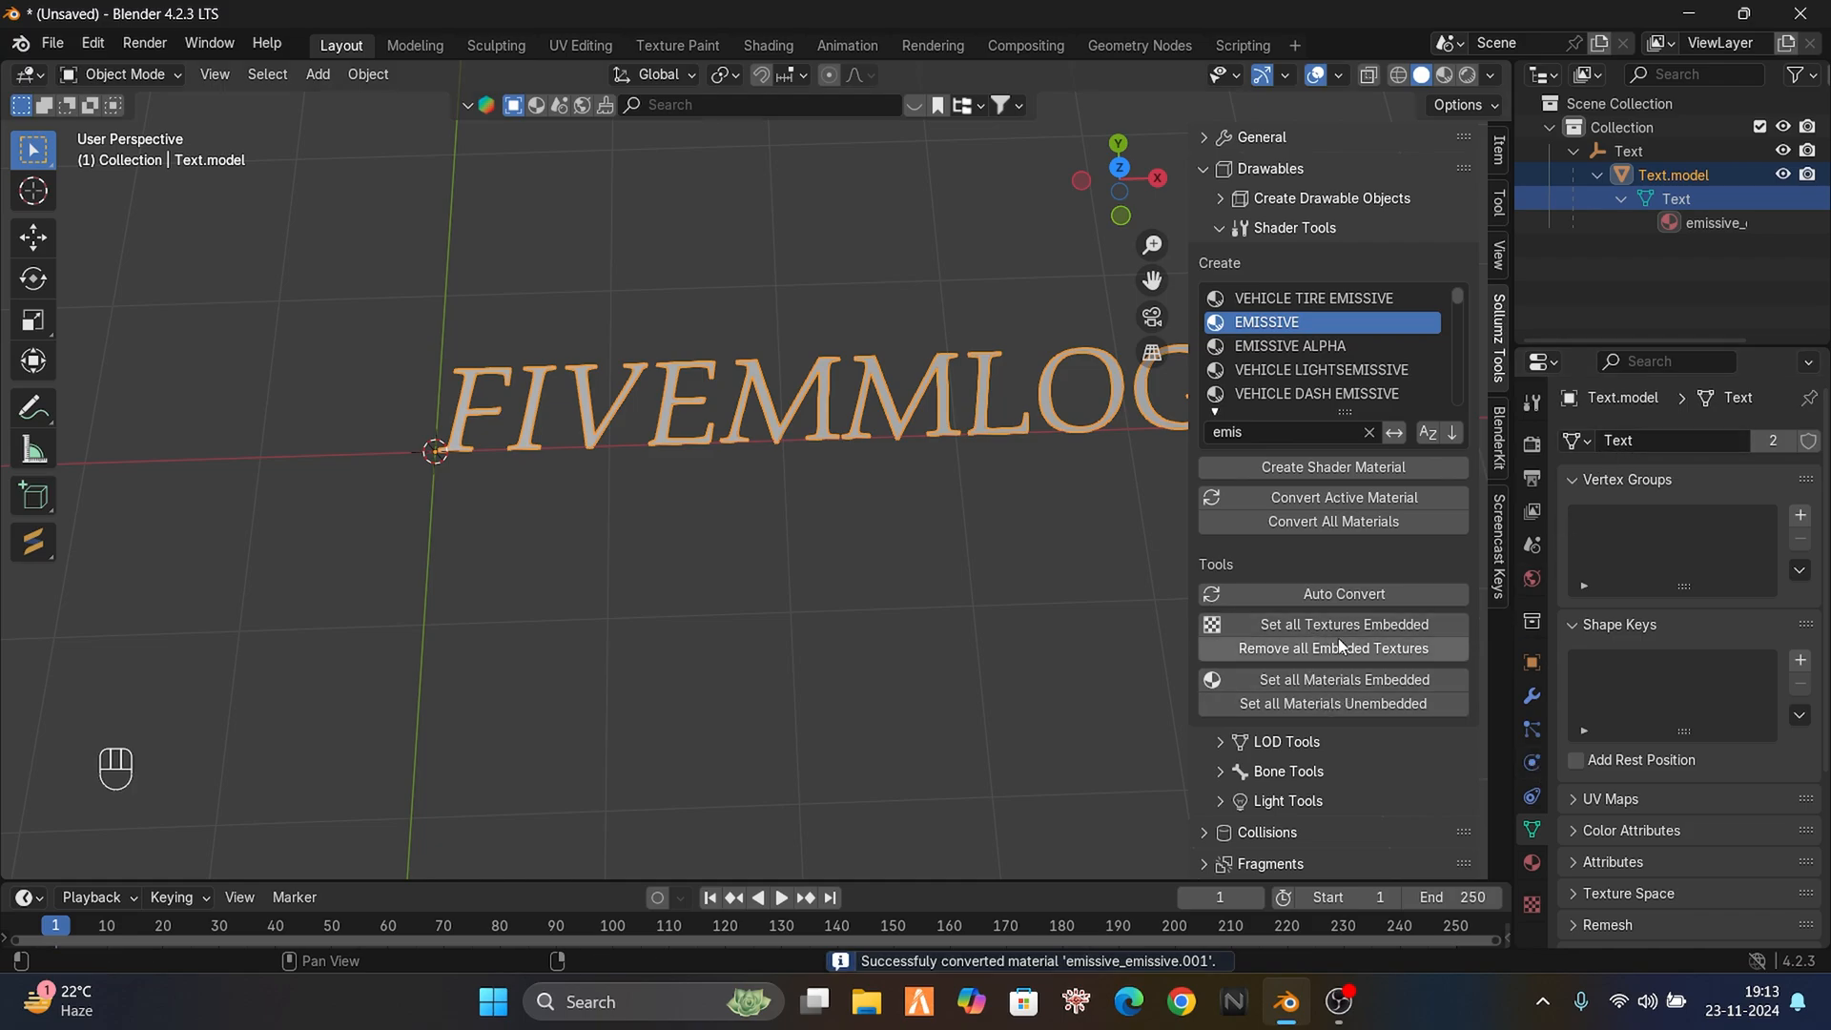
click(1341, 623)
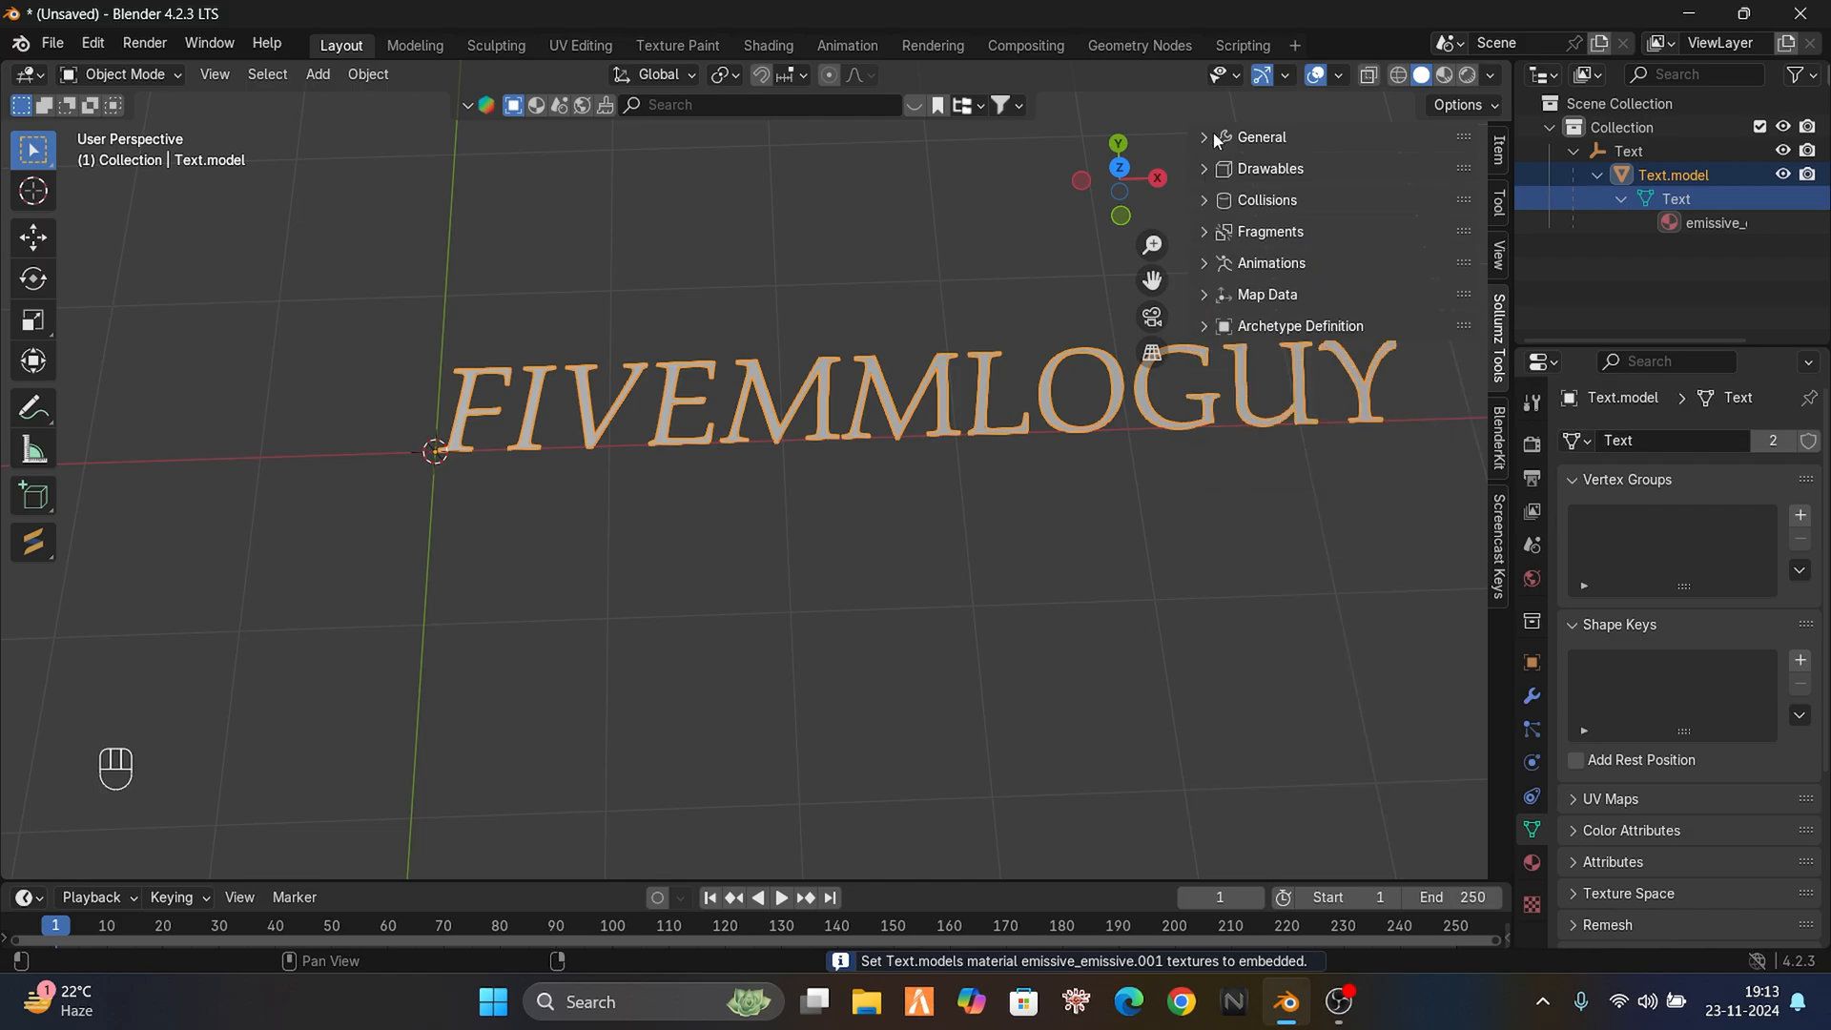
- Add a new YTYP entry under Archetype Definition
right_click(1673, 173)
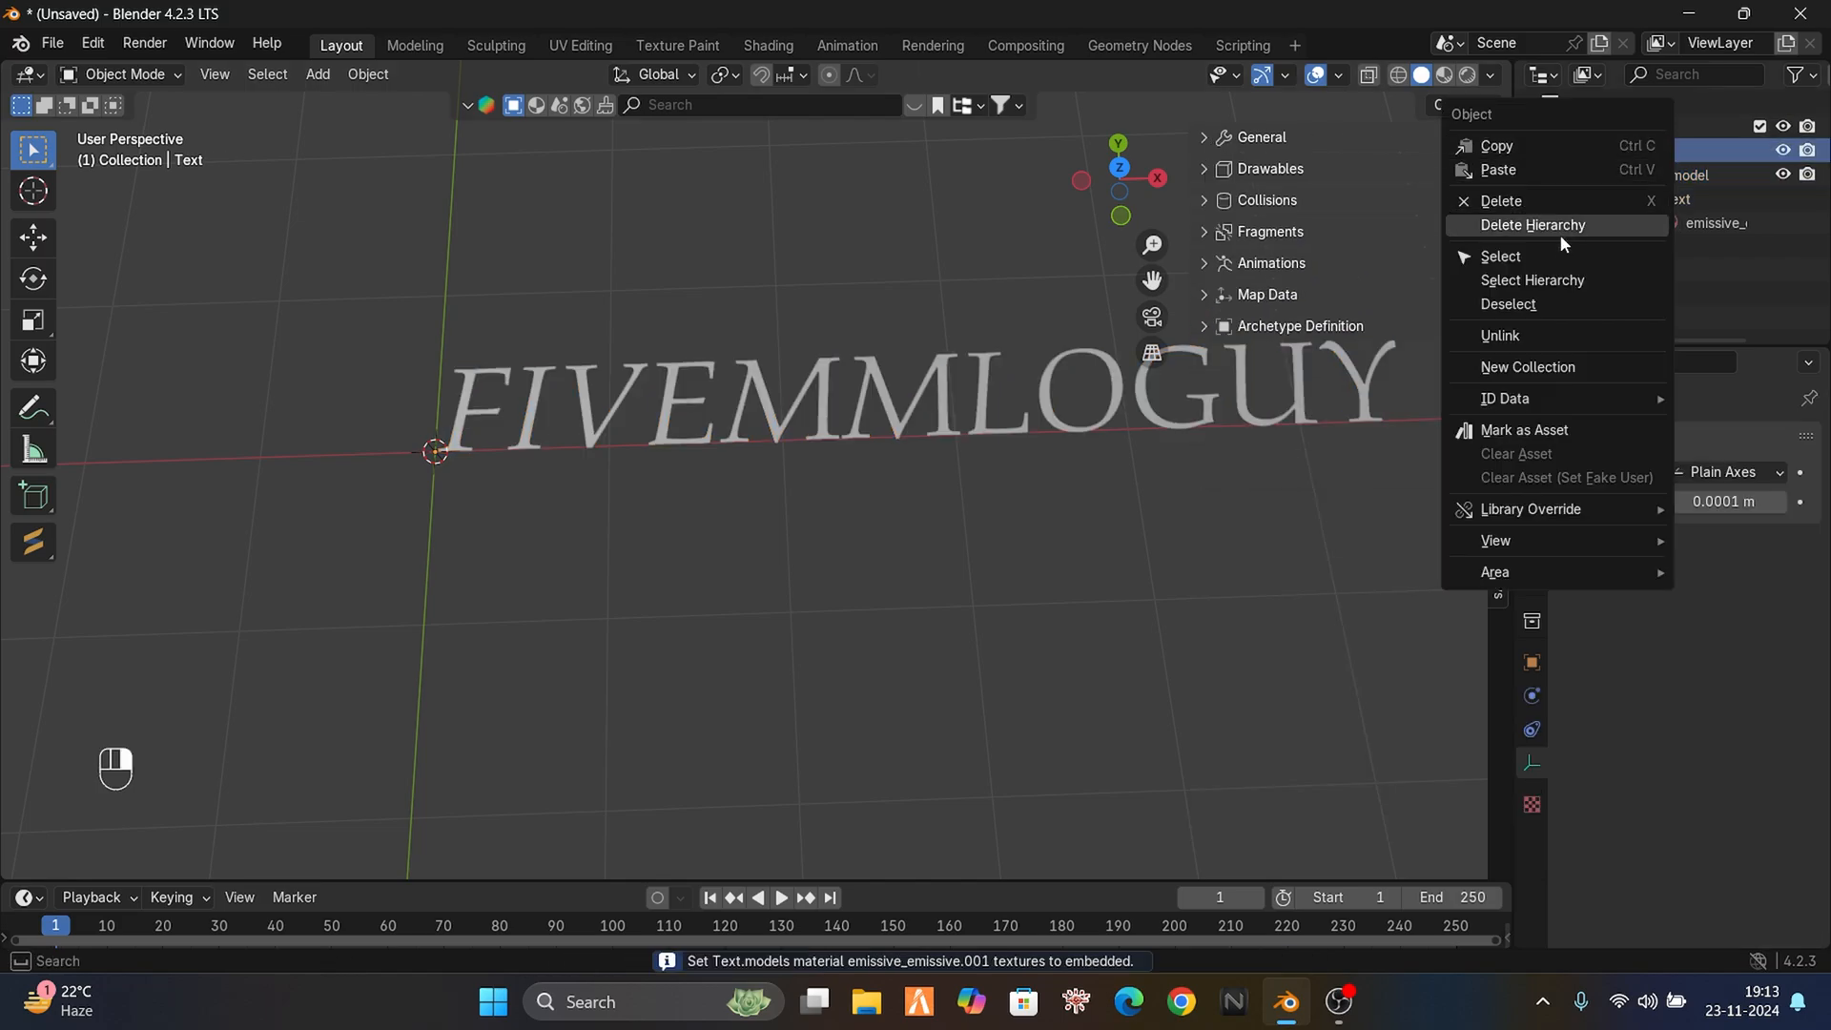
click(1503, 255)
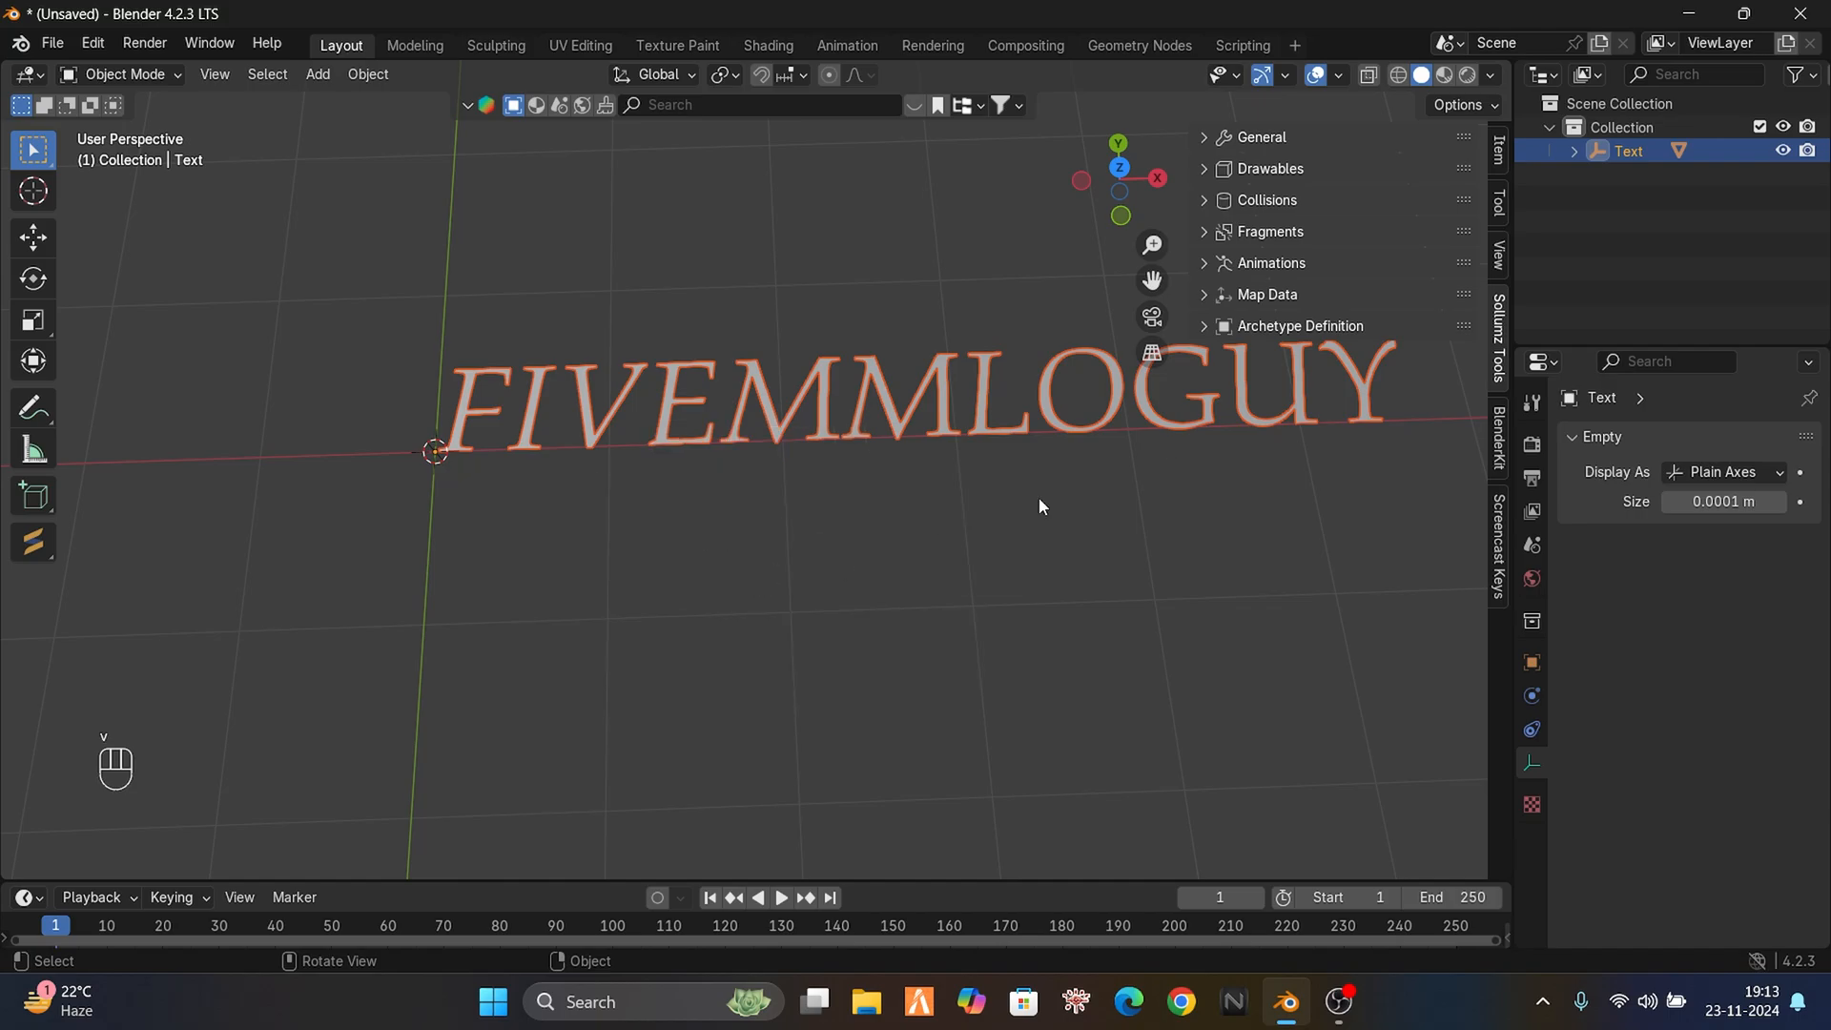
click(1299, 327)
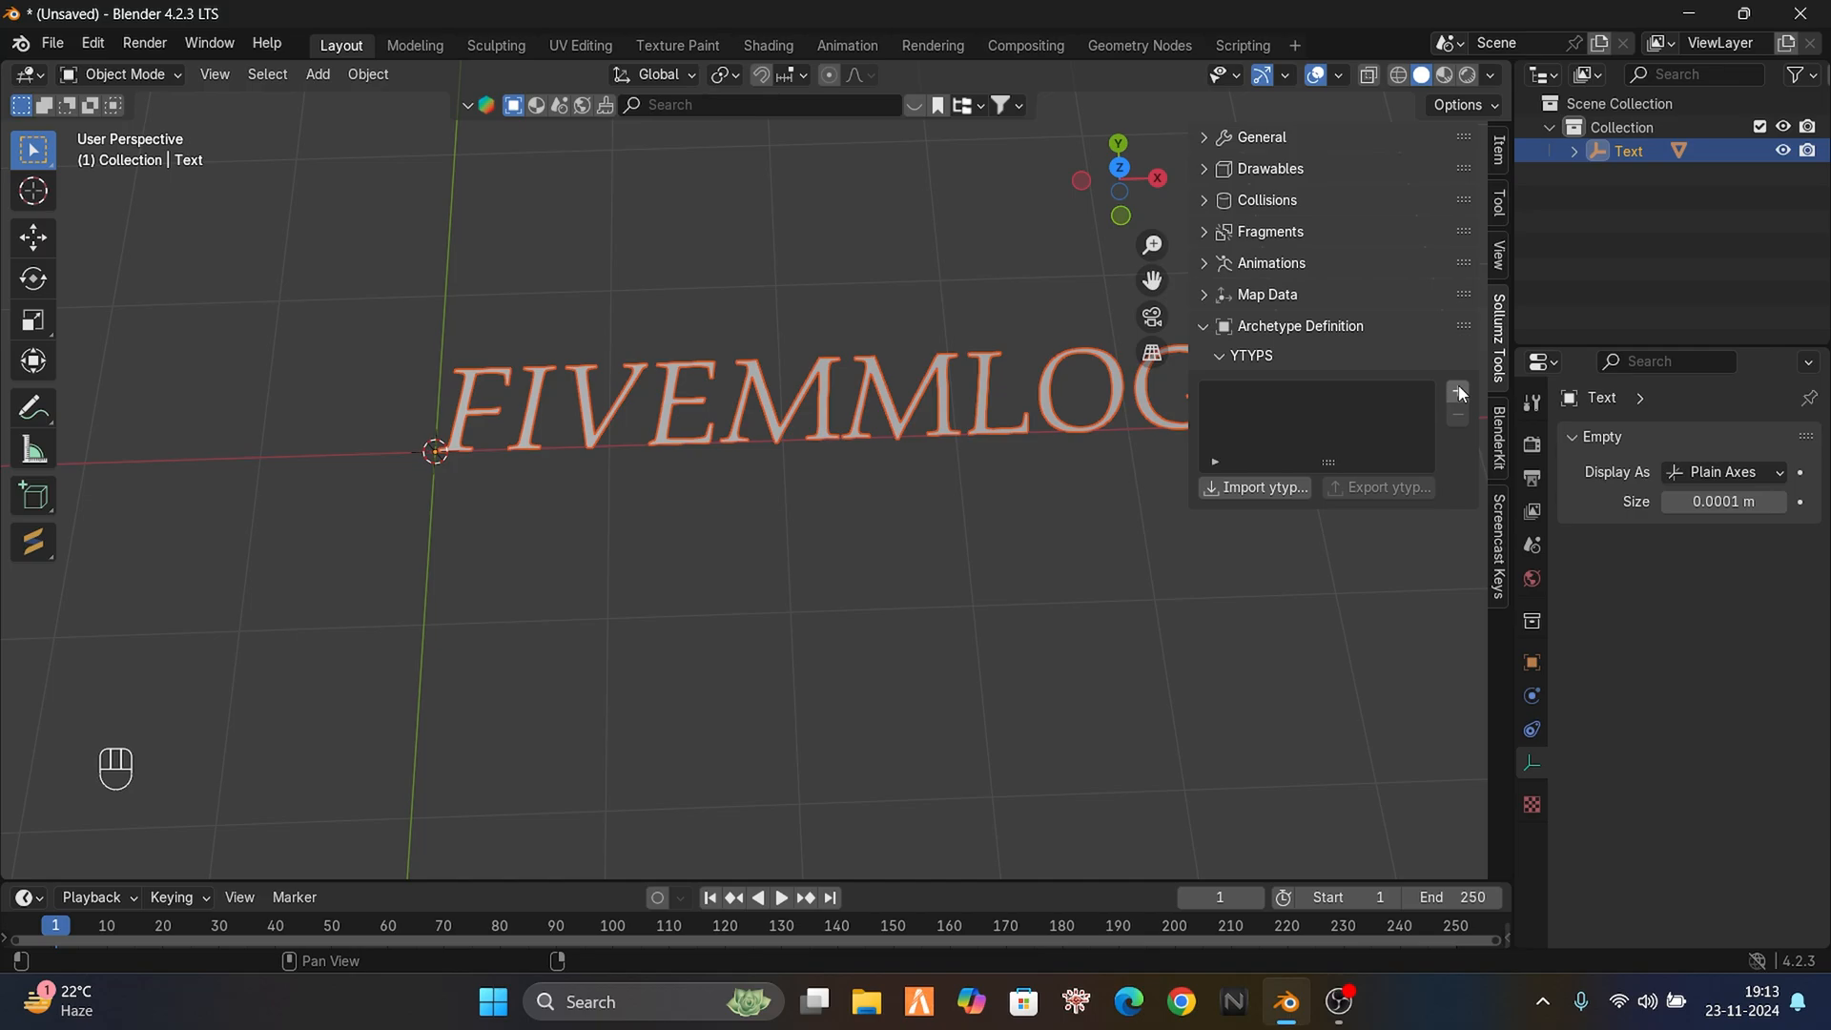
click(1457, 391)
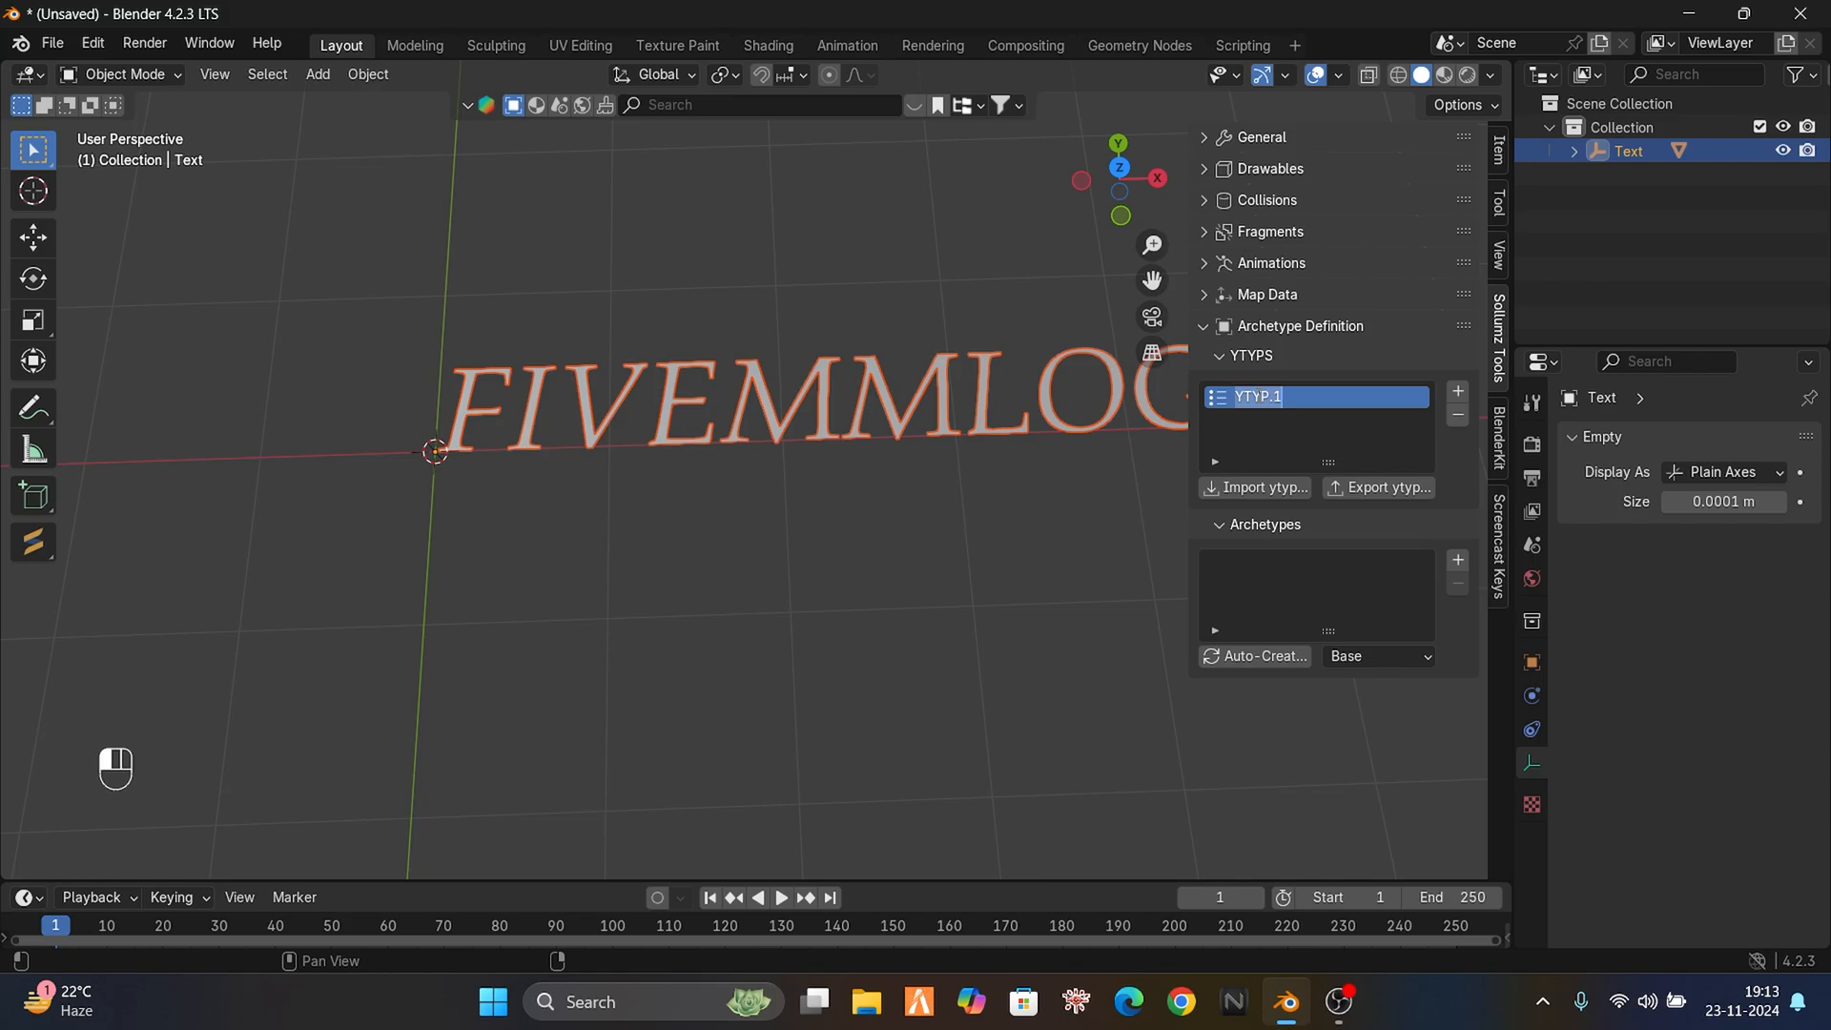
- Rename the new YTYP to text_testing
text(text)
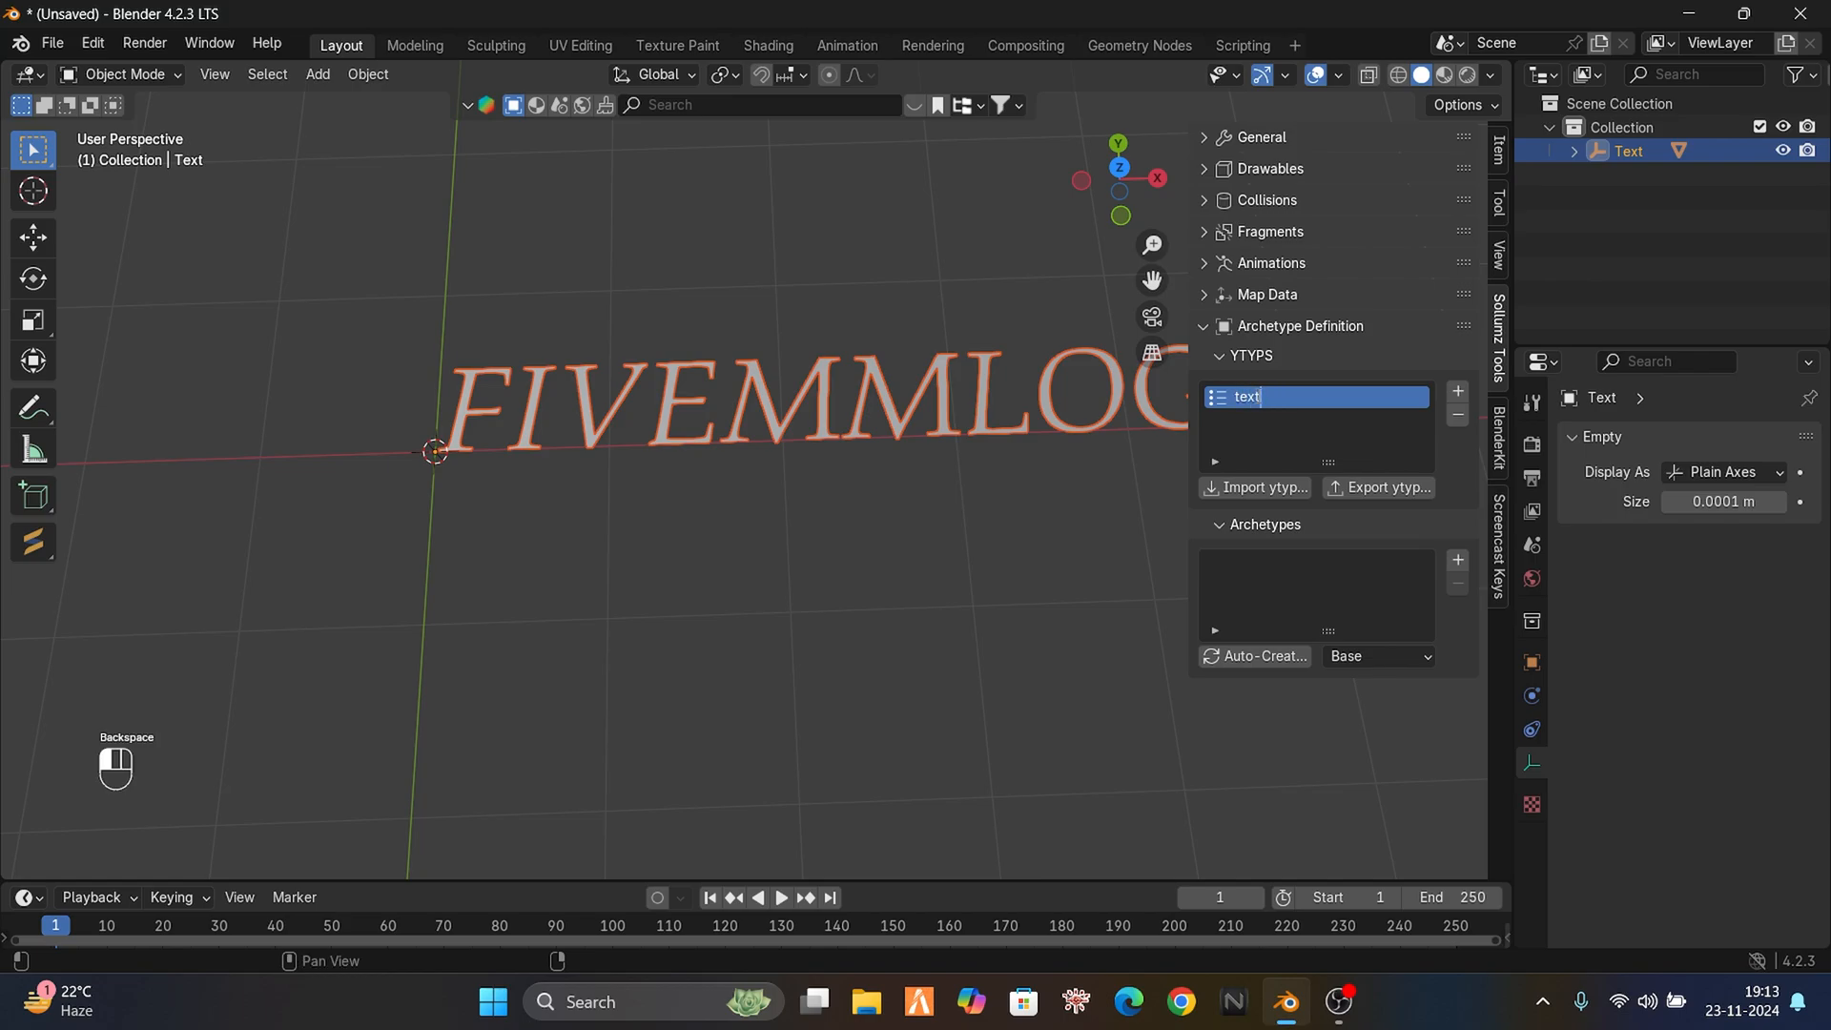
text(_testi)
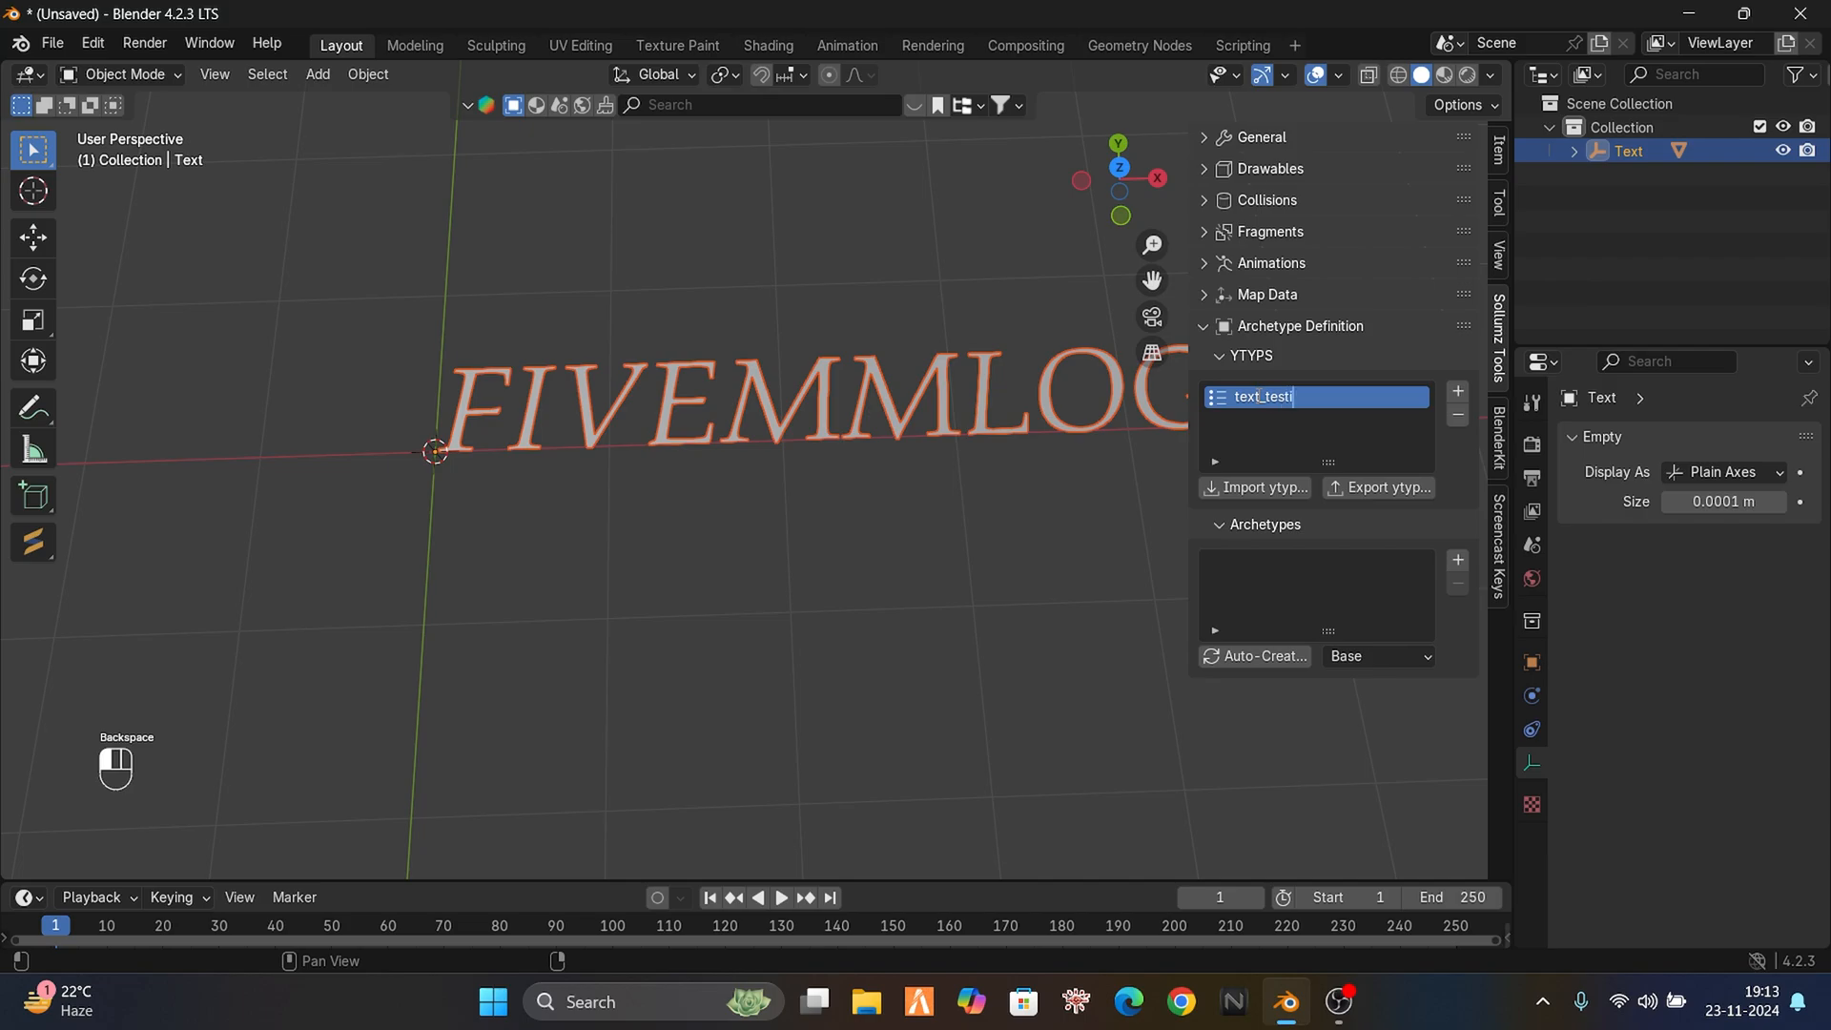
text(ng)
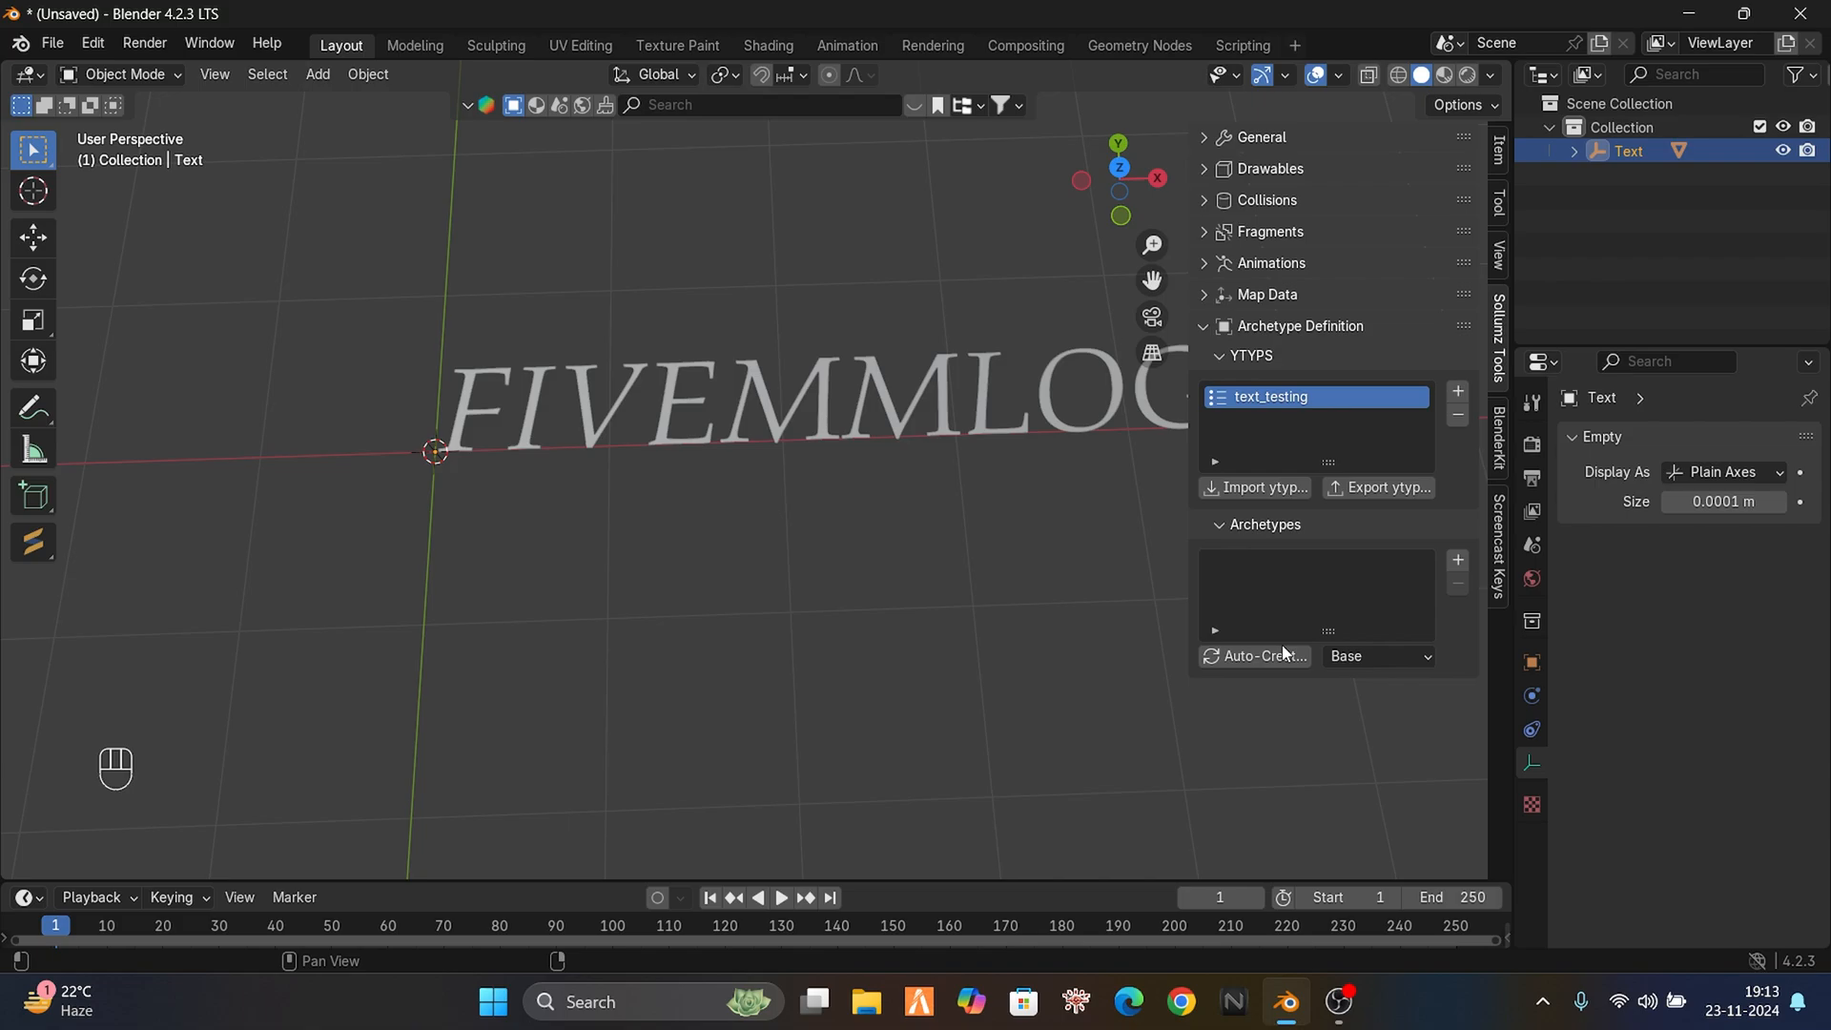
- Auto-create the Text archetype and export text_testing.ytyp.xml to the Desktop text folder
click(1455, 559)
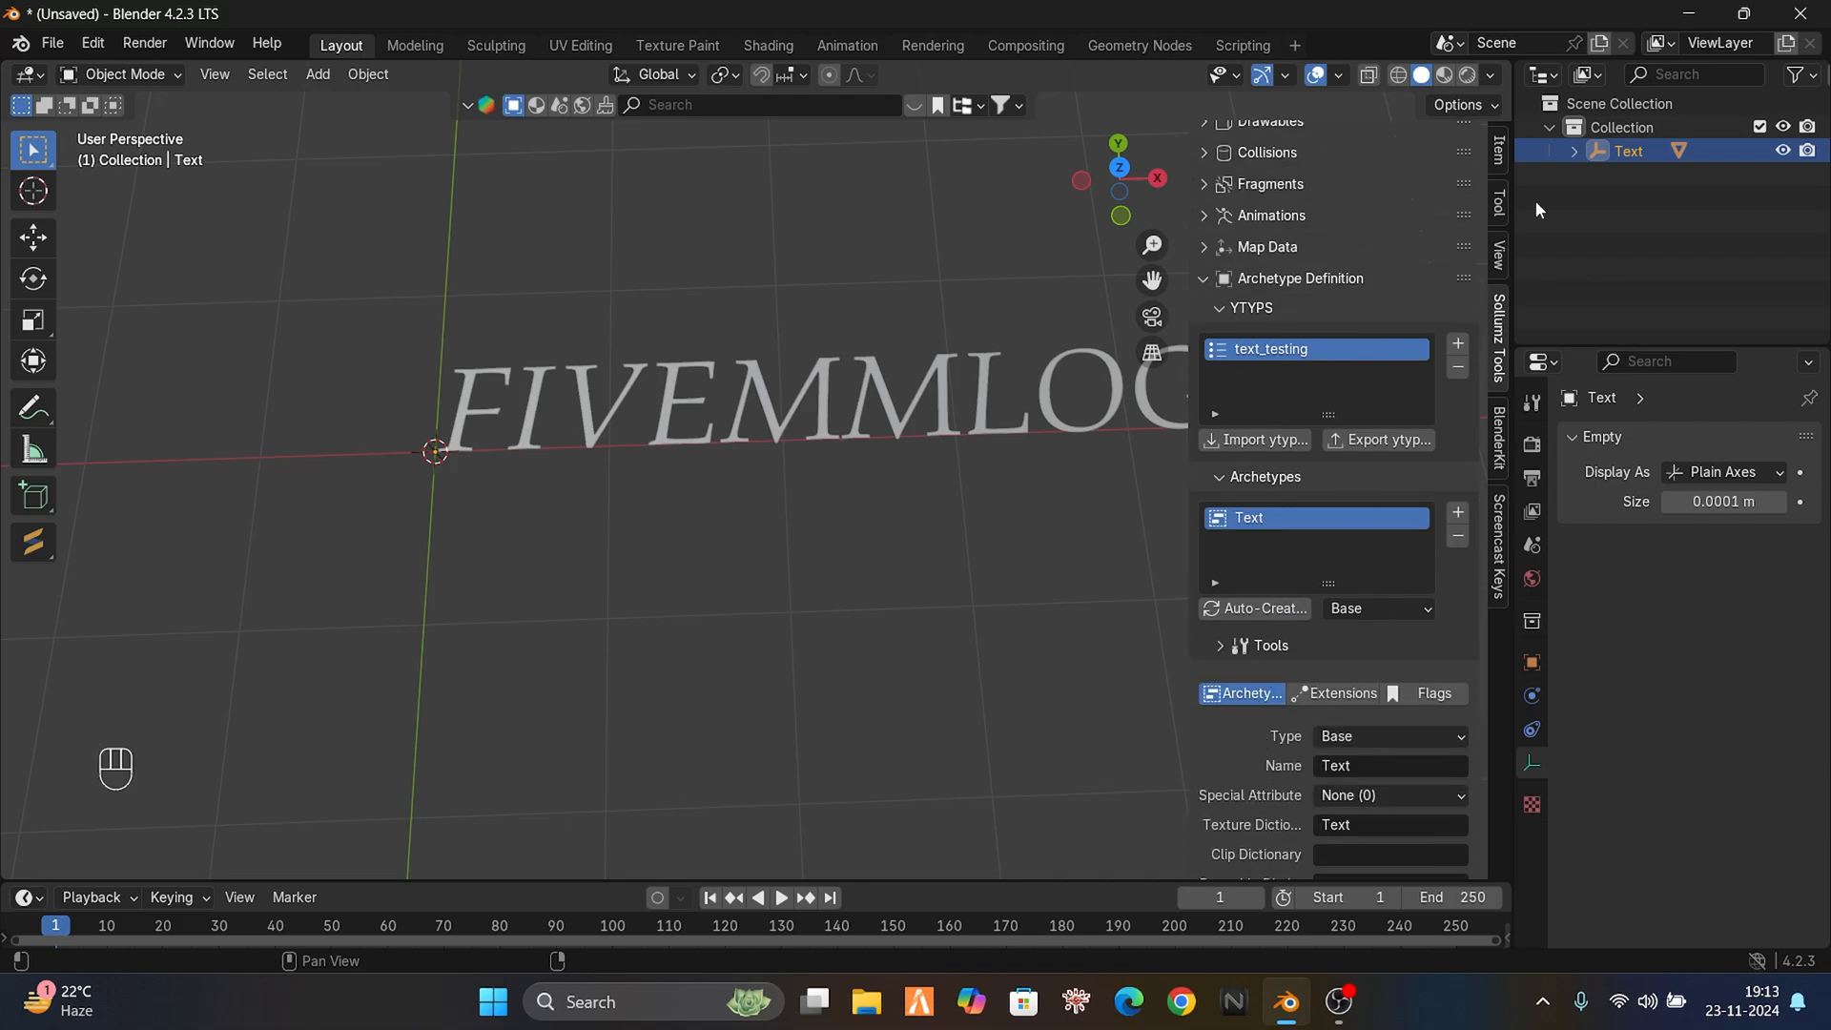
scroll(down, 3)
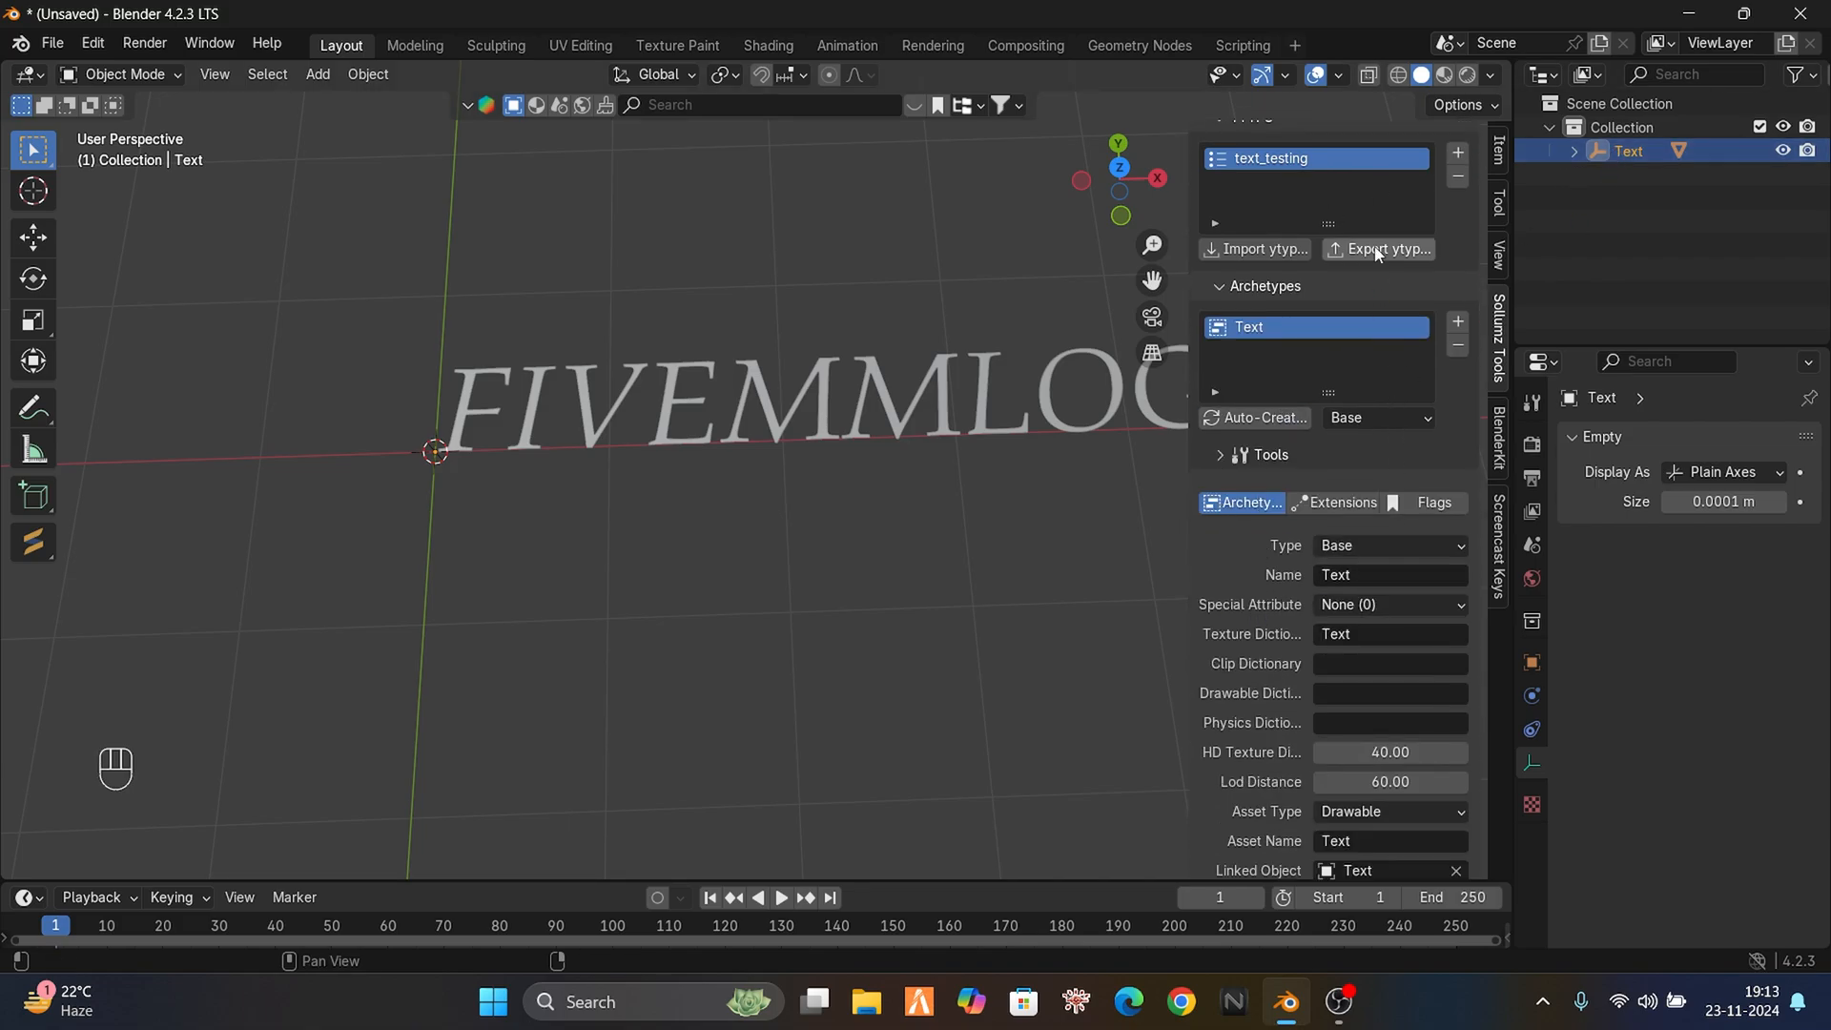
click(1377, 248)
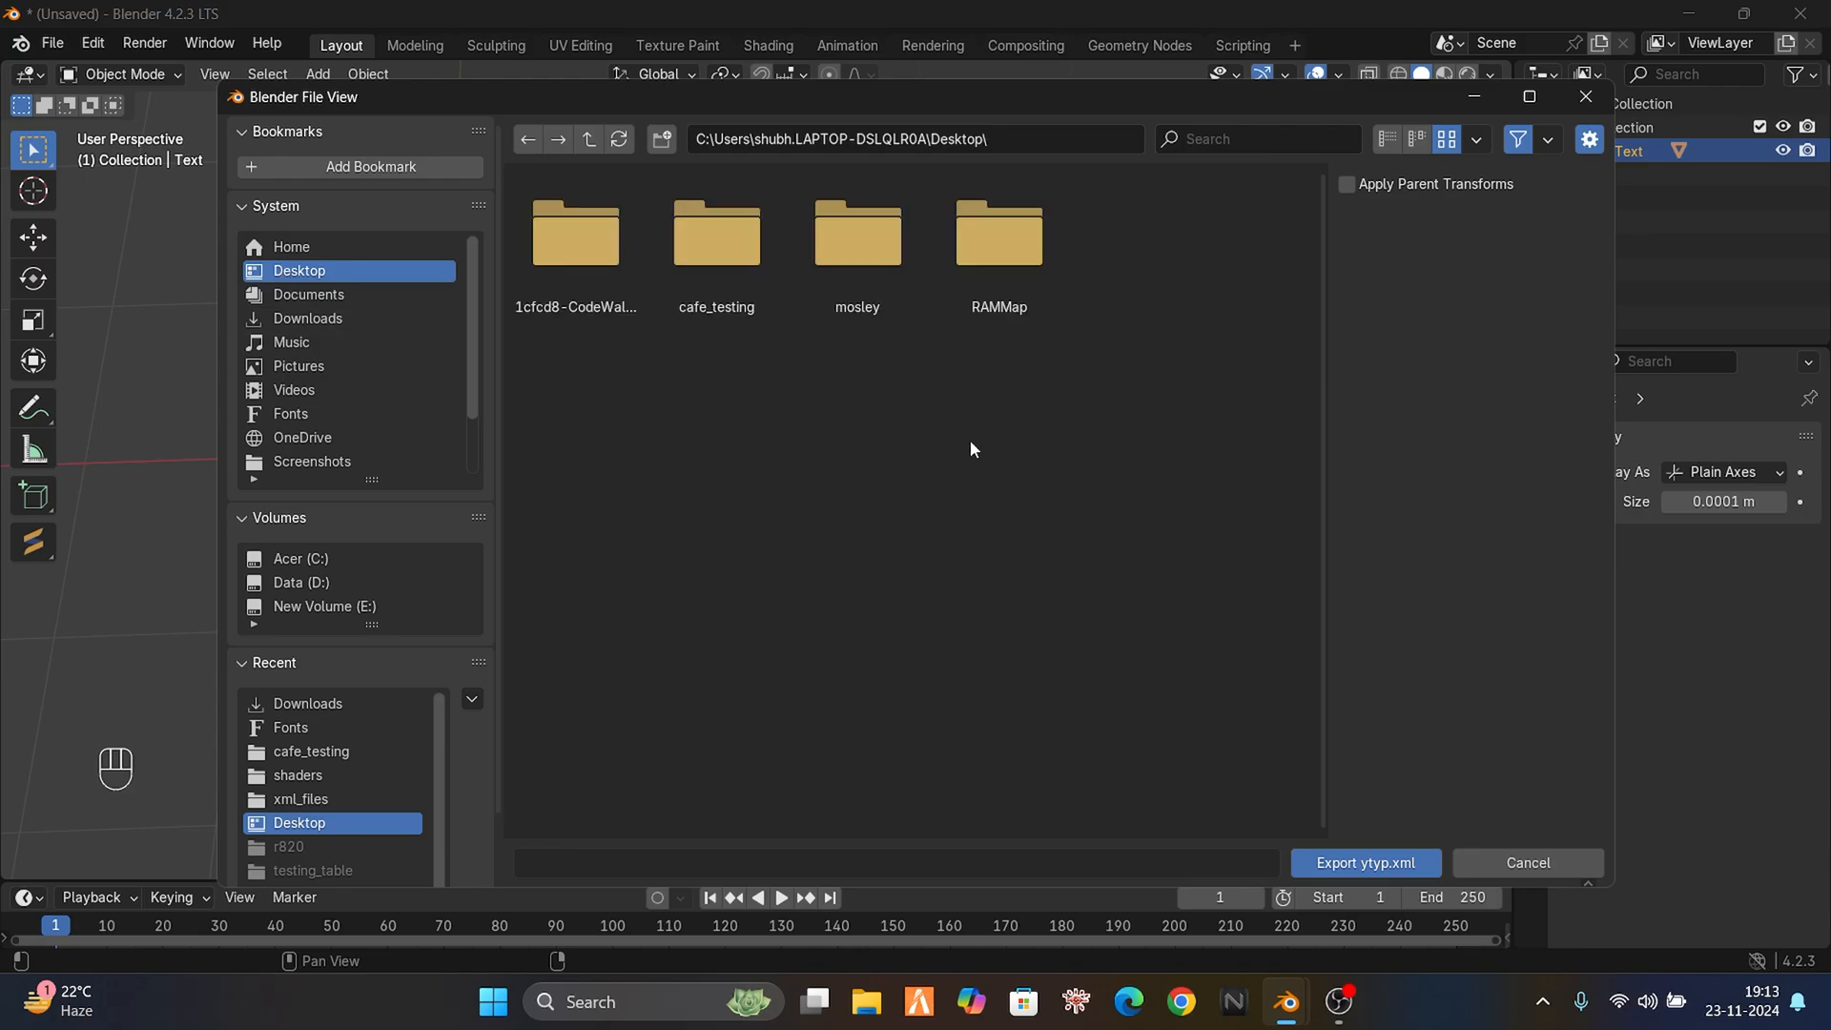
click(715, 232)
text(text\)
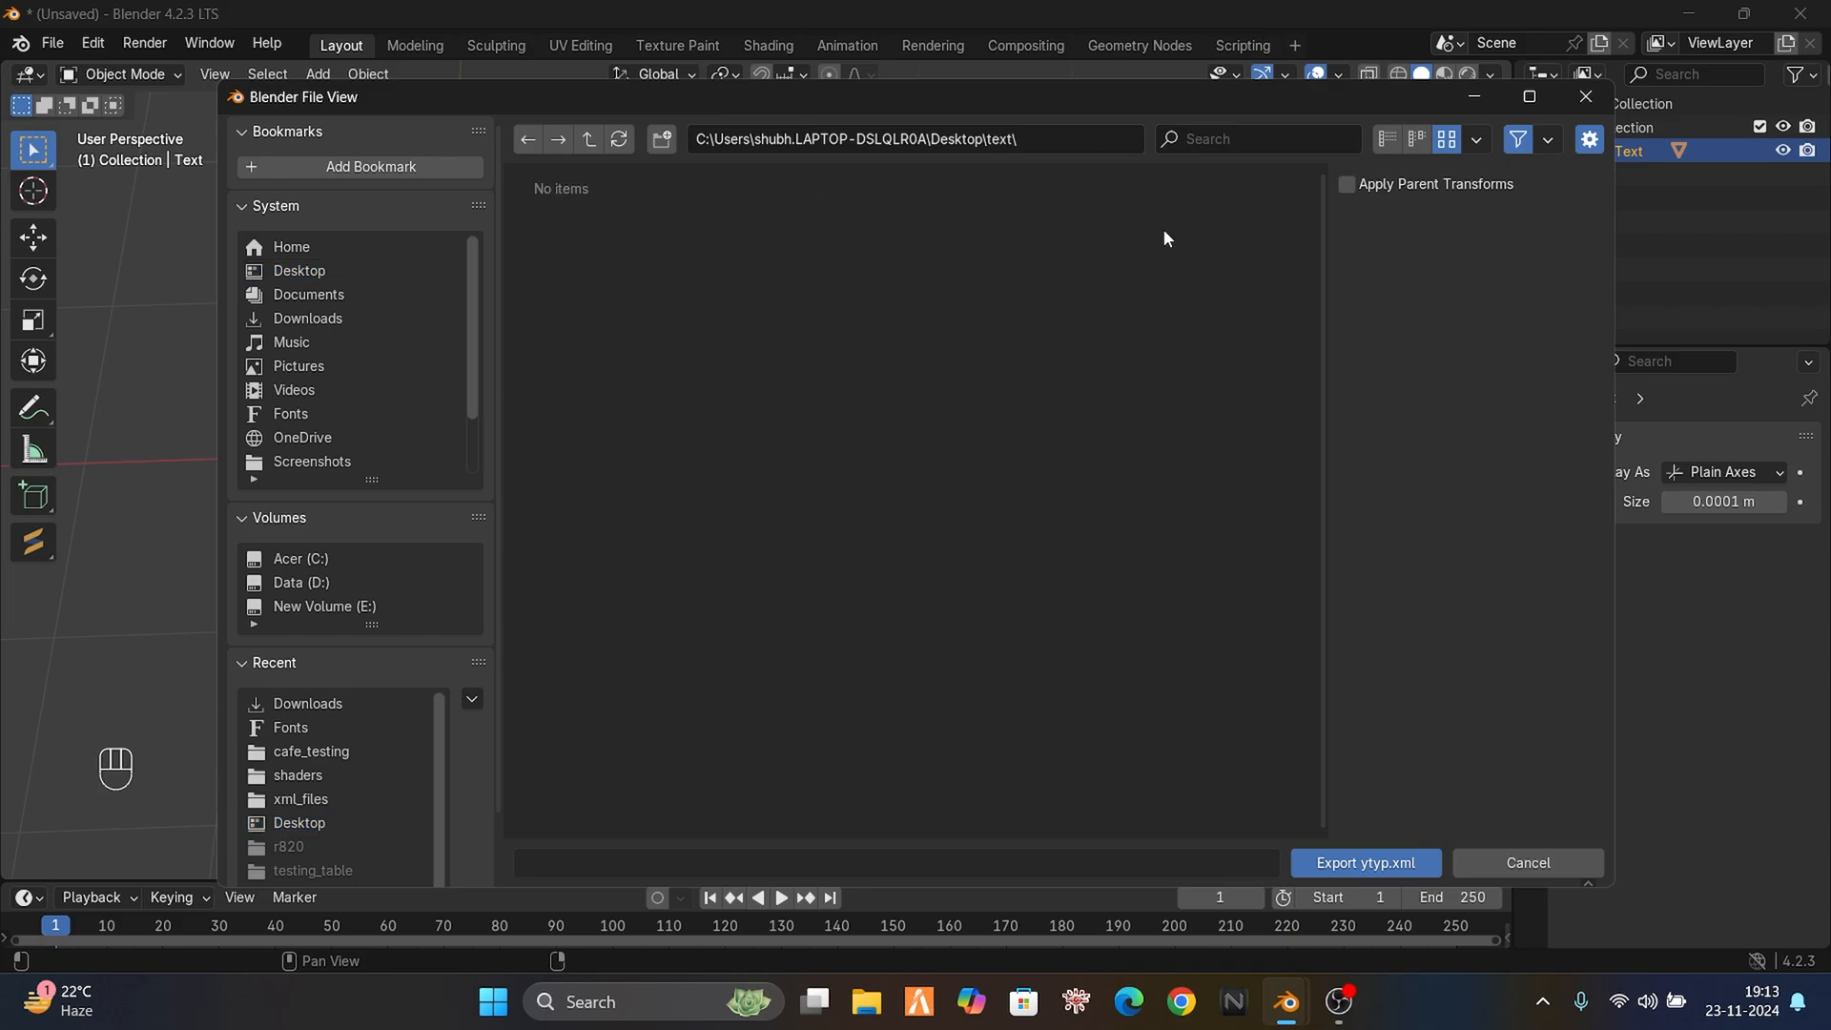
click(1362, 862)
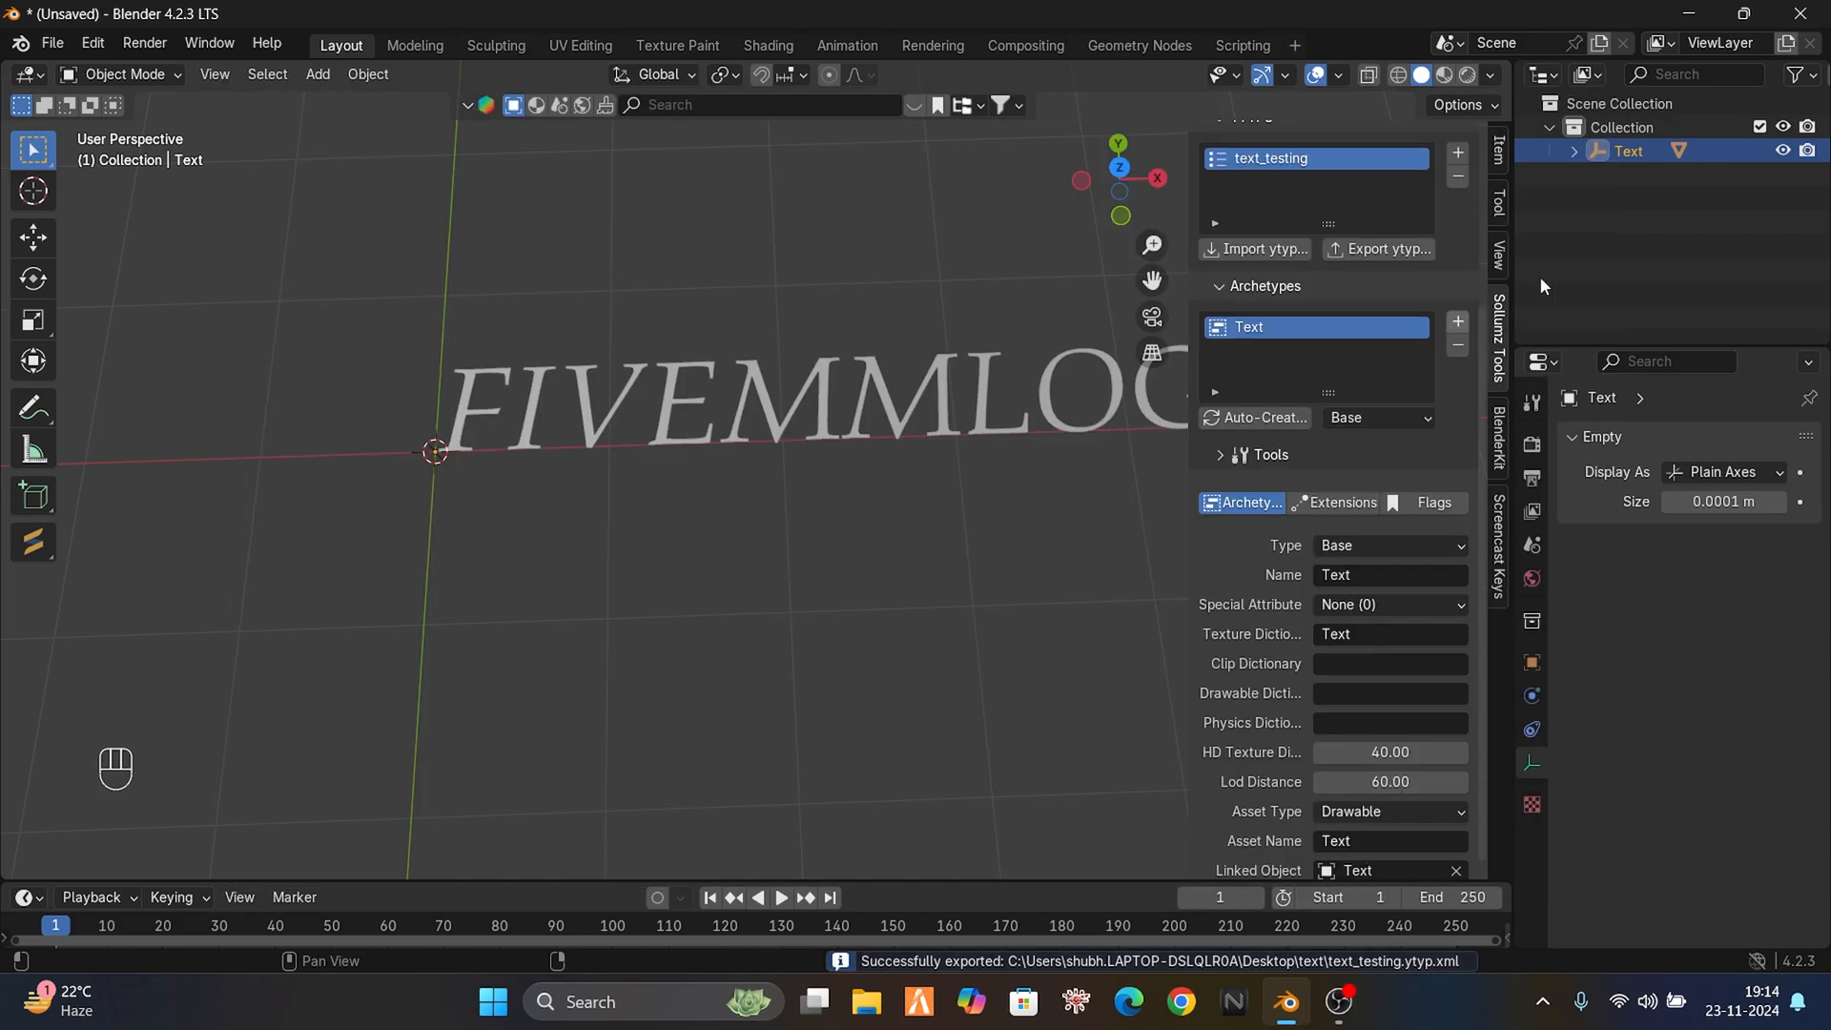
- Export the text model as CodeWalker XML and switch to the CodeWalker window
right_click(1627, 150)
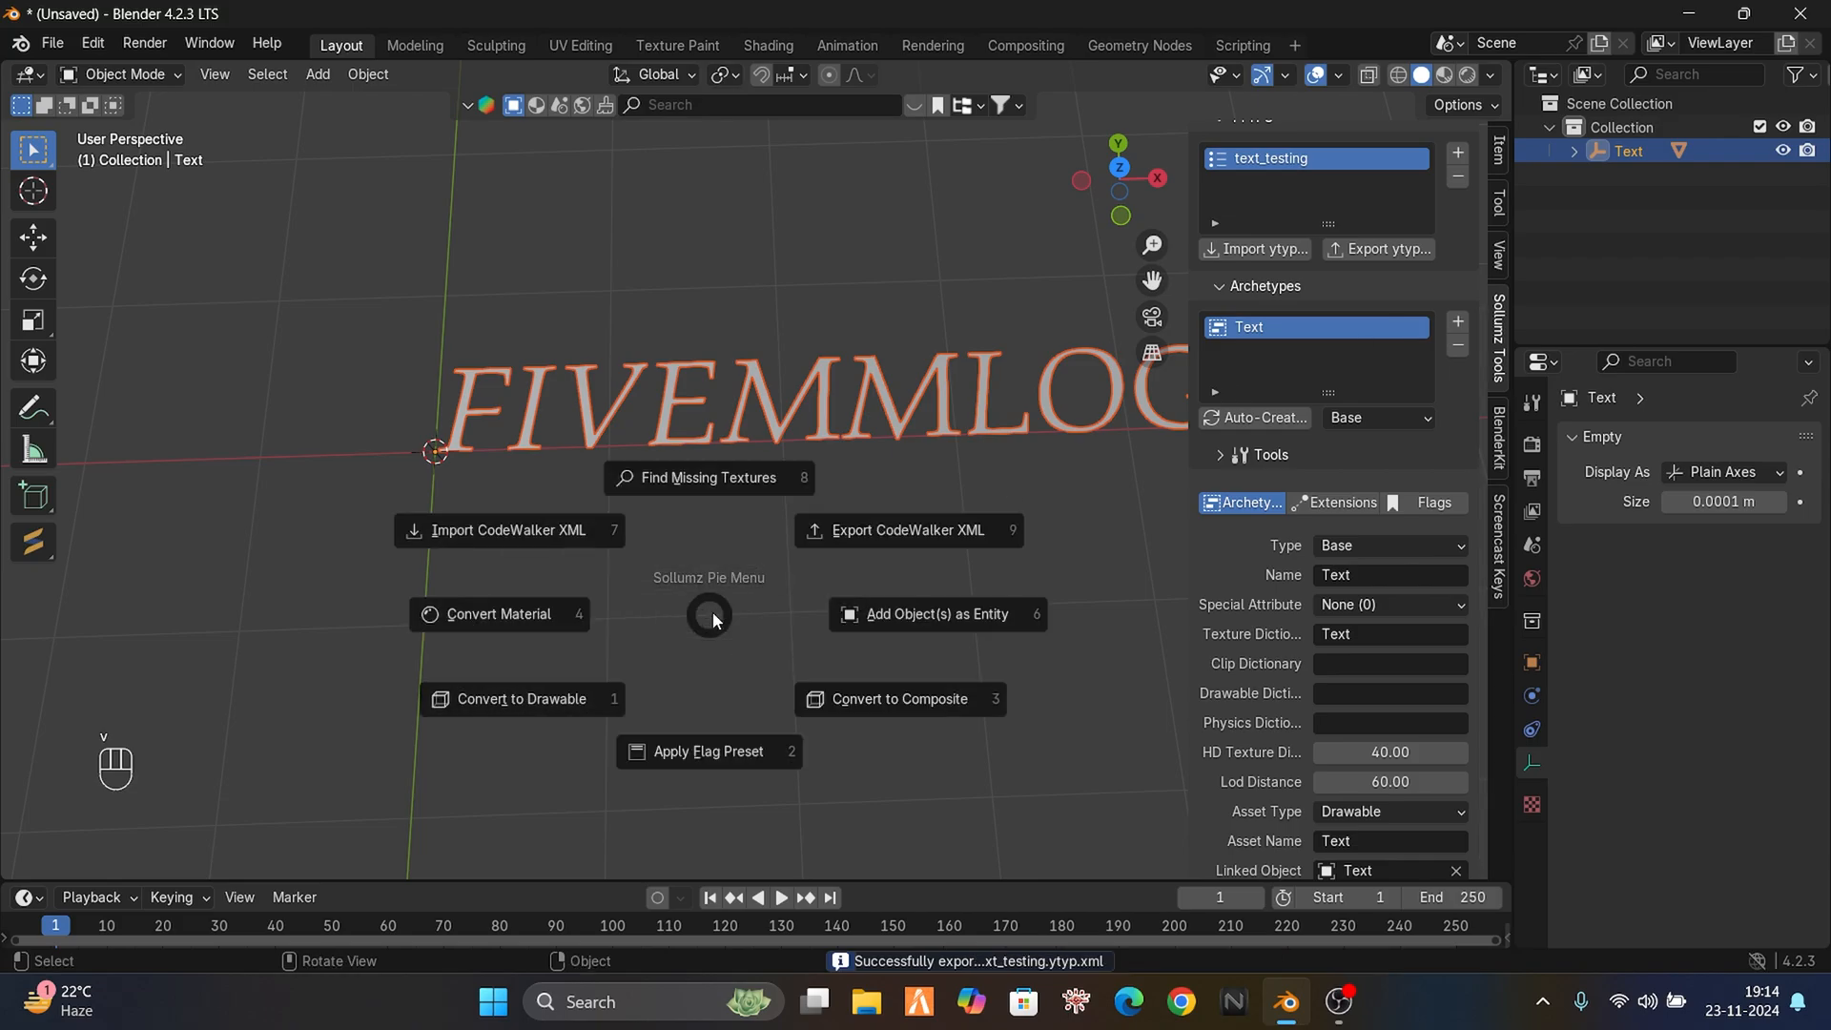
click(899, 529)
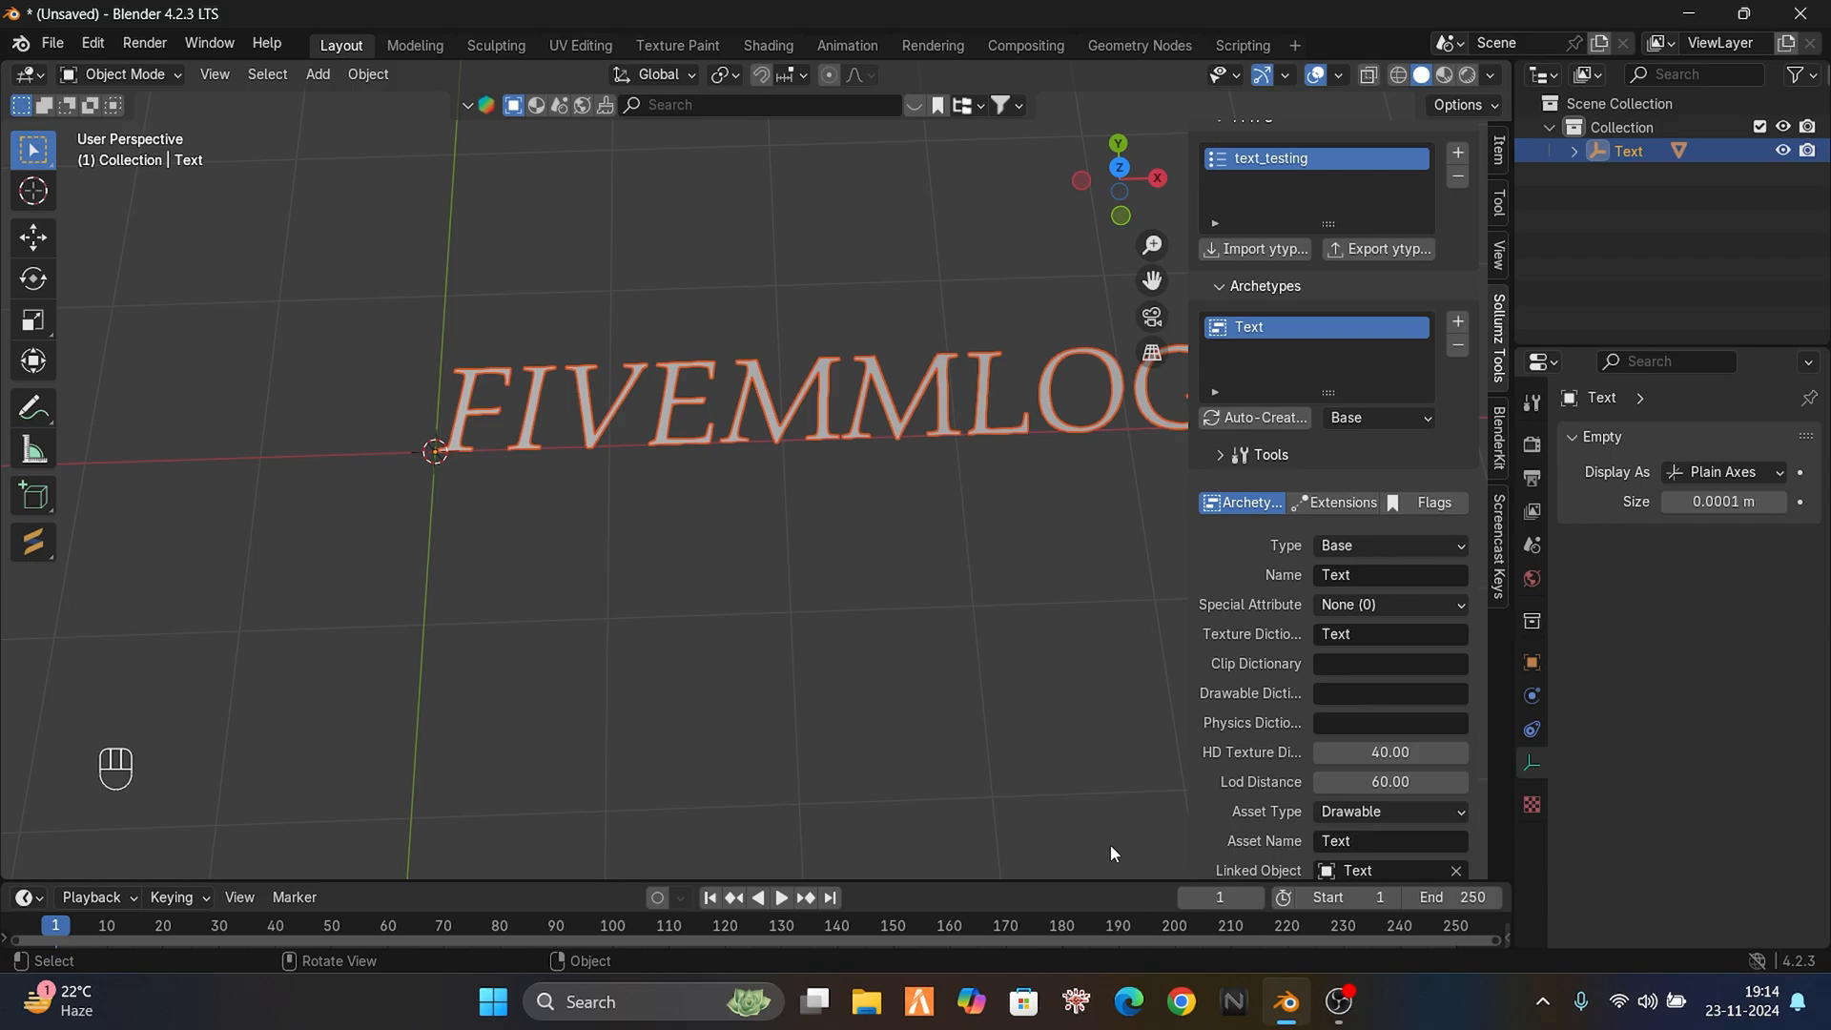
click(1806, 14)
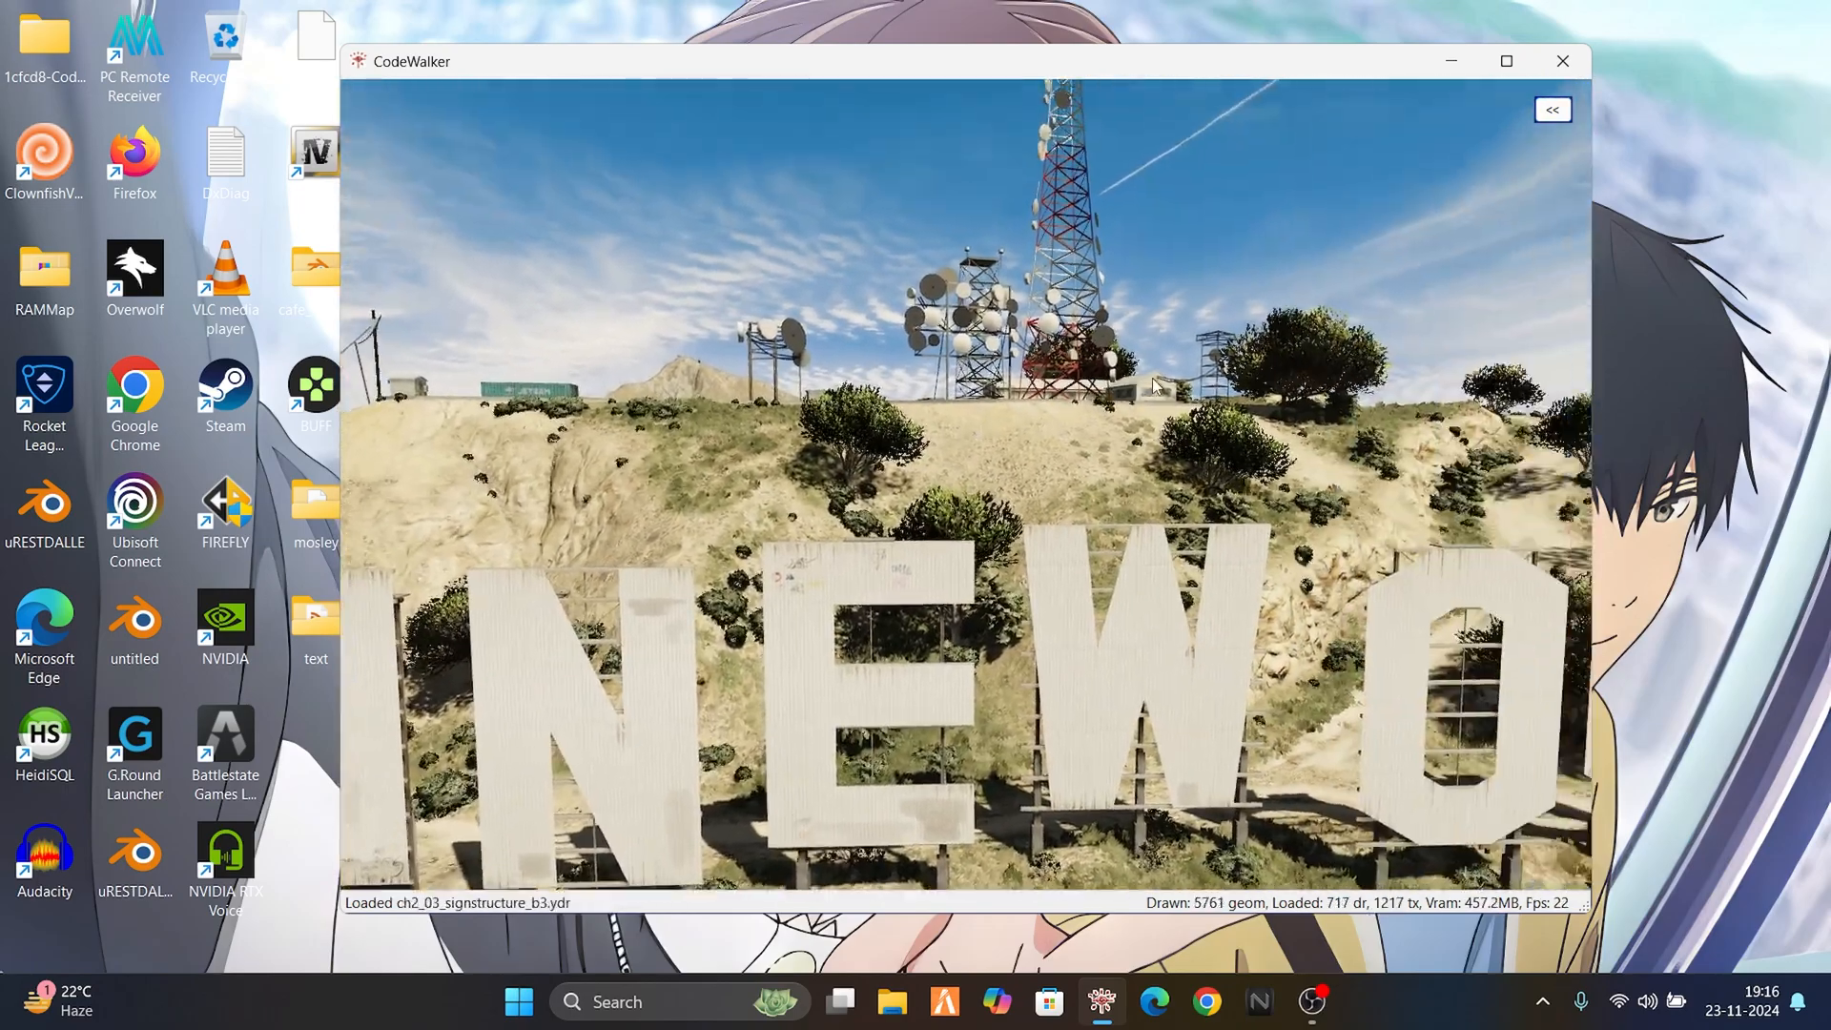
- In the RPF Explorer mods folder, select all the old mod files except the subfolder for deletion
click(1553, 111)
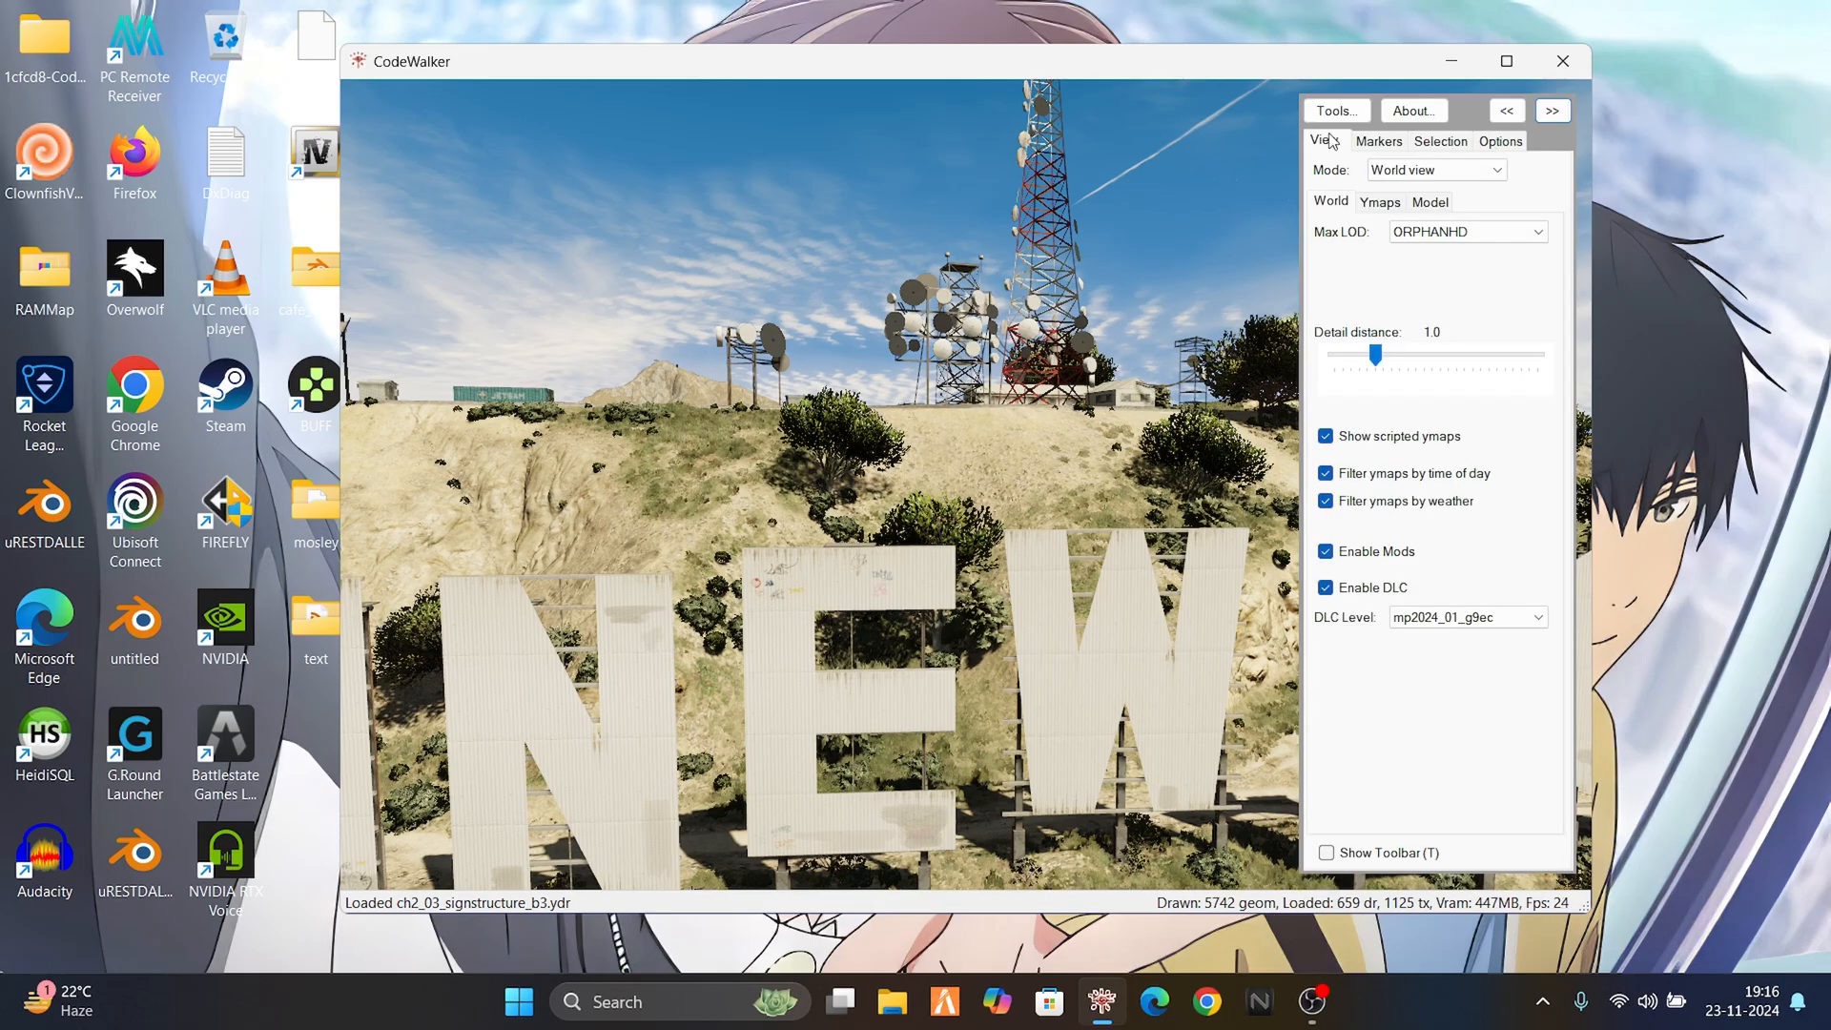
click(1333, 111)
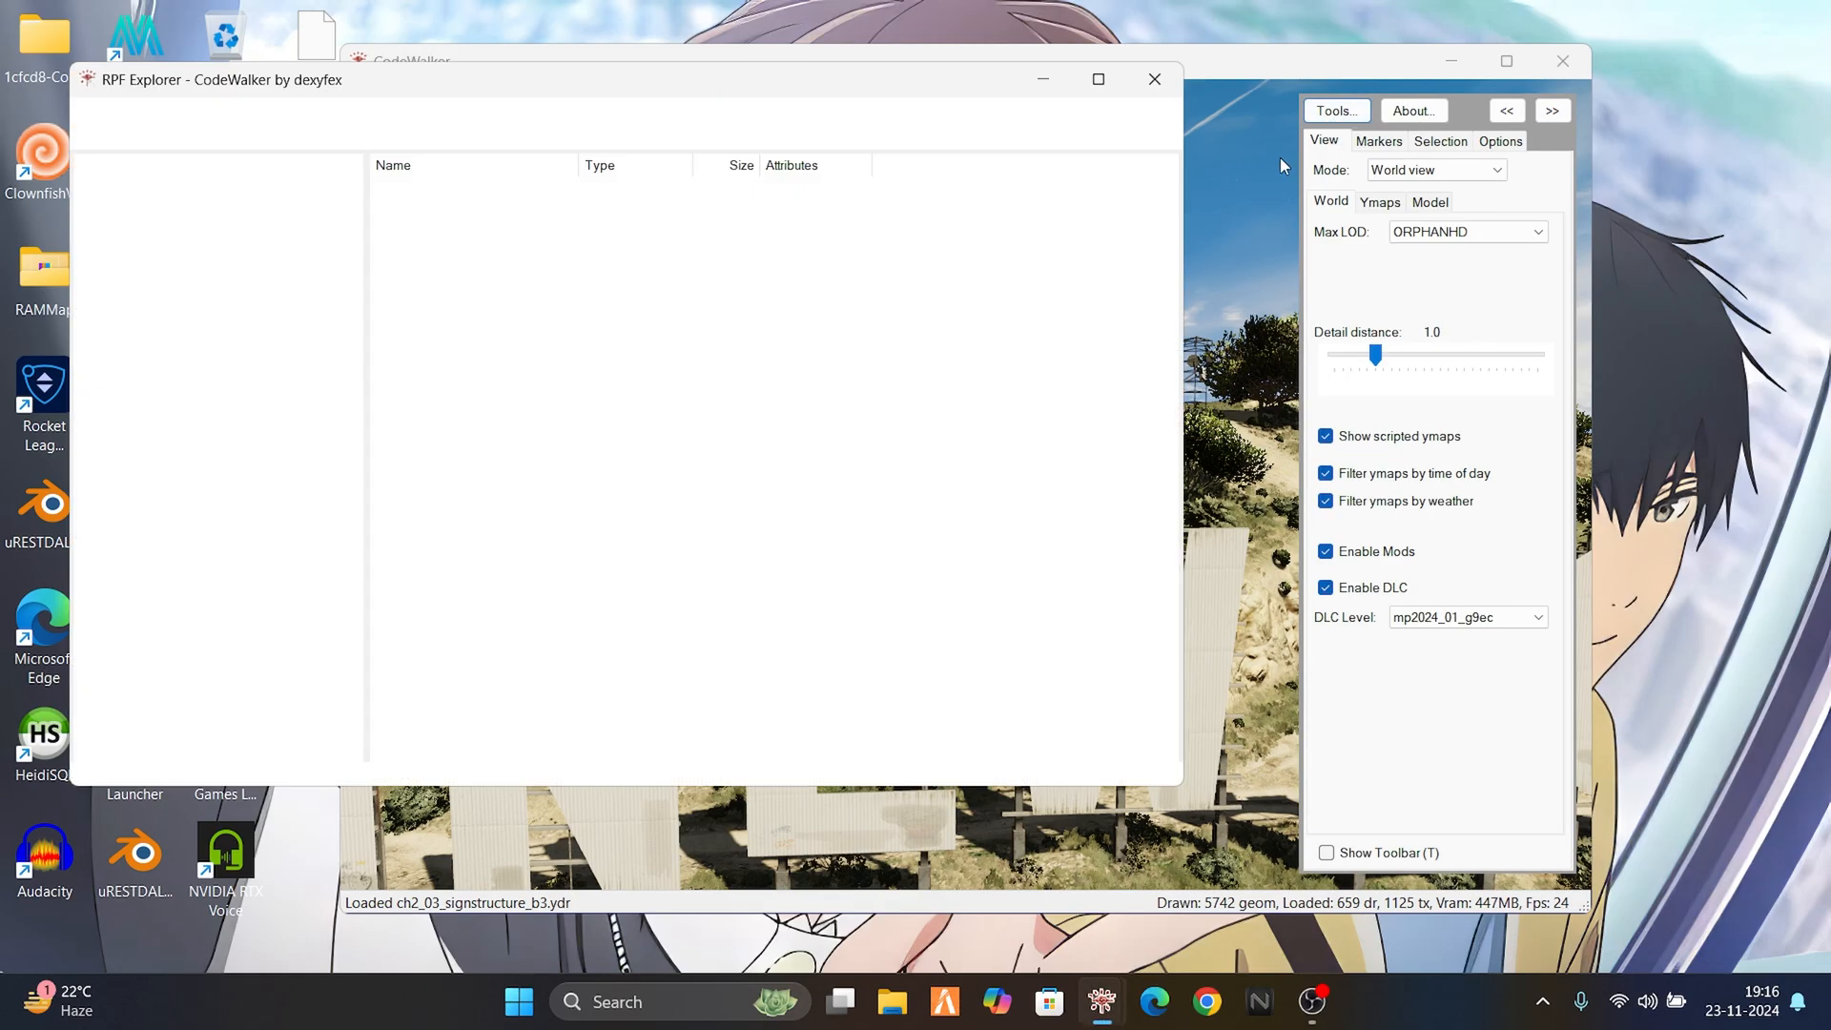
click(1154, 80)
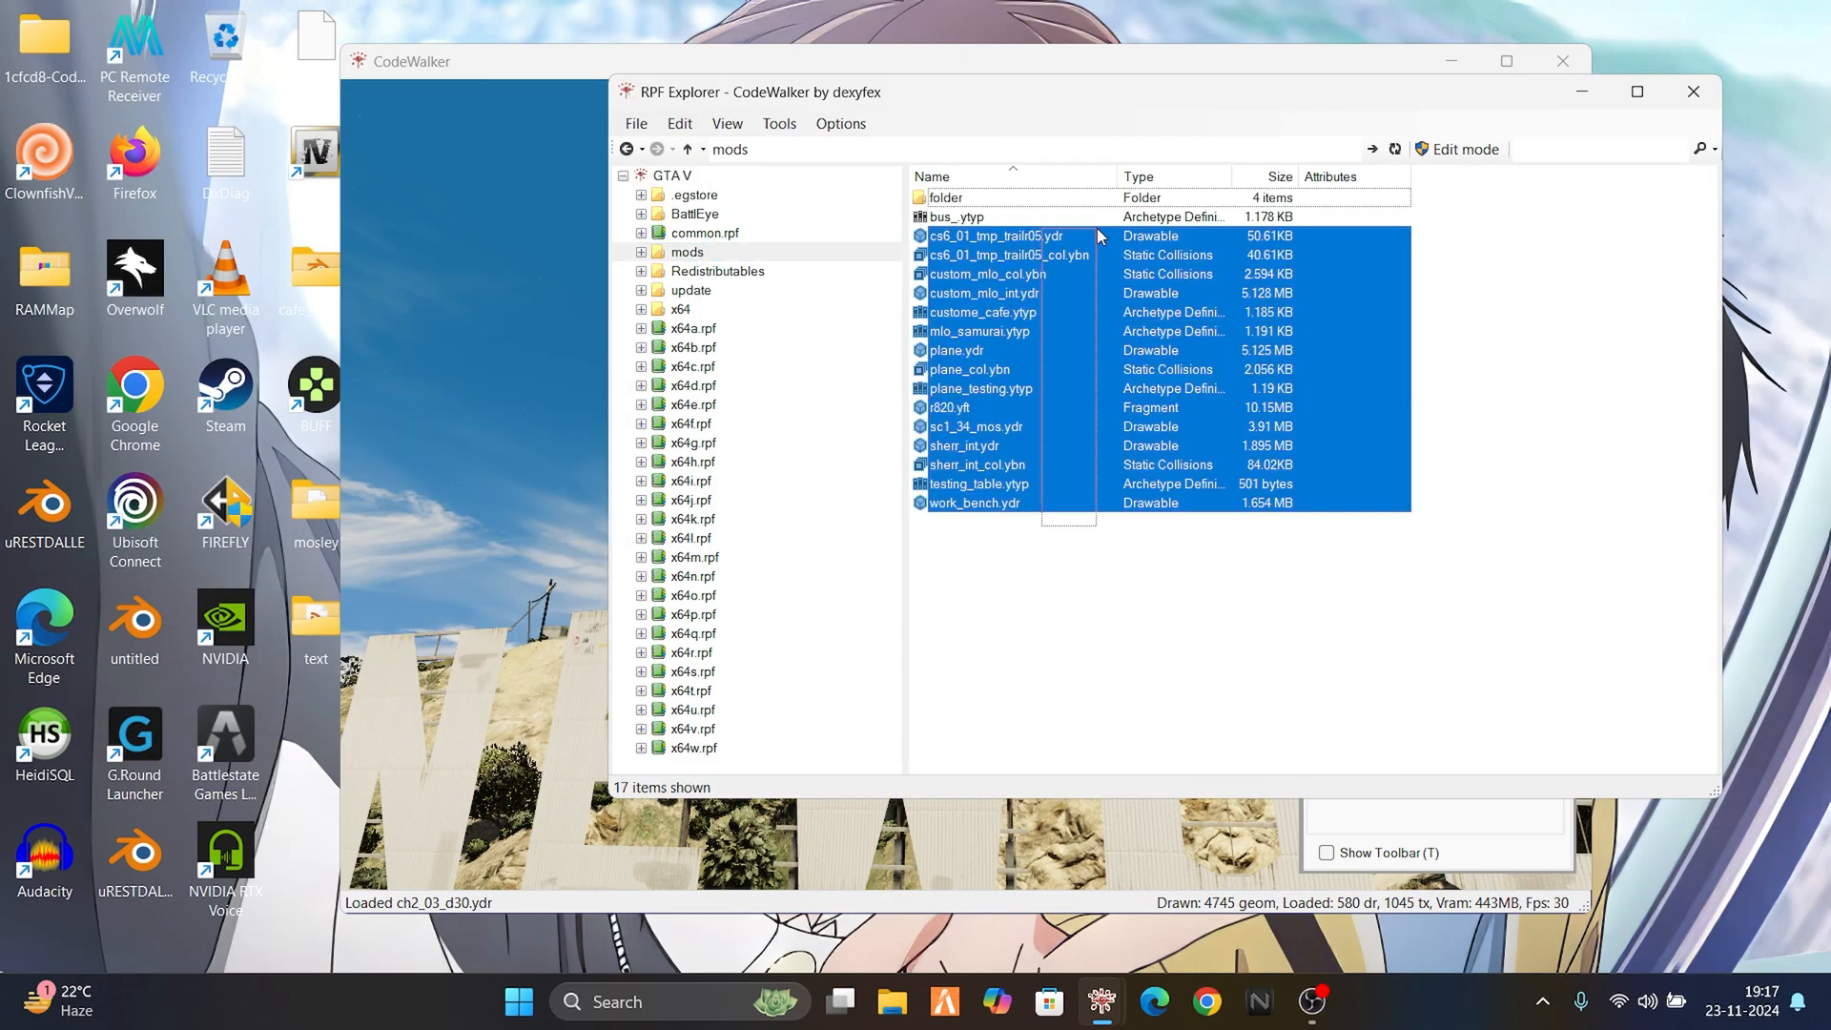
key(ctrl+a)
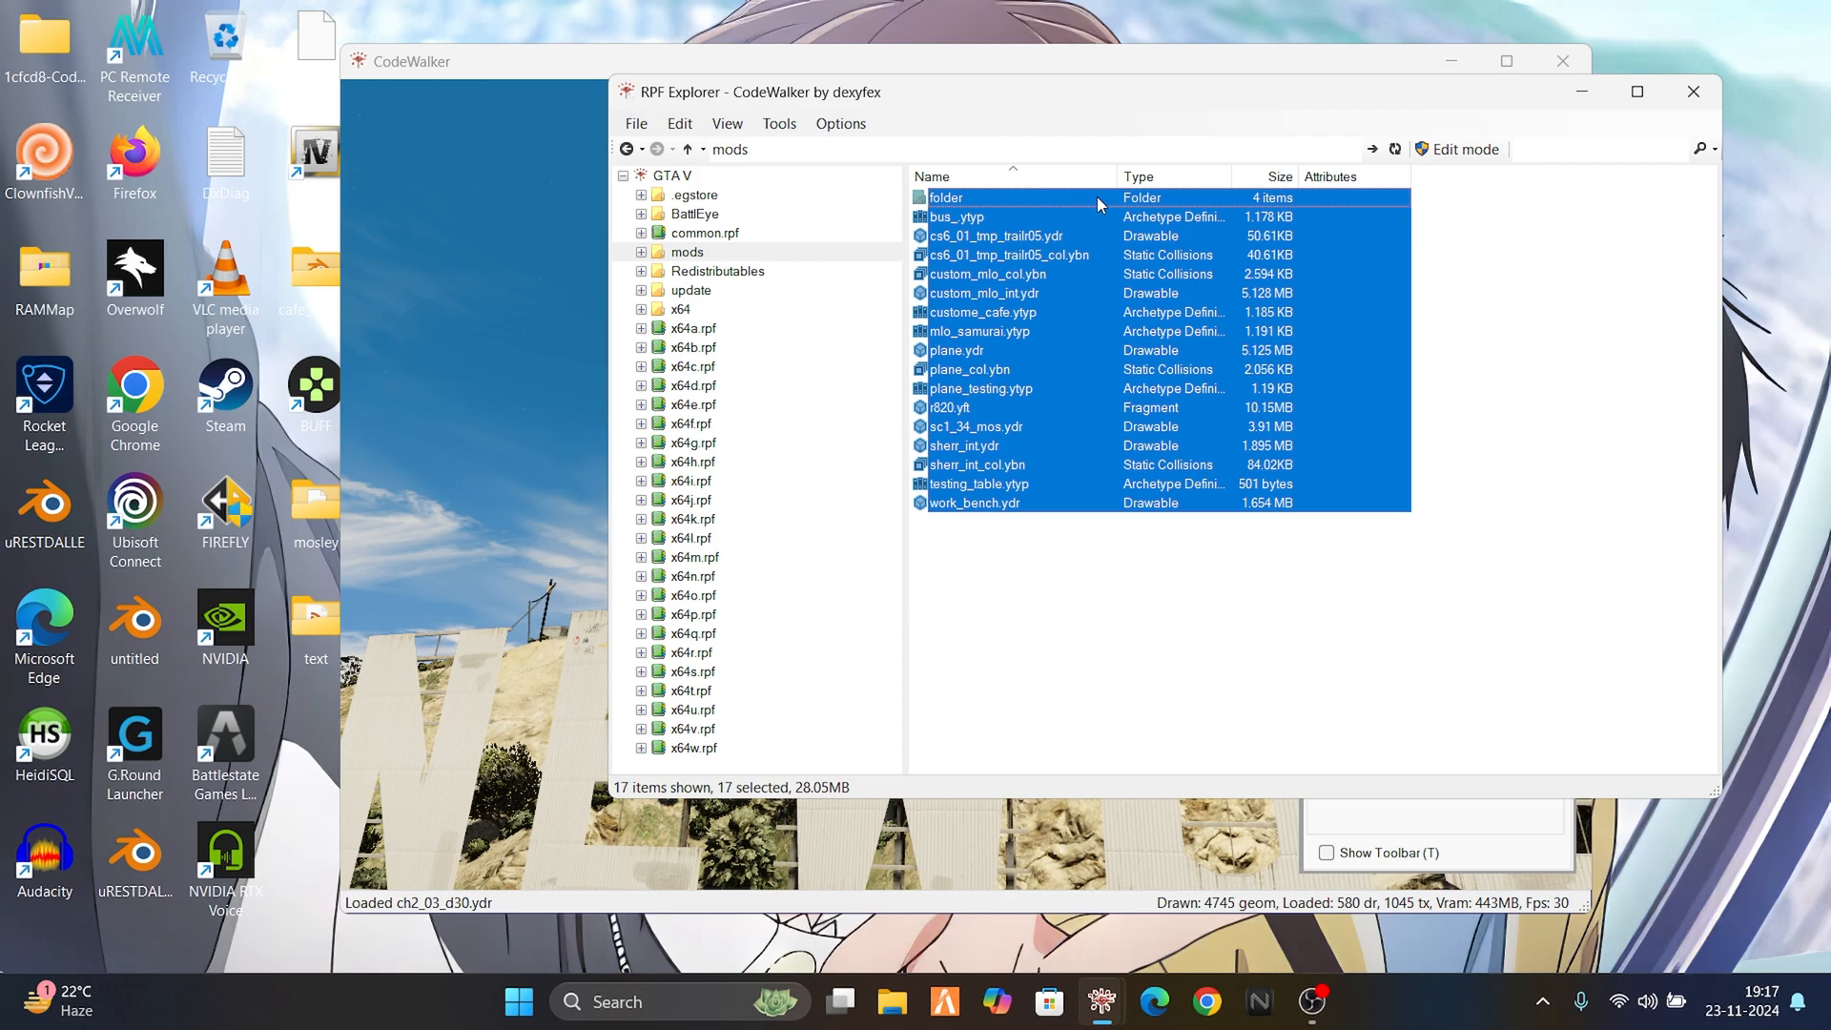
click(963, 444)
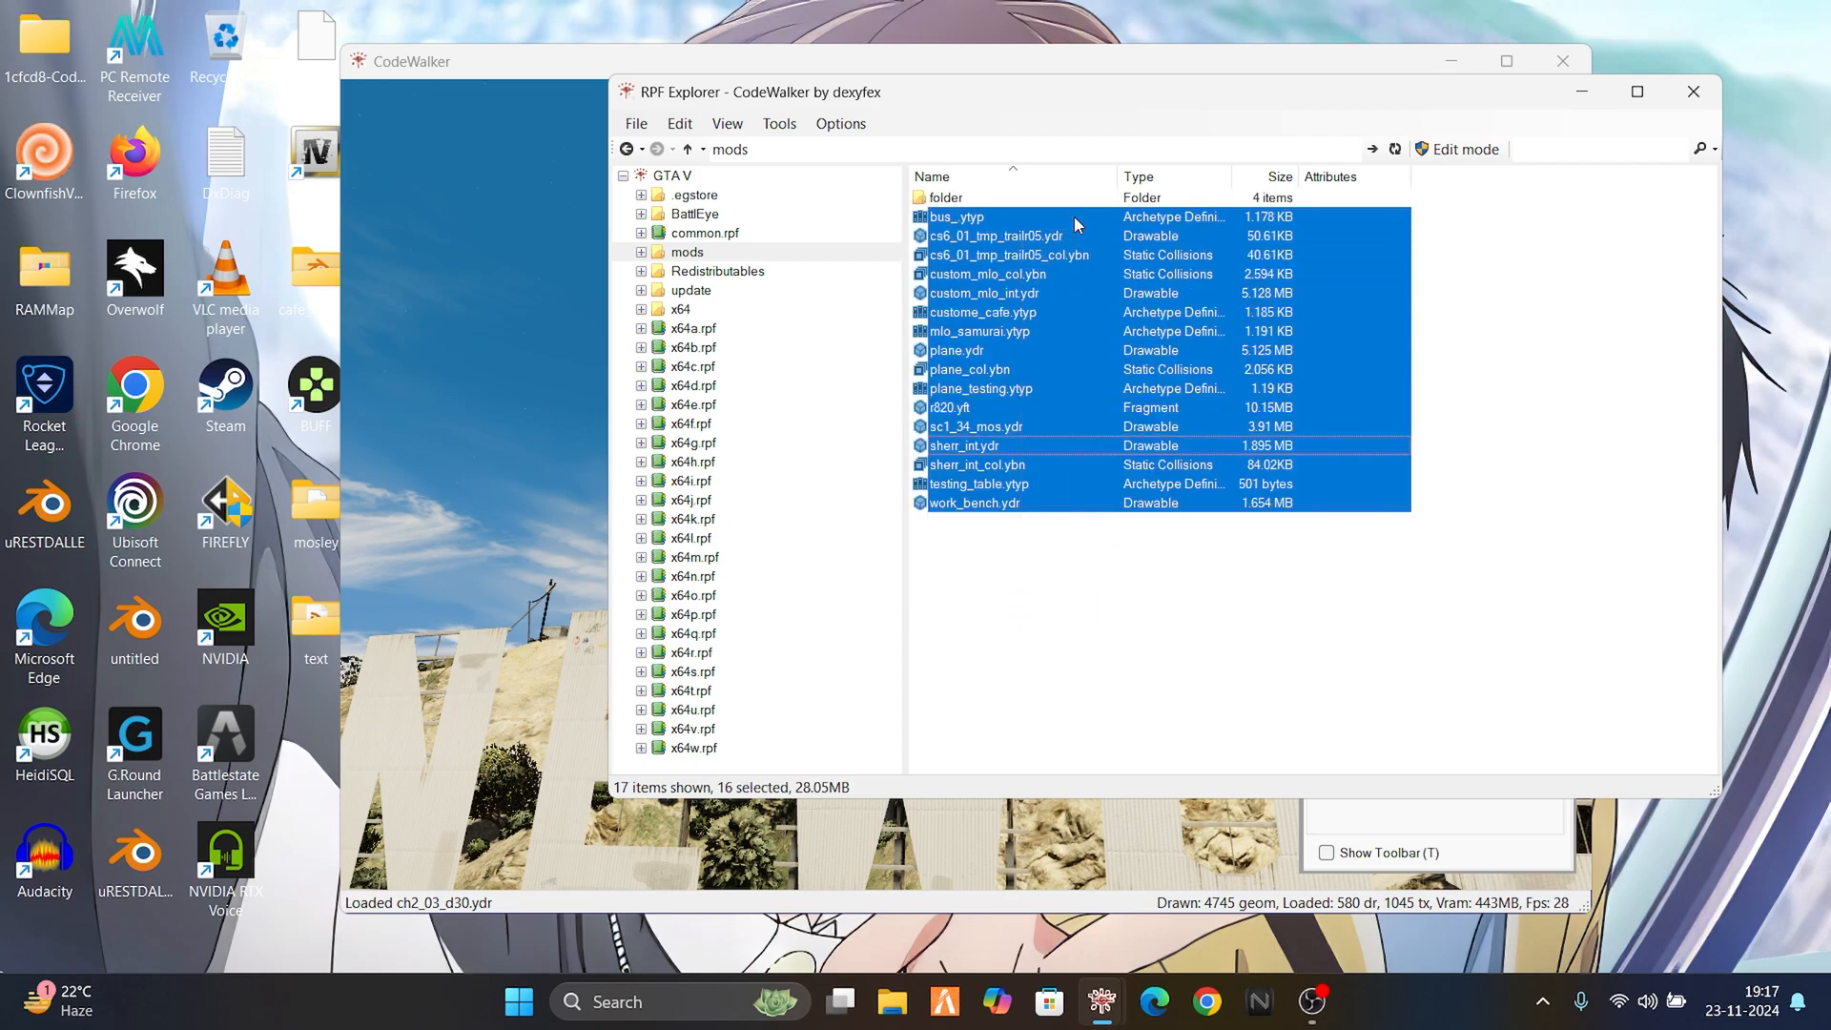
mouse_move(1255, 345)
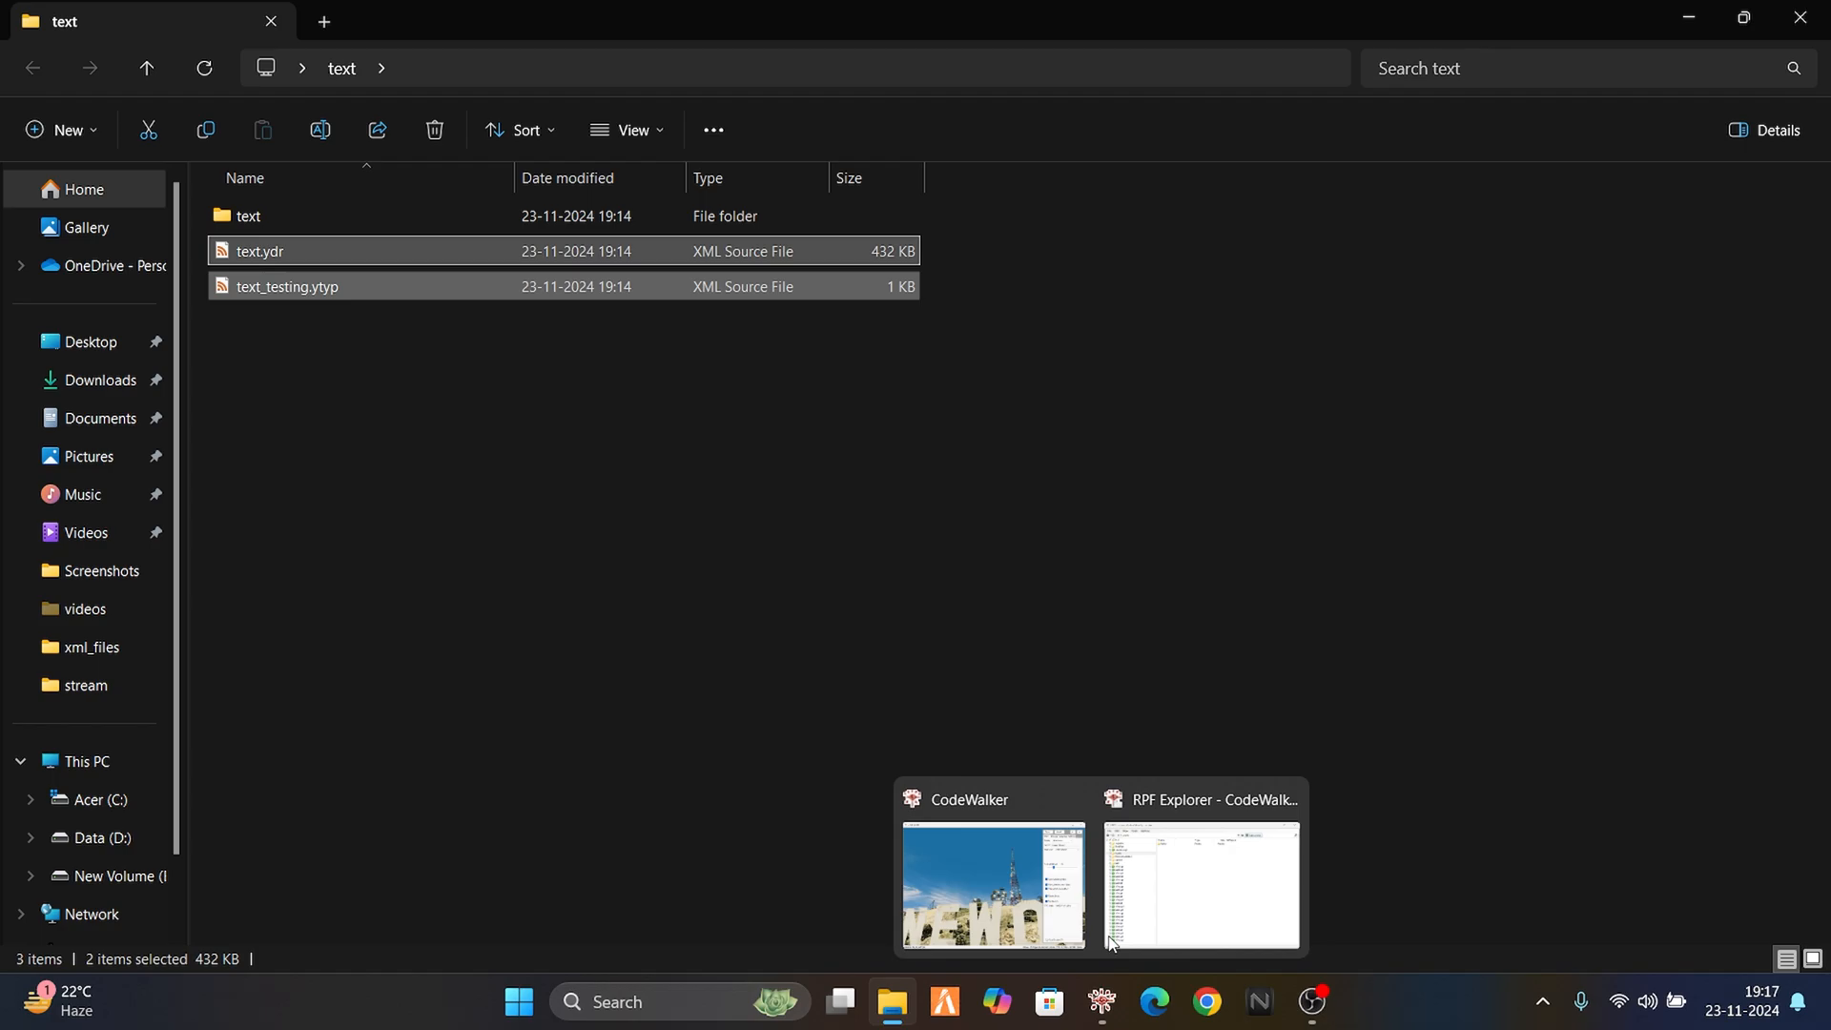
- Drop in text.ydr and text_testing.ytyp, then close the archive explorer to return to the world view
click(1198, 883)
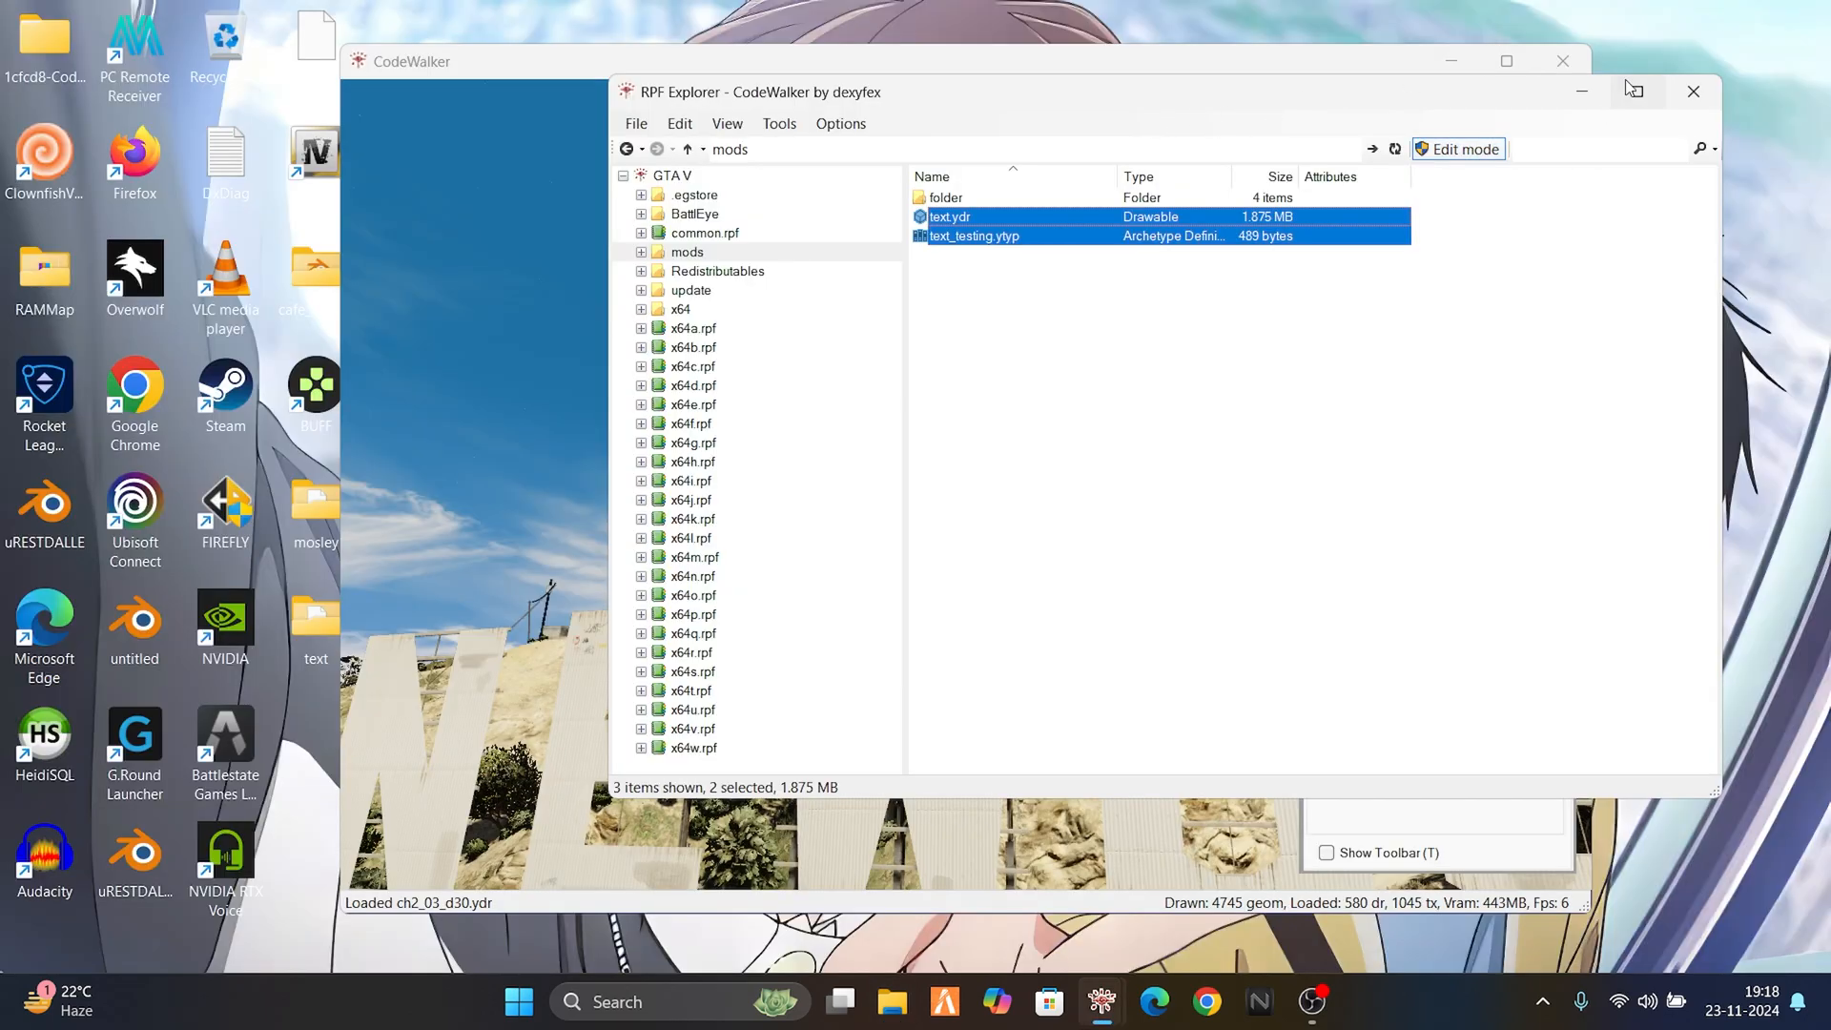
click(1692, 91)
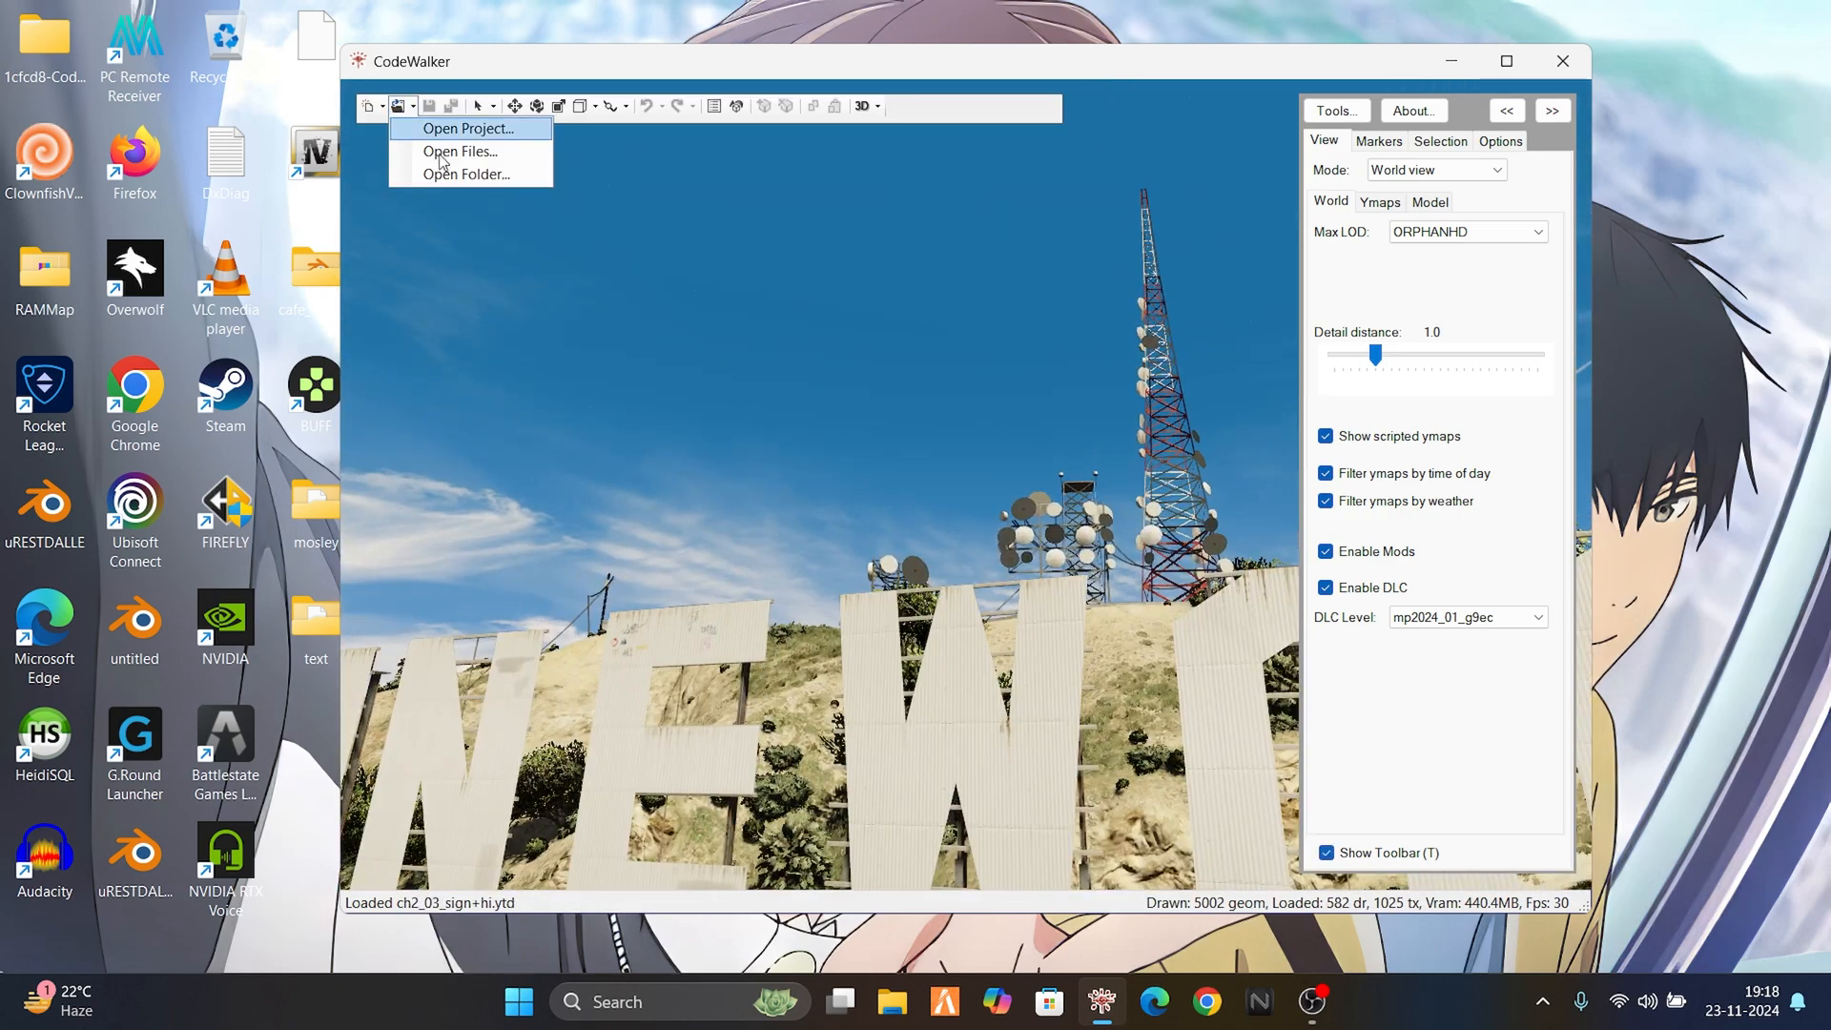
- Load the text folder as a project and bring up the map1.ymap entity's properties
click(466, 128)
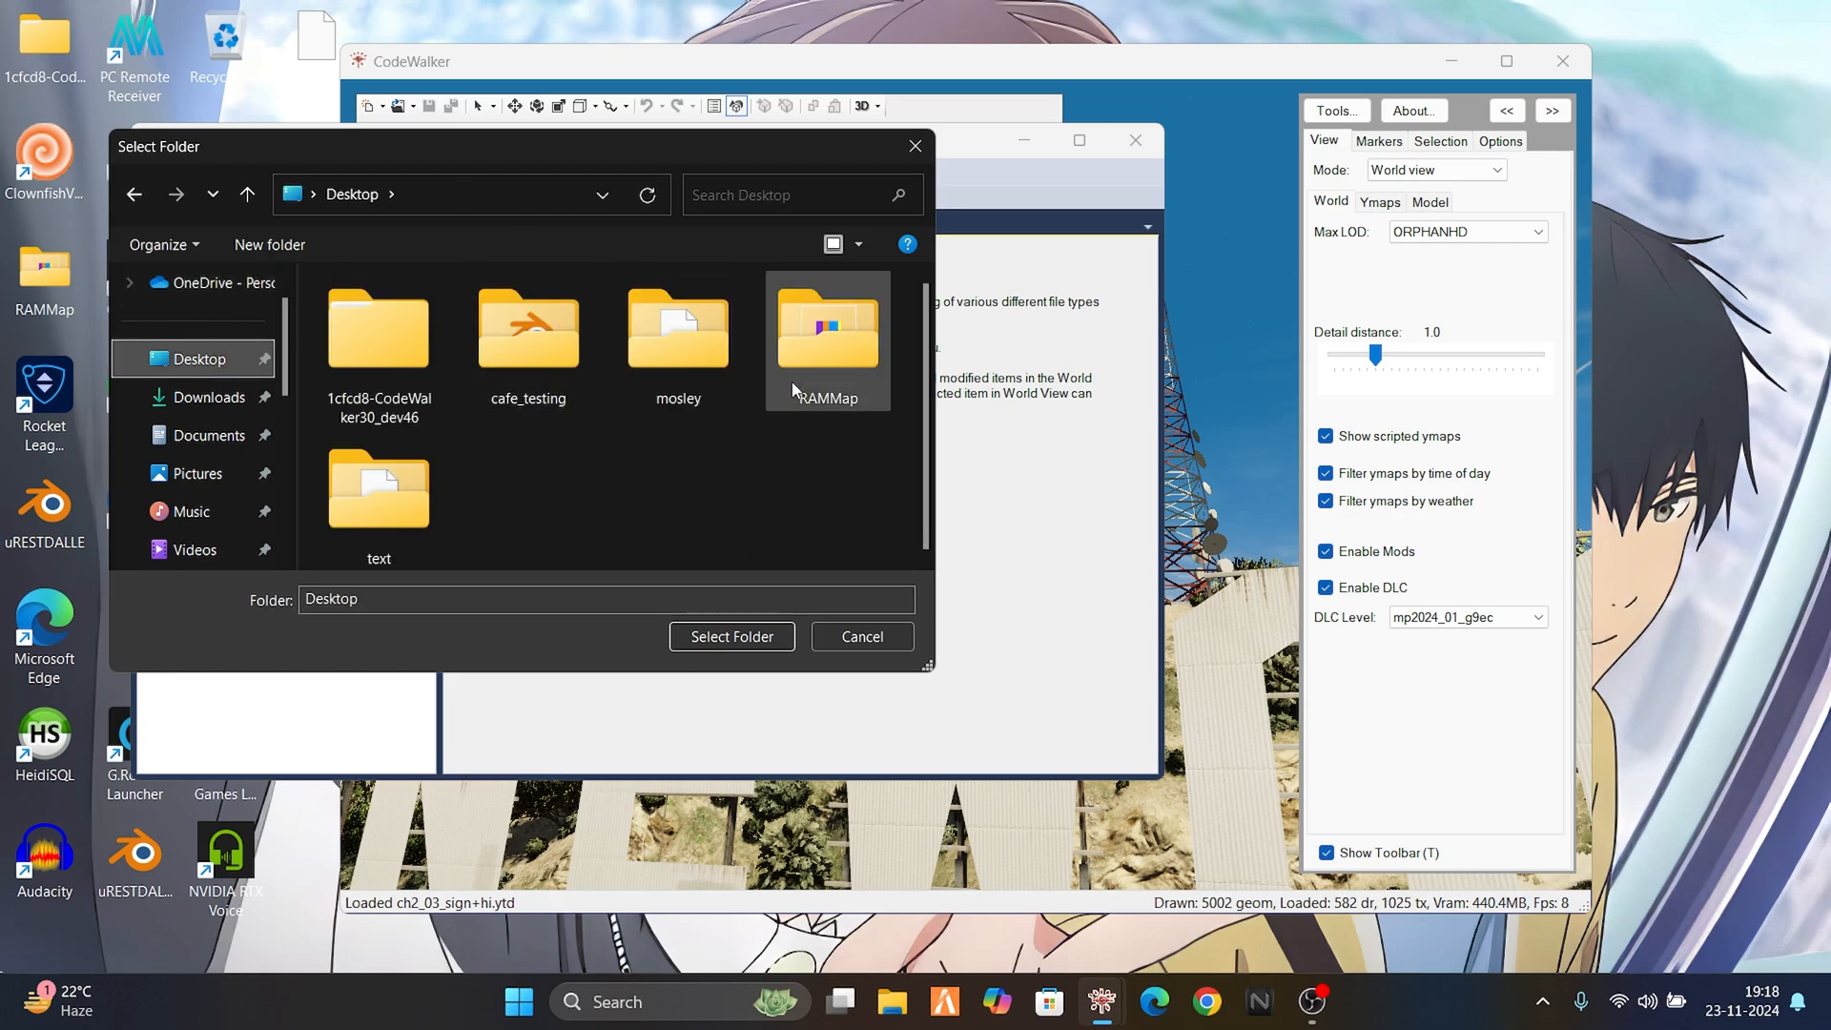
click(733, 637)
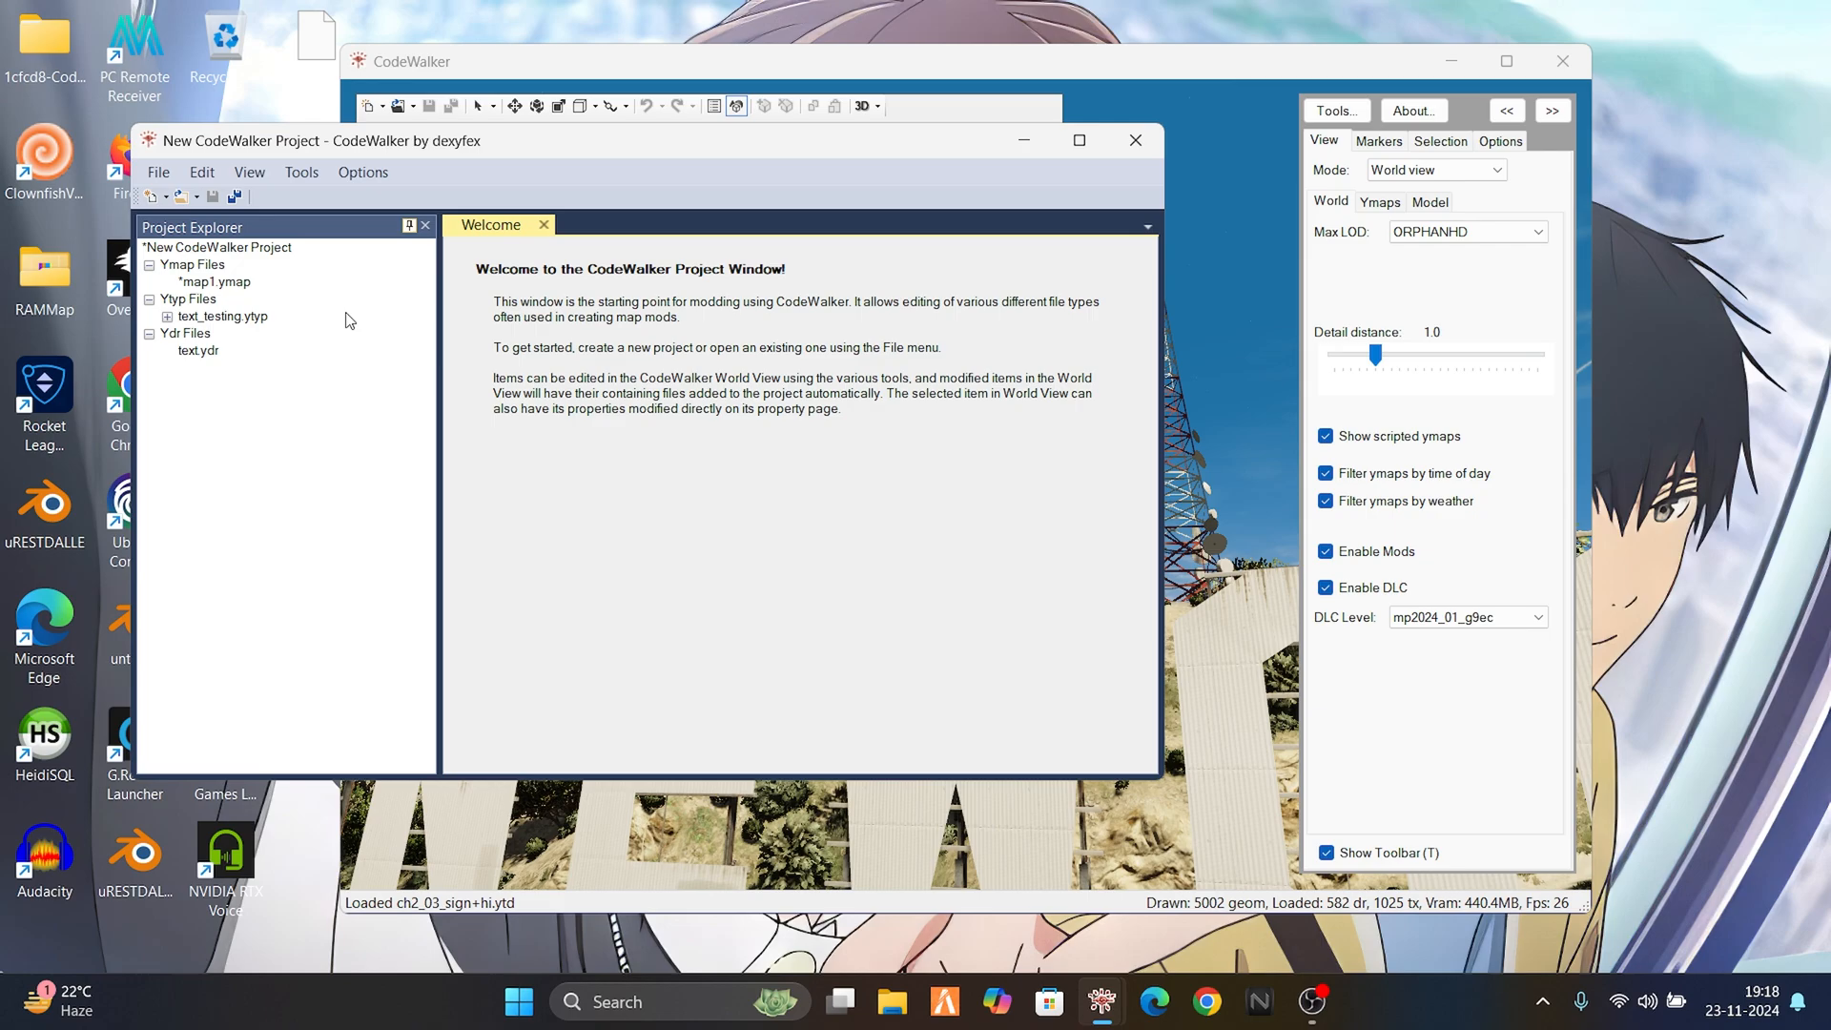
double_click(217, 282)
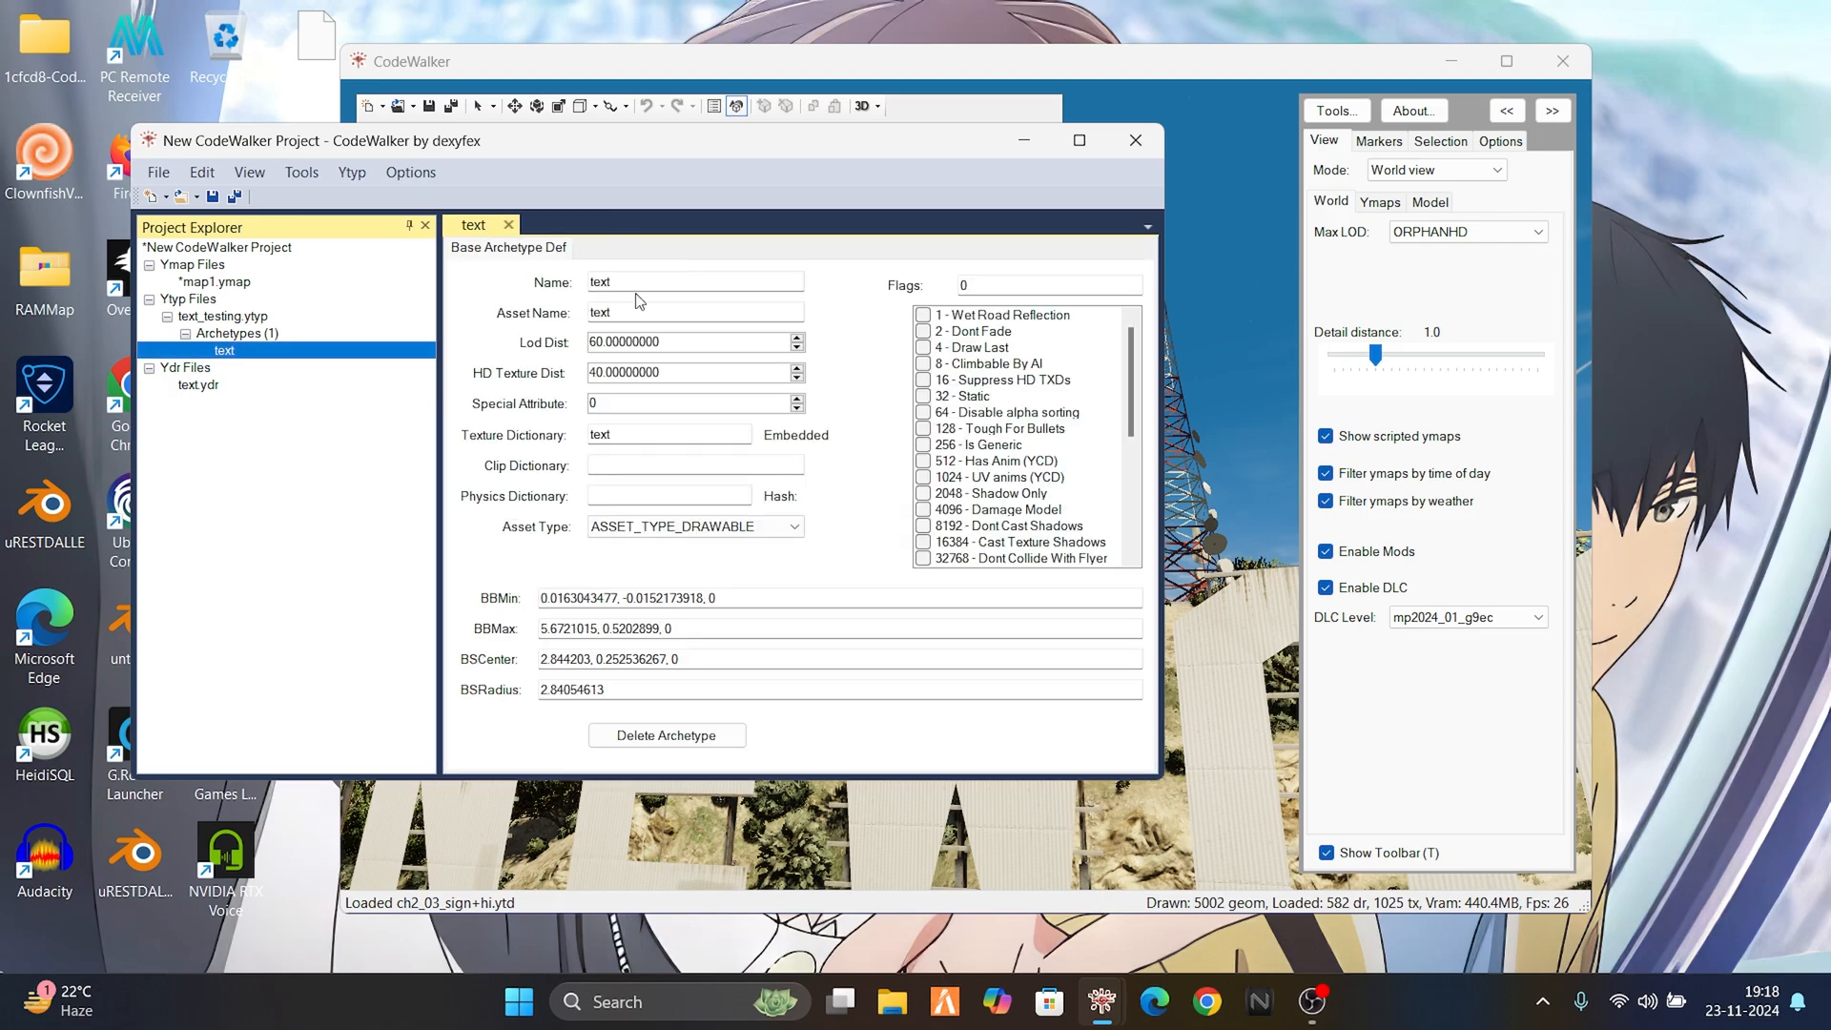
click(213, 281)
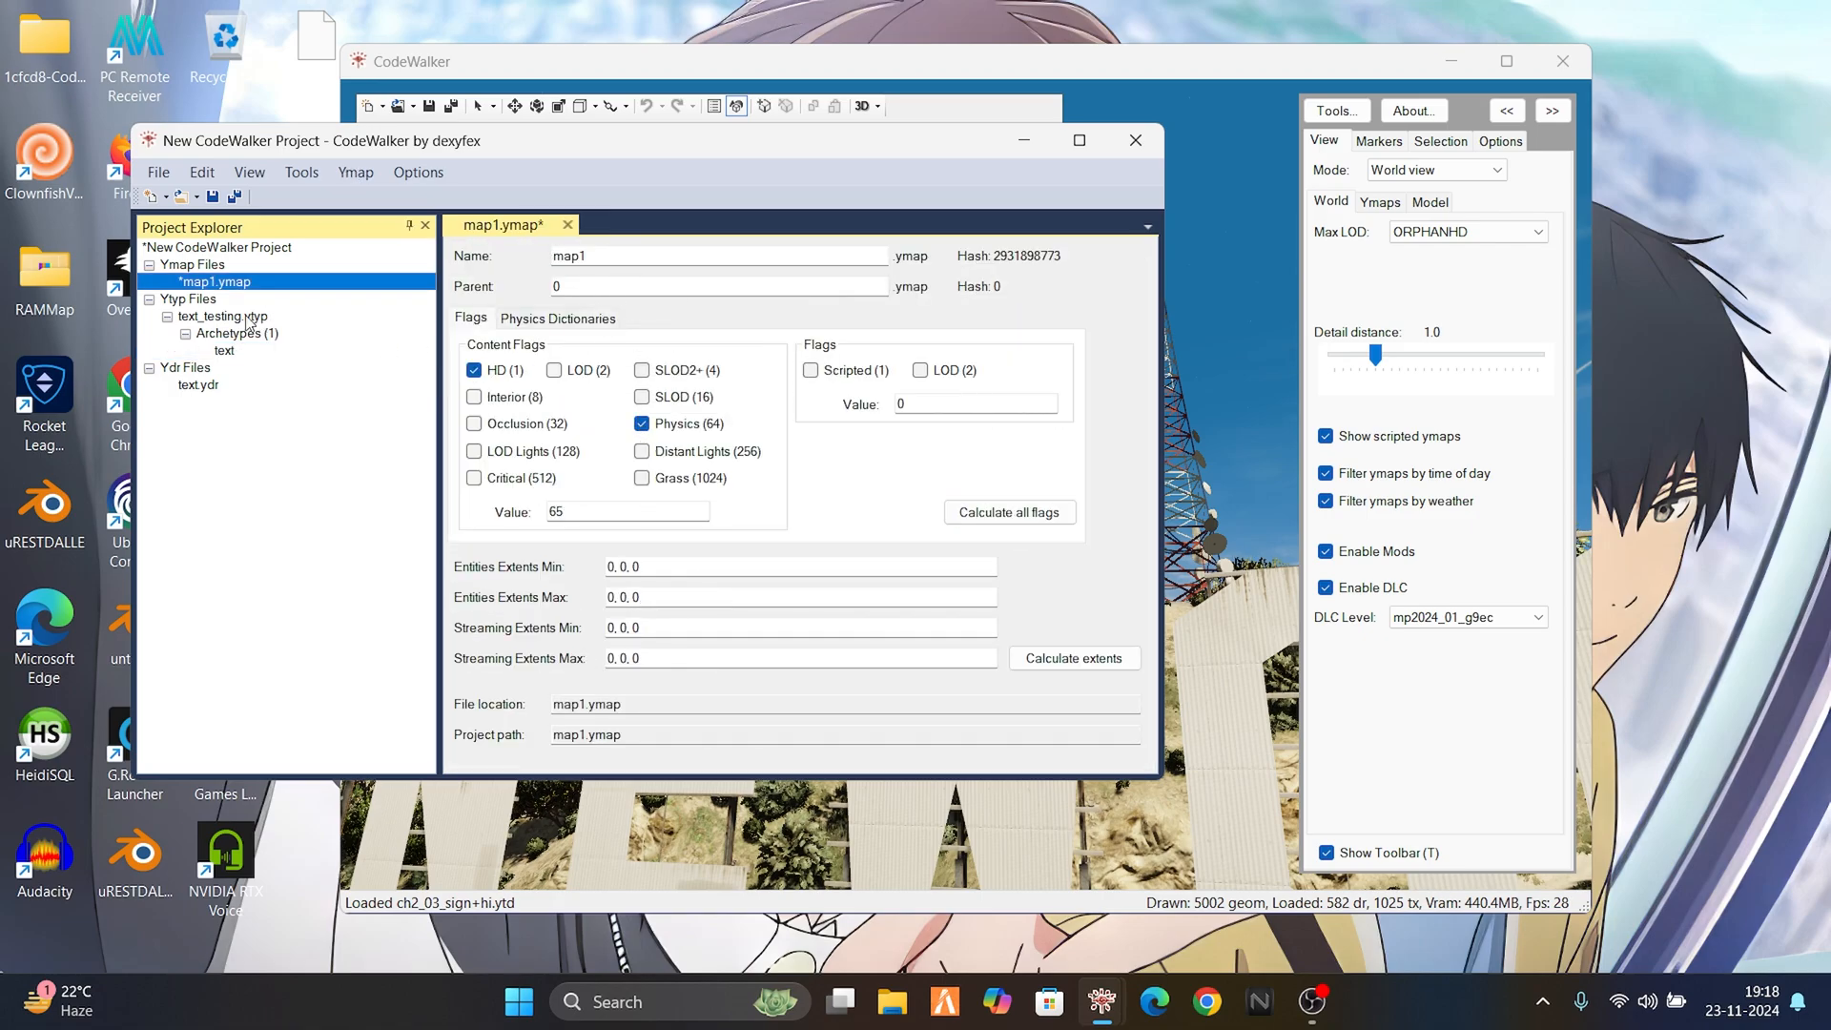
click(354, 171)
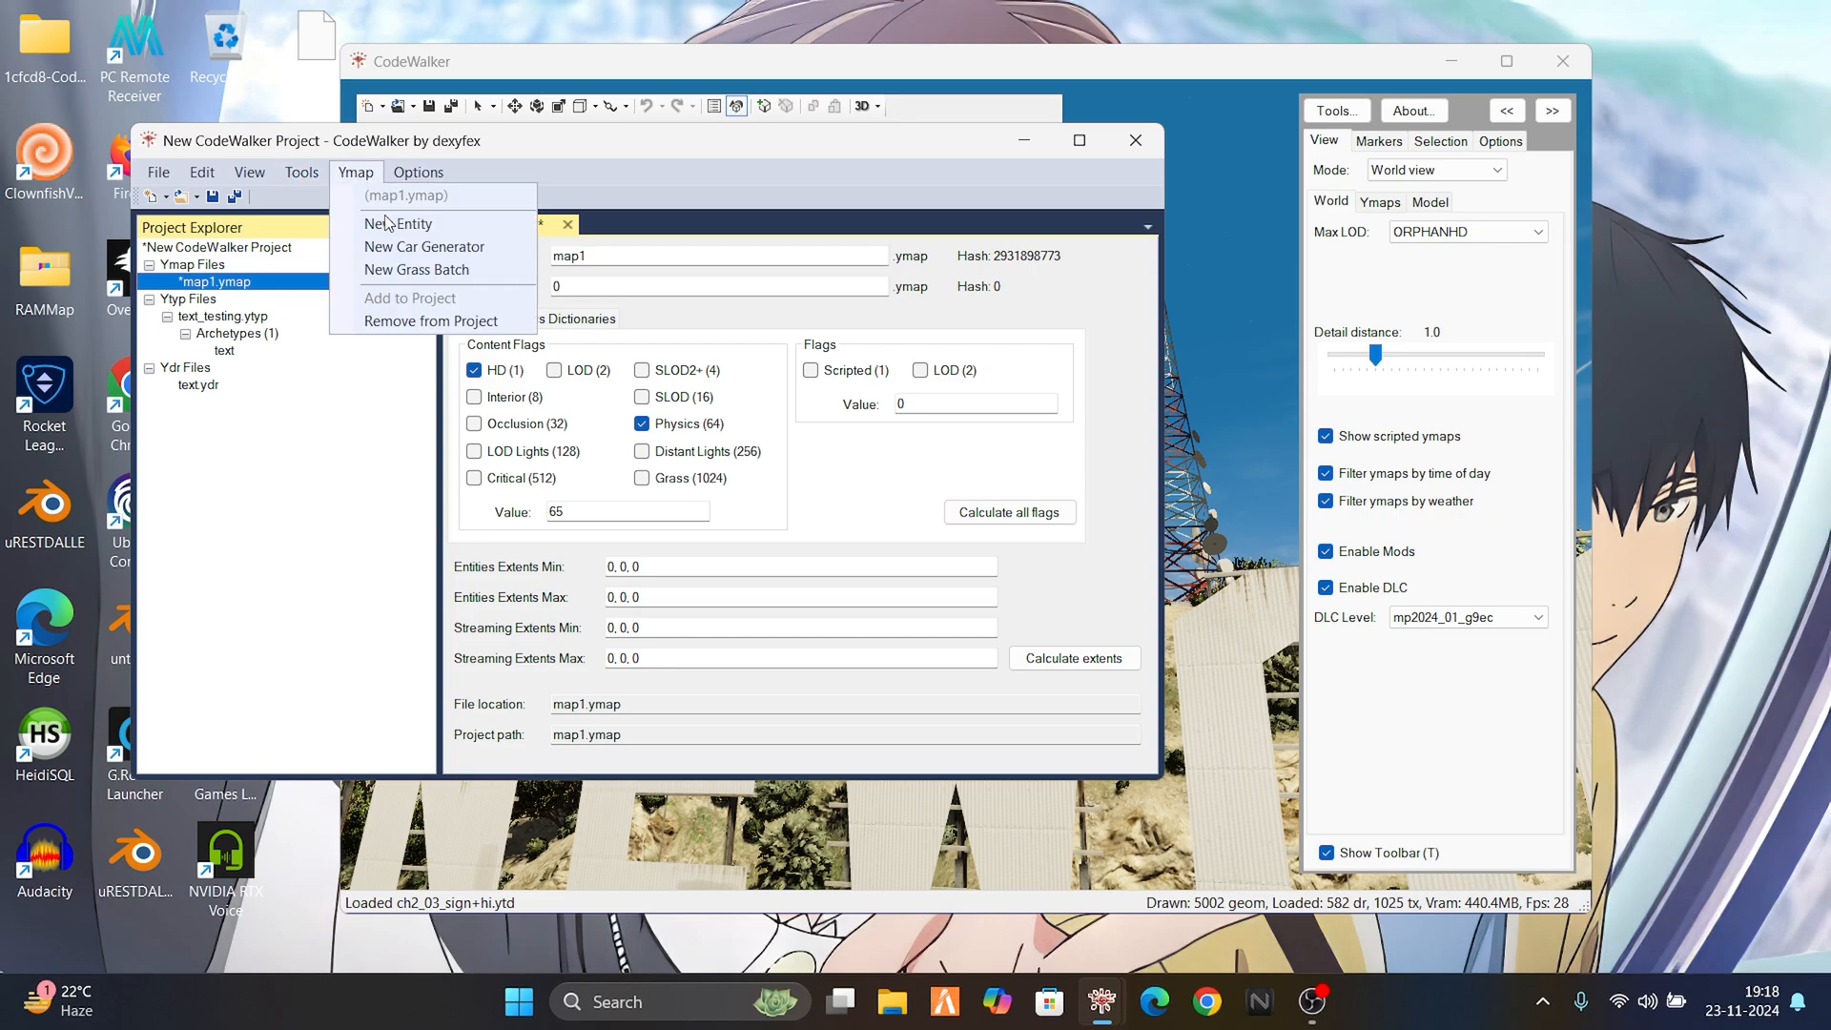
- Change the entity's archetype name from the alien egg prop to 'text'
click(399, 223)
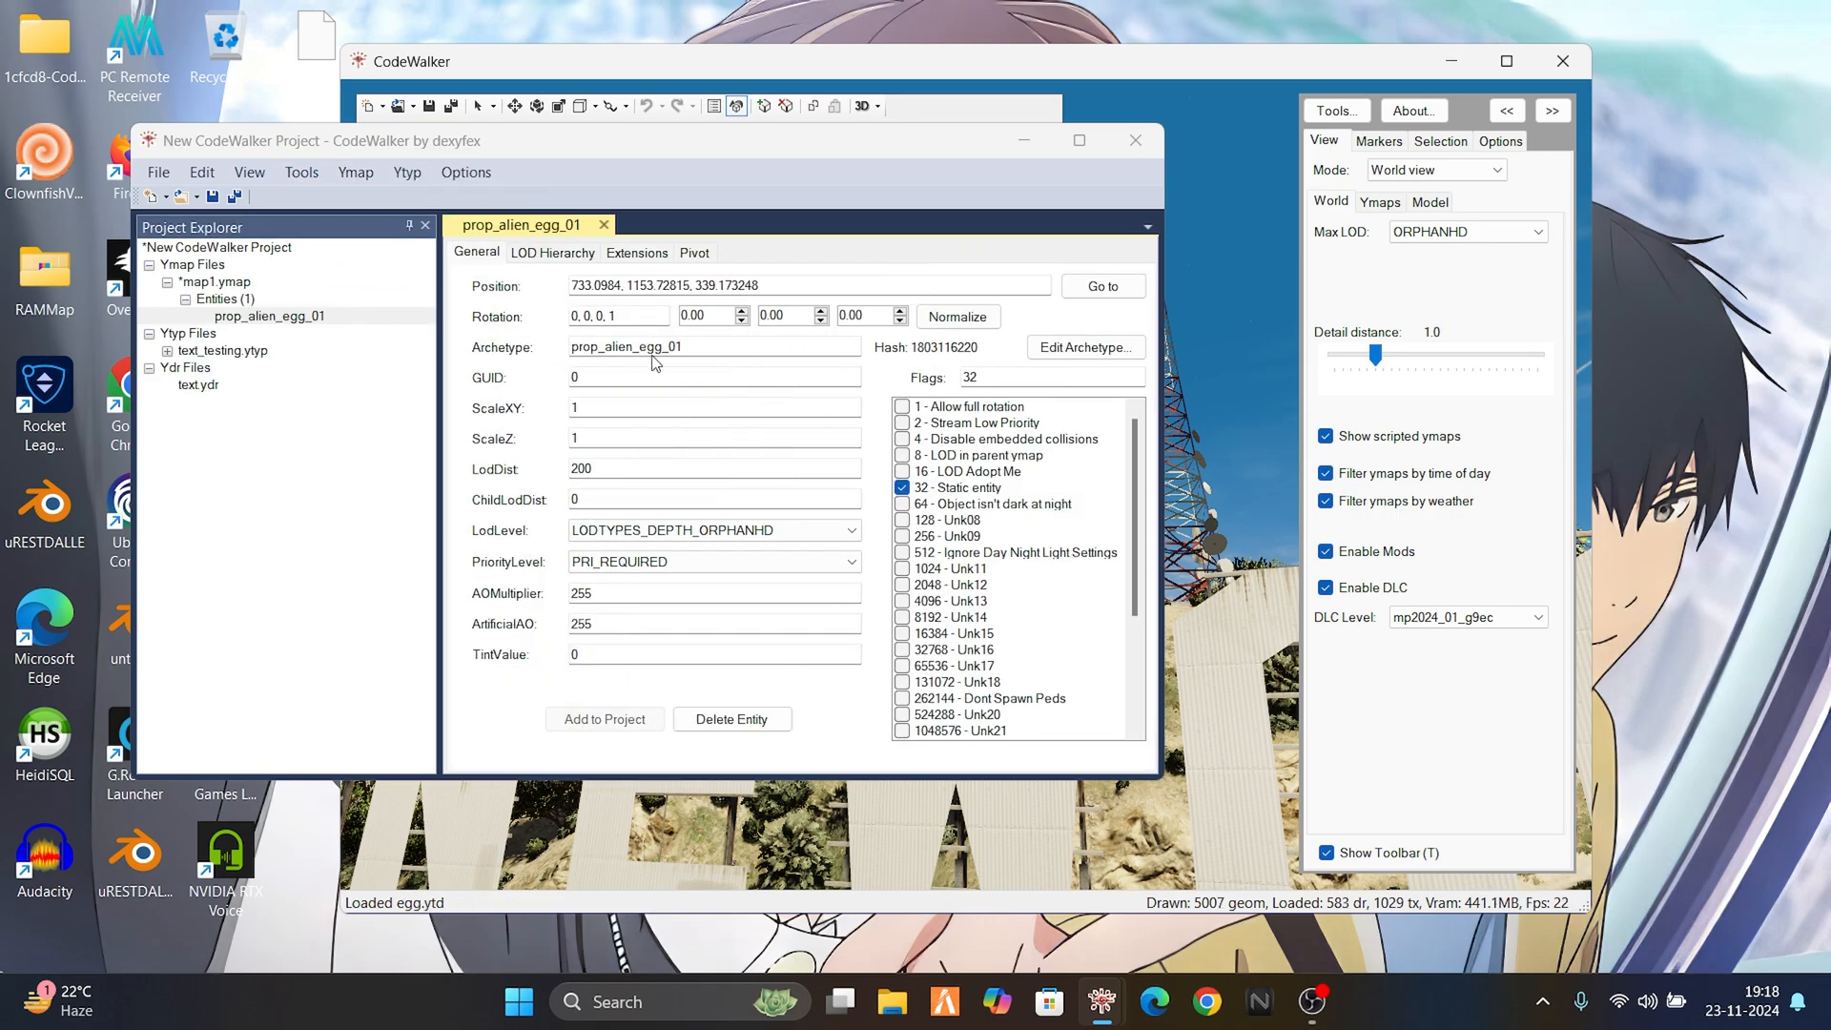
text(text)
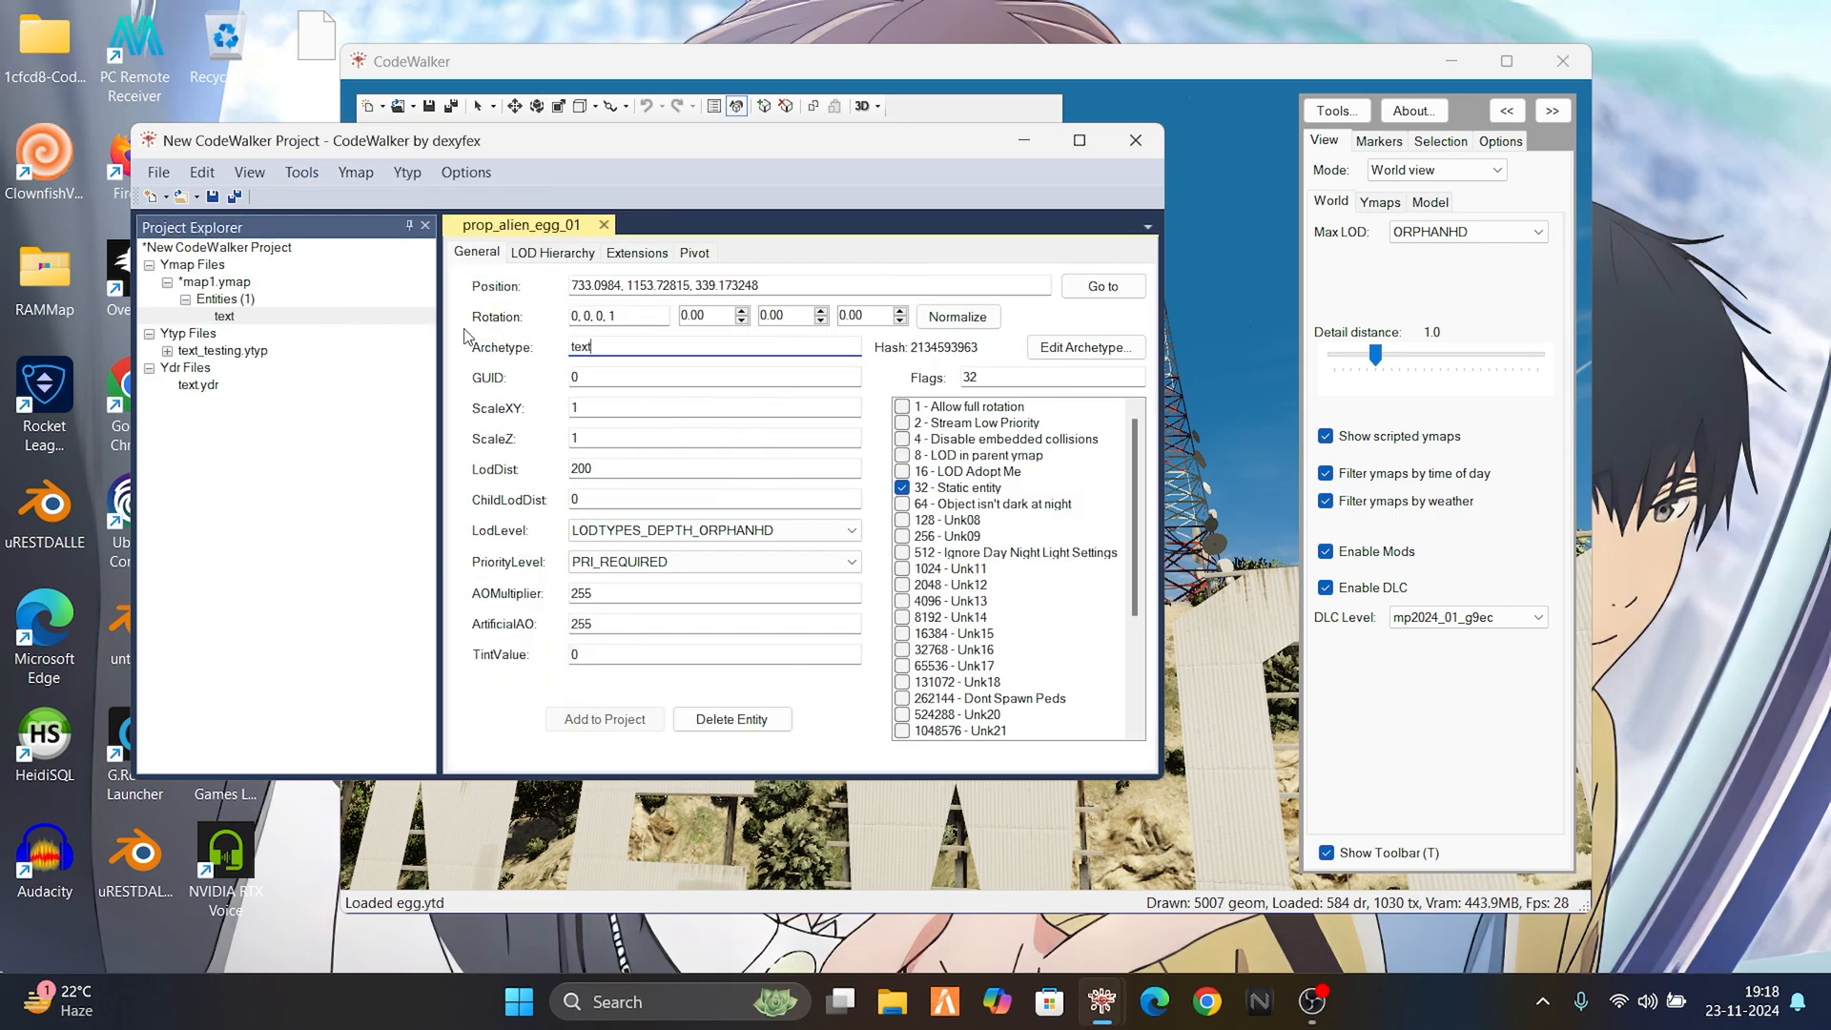
click(1133, 139)
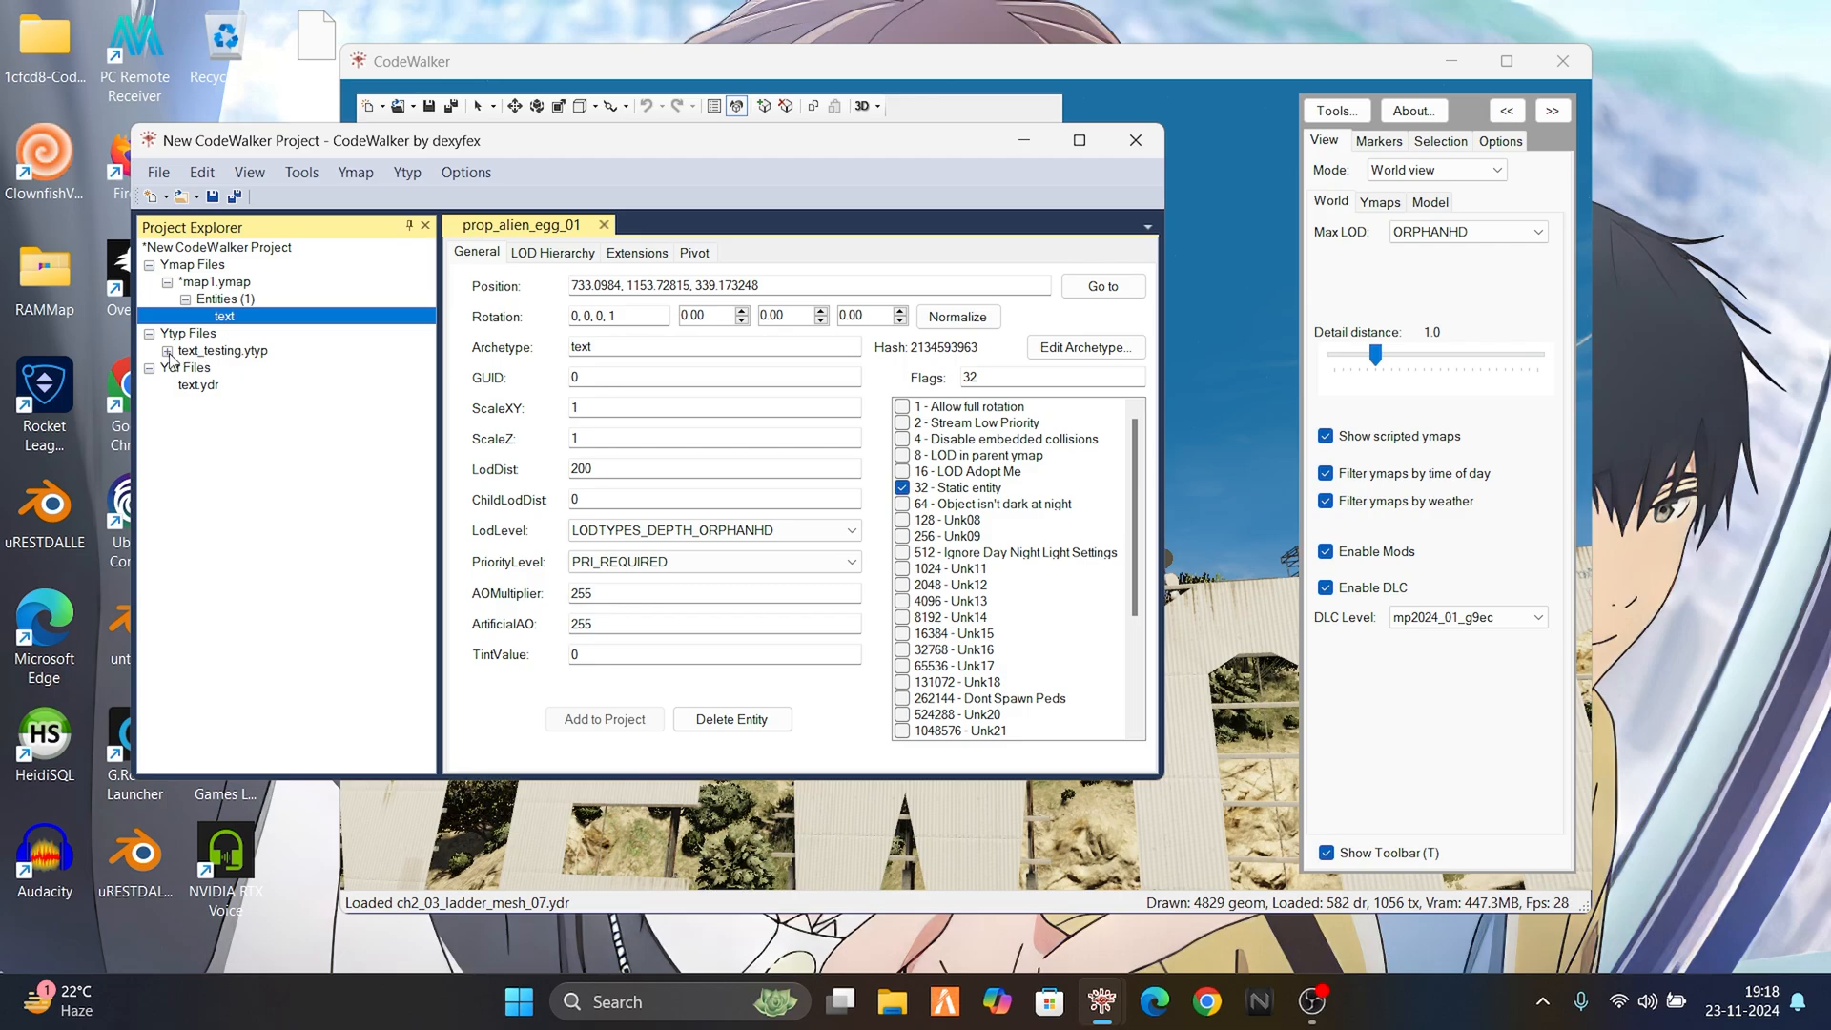
- Inspect the text archetype's definition in text_testing.ytyp and return to the map entity
click(222, 351)
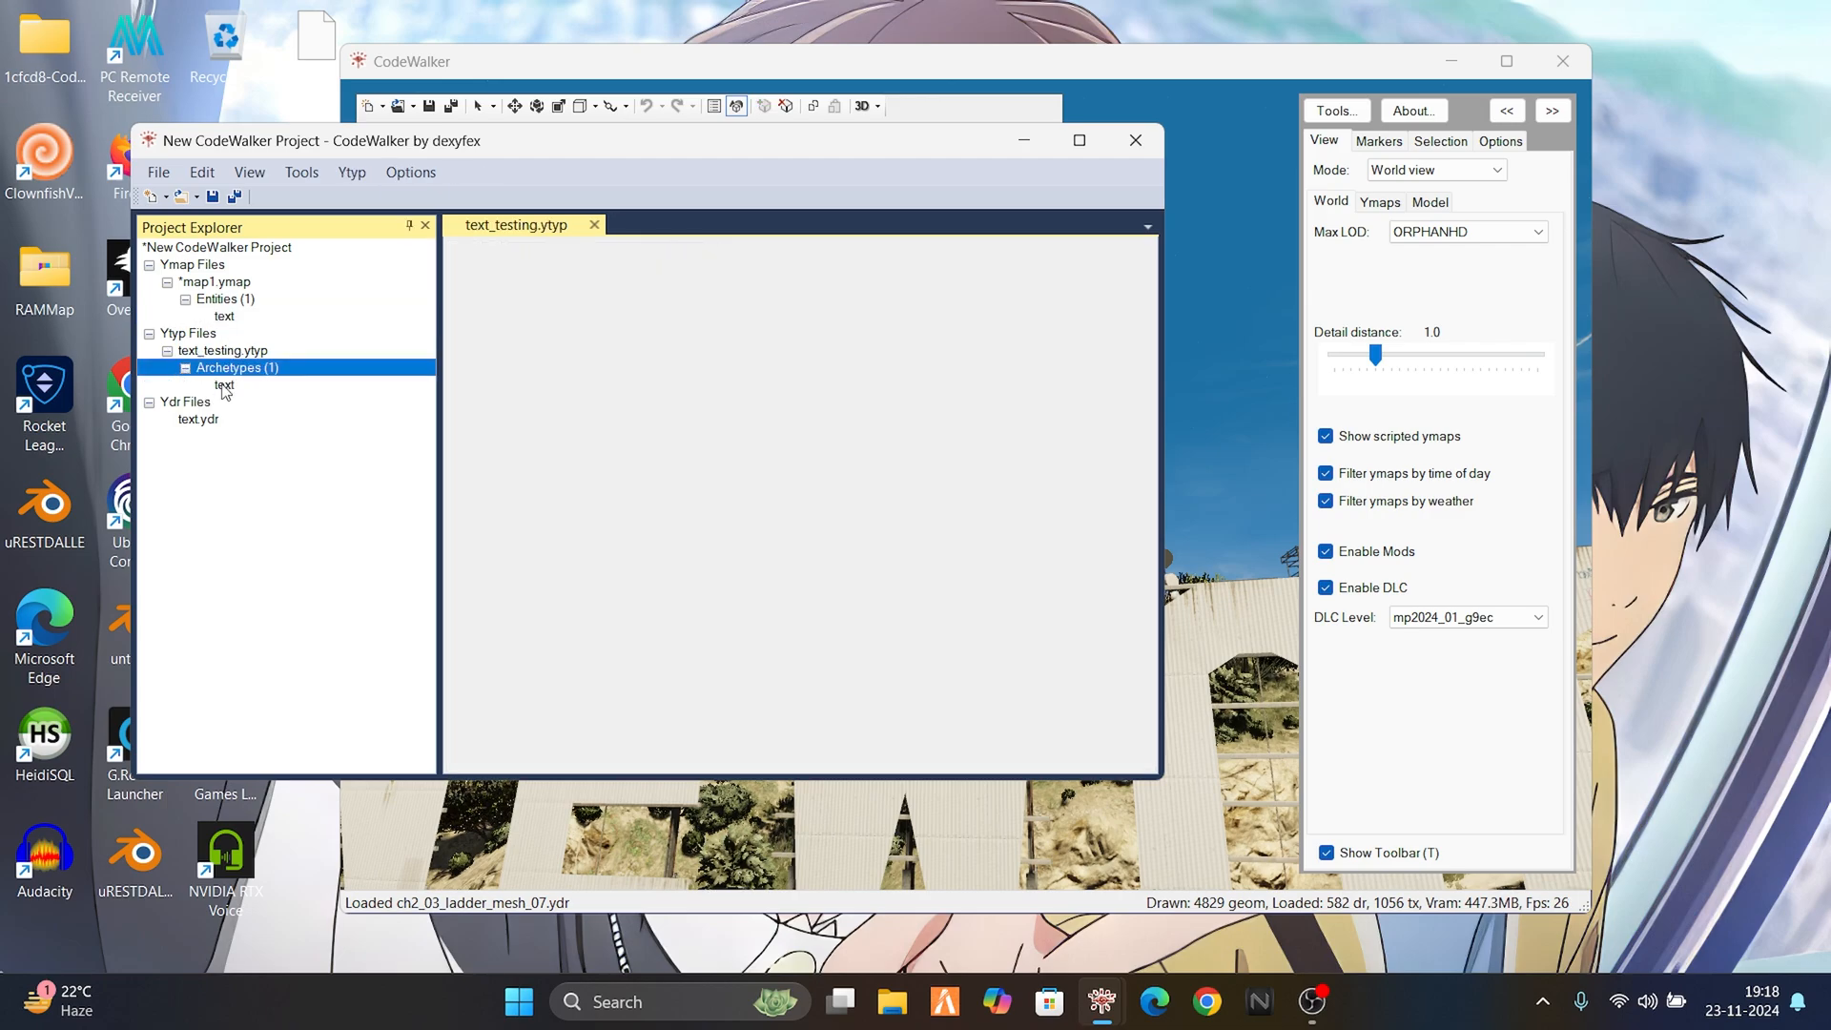
click(223, 385)
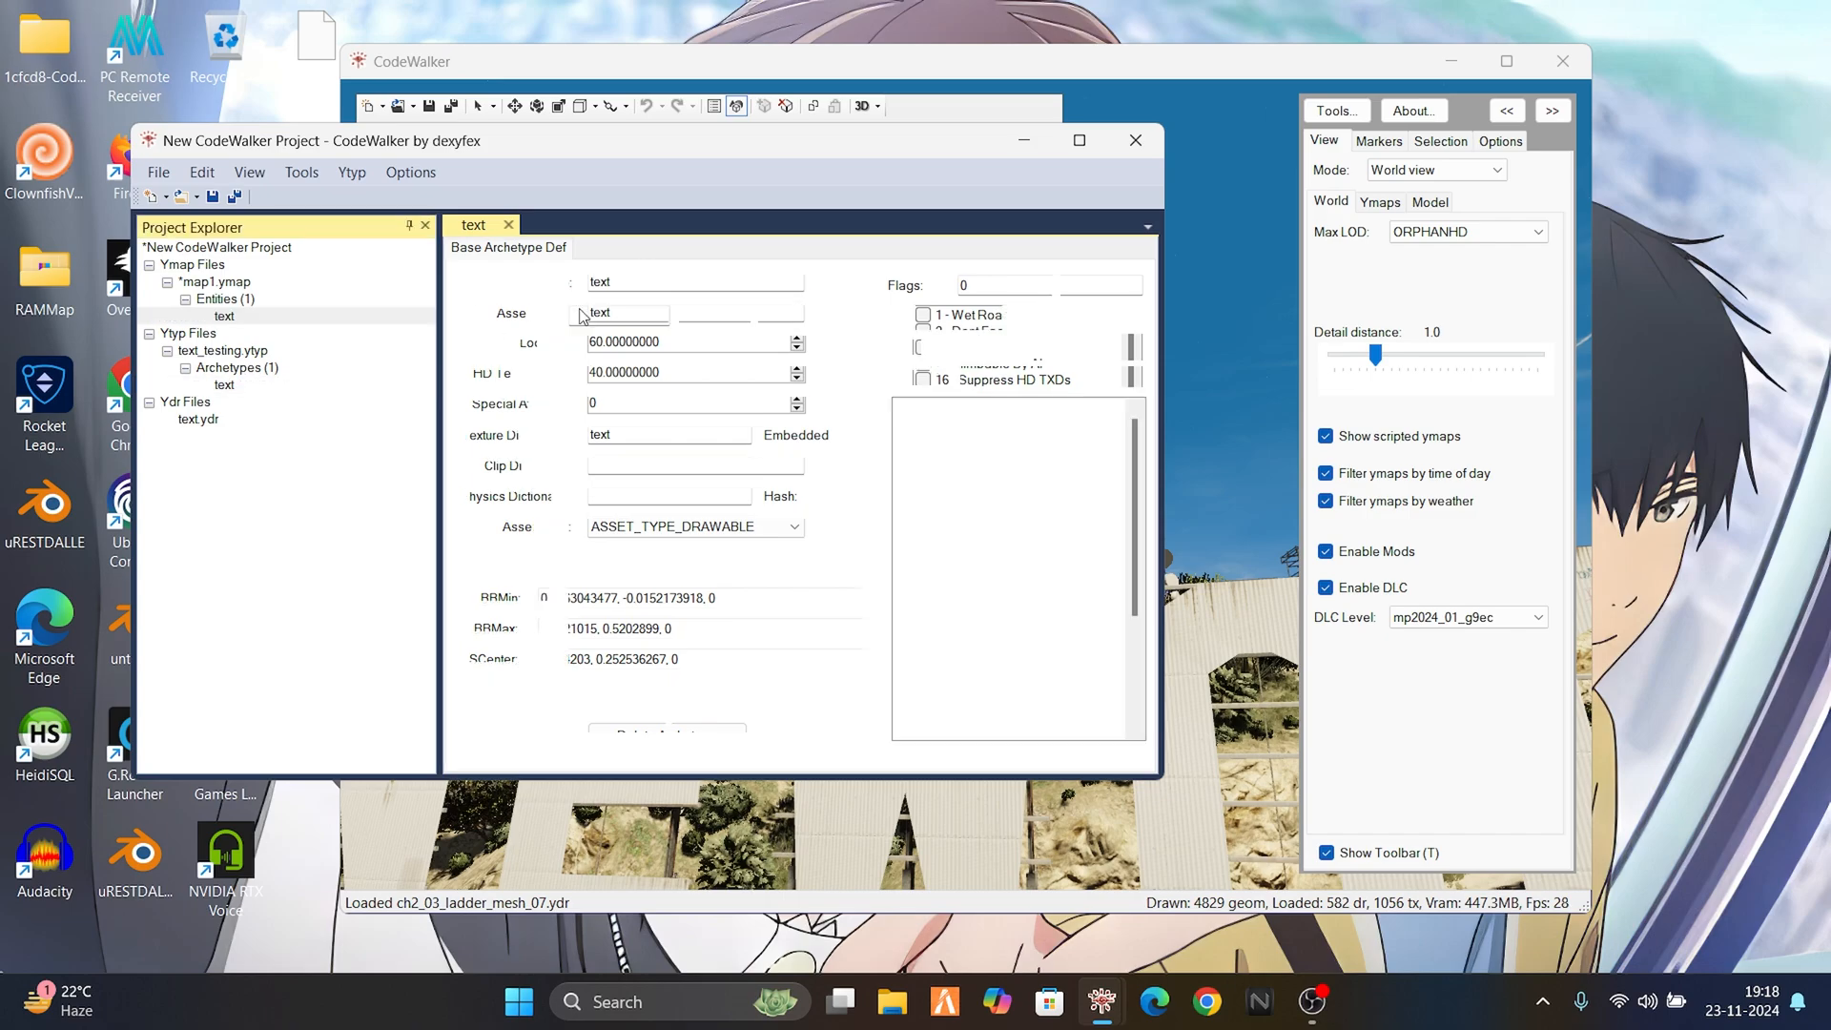
click(221, 316)
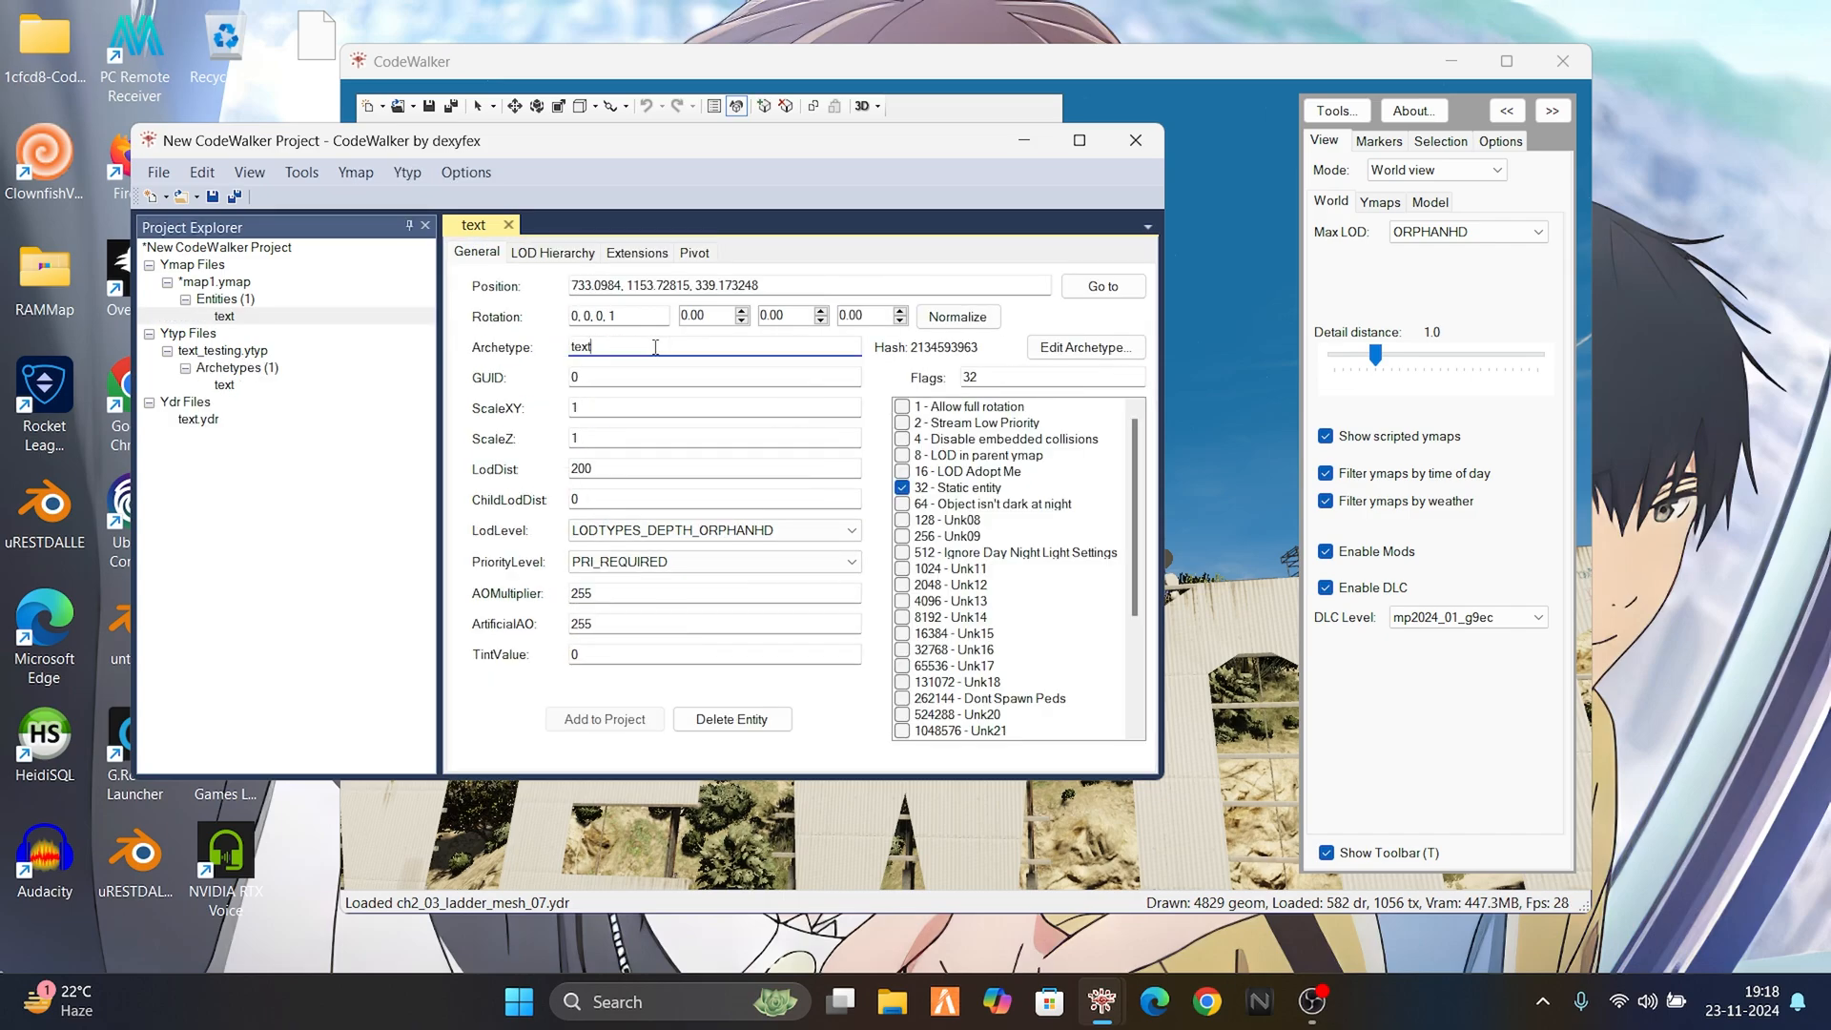
click(1133, 139)
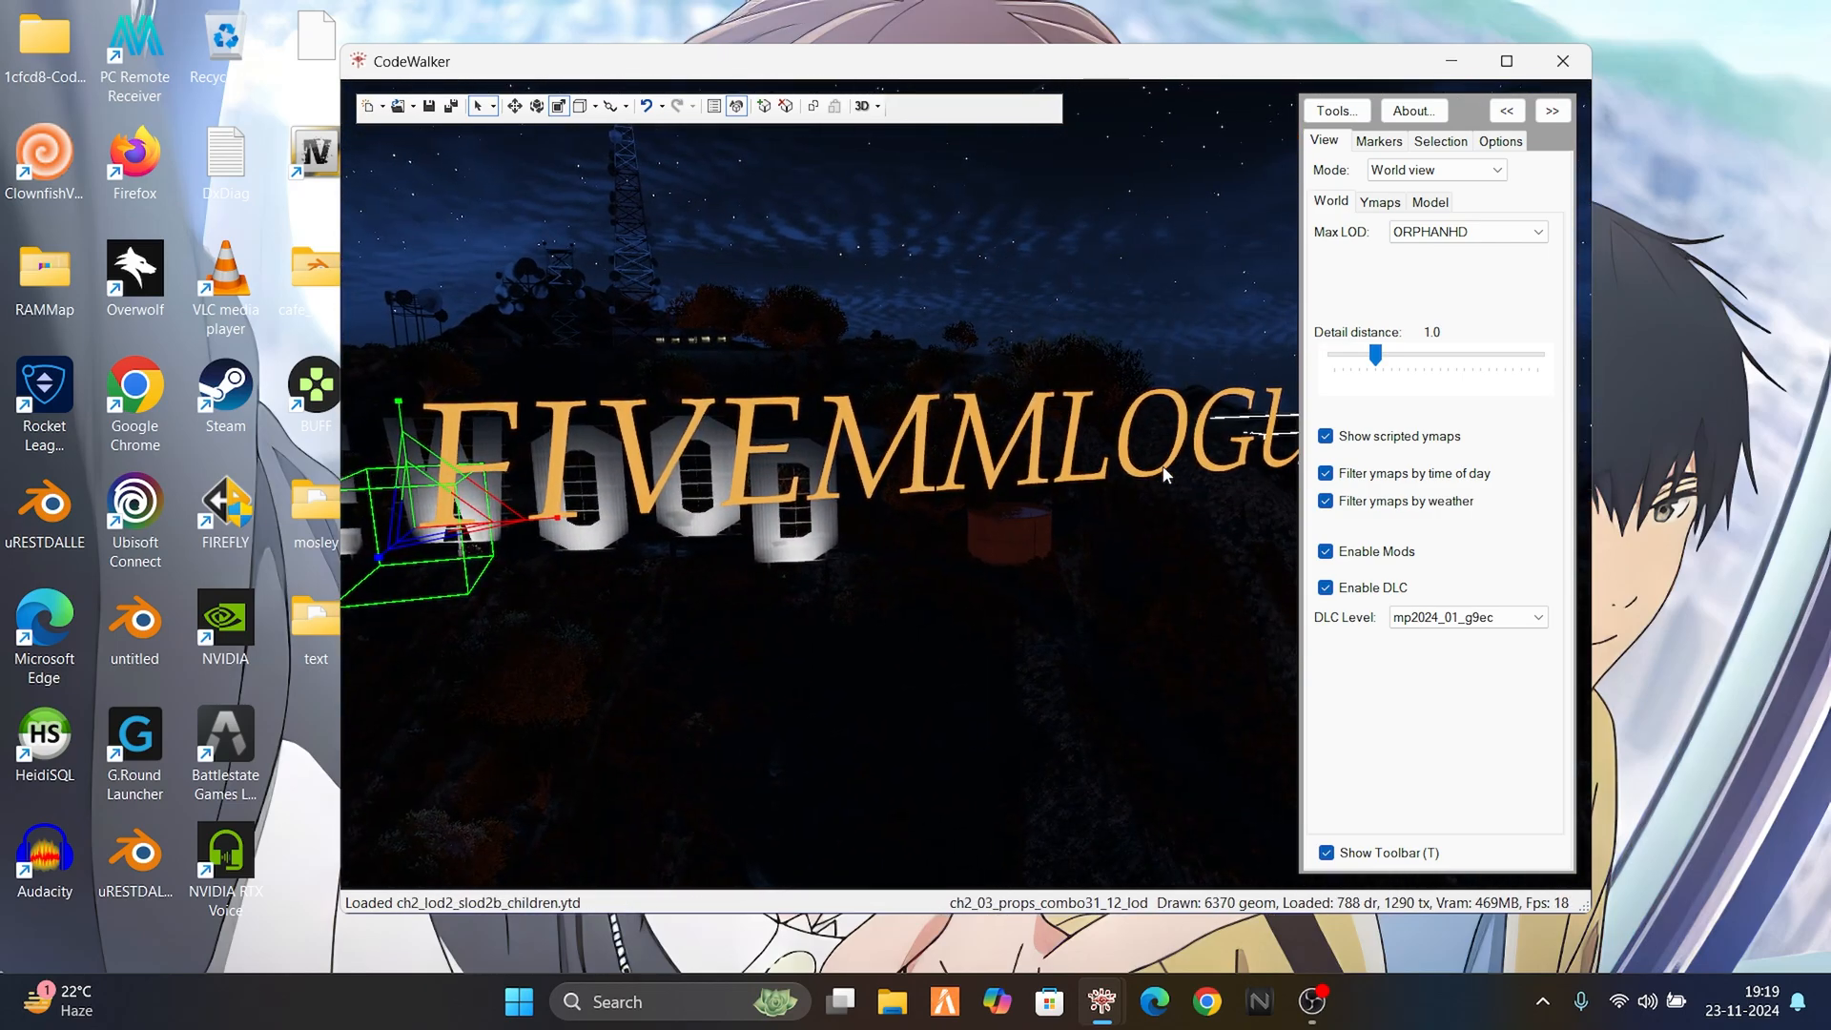
- Position, rotate and scale the text entity with the gizmos so it stands at the Vinewood sign
click(456, 496)
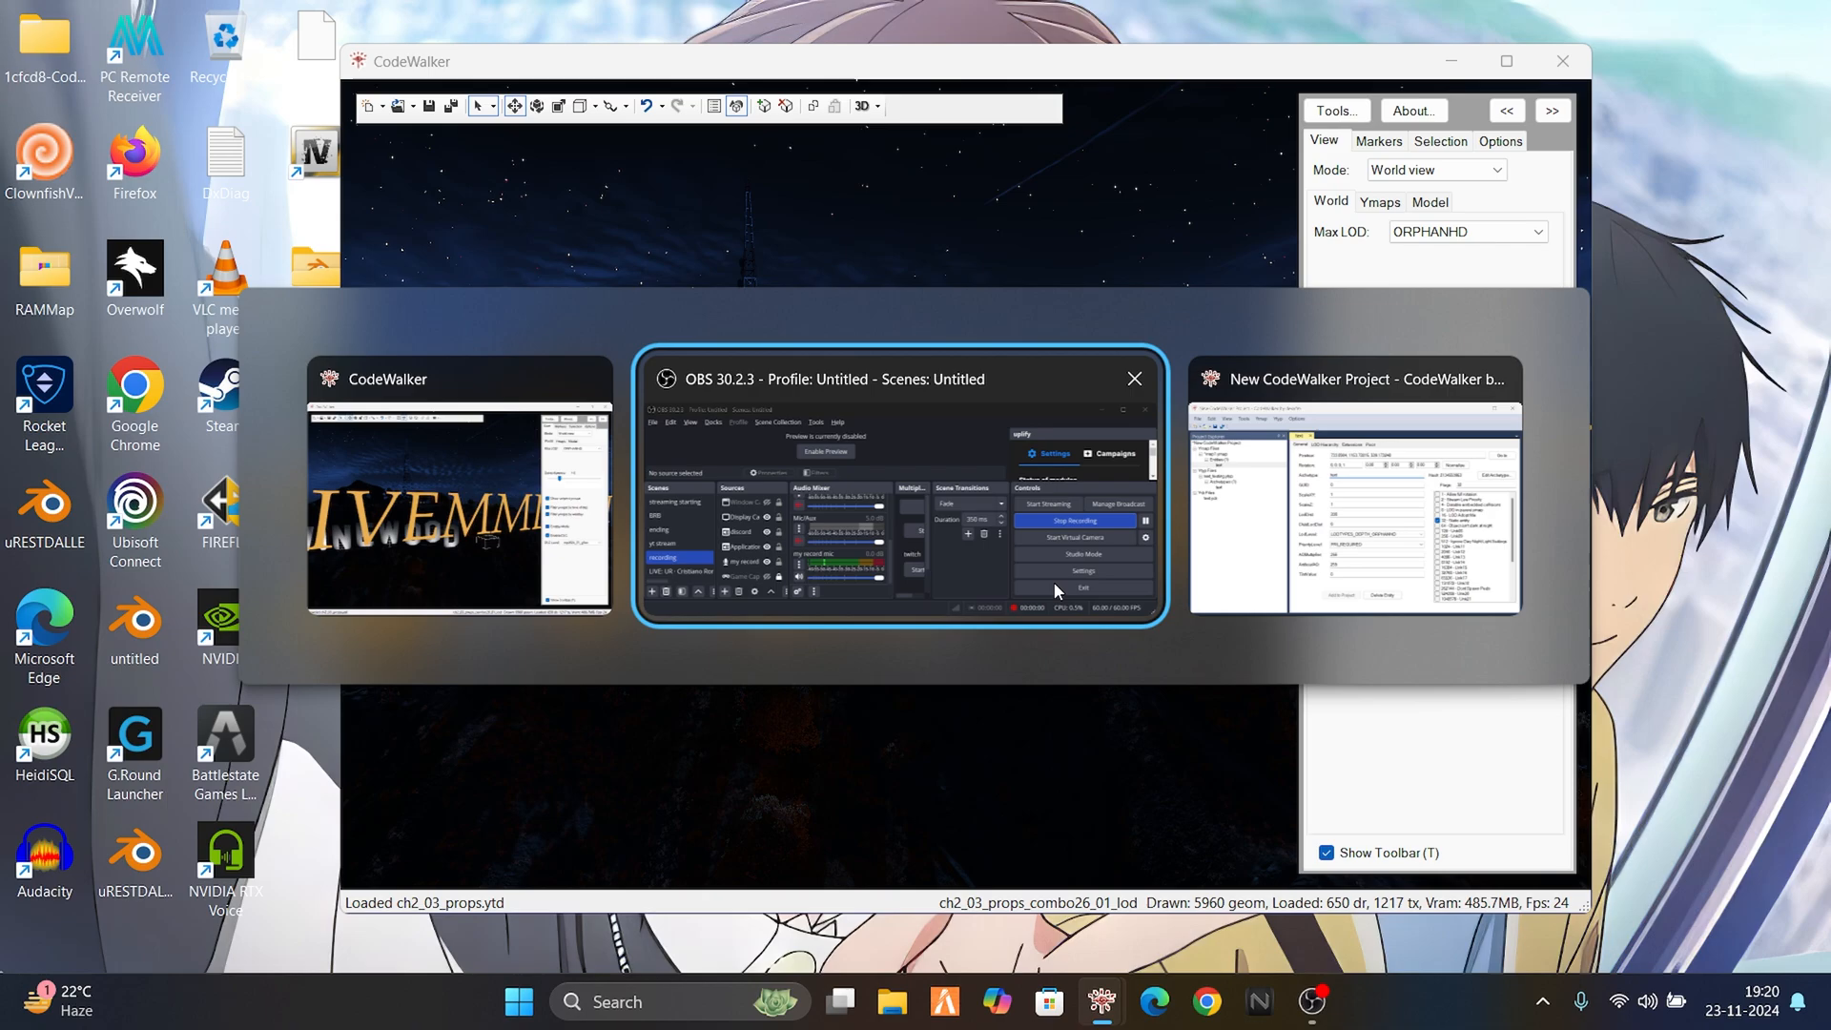
- Raise the text entity's LodDist to 4000 (after trying 3000)
click(1352, 479)
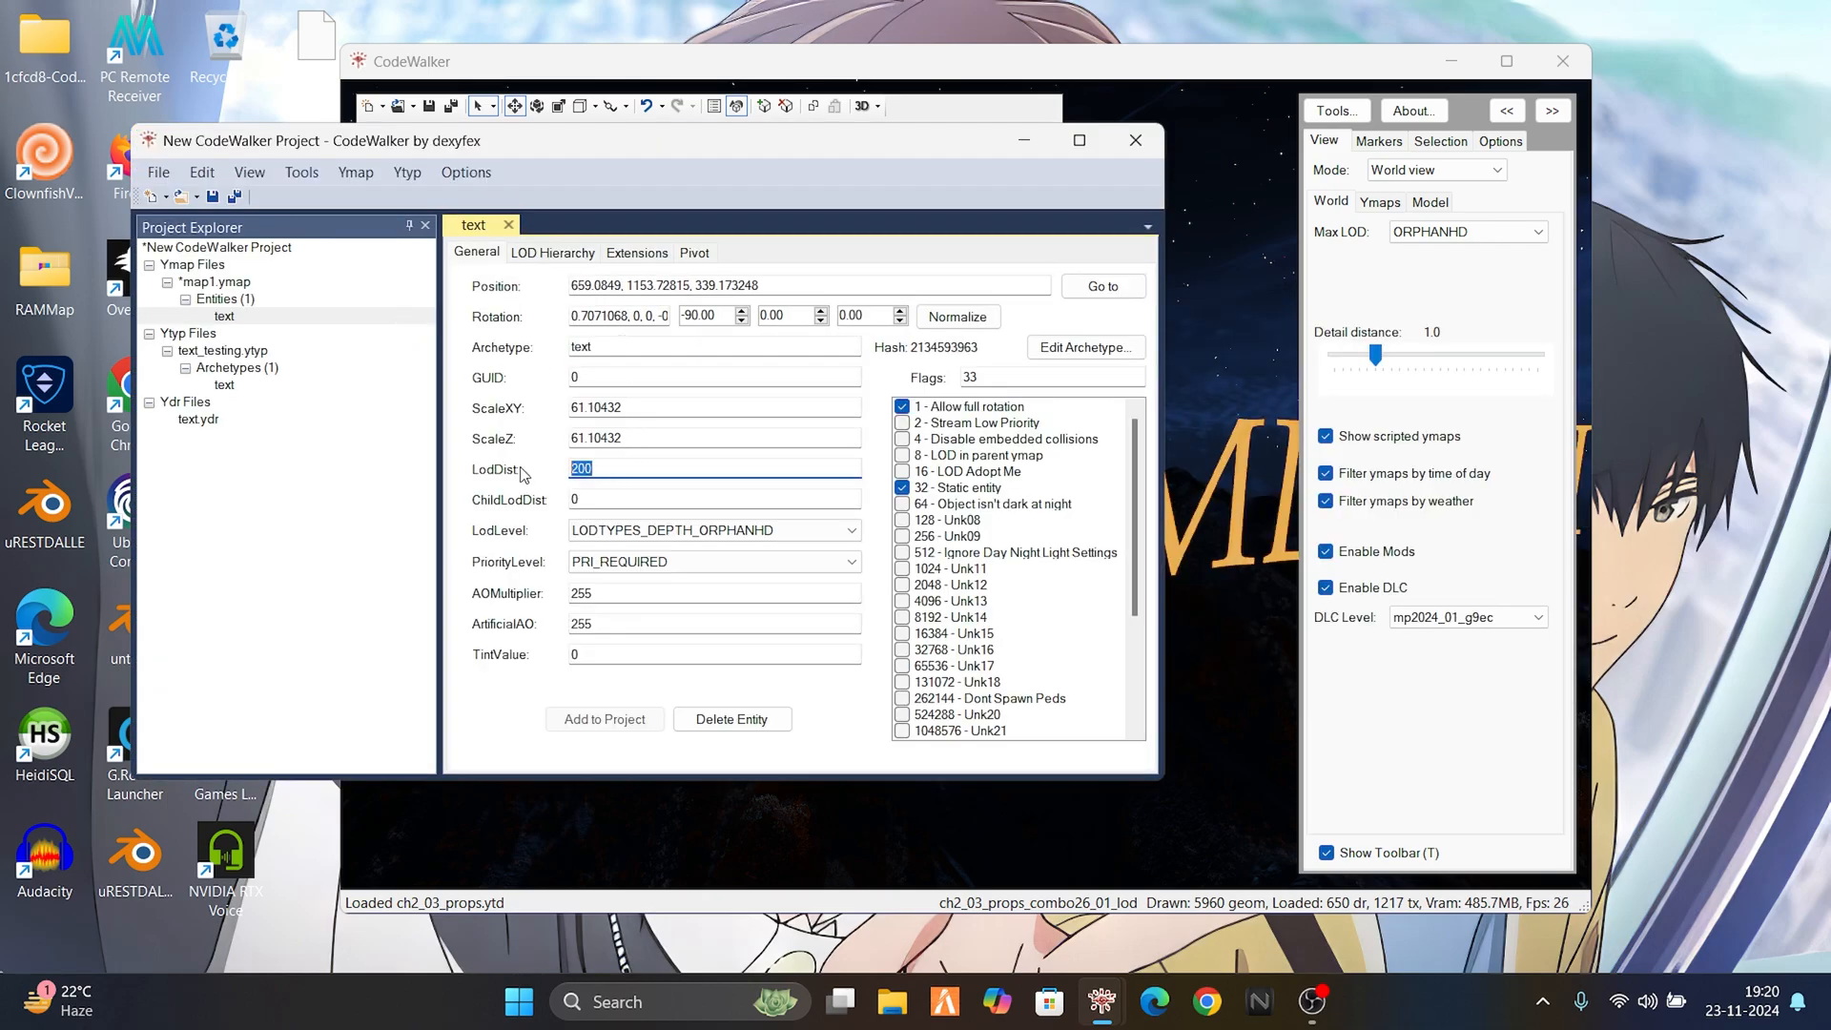
text(3000)
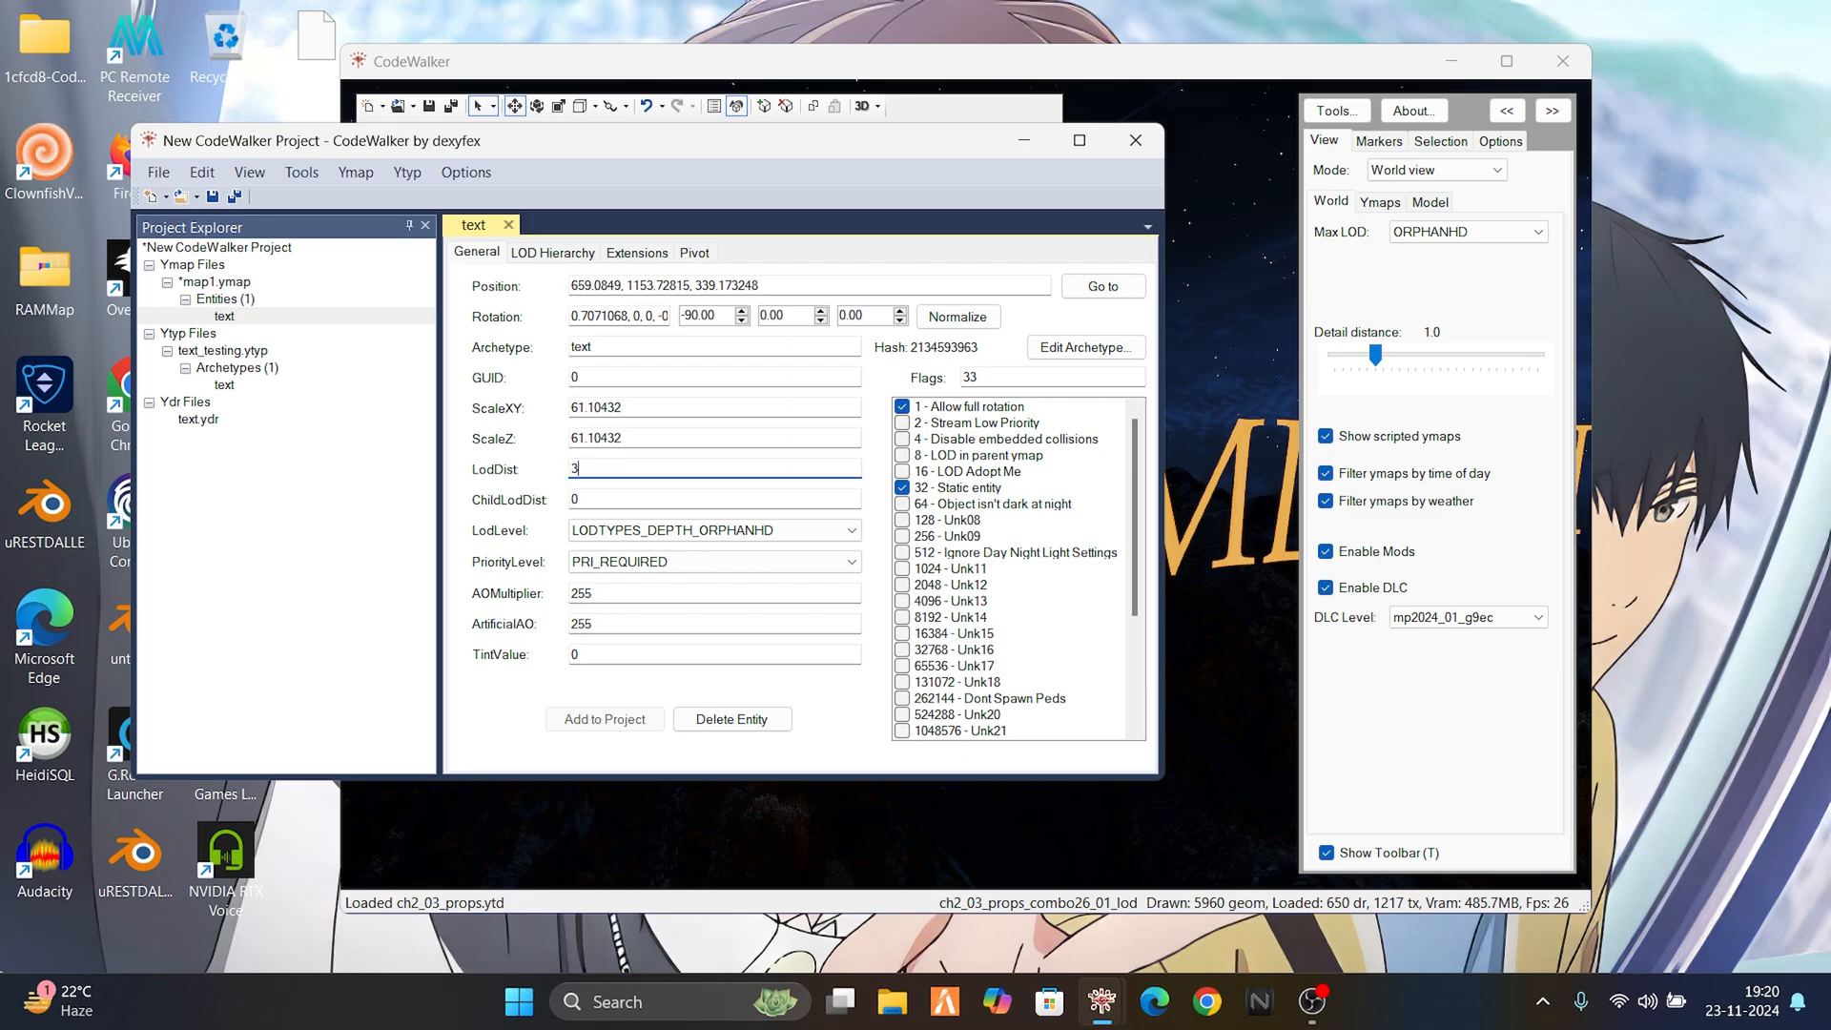
text(4000)
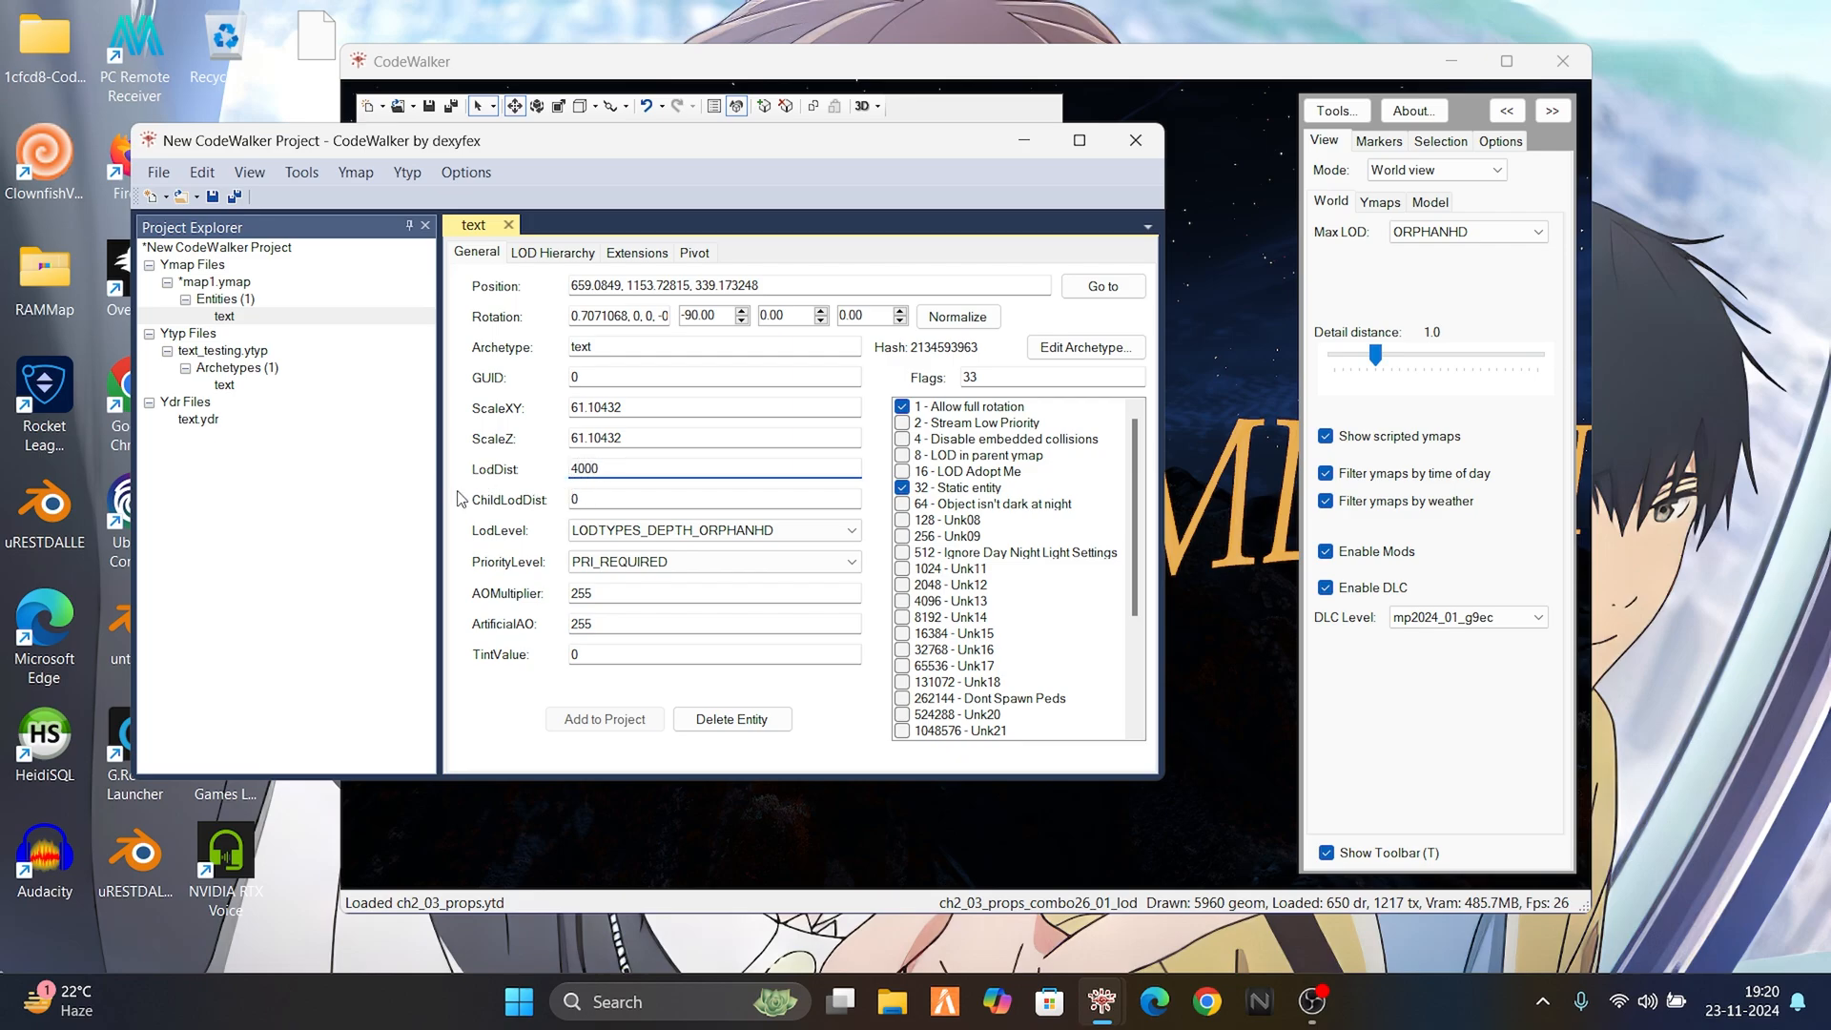
click(223, 315)
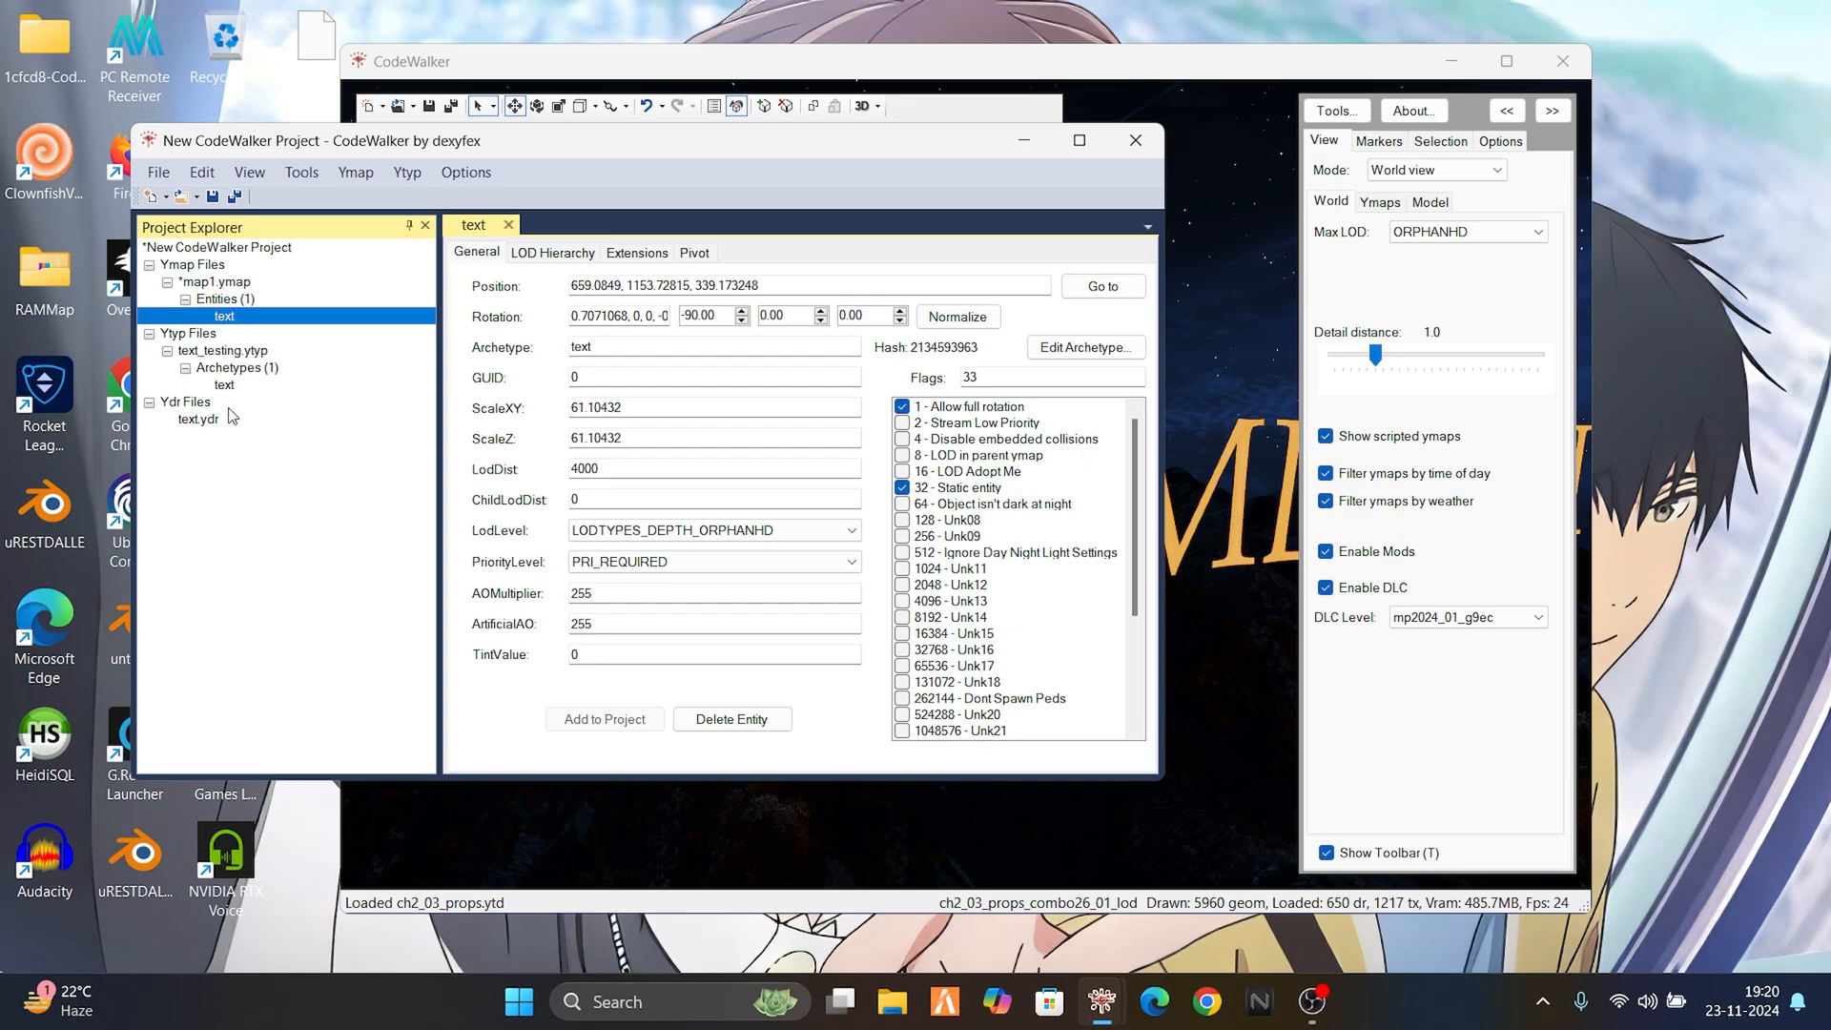
click(223, 383)
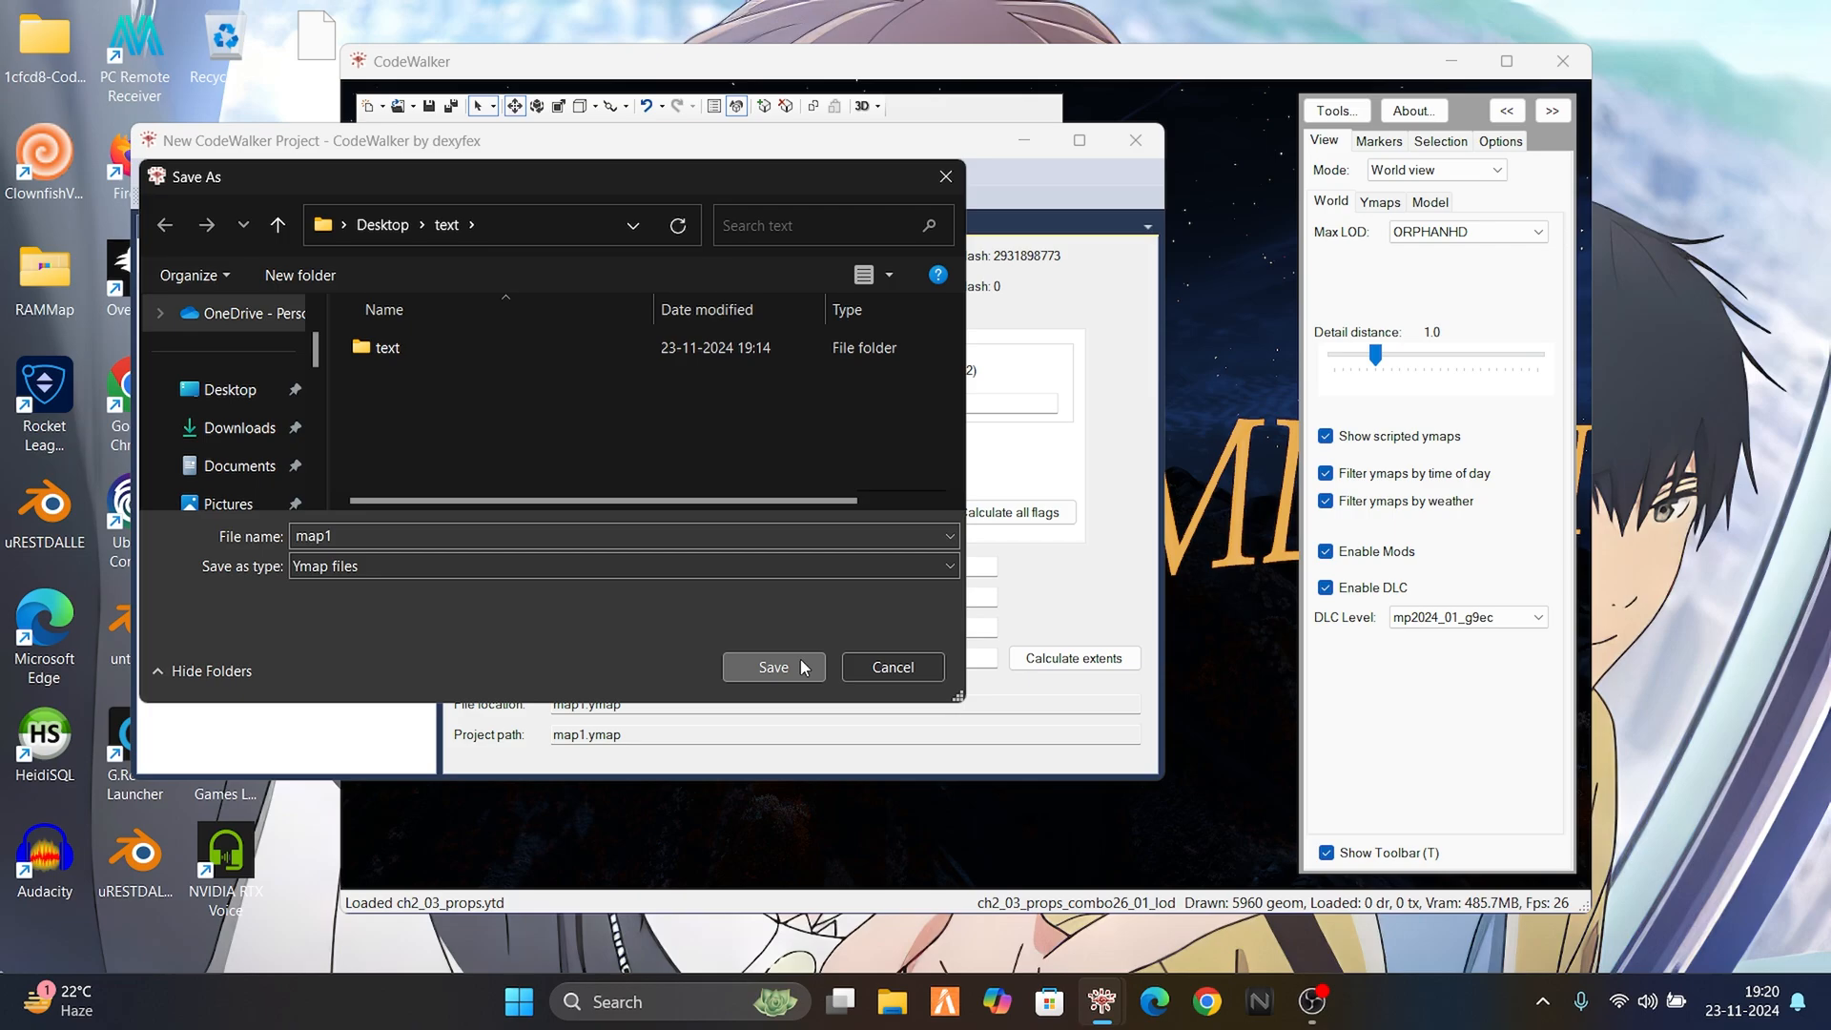
- Save map1.ymap and text_testing.ytyp into the text folder and bring up the _manifest.ymf
click(772, 668)
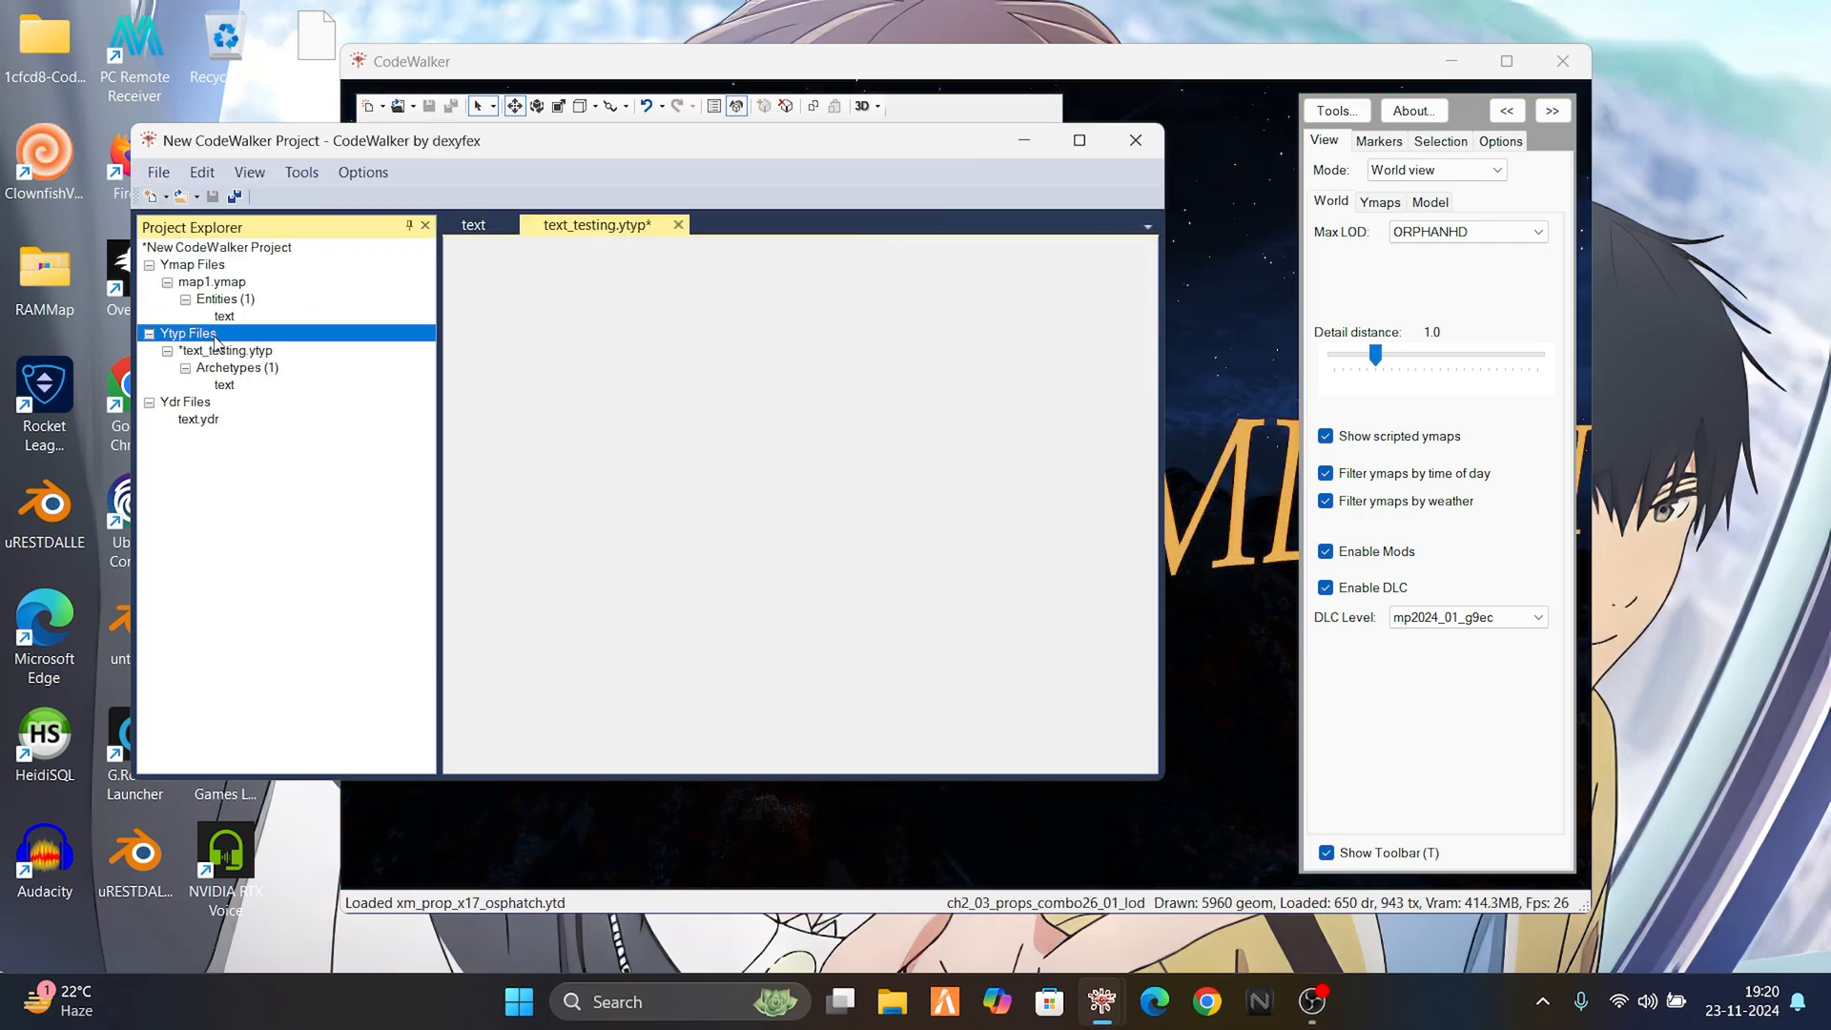
click(158, 171)
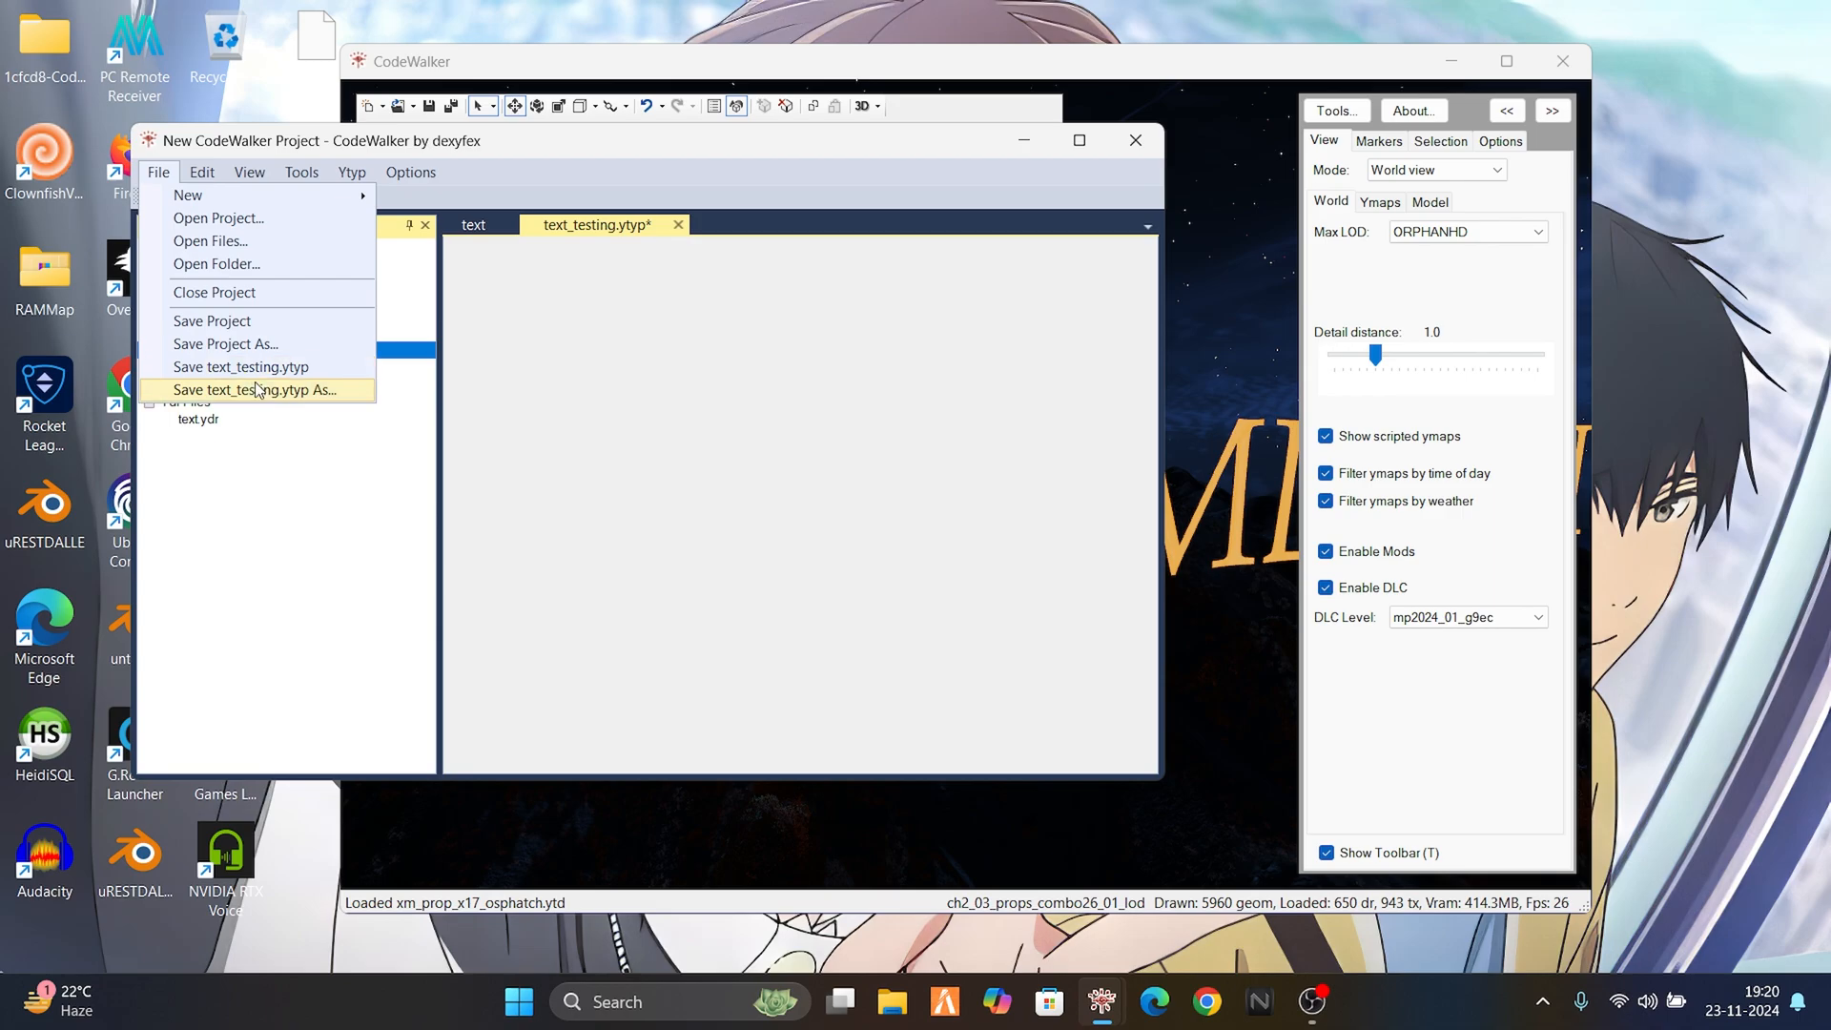
click(251, 389)
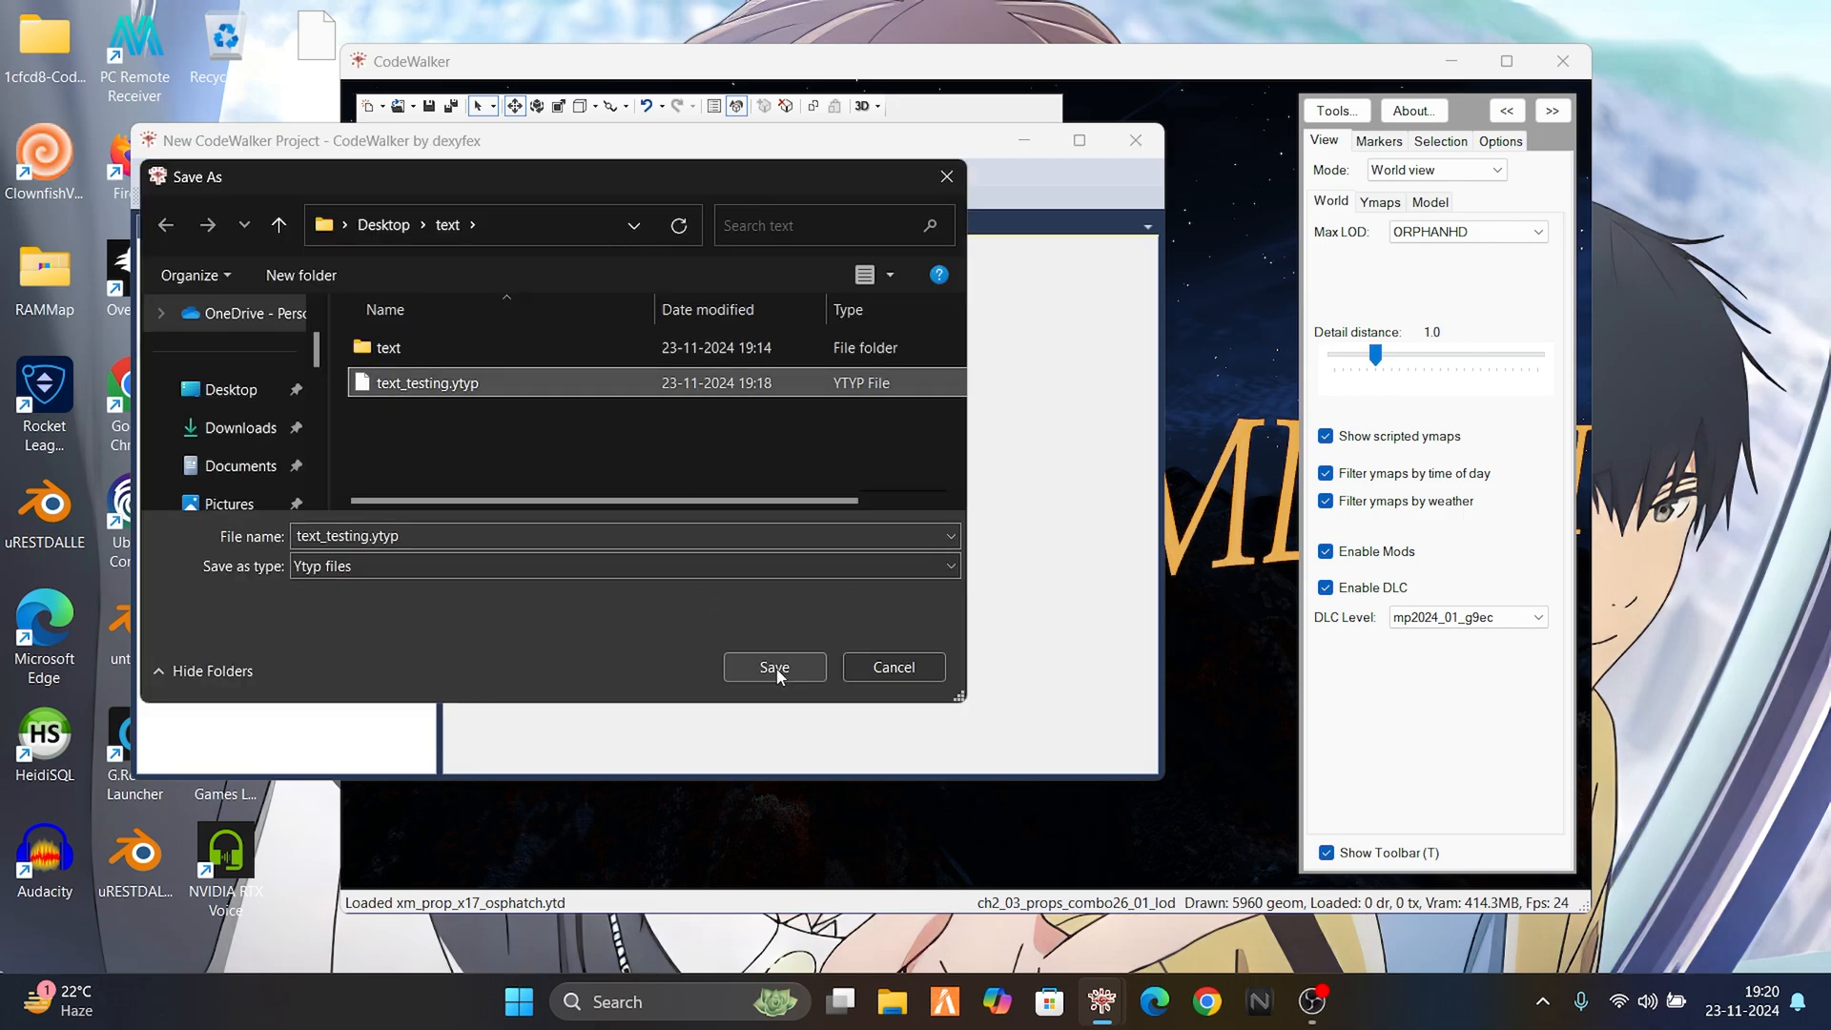
click(772, 668)
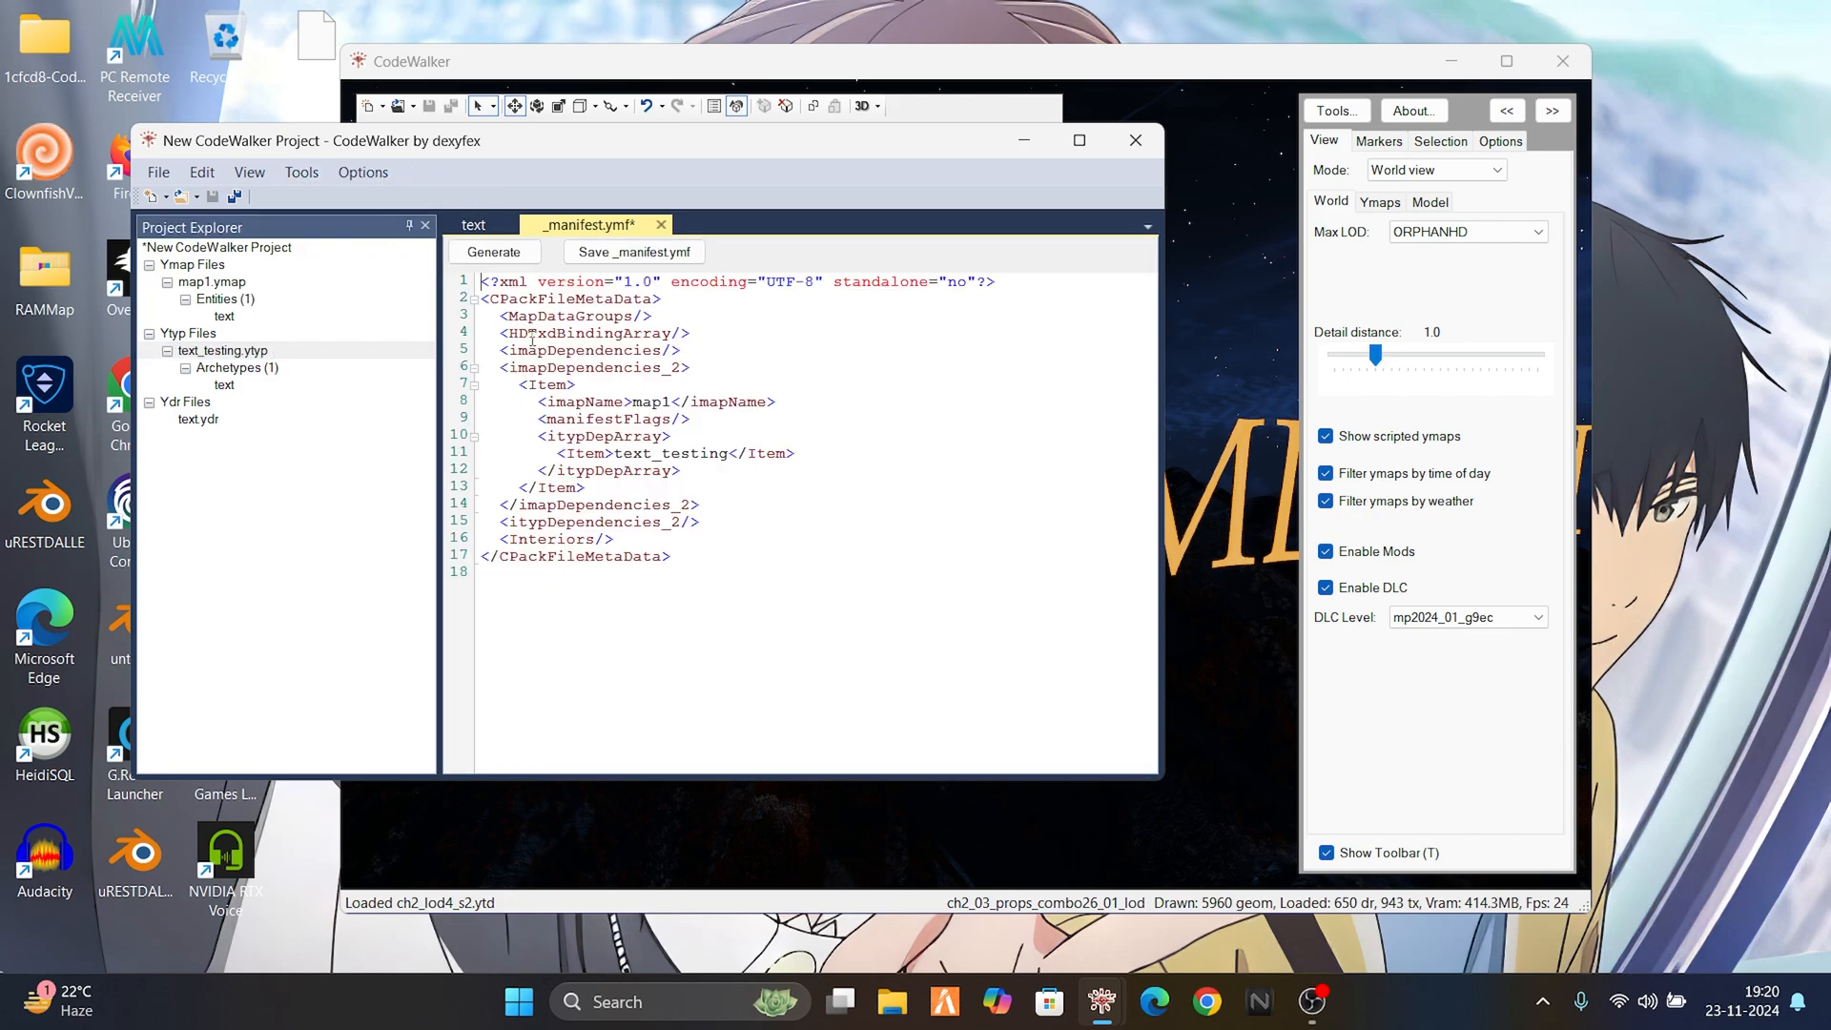
click(634, 252)
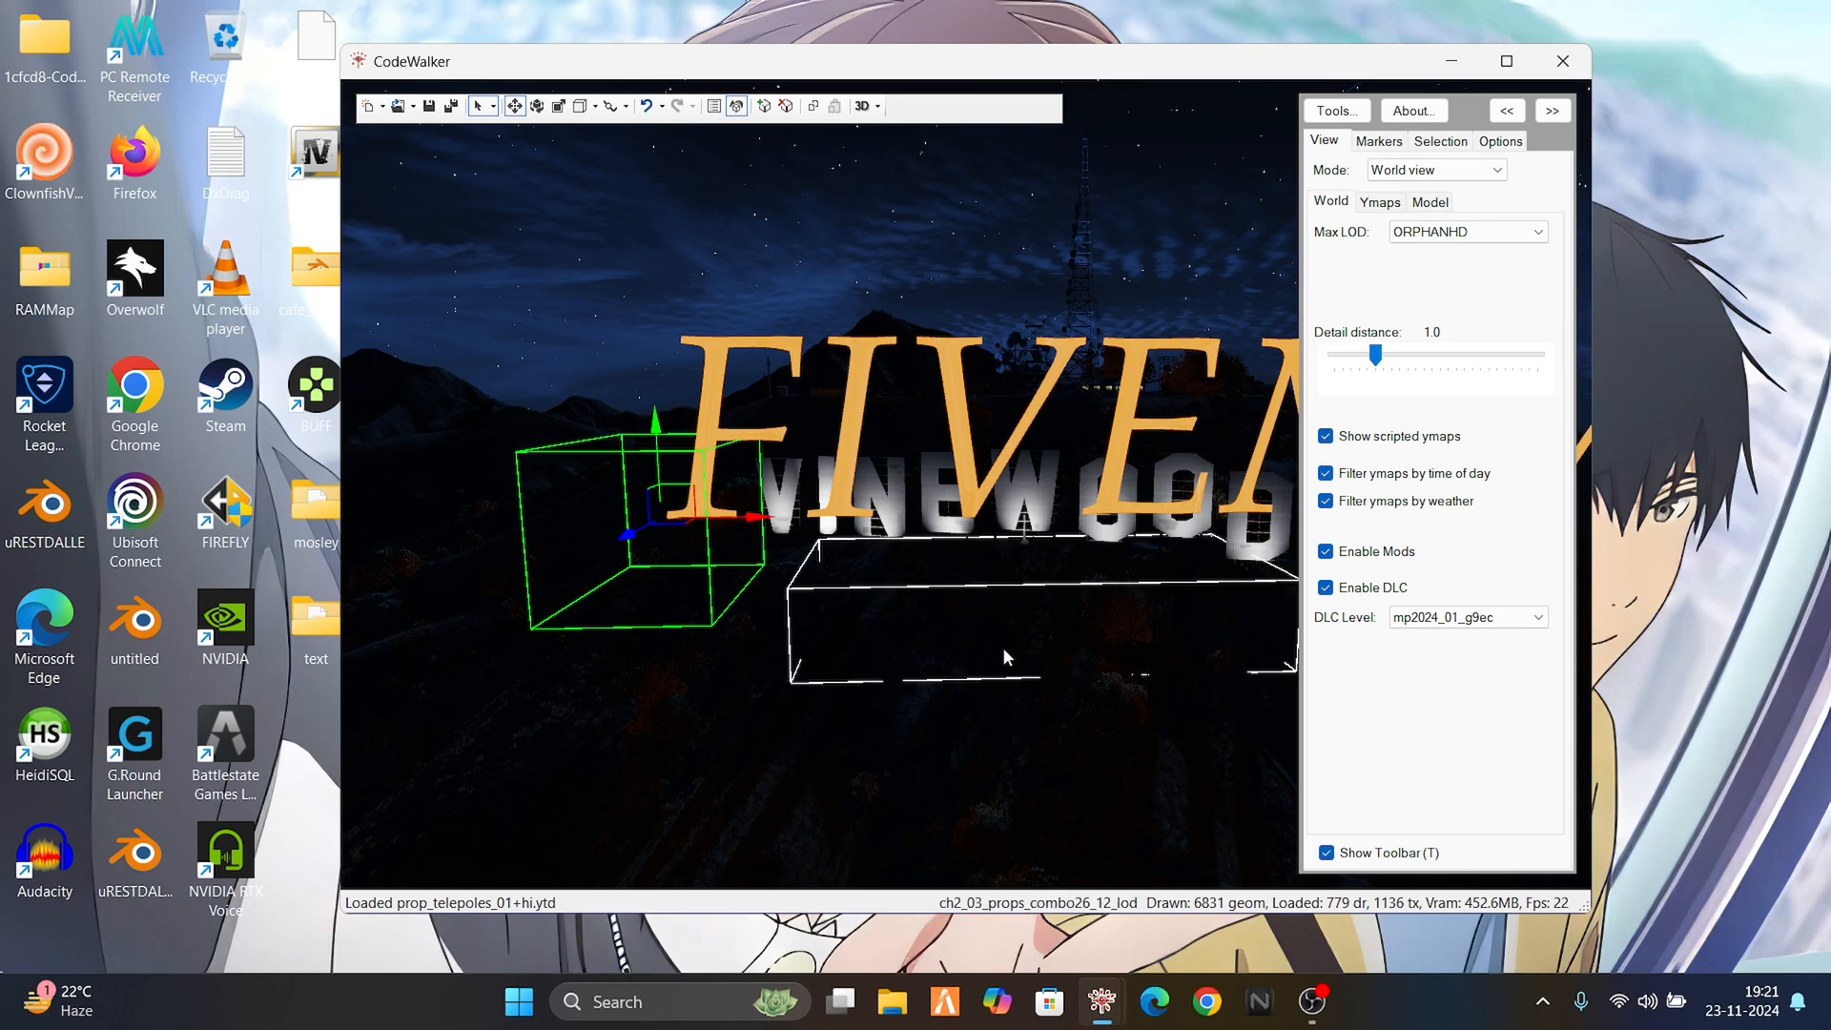
- Regenerate the manifest and save it as _manifest.ymf in the text folder, overwriting the existing one
key(alt+tab)
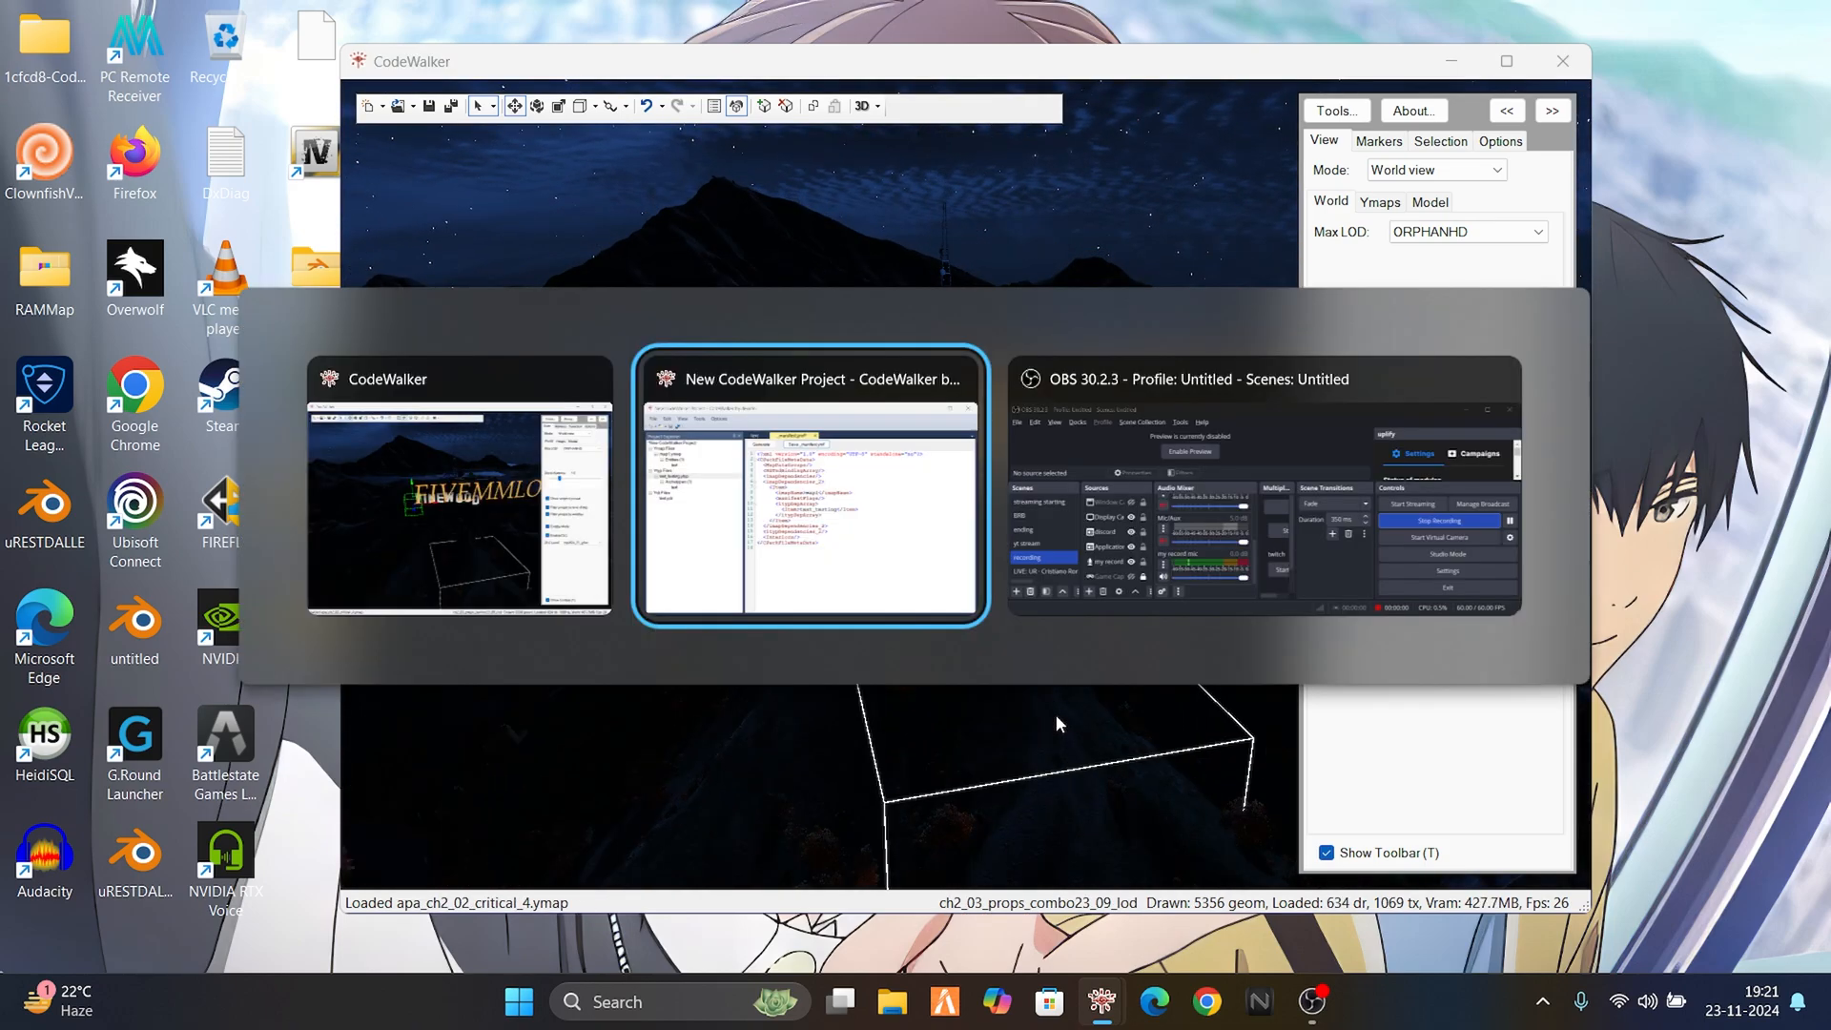
click(808, 487)
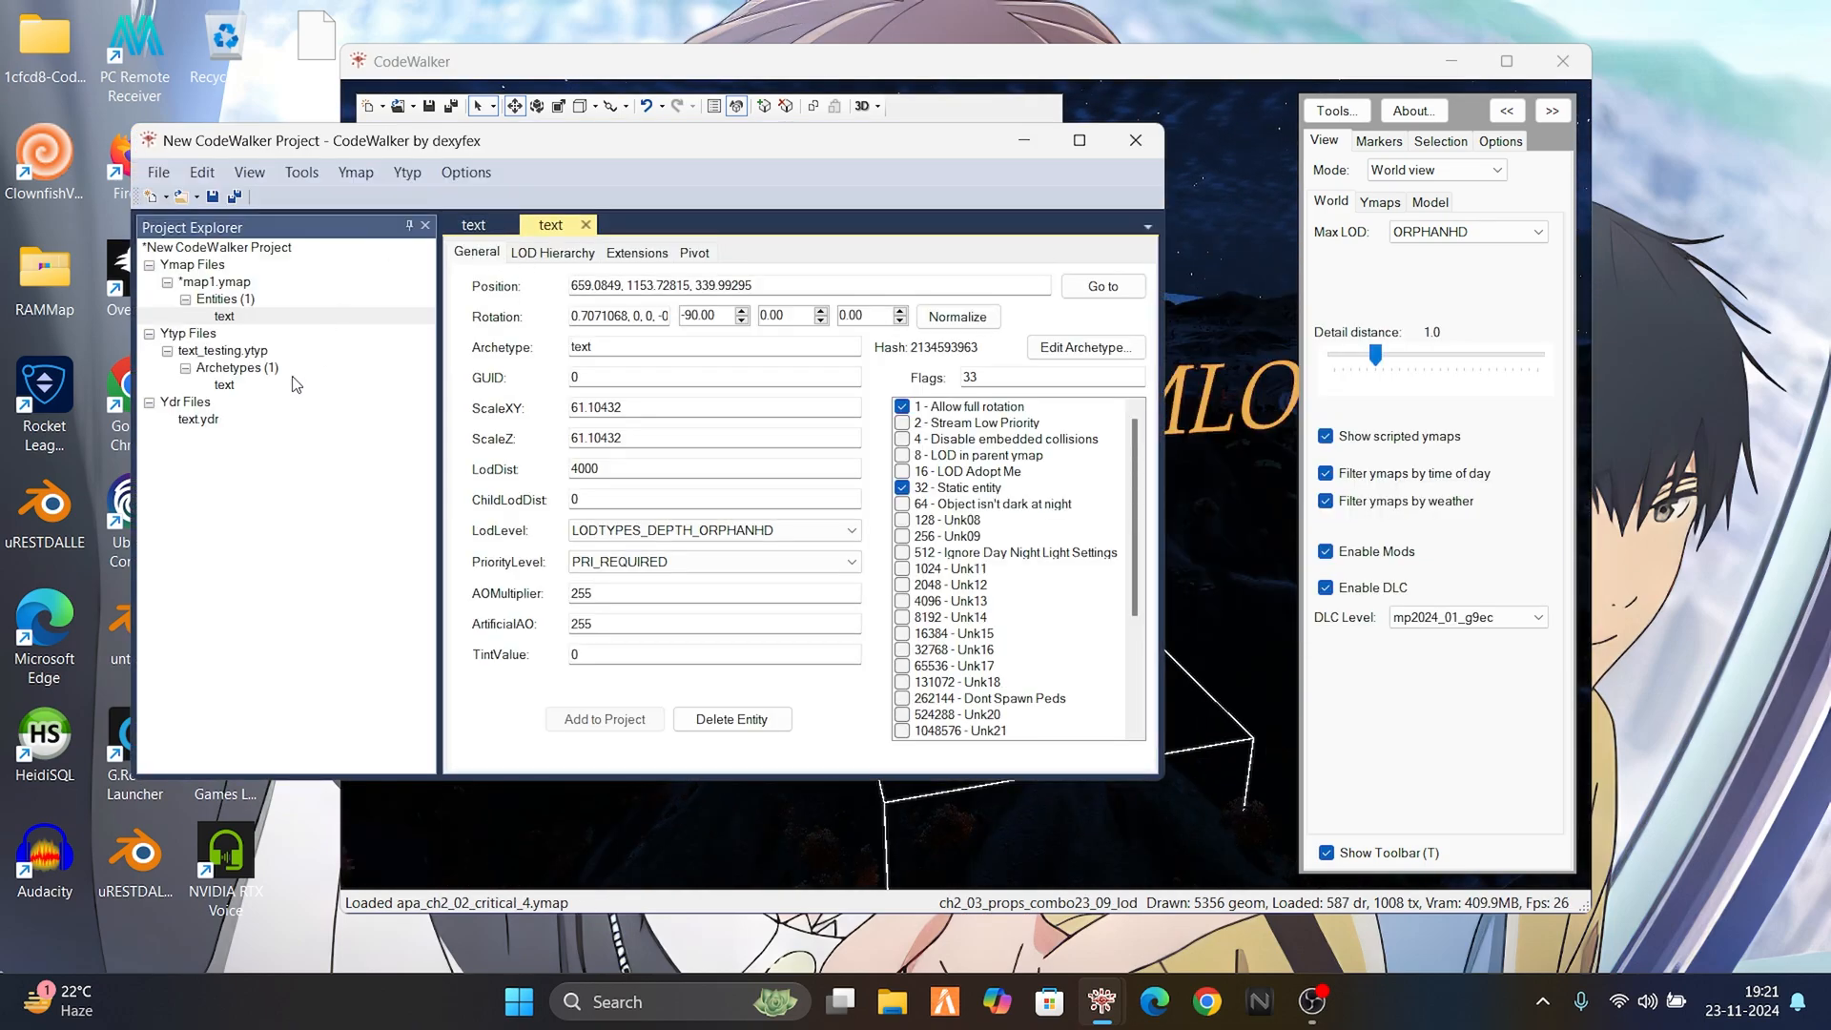
mouse_move(355, 171)
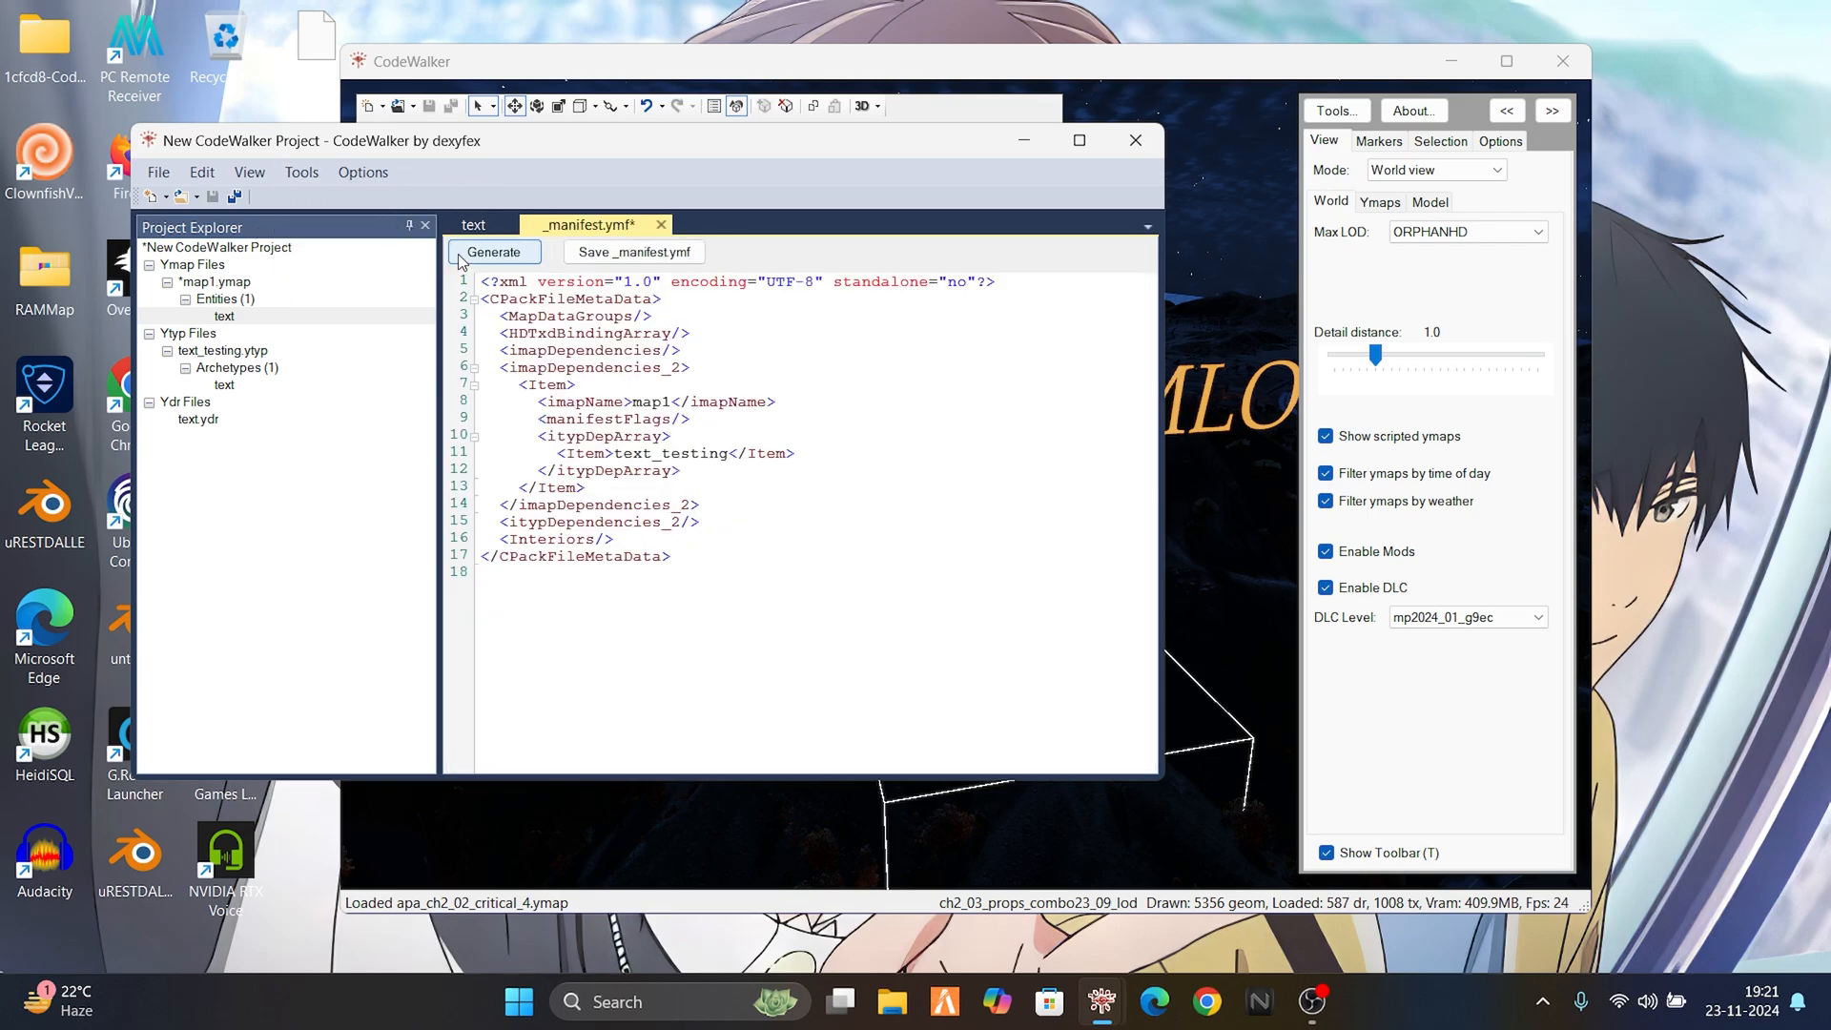
click(633, 252)
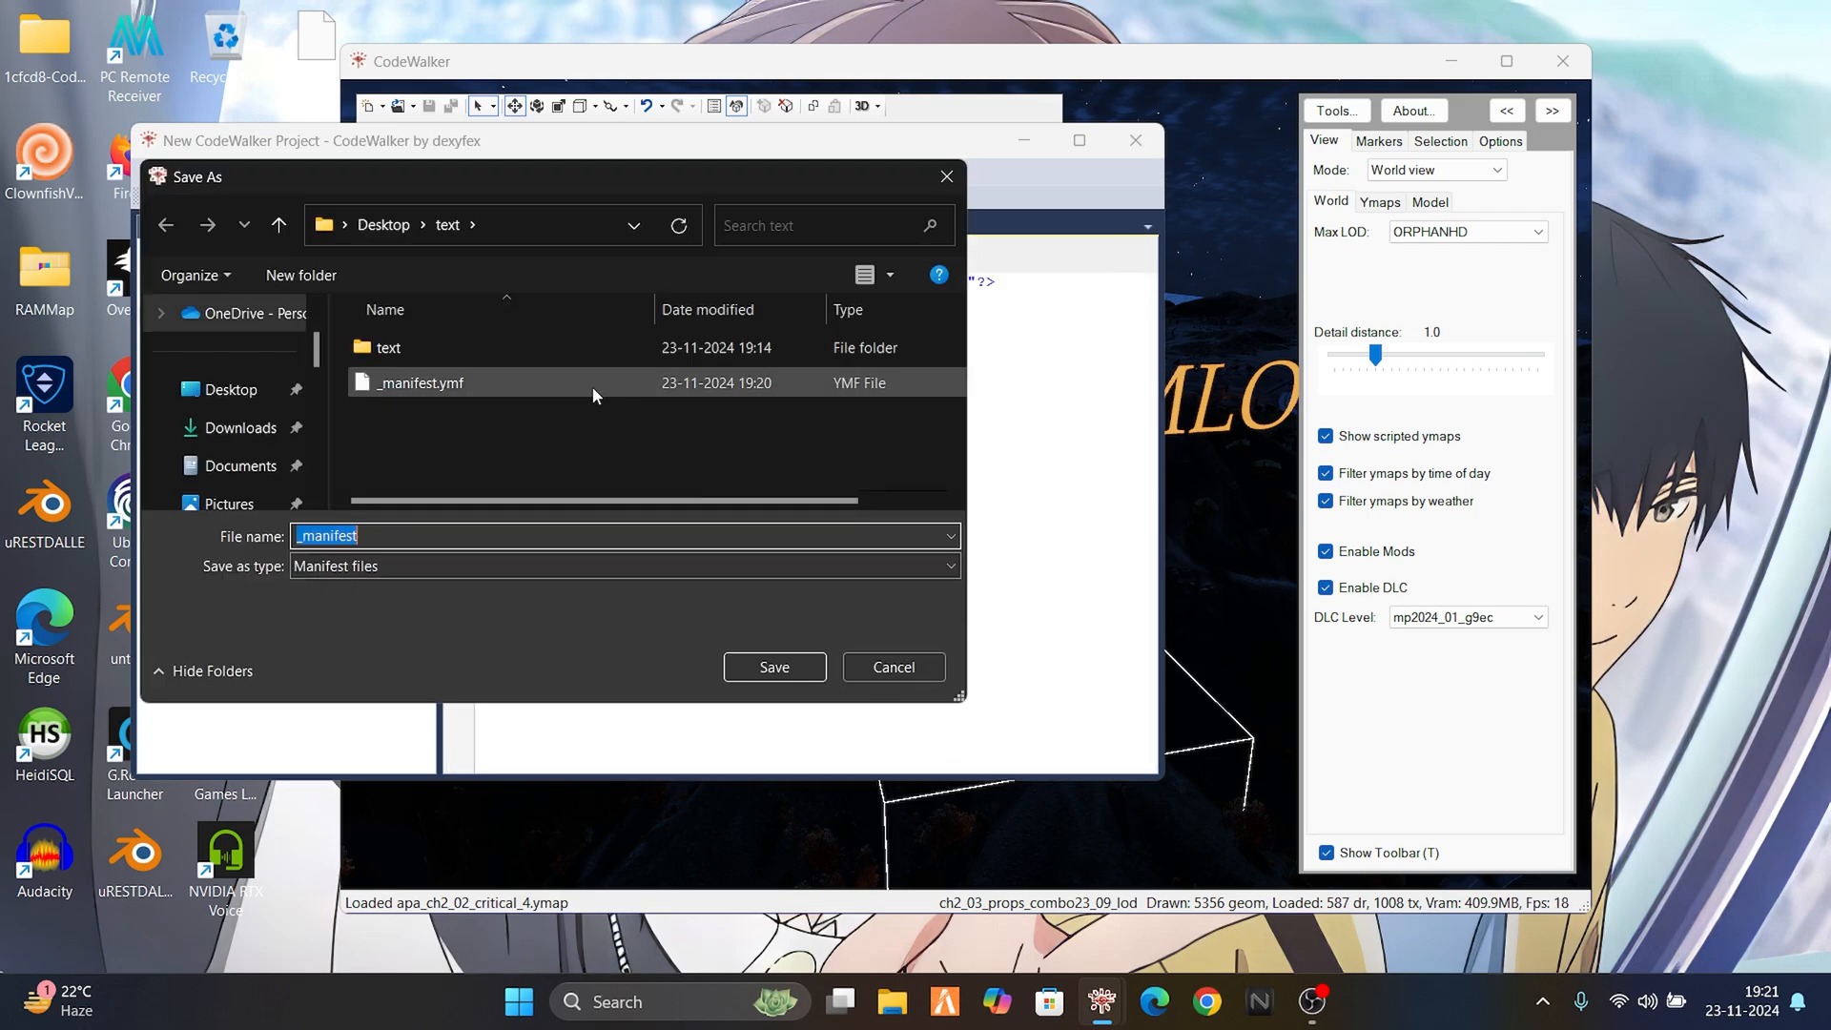
click(773, 668)
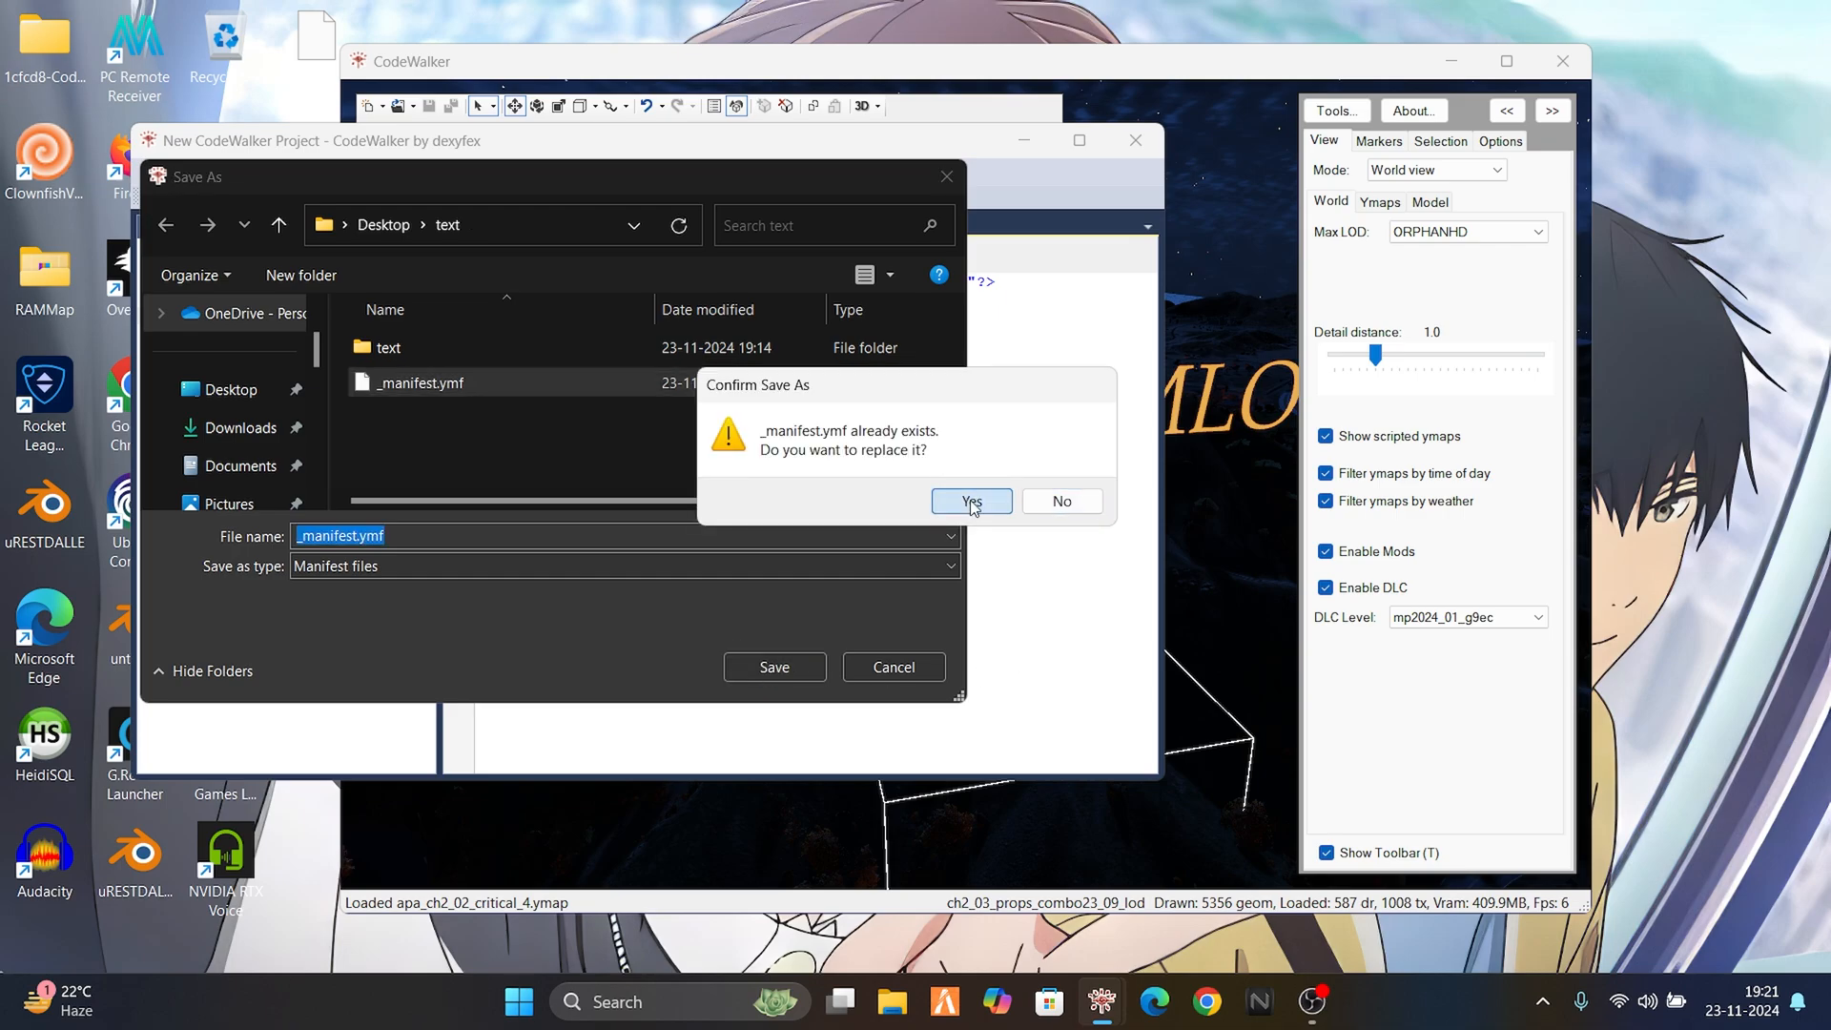
click(971, 502)
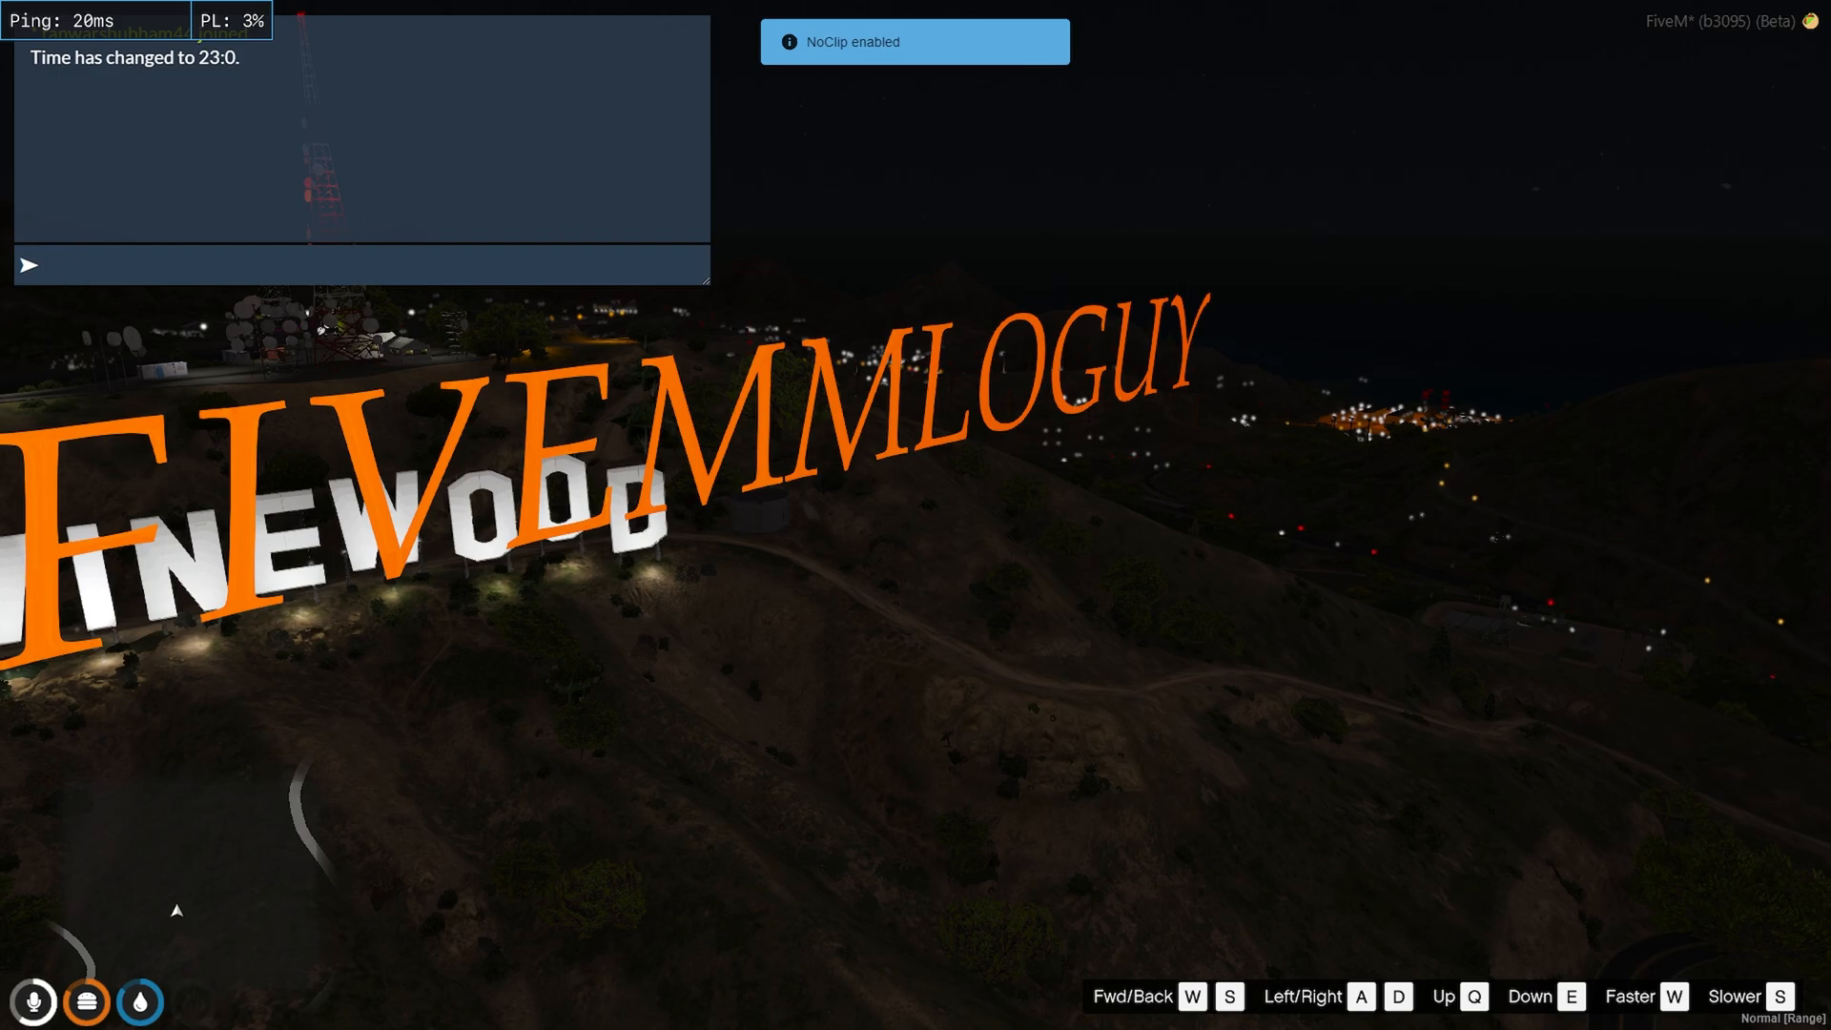
- Start entering the /blackout command in FiveM chat while viewing the text at Vinewood at 23:00
text(/bla)
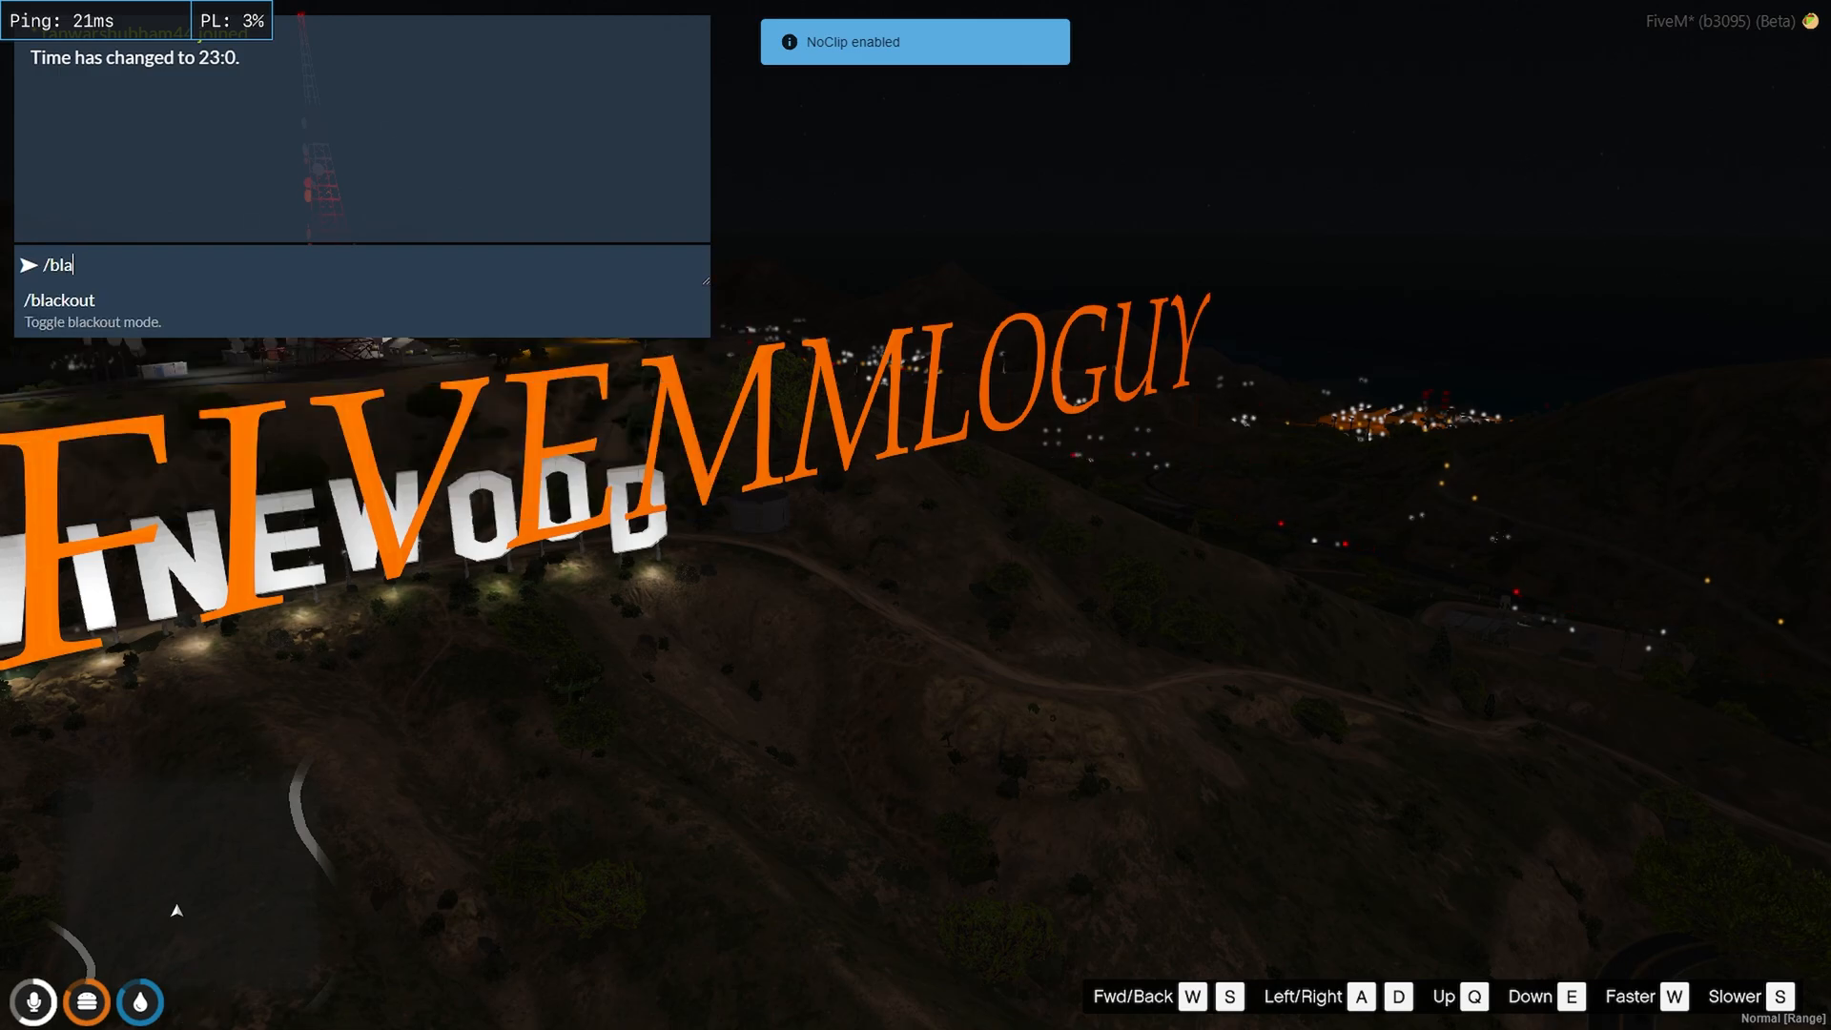